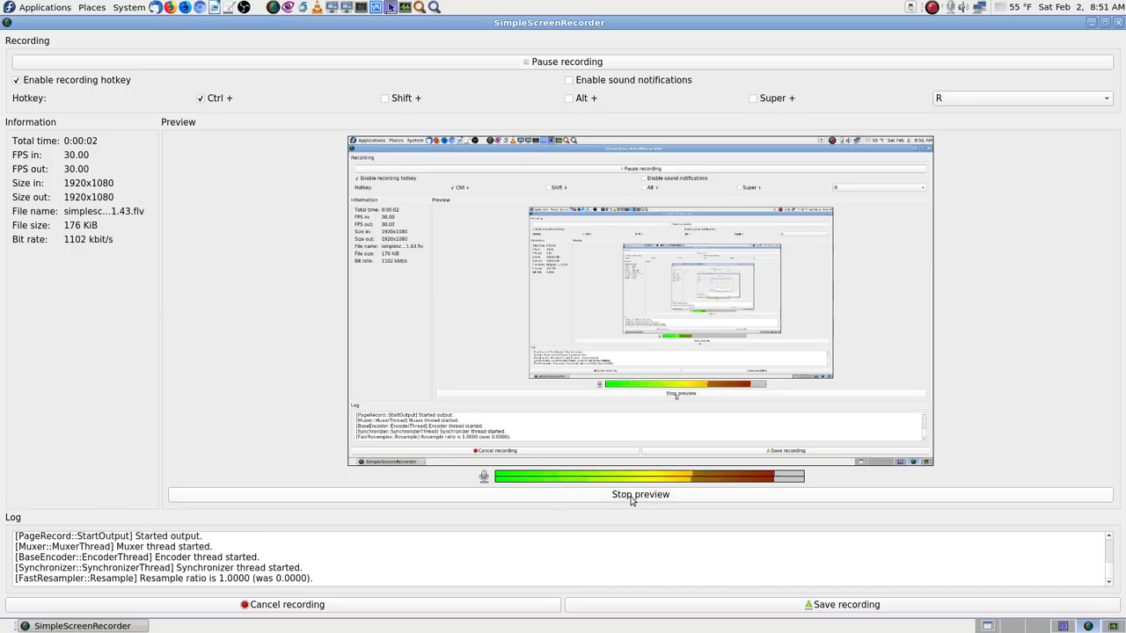
Bring the OBS crash report (obs-studio 21.1.1, not yet reported) into view in Problem Reporting.
click(641, 492)
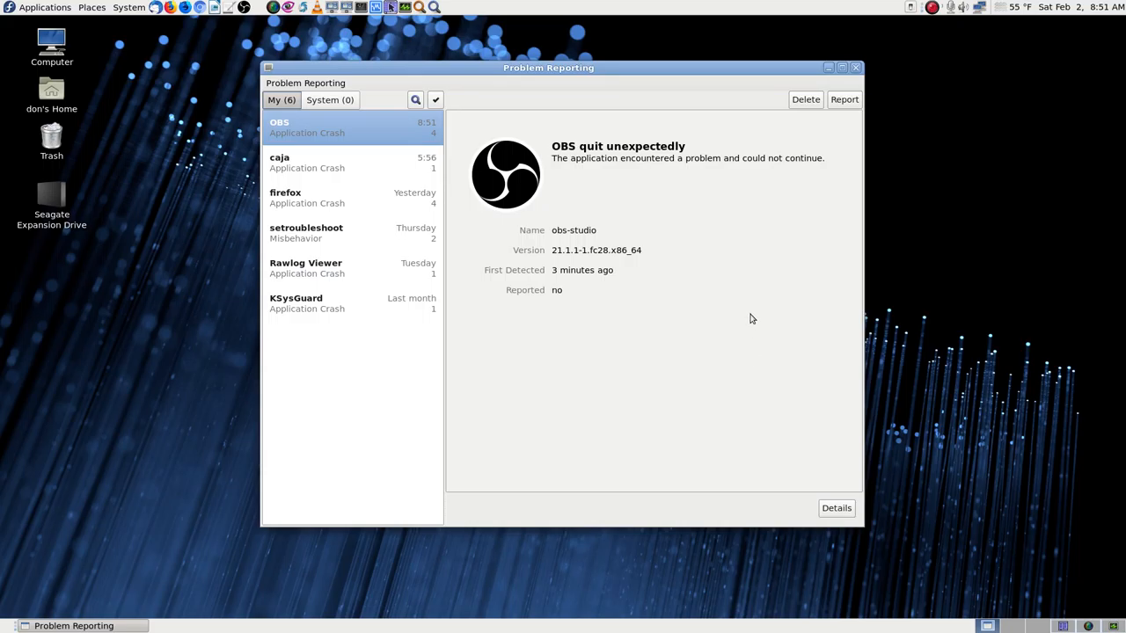
mouse_move(795, 268)
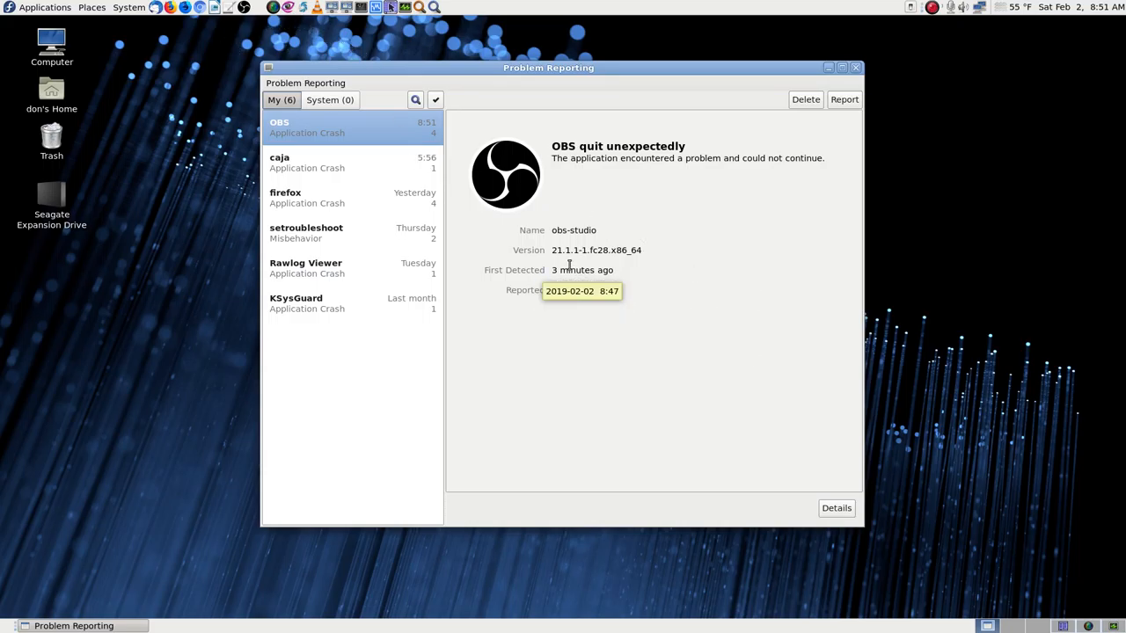
mouse_move(736, 299)
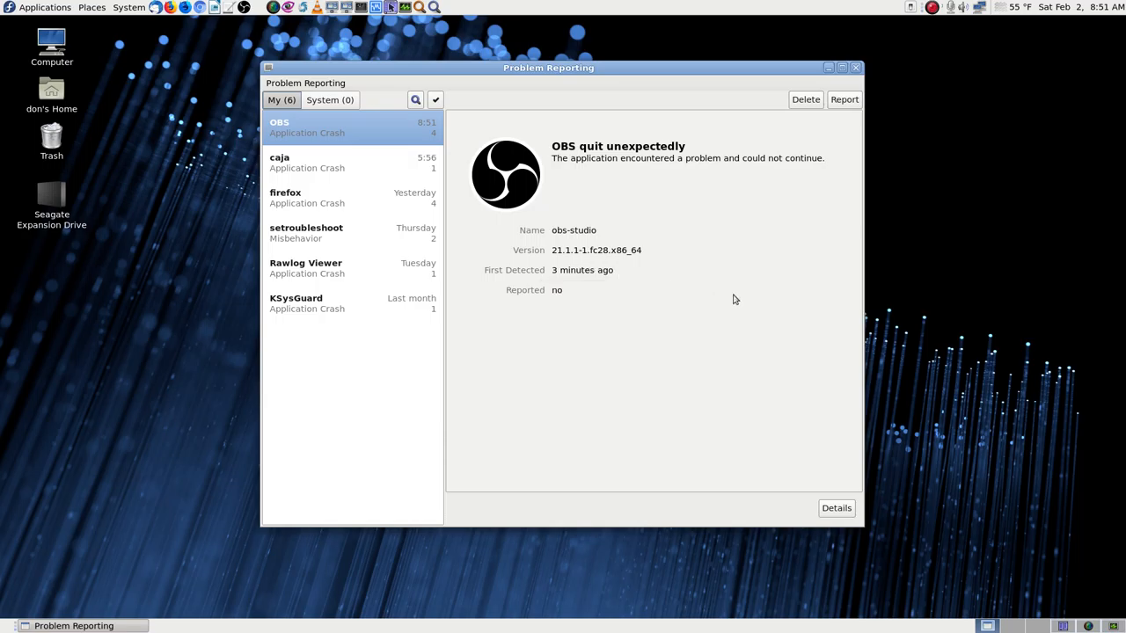
mouse_move(781, 436)
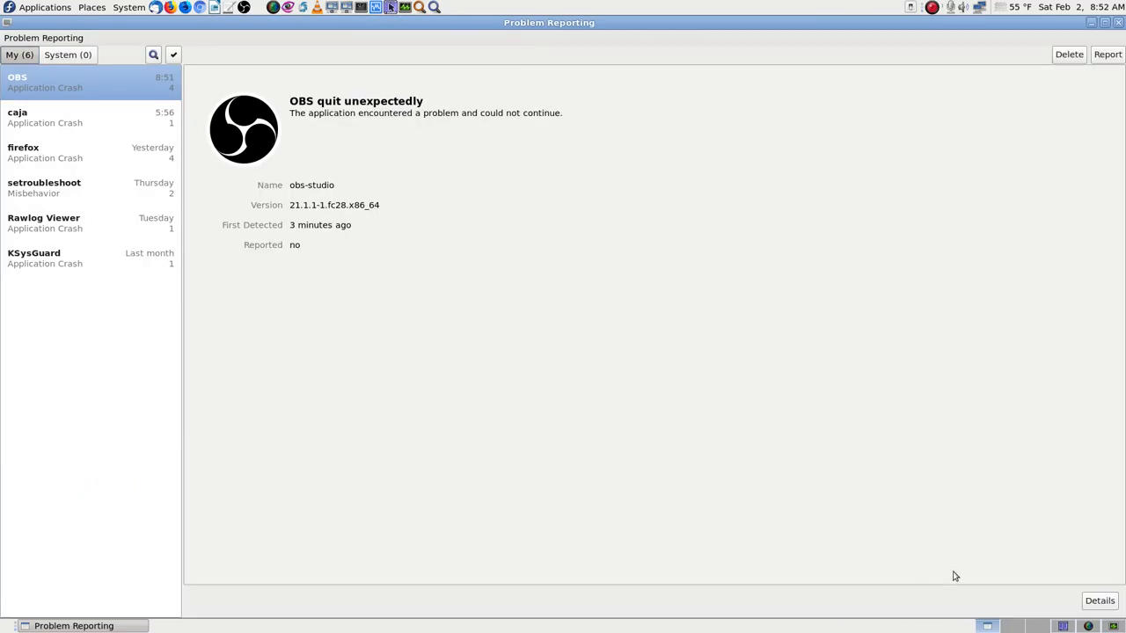
mouse_move(290, 274)
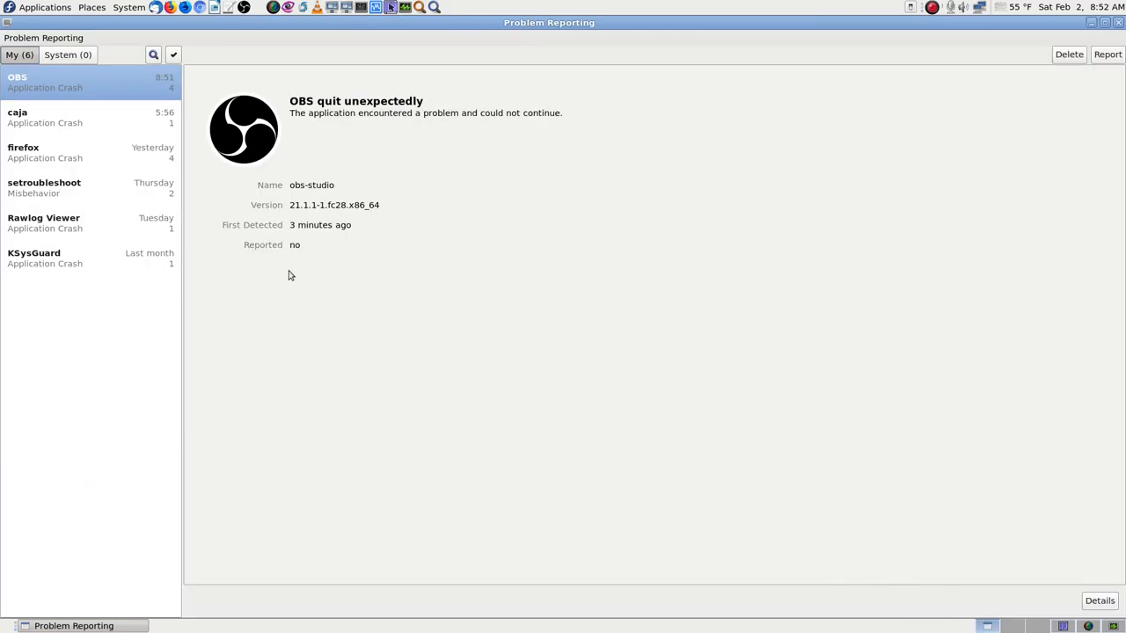
Show the OBS crash's full problem details enlarged and select the crash_function value astrcmpi.
click(1097, 600)
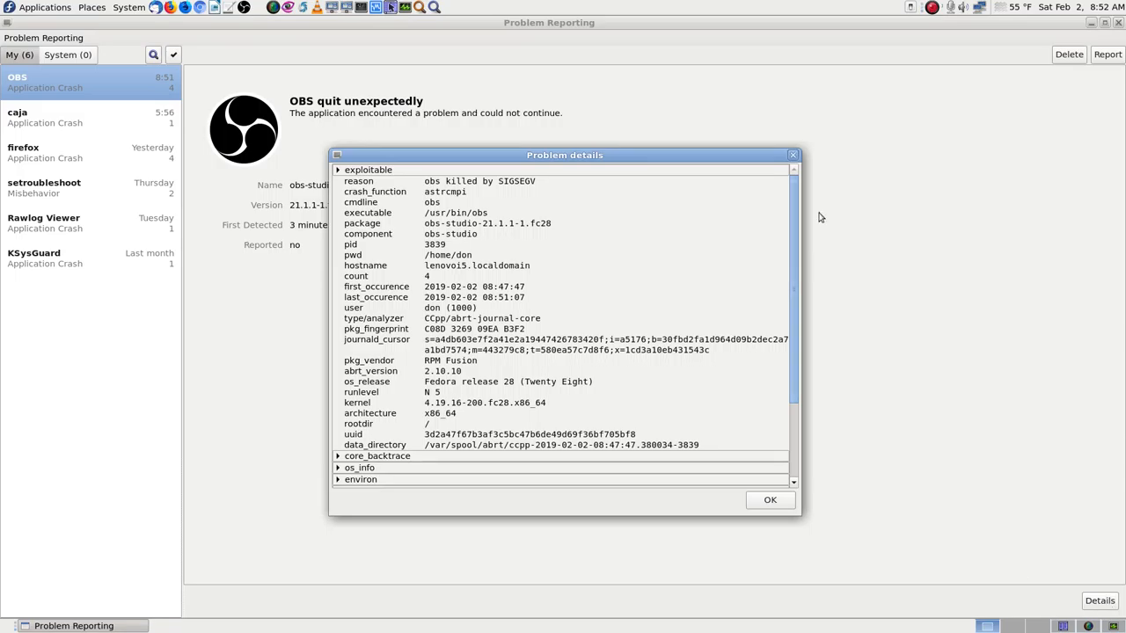
drag(565, 154, 860, 21)
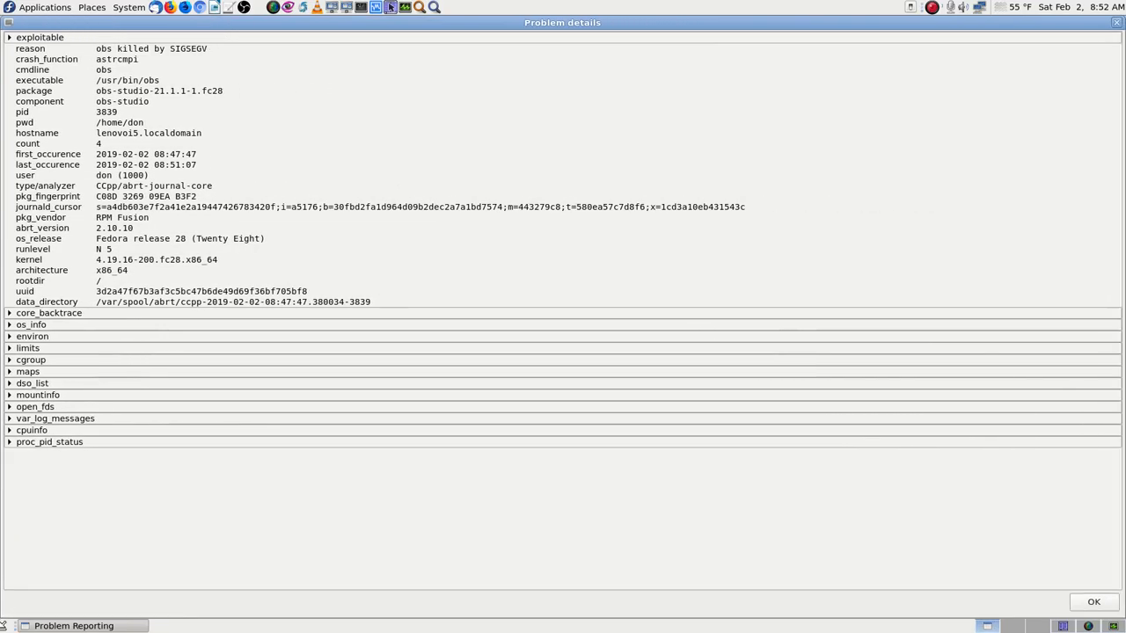
mouse_move(151, 72)
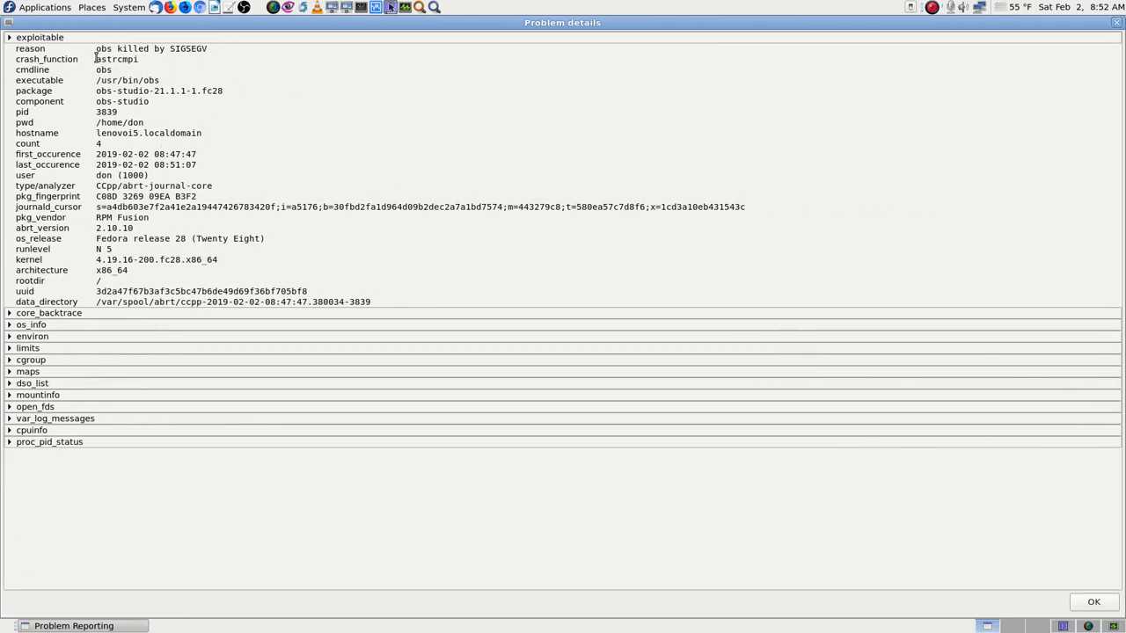
double_click(116, 60)
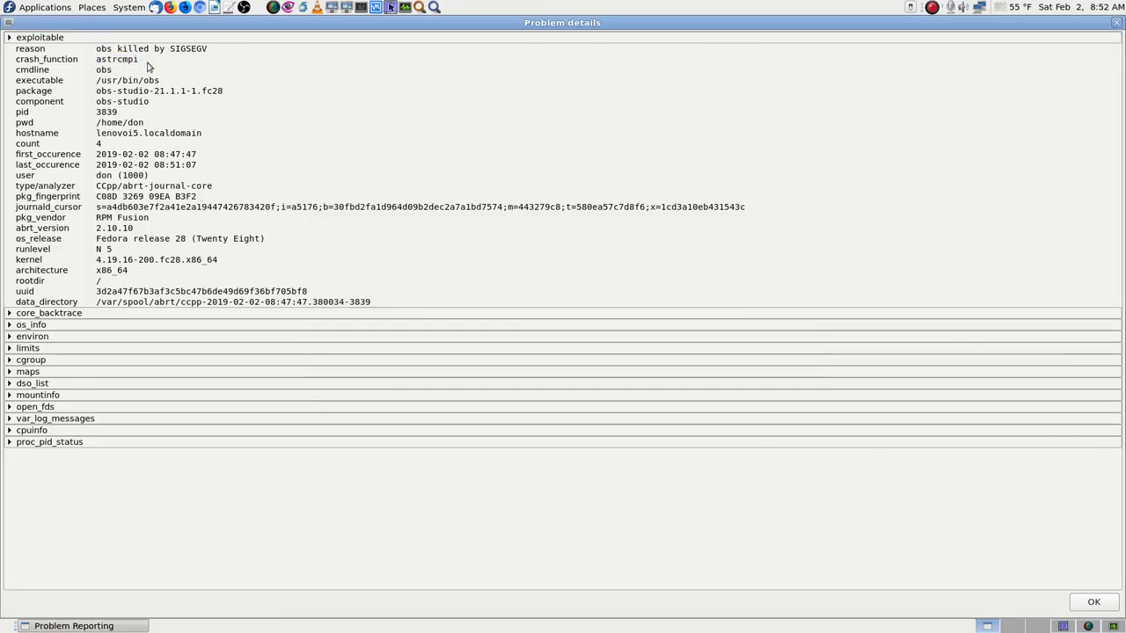
mouse_move(119, 70)
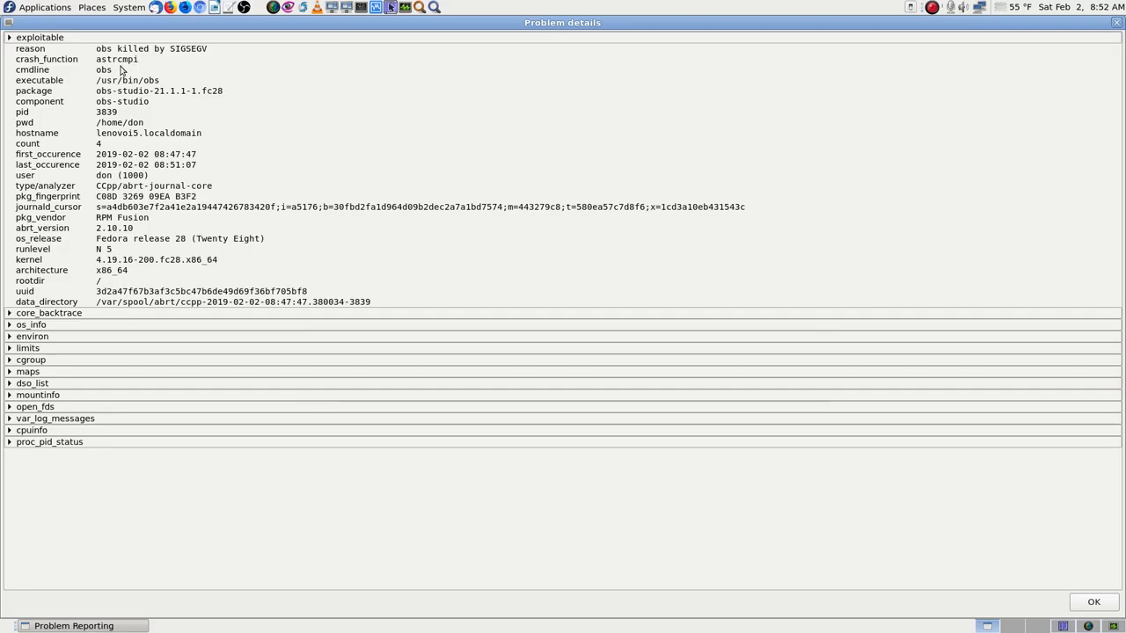
mouse_move(152, 68)
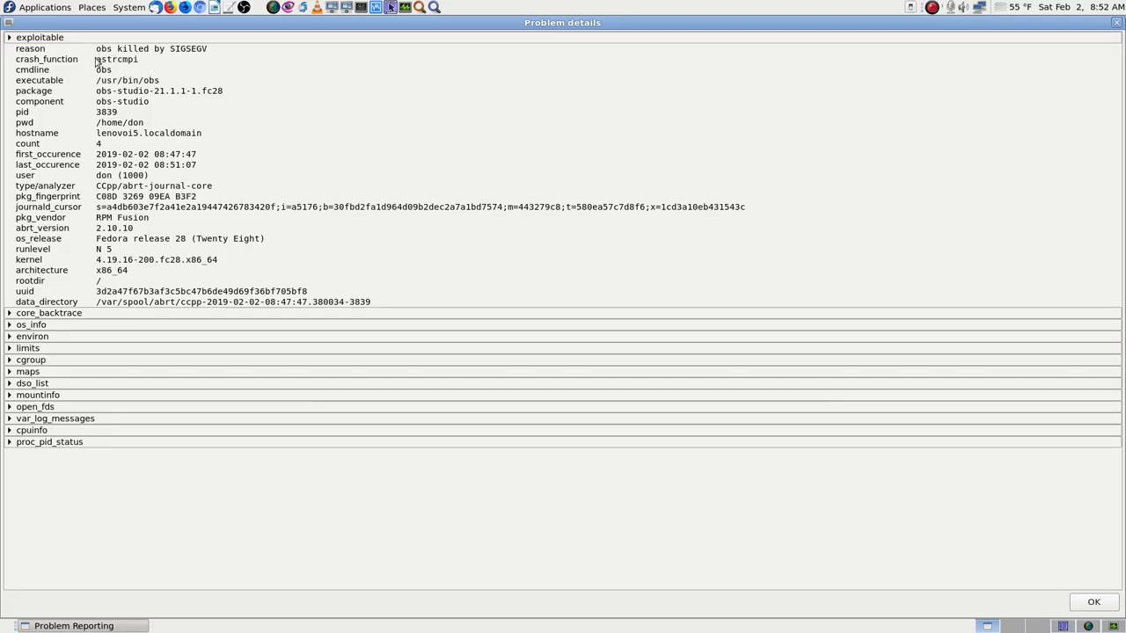
double_click(116, 60)
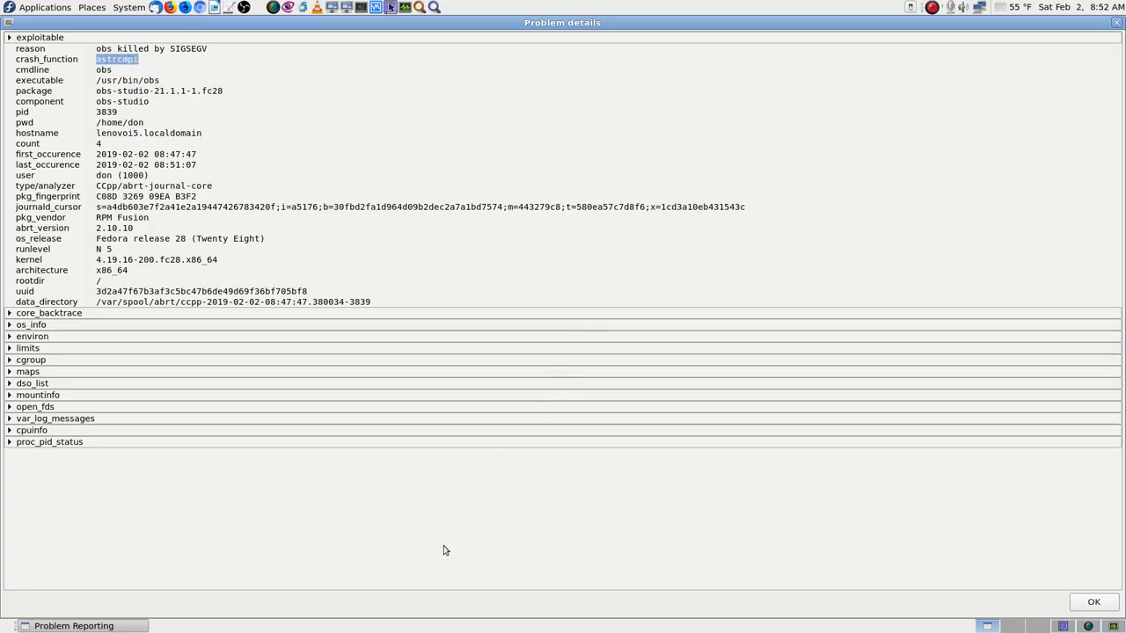
mouse_move(180, 104)
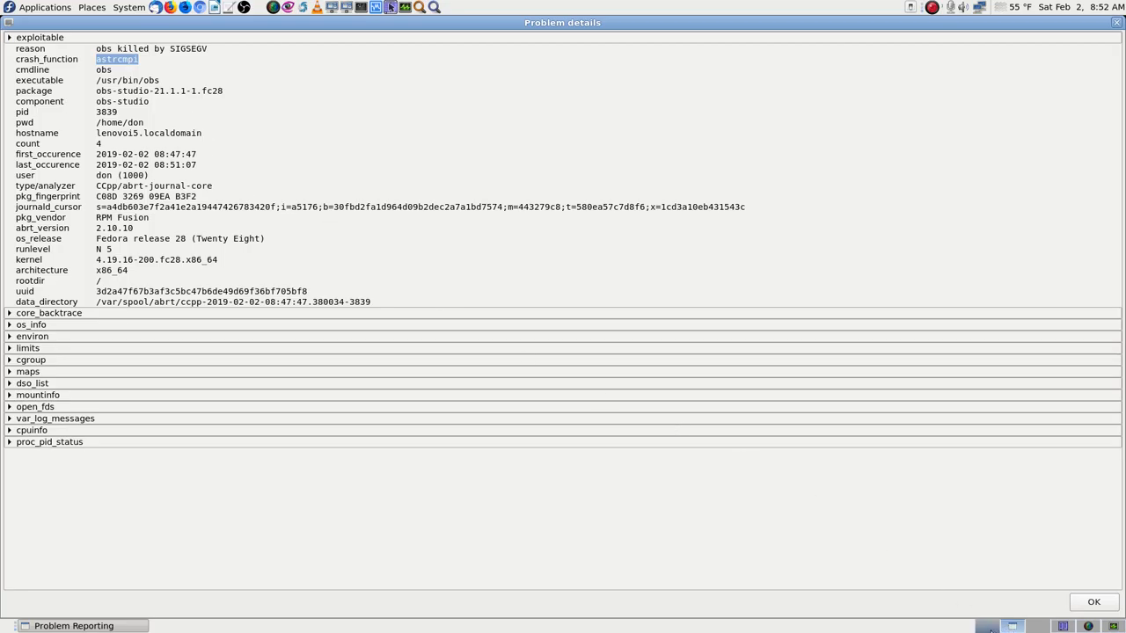
mouse_move(1073, 120)
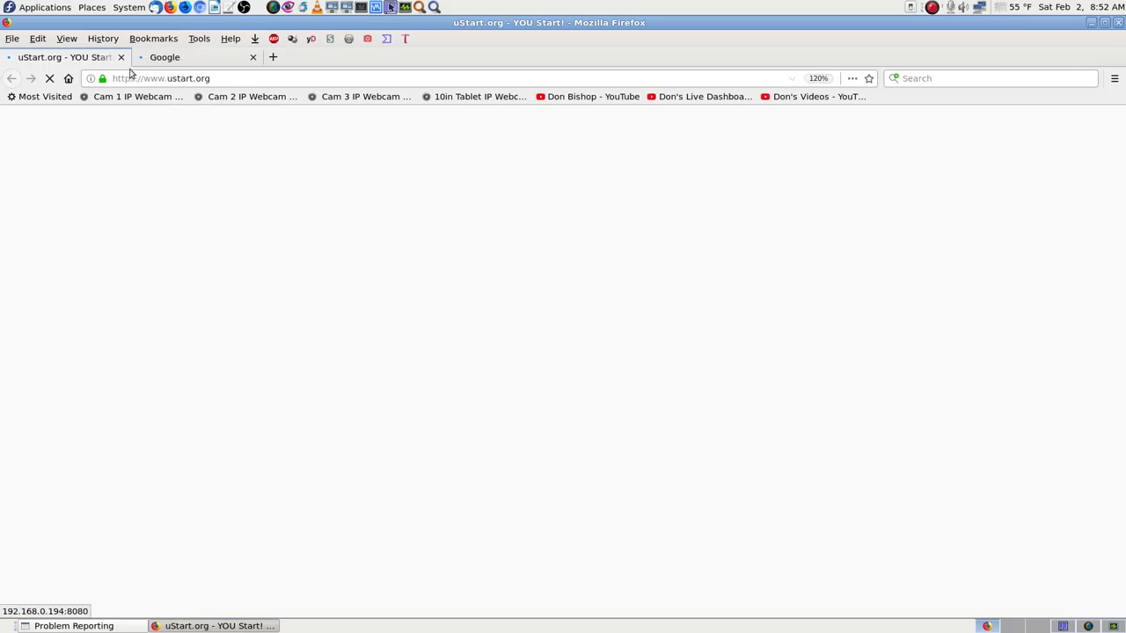
Run a Google search for 'Fedora 28 obs crash astrcmpi'.
click(165, 56)
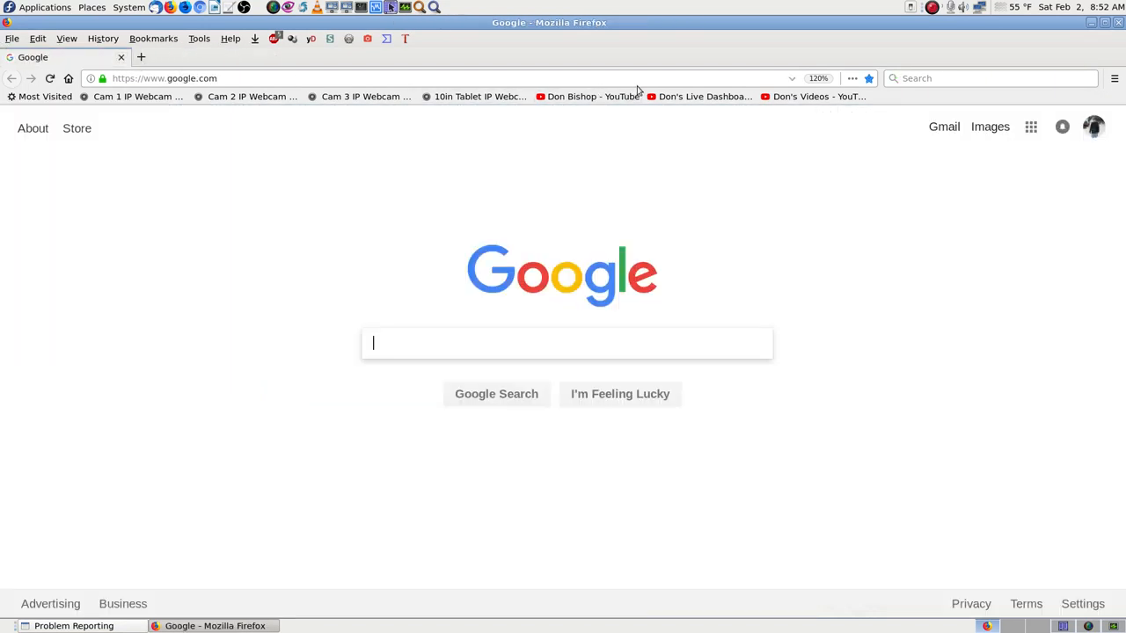
mouse_move(616, 175)
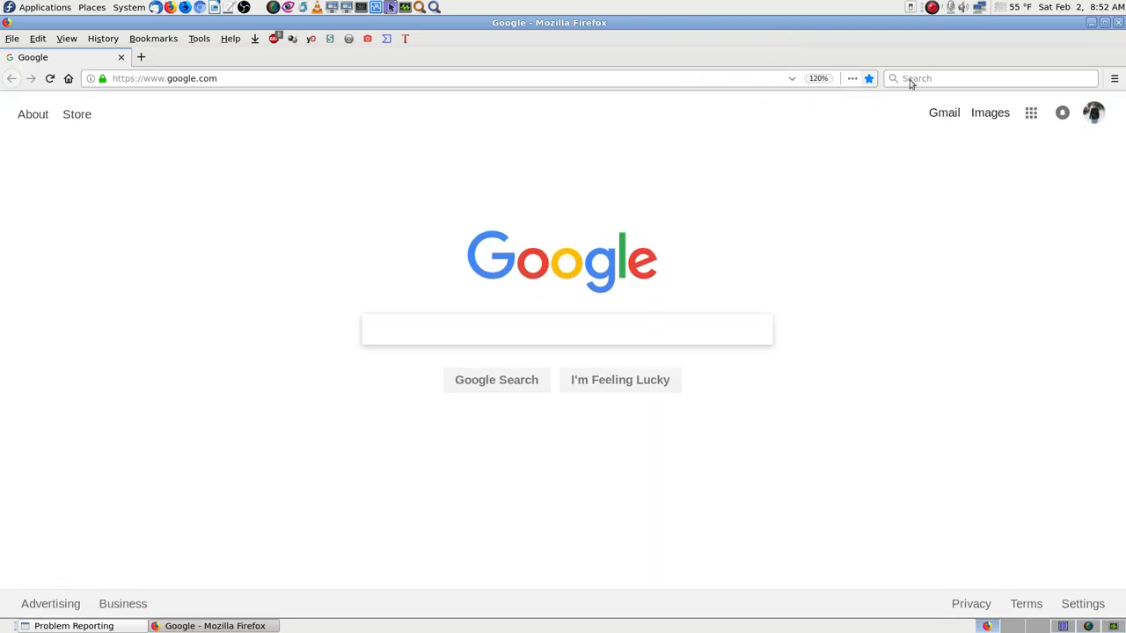
mouse_move(912, 78)
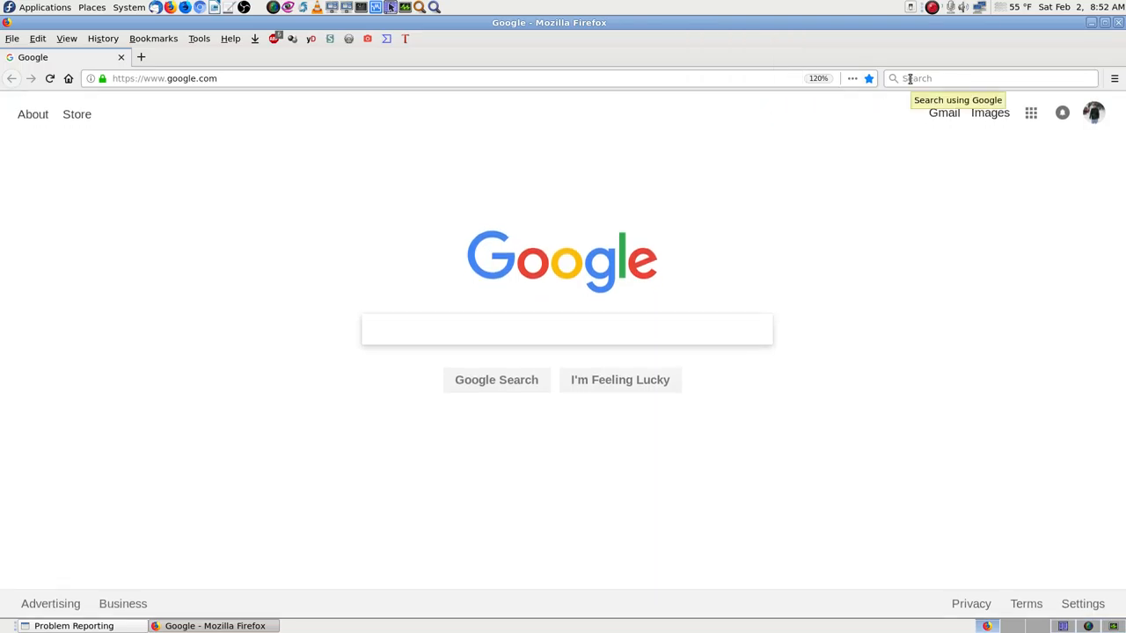
text(obs crash astrcmpi)
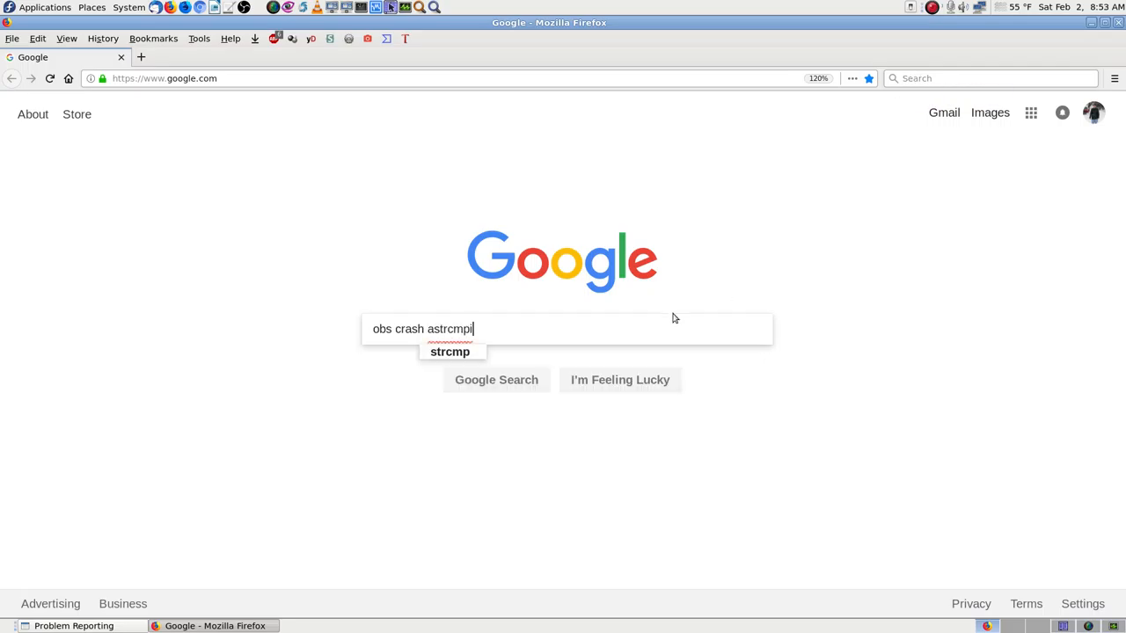
key(Return)
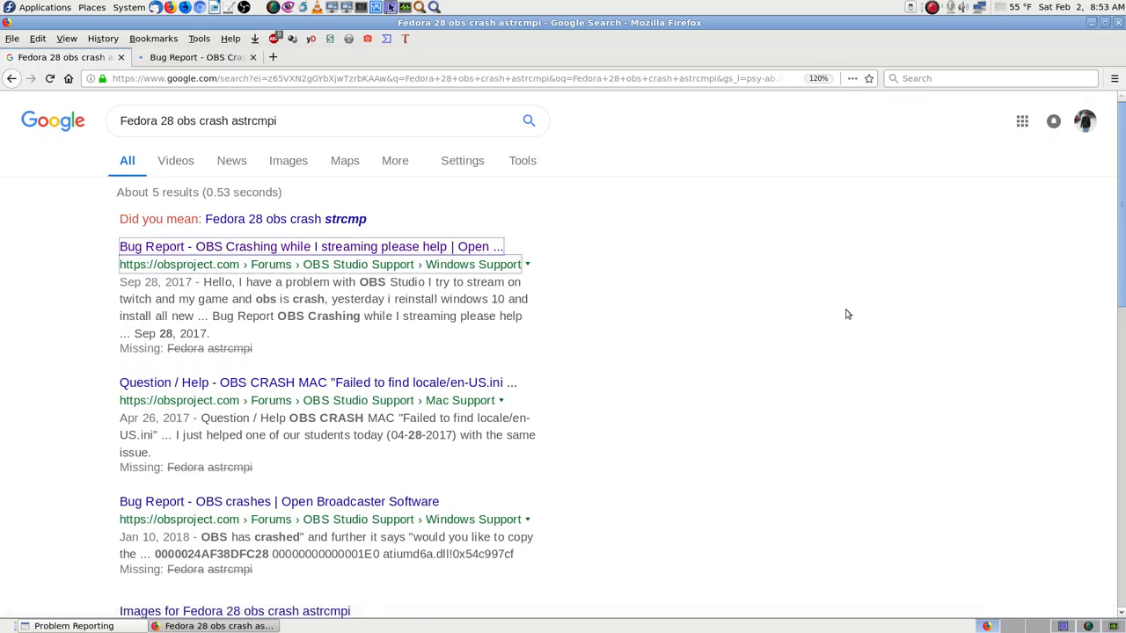
Read through the 'OBS Crashing while I streaming please help' forum thread from the first result.
click(309, 247)
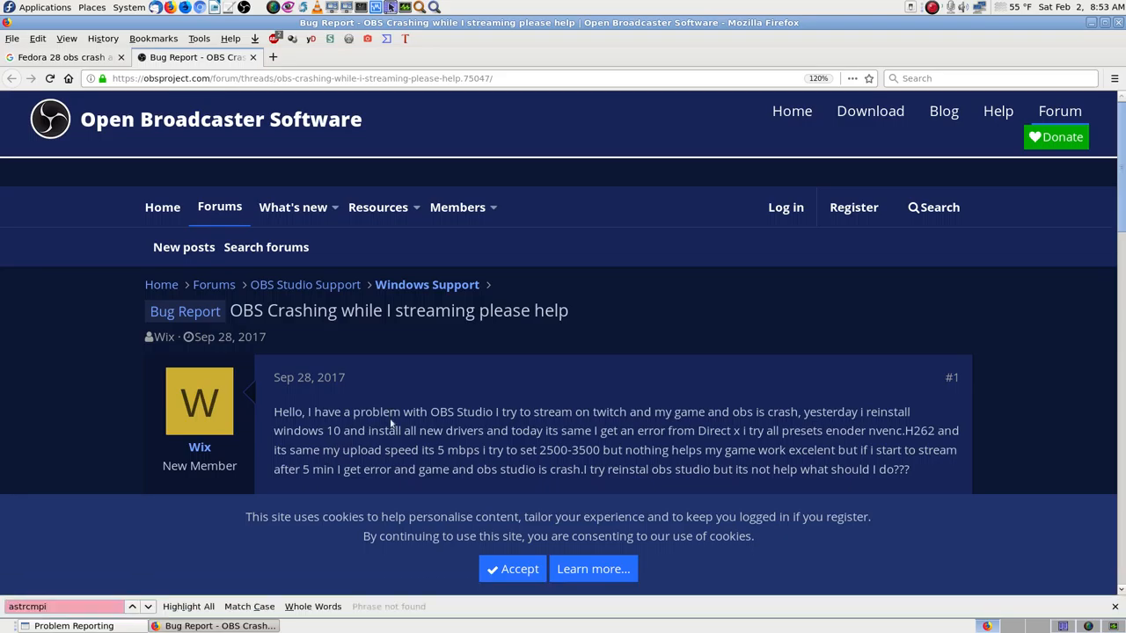
scroll(down, 3)
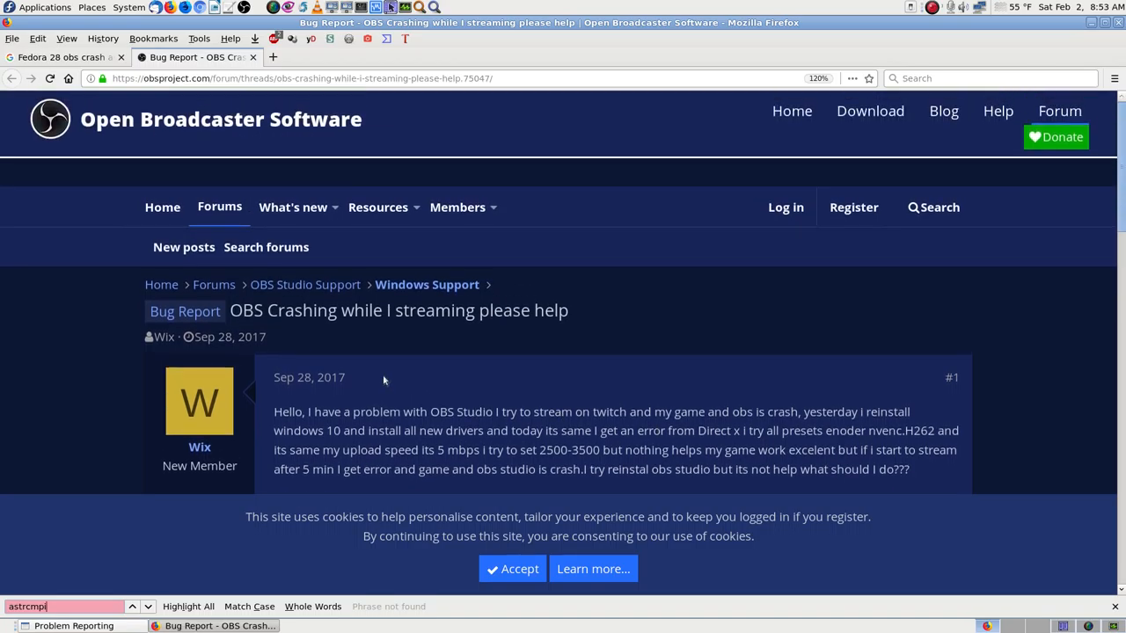
scroll(down, 3)
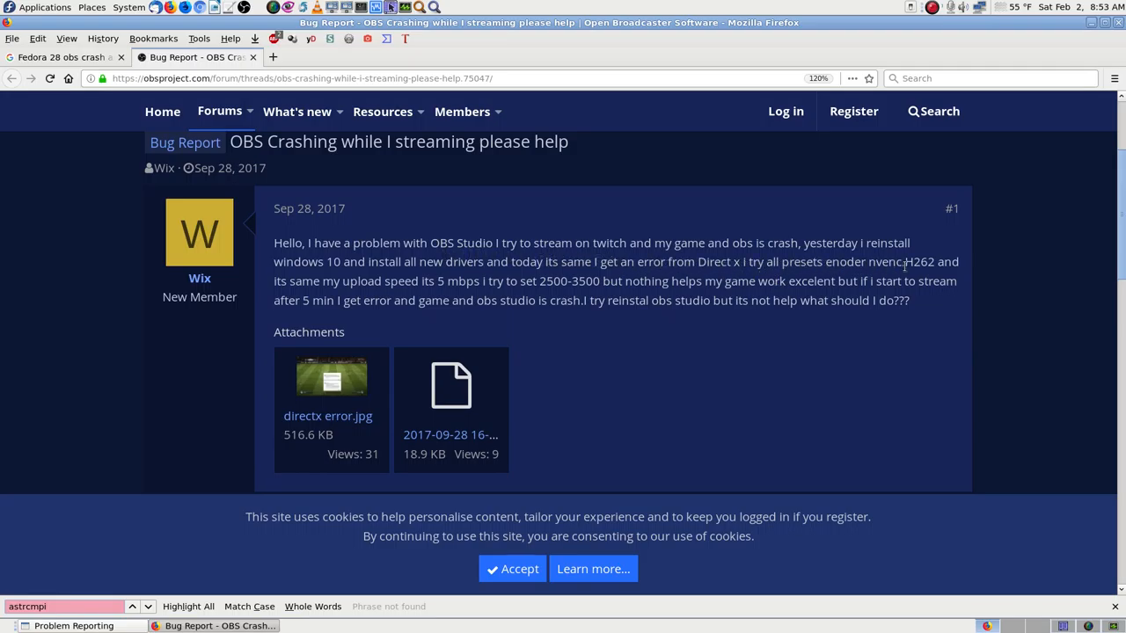
mouse_move(776, 338)
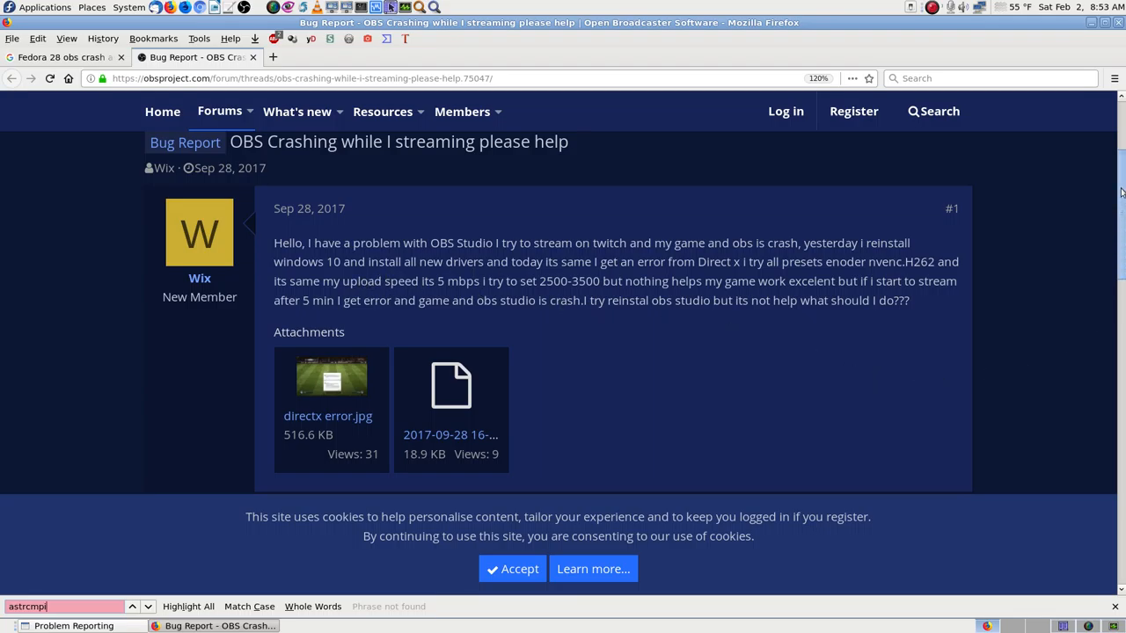
scroll(down, 3)
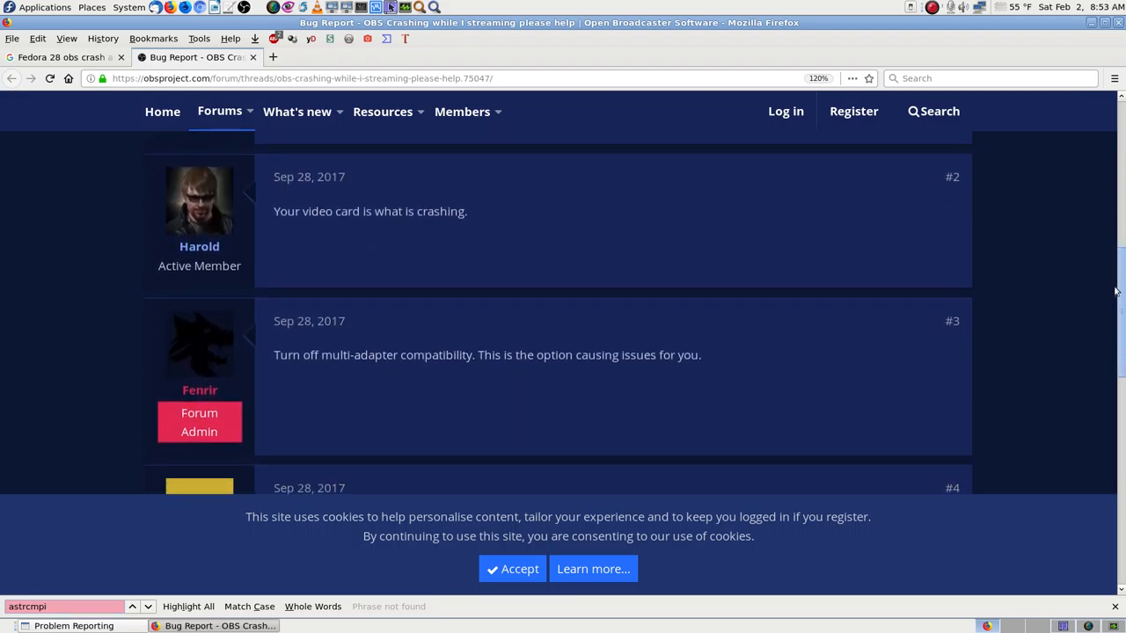
mouse_move(373, 380)
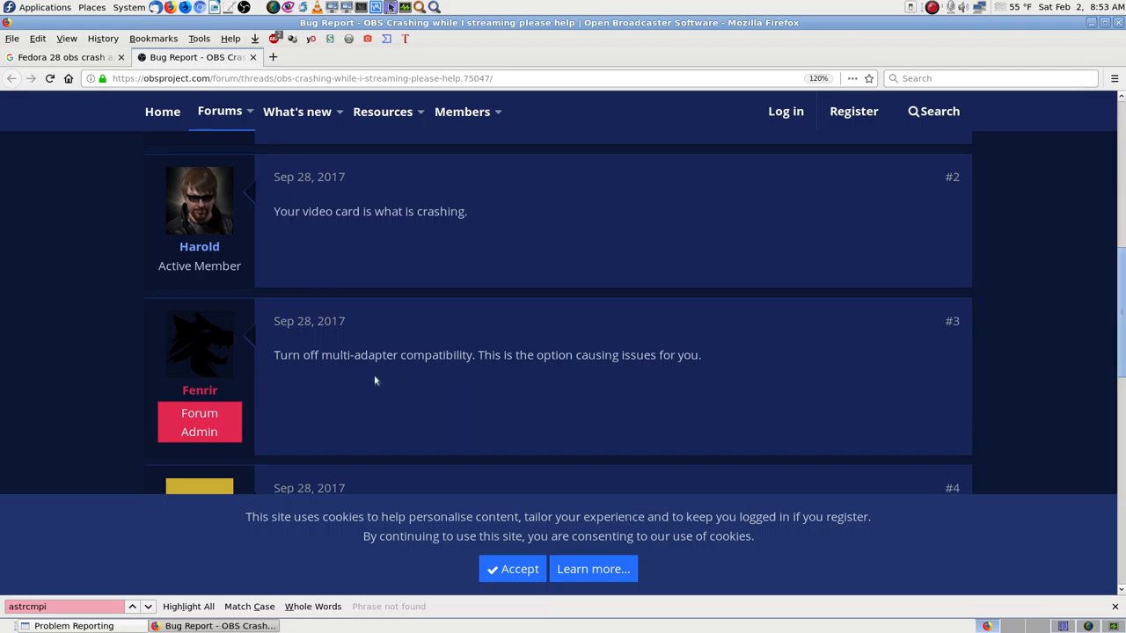
mouse_move(745, 401)
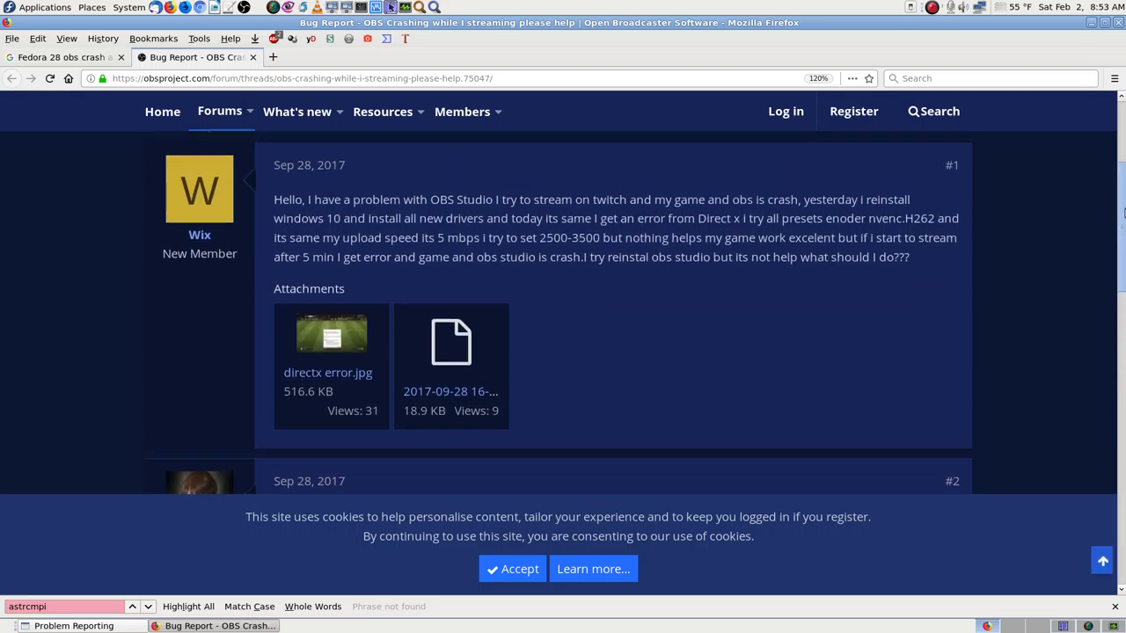
scroll(down, 3)
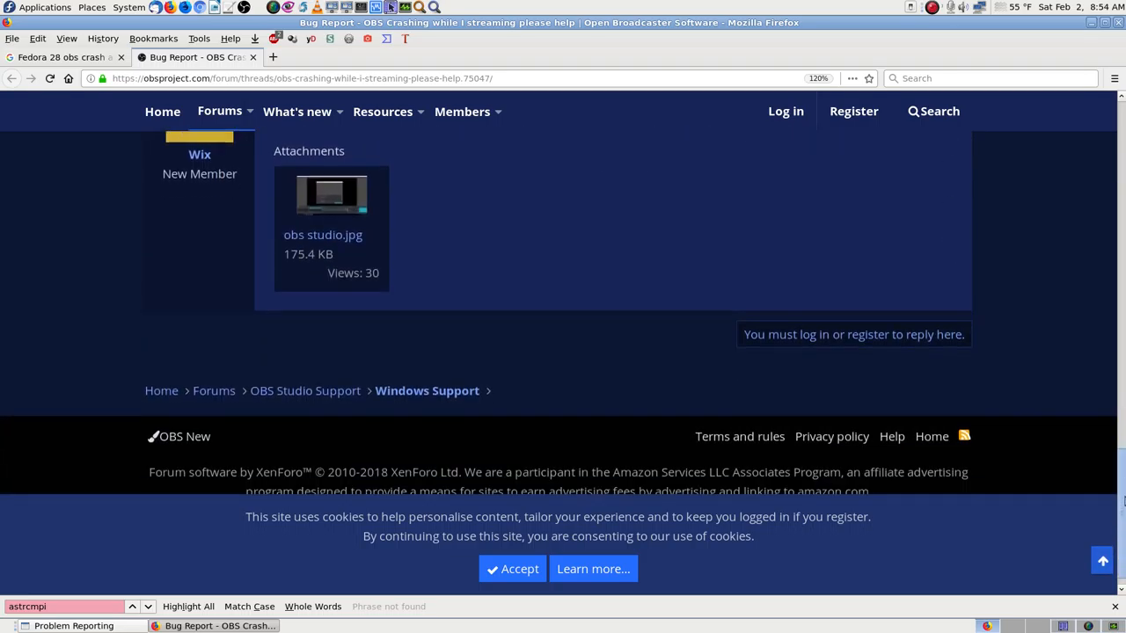
scroll(up, 3)
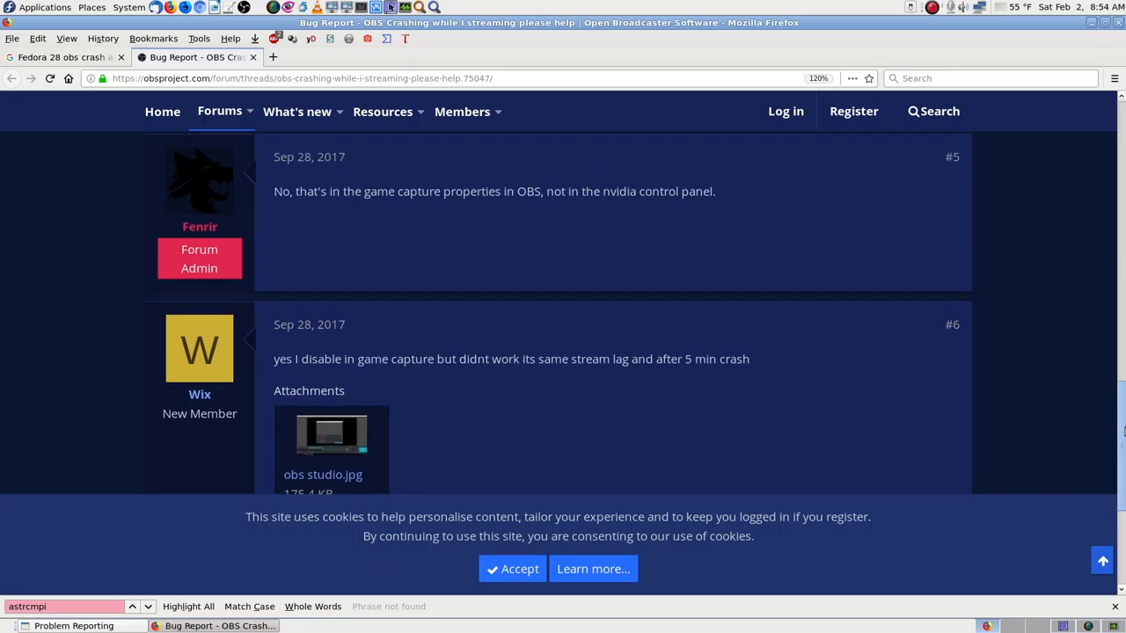
scroll(down, 3)
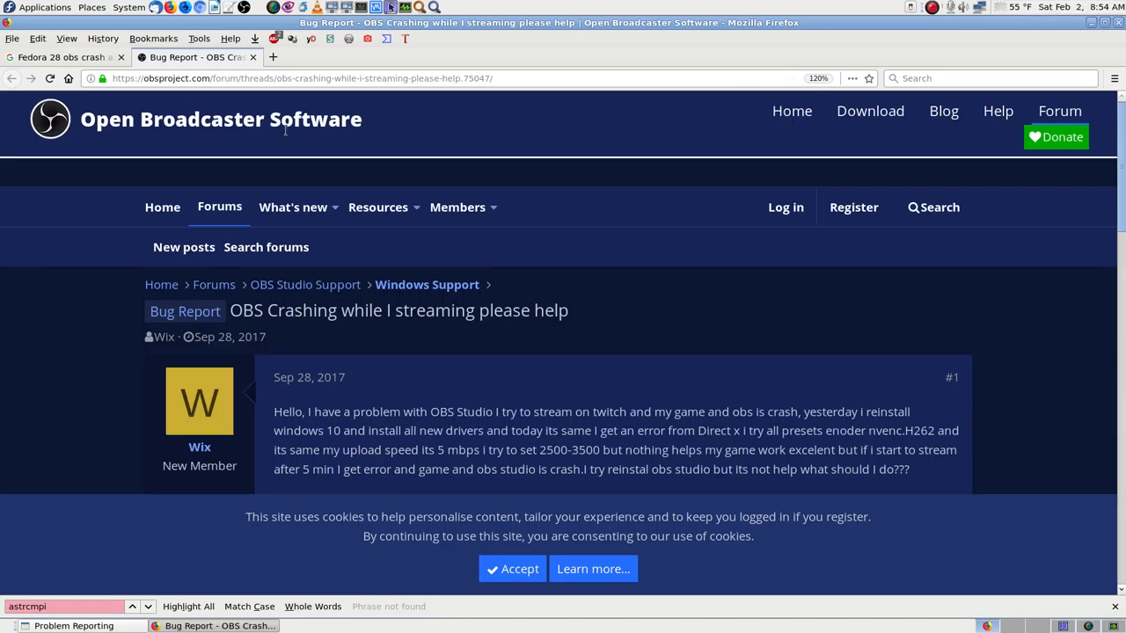
Refine the Google query to 'Fedora 28 Linux obs crash astrcmpi' and rerun it.
click(62, 57)
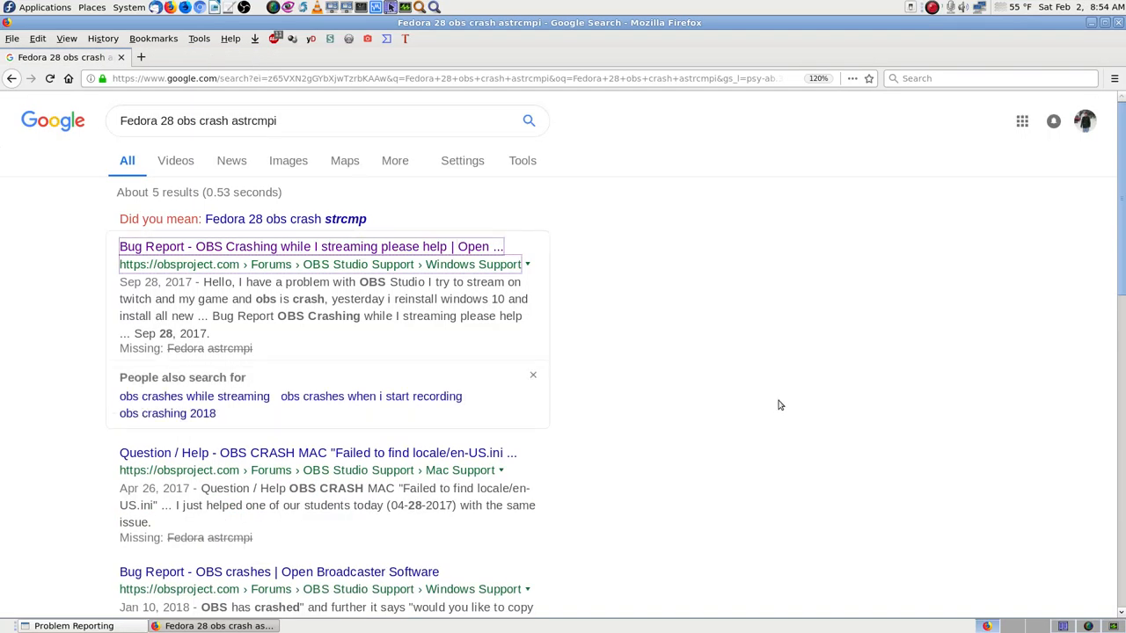
mouse_move(299, 278)
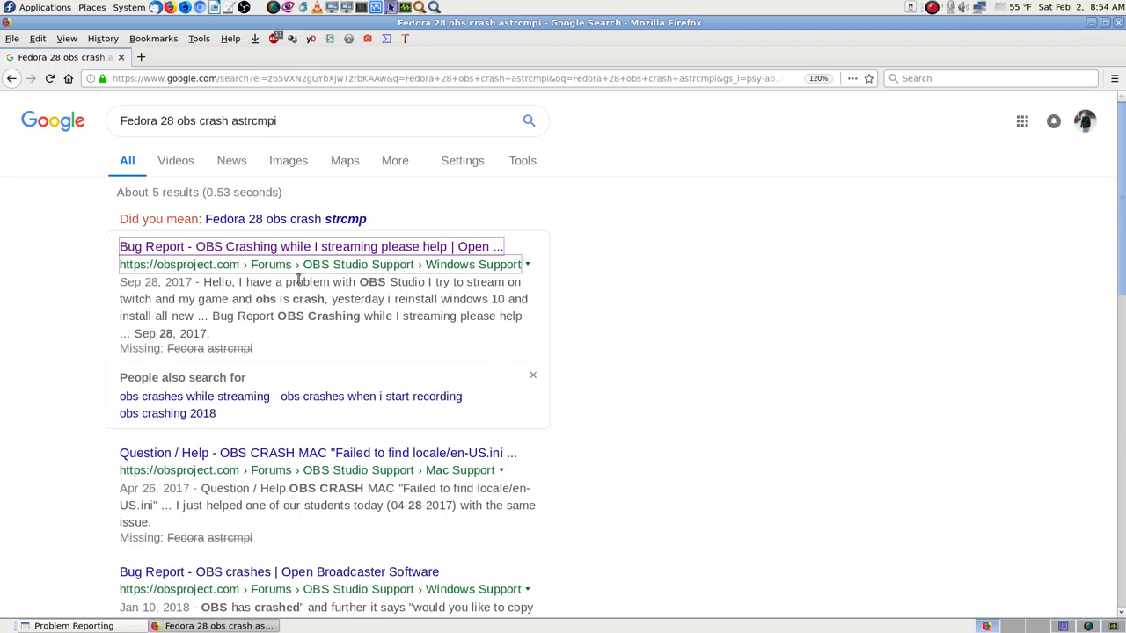
click(220, 120)
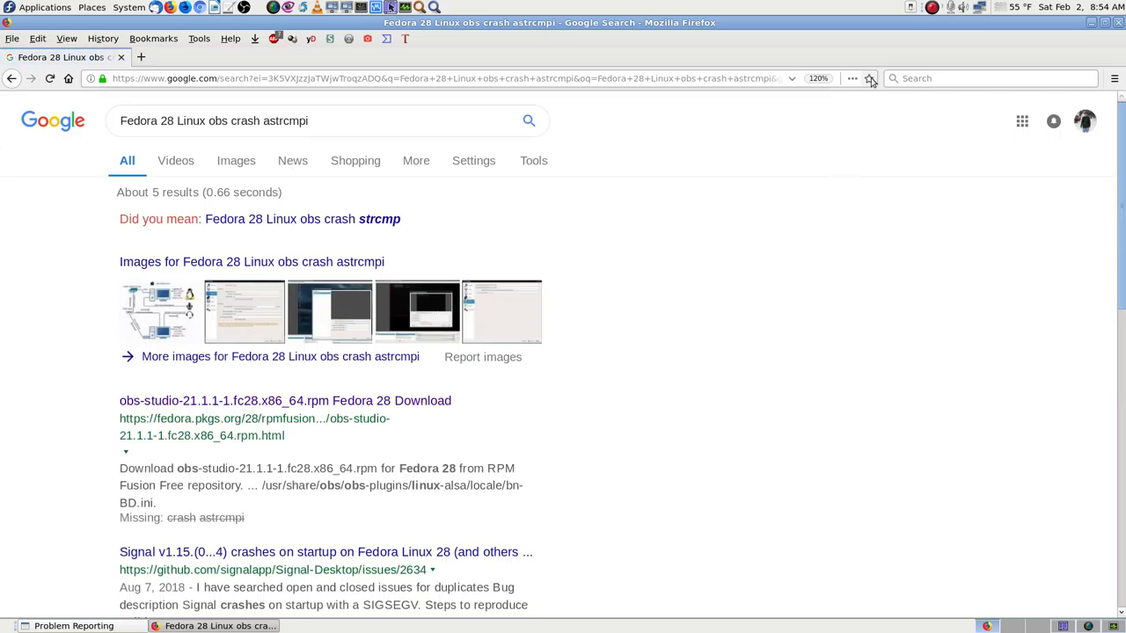
Bookmark the search results page into the OBS Studio bookmarks folder.
click(869, 77)
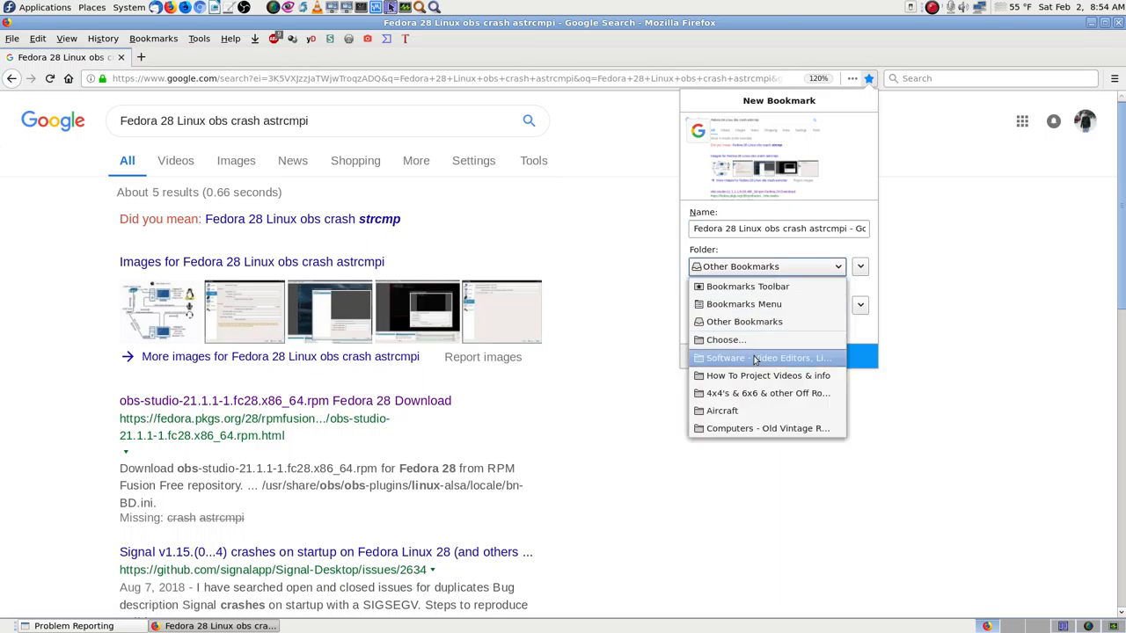
click(767, 359)
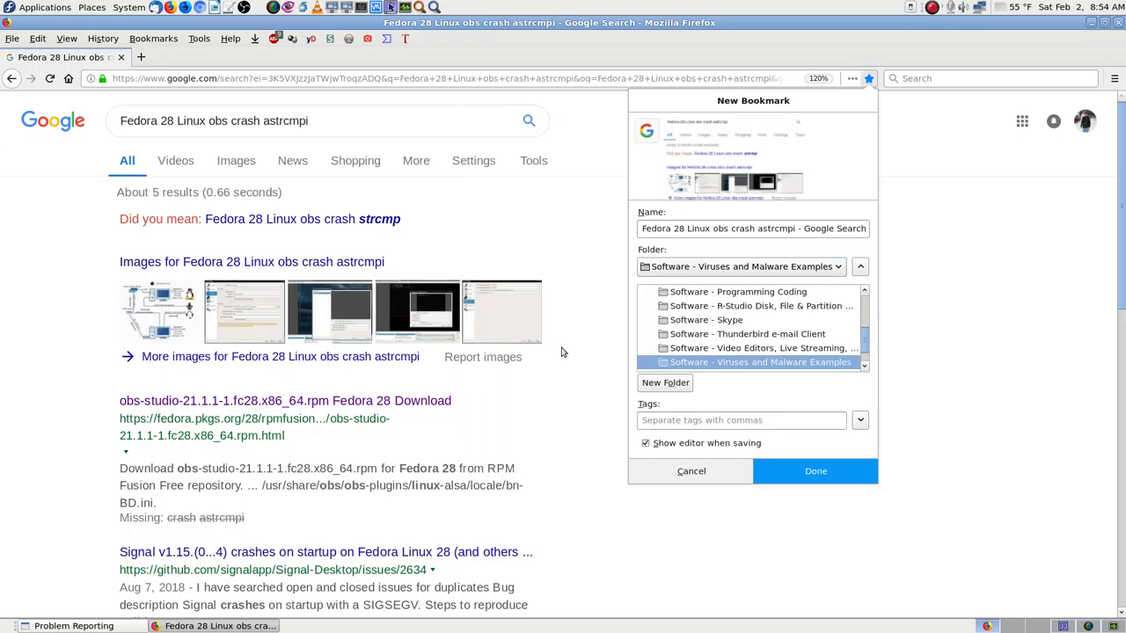
mouse_move(619, 343)
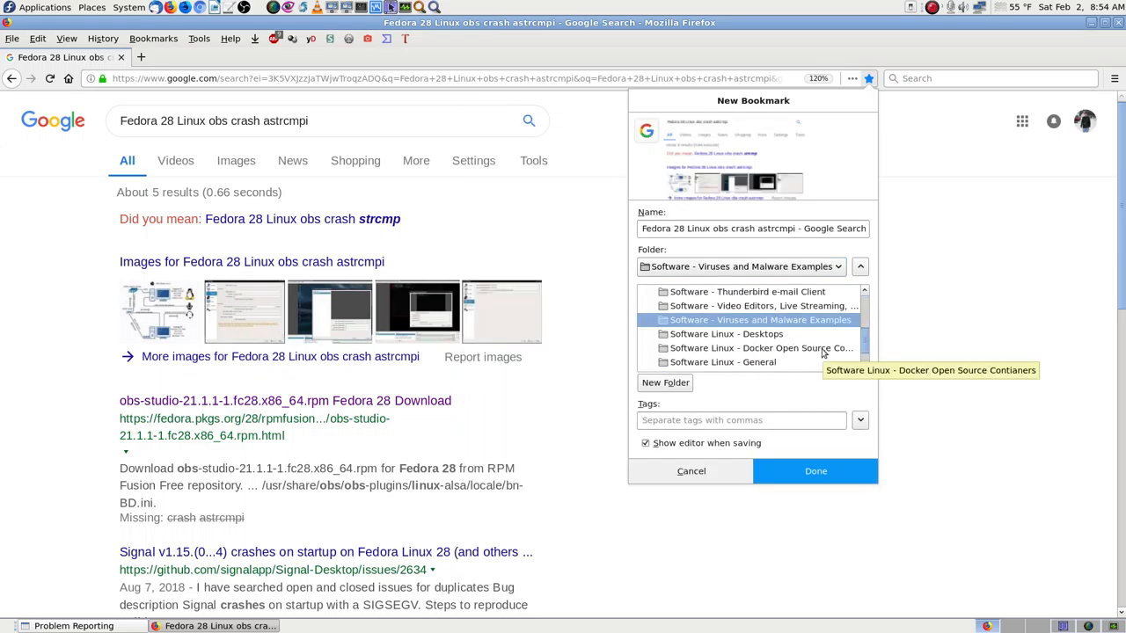
scroll(down, 3)
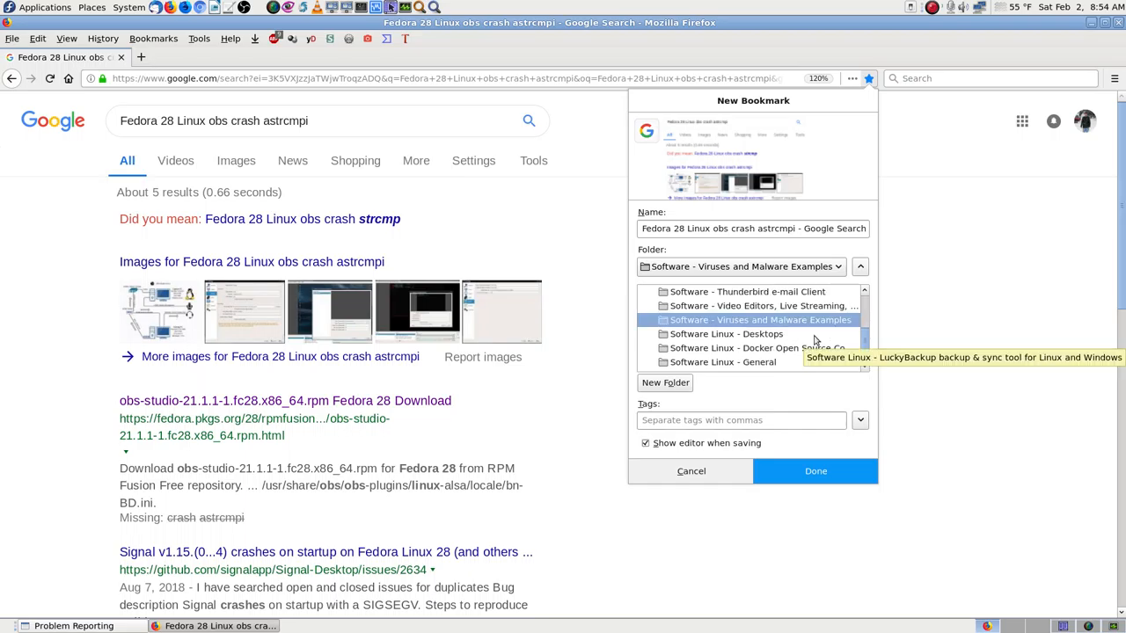
scroll(down, 3)
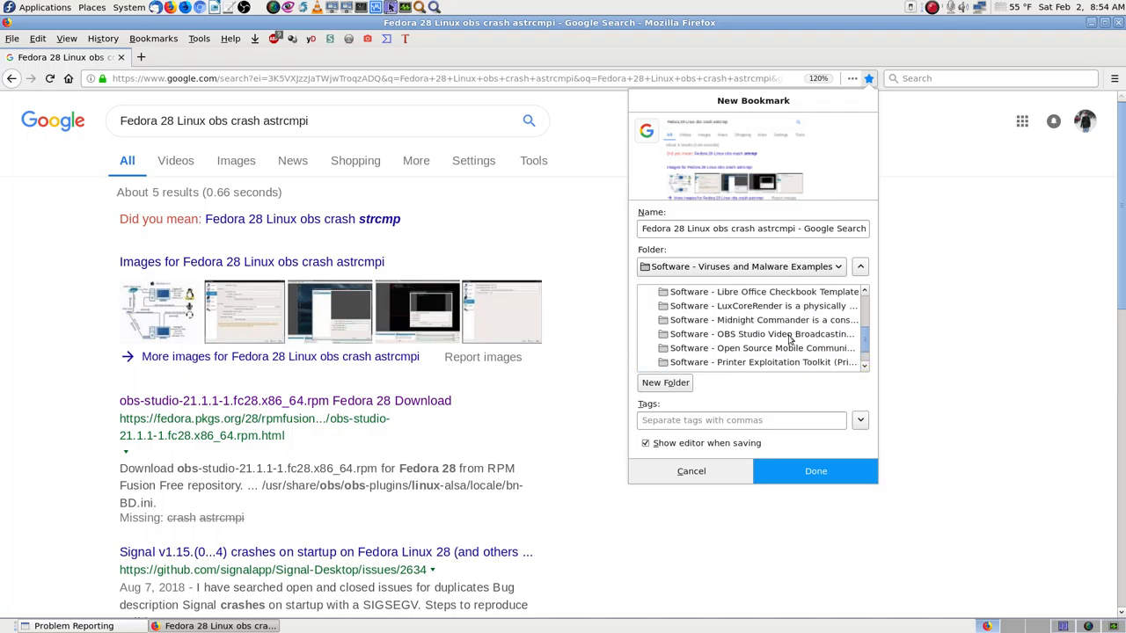
click(815, 471)
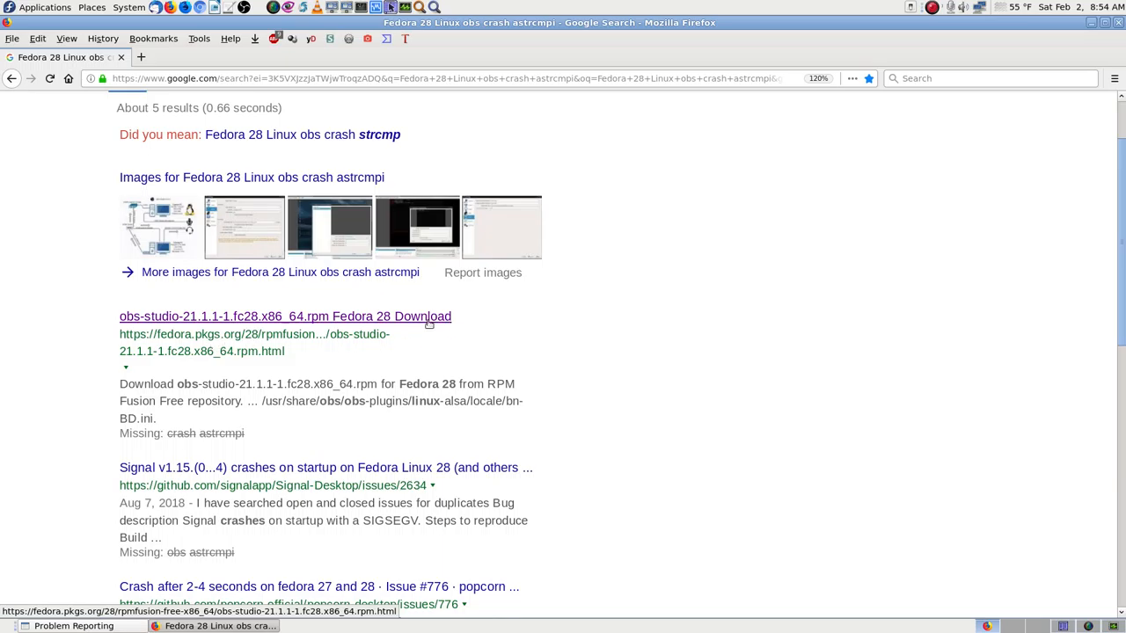
Review the obs-studio-21.1.1-1.fc28.x86_64.rpm pkgs.org page down to Requires, Provides and Download sections.
click(285, 317)
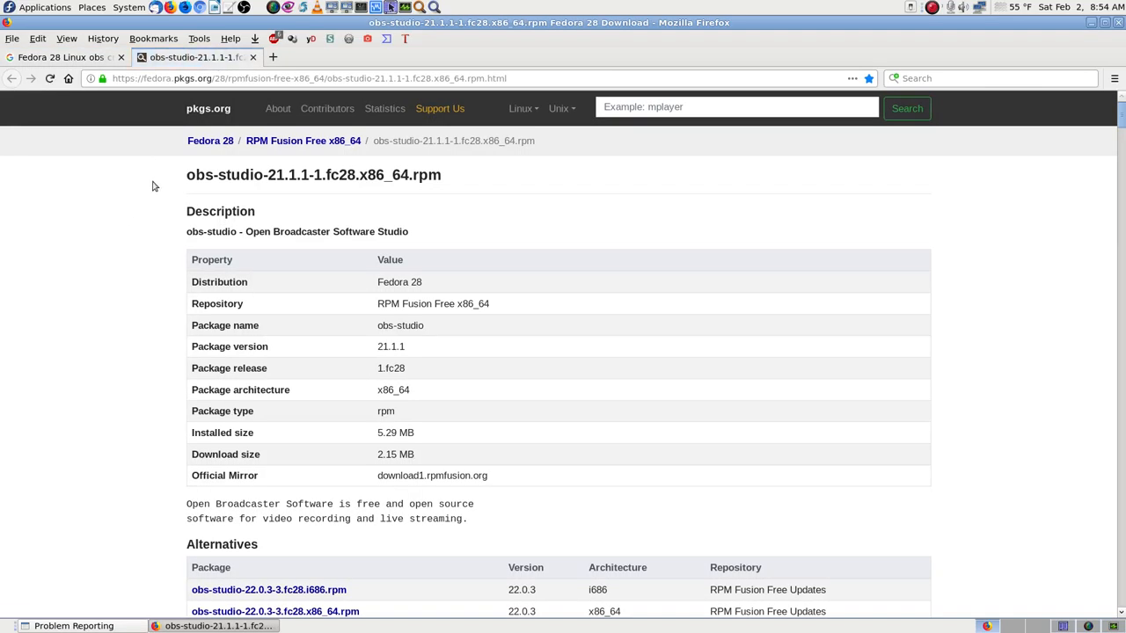
mouse_move(292, 208)
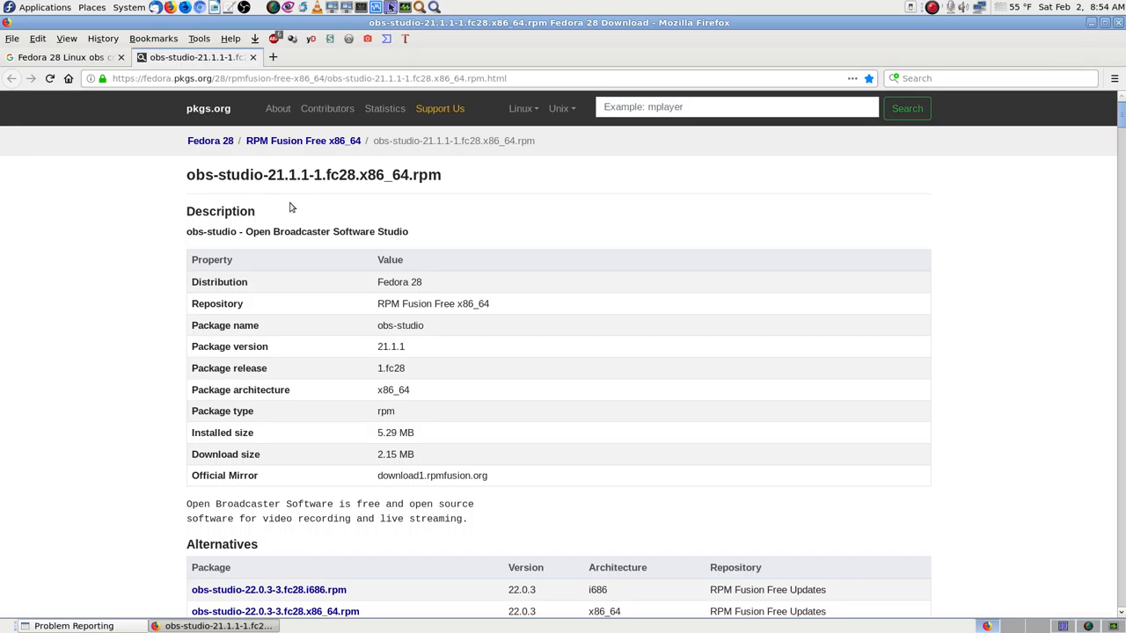
scroll(down, 3)
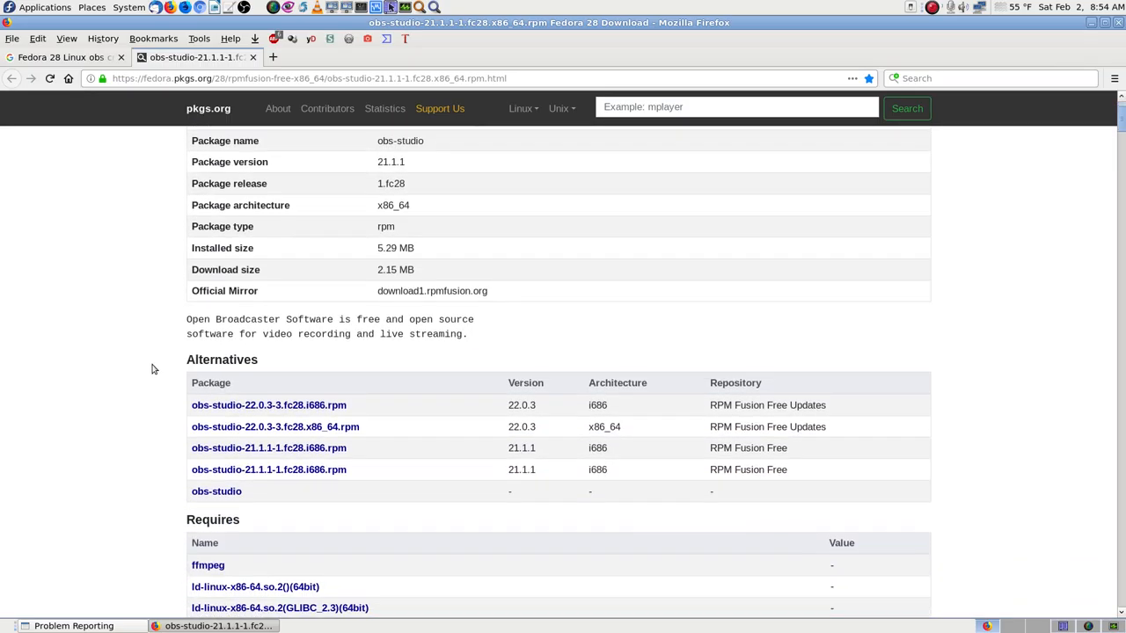
scroll(down, 3)
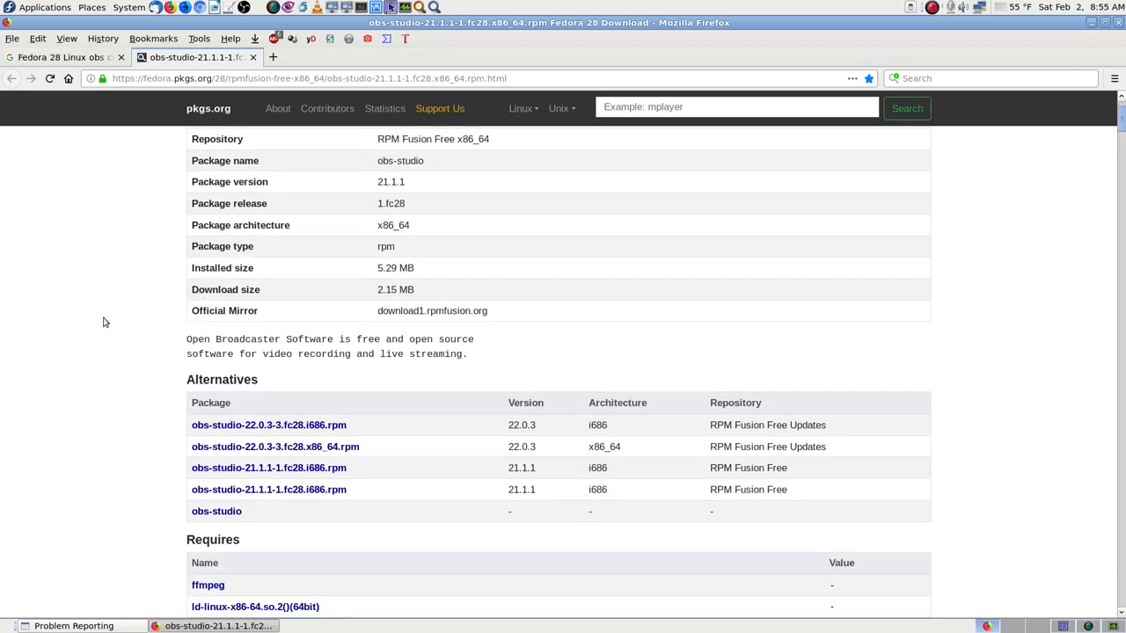
scroll(down, 3)
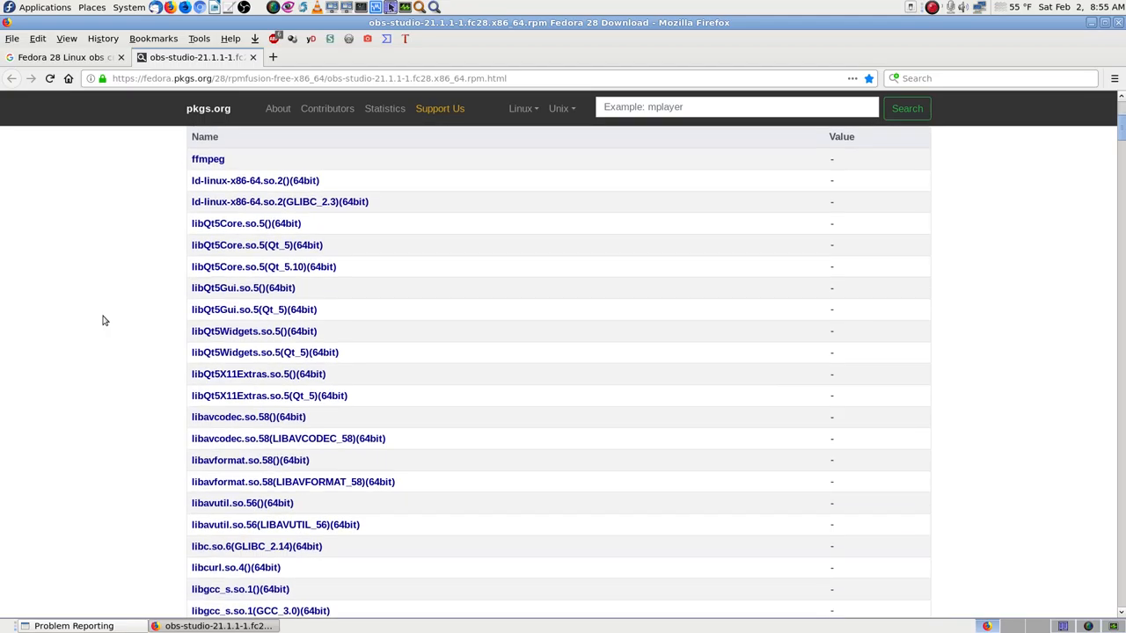
scroll(down, 3)
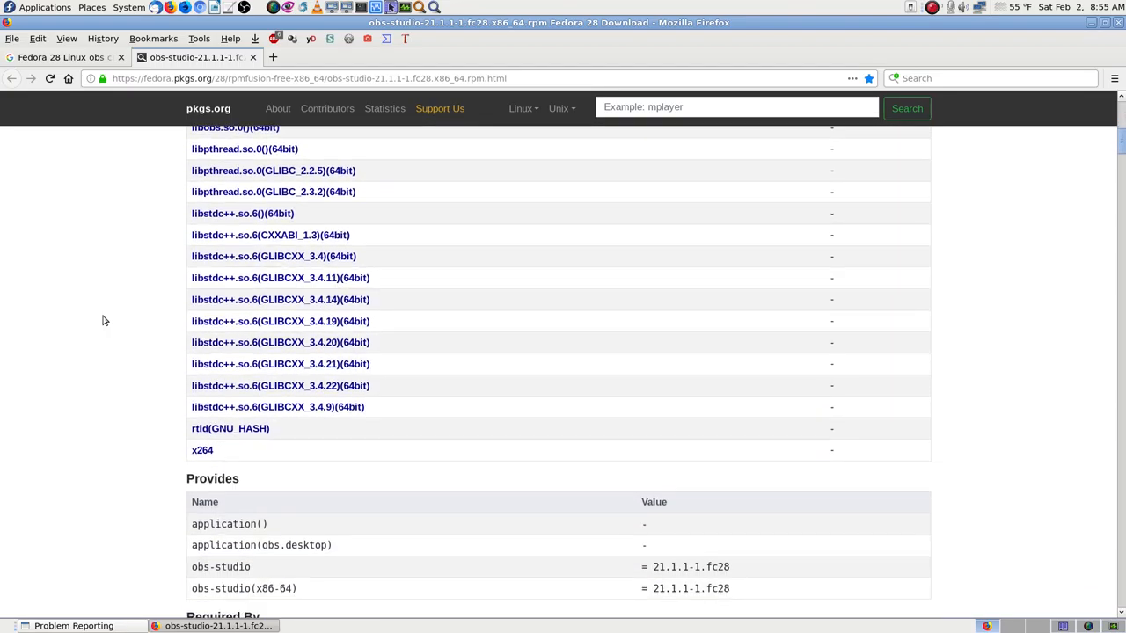
scroll(down, 3)
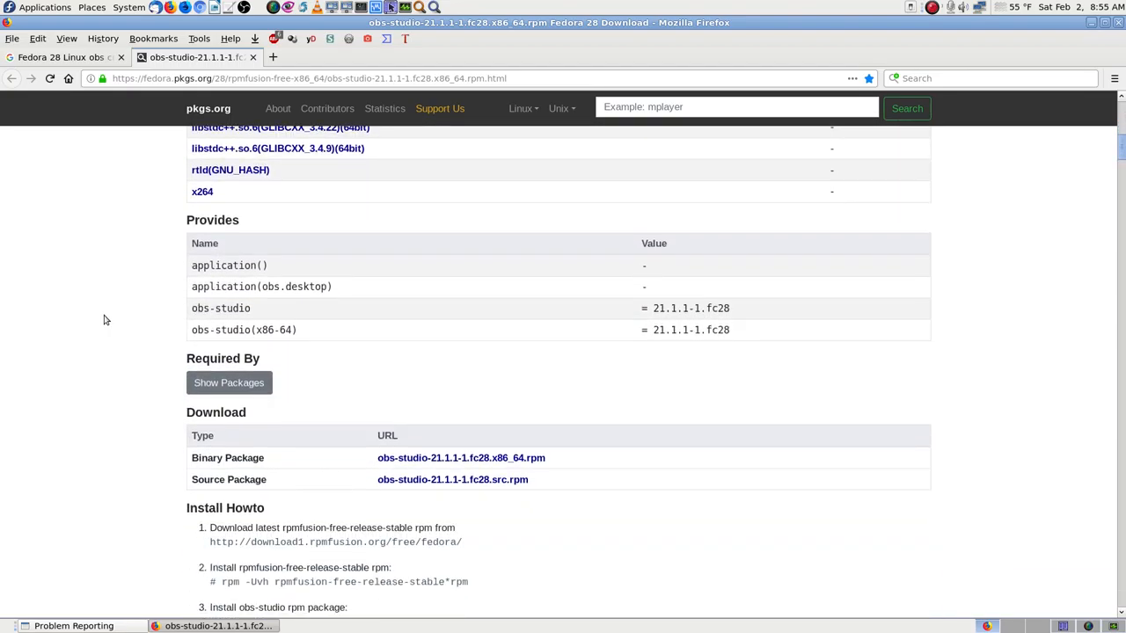
Close the pkgs.org package tab, returning to the Google results.
click(10, 77)
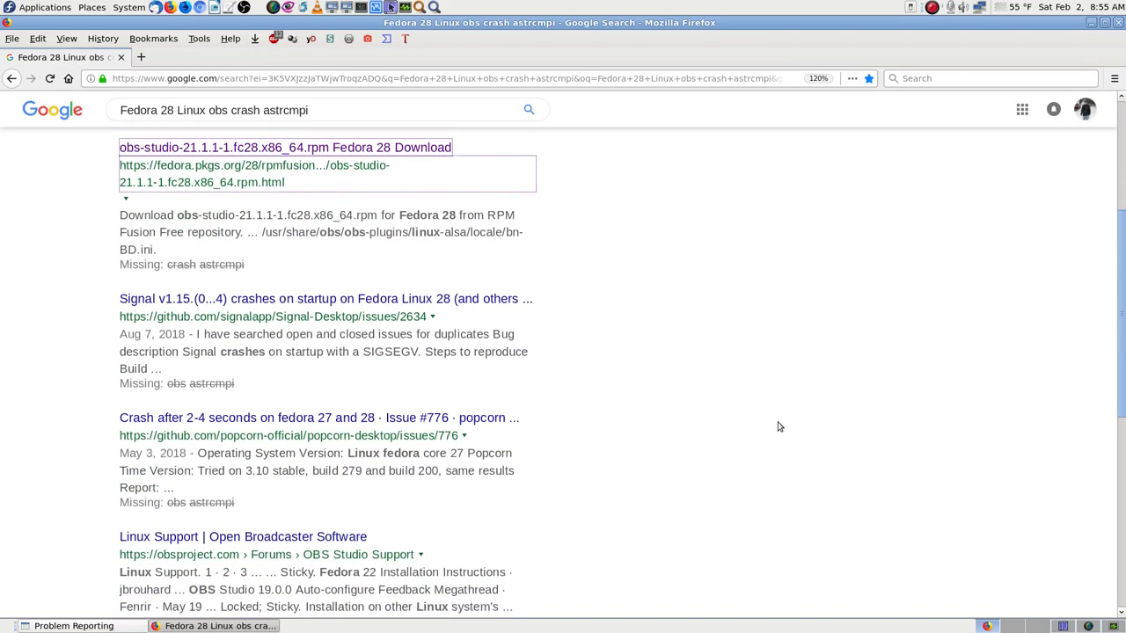
mouse_move(325, 299)
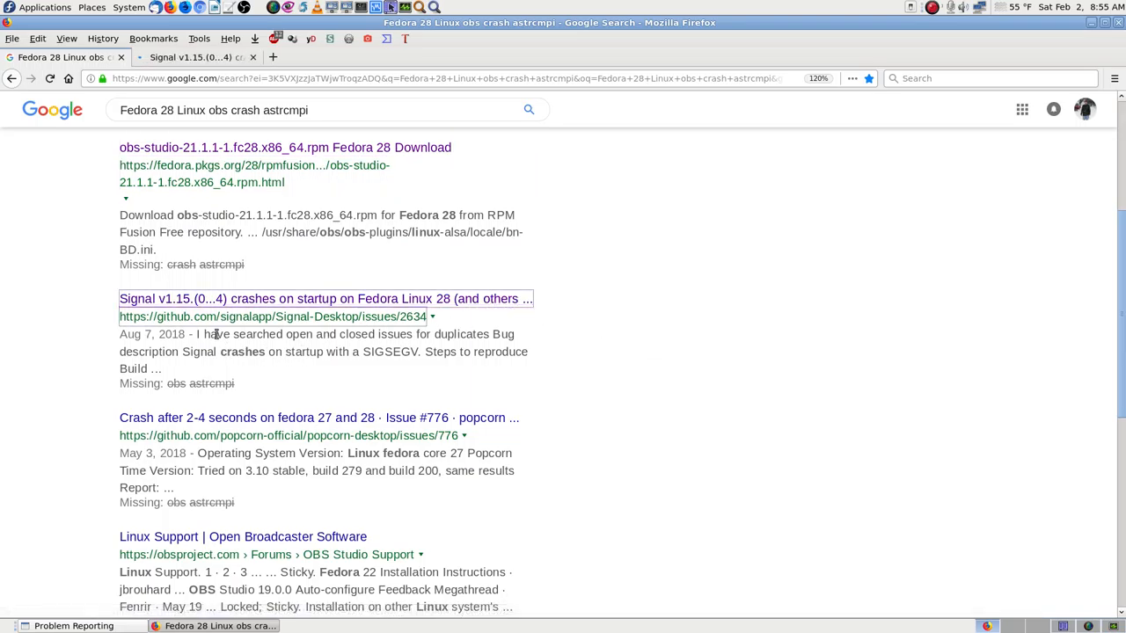
Read Signal crash issue #2634's console output and backtrace on GitHub.
click(325, 299)
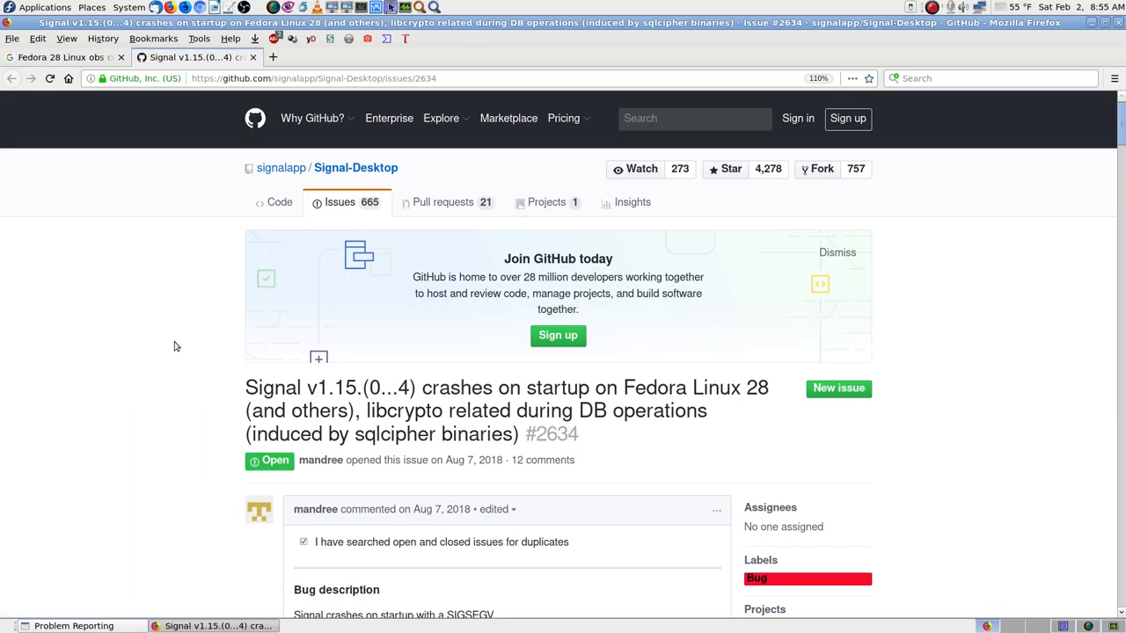
scroll(down, 3)
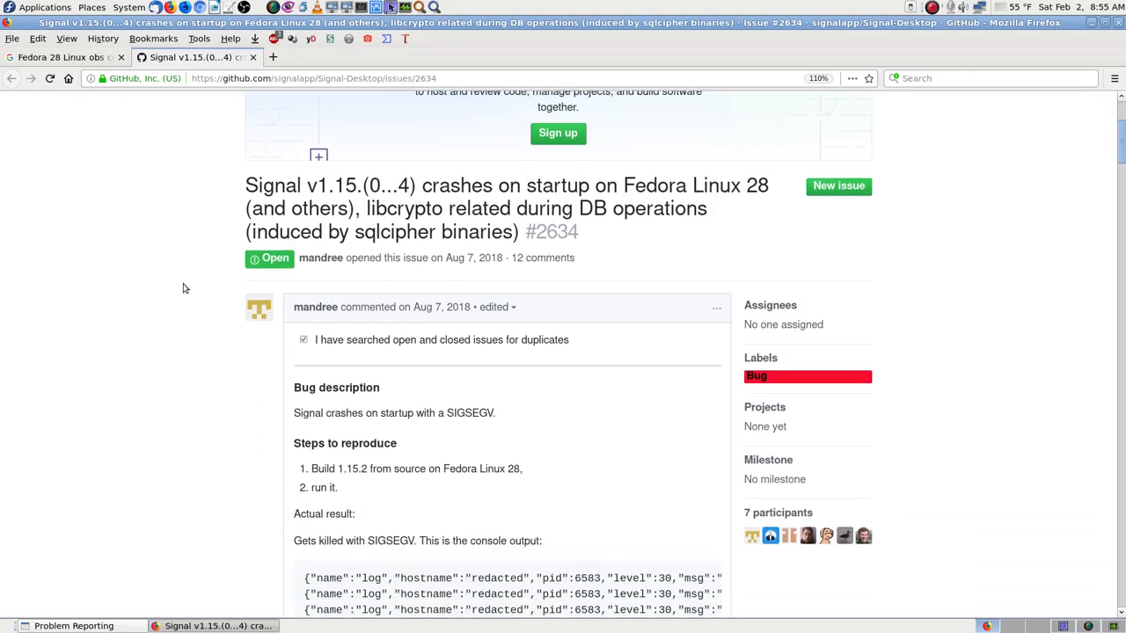
mouse_move(334, 202)
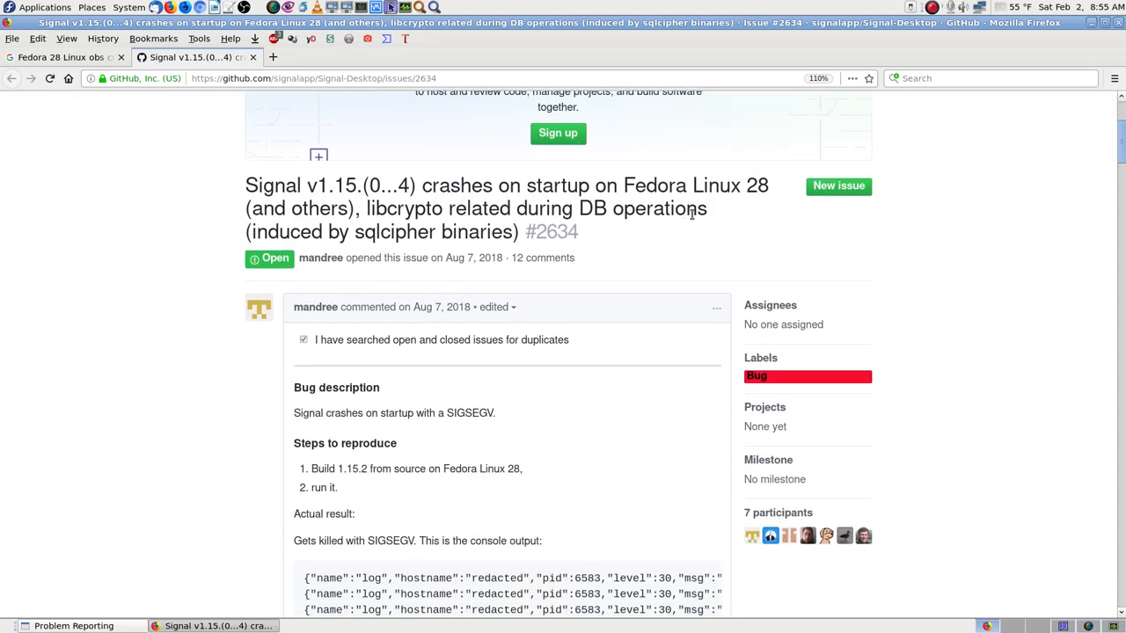
scroll(down, 3)
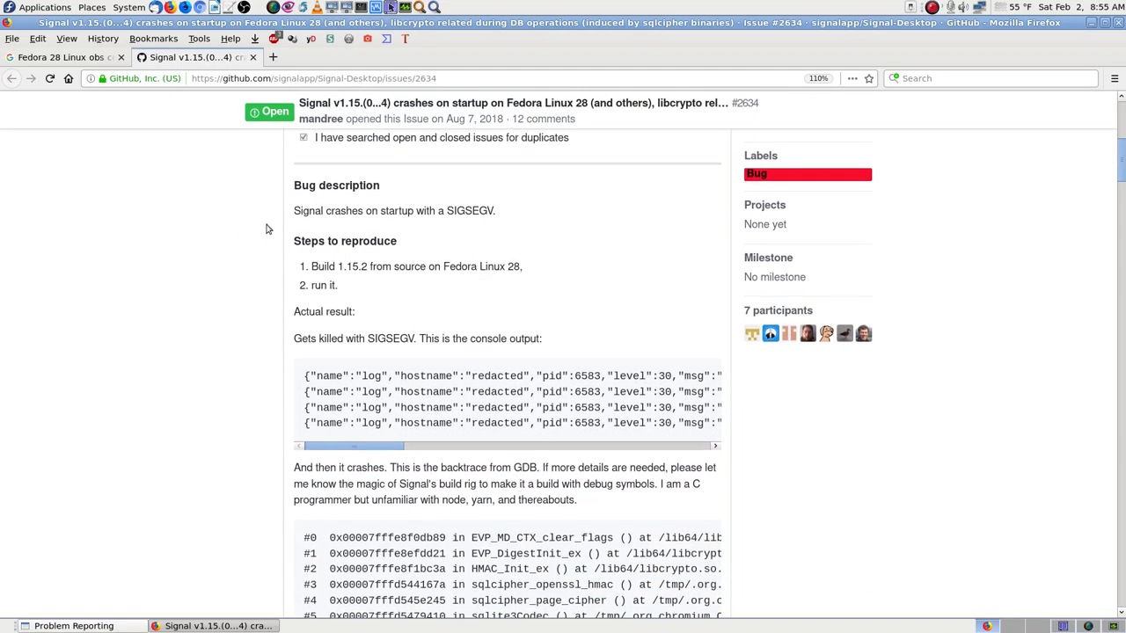
scroll(down, 3)
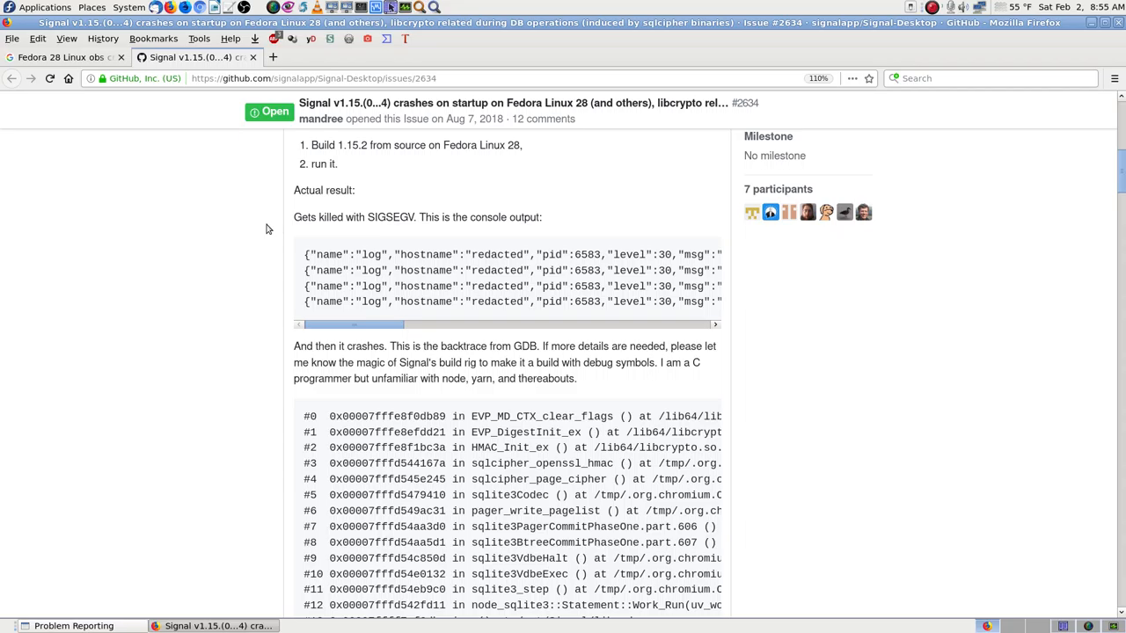
mouse_move(463, 182)
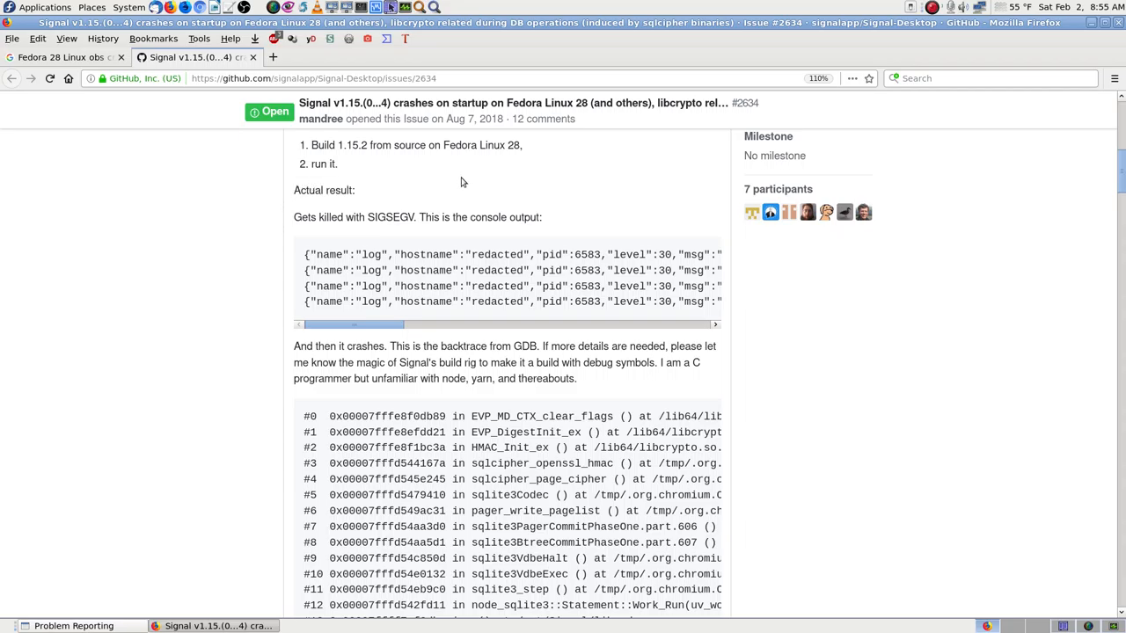
mouse_move(284, 253)
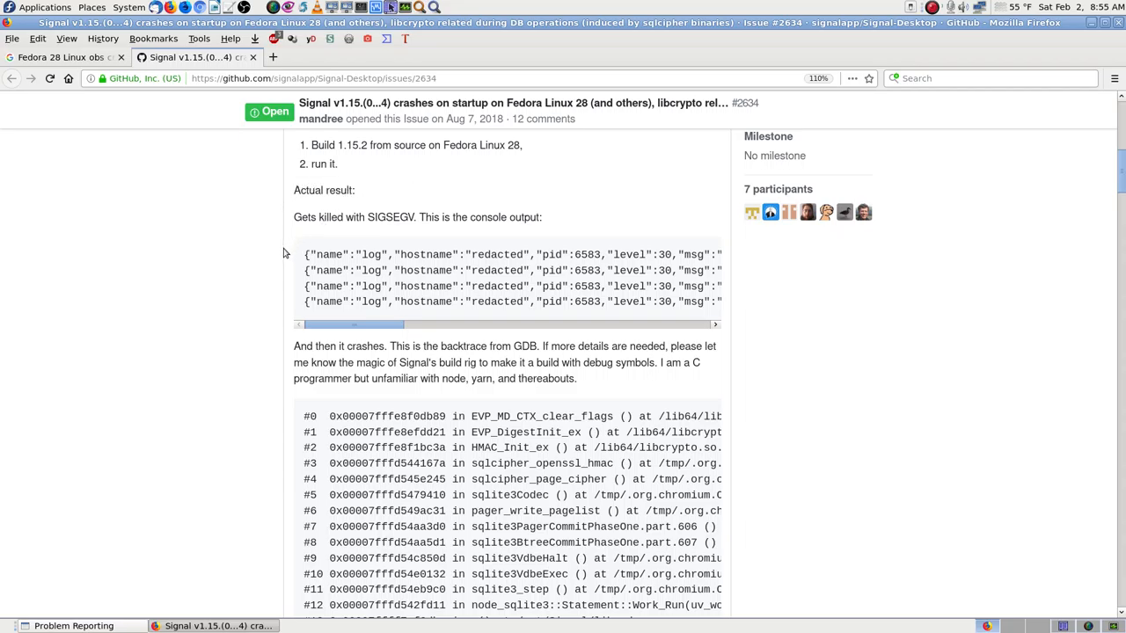
mouse_move(491, 236)
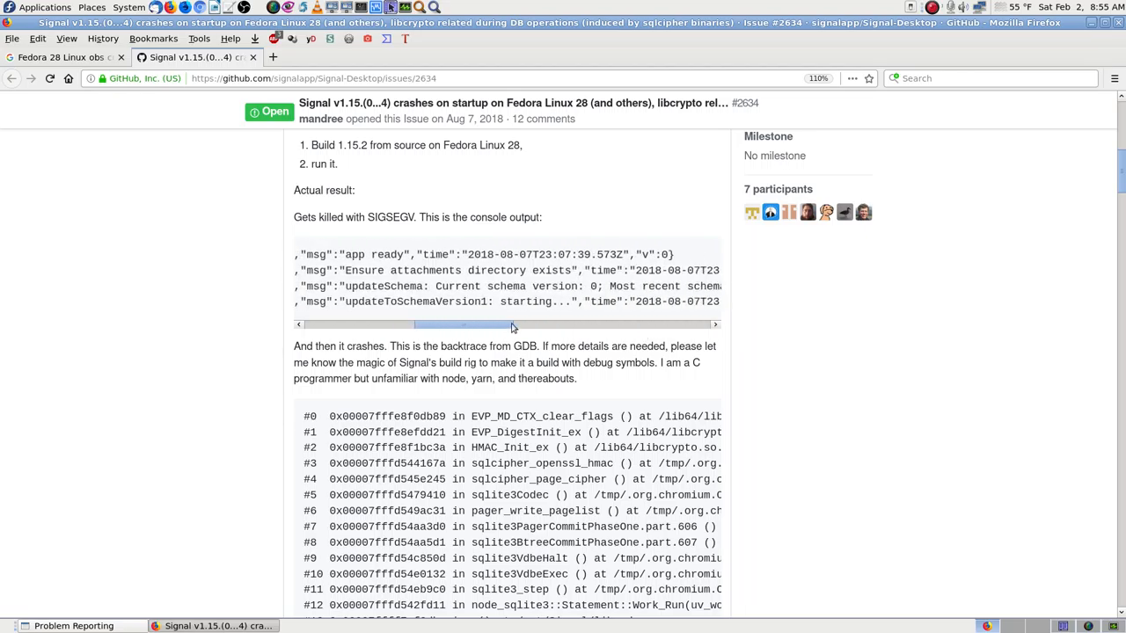
drag(512, 324, 457, 324)
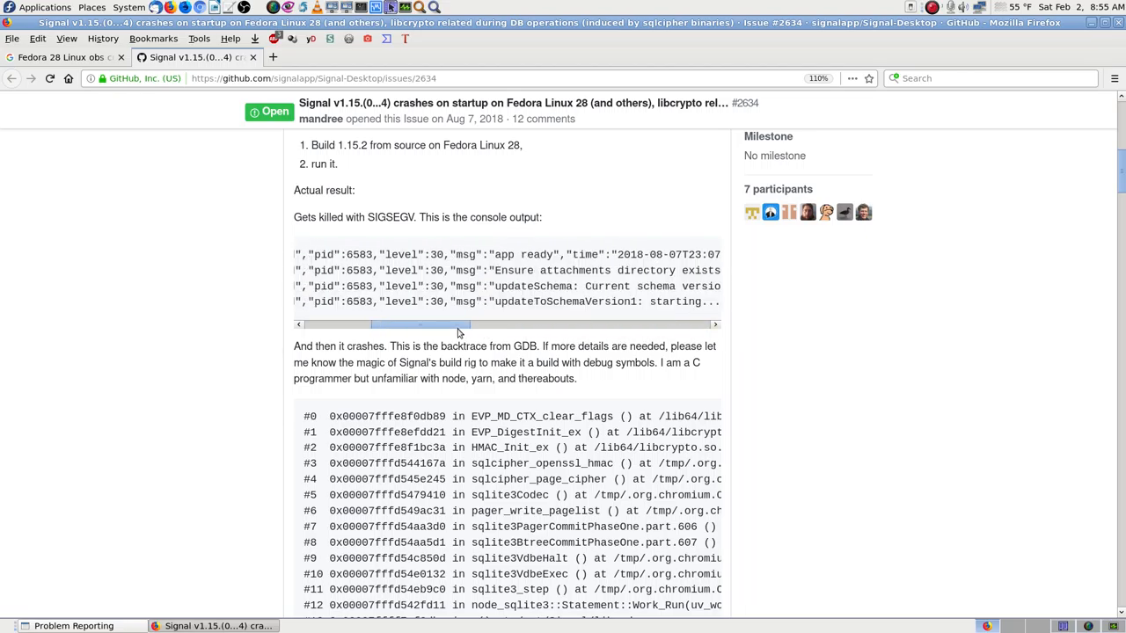
scroll(down, 3)
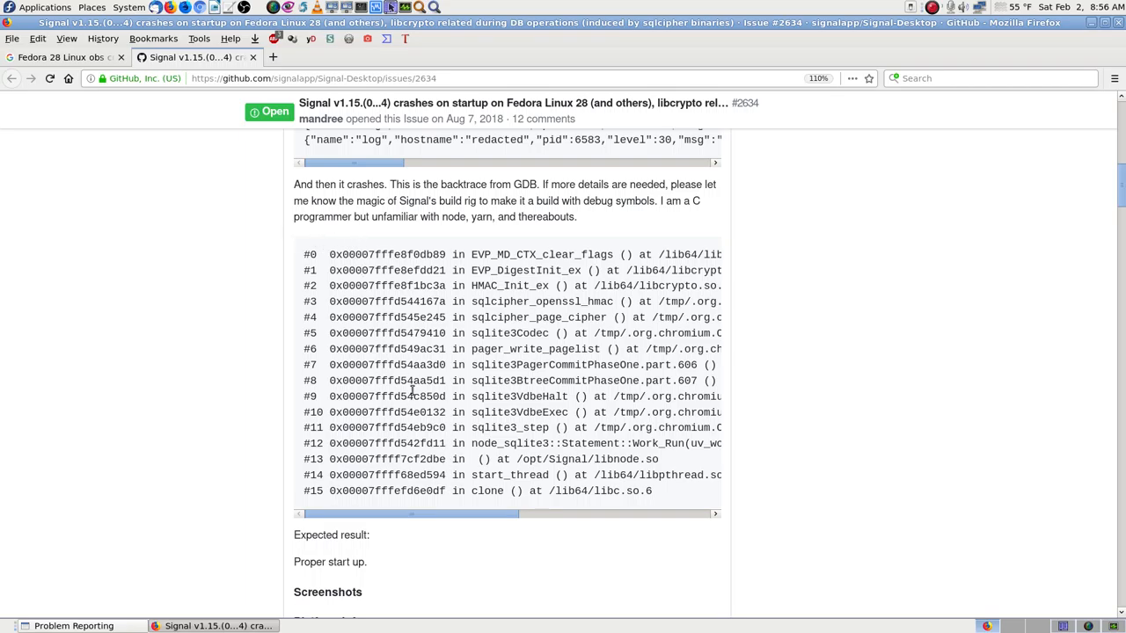
mouse_move(440, 534)
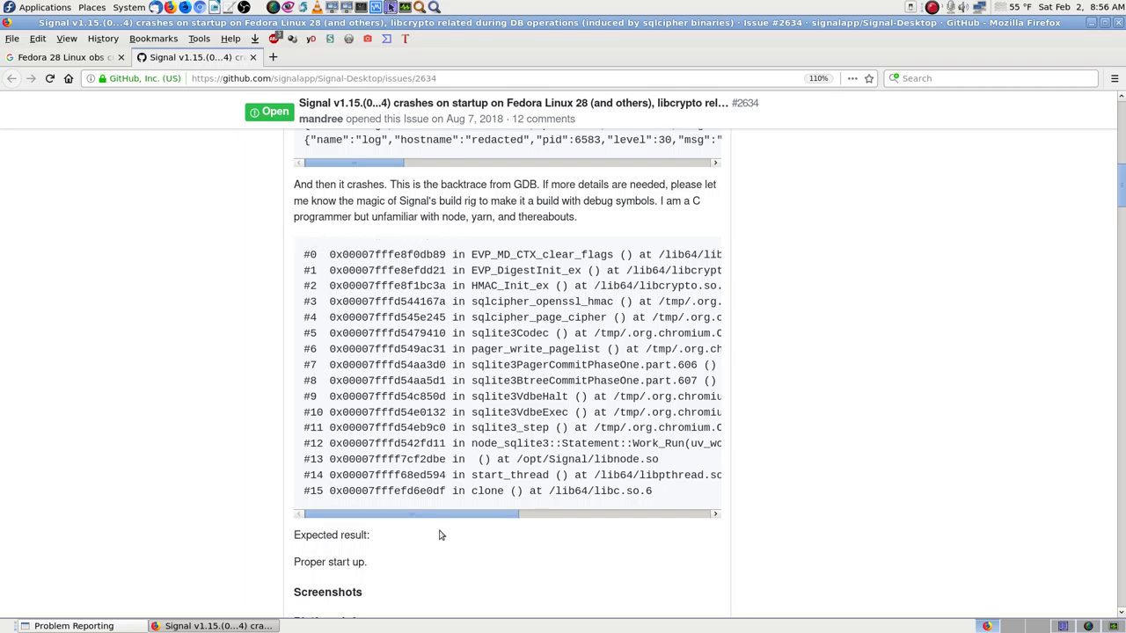
mouse_move(207, 505)
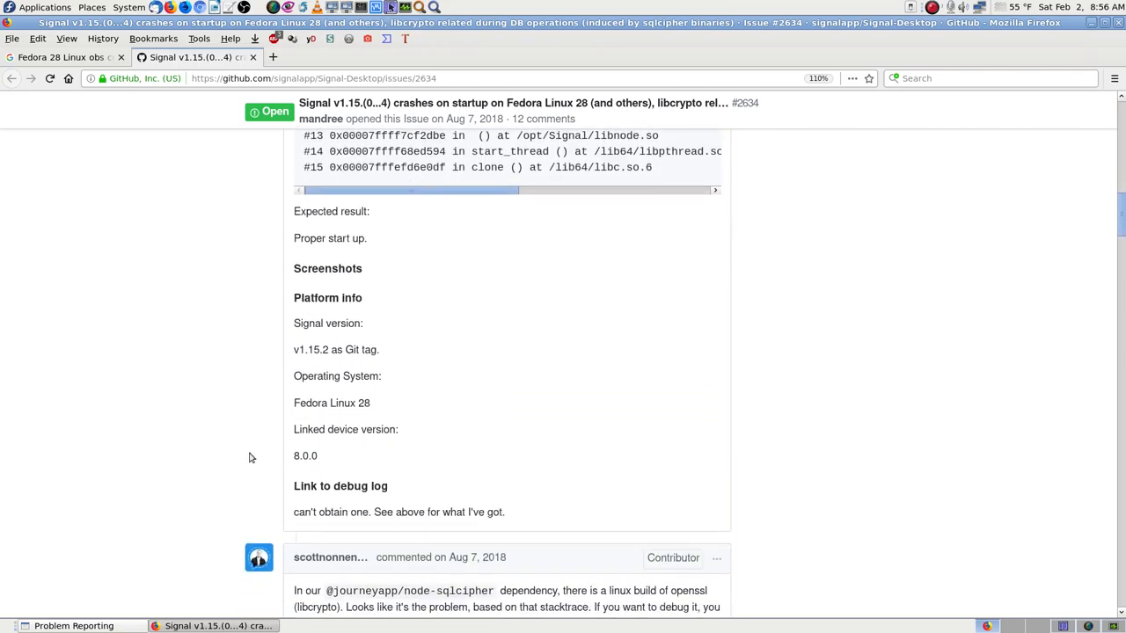
Bookmark the Signal crashes-on-Fedora-28 issue page.
click(869, 77)
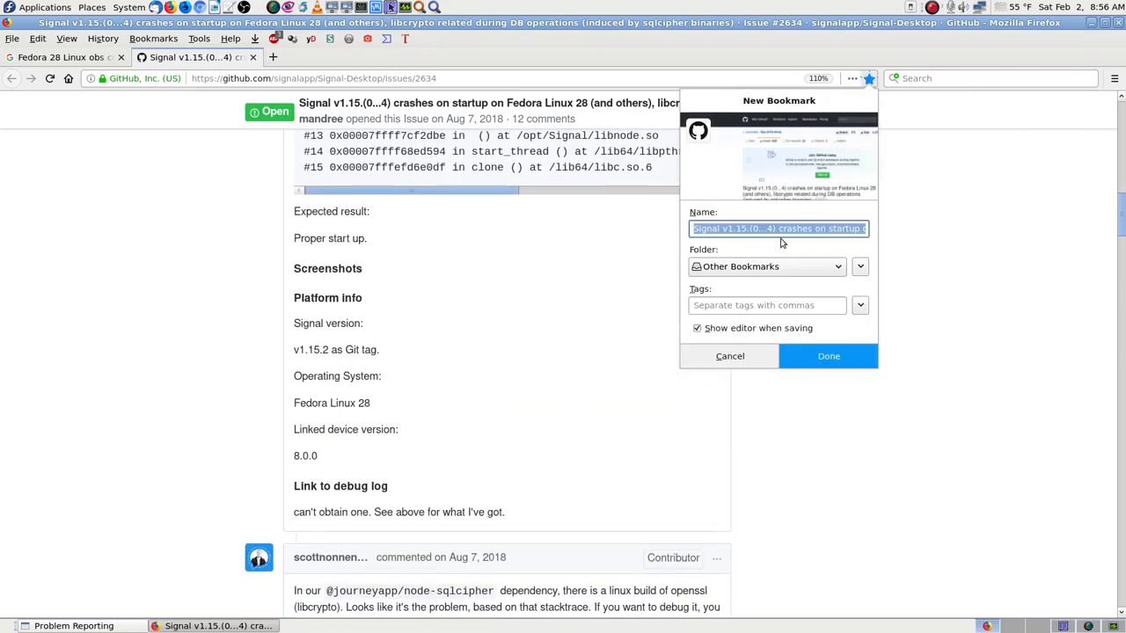
click(827, 355)
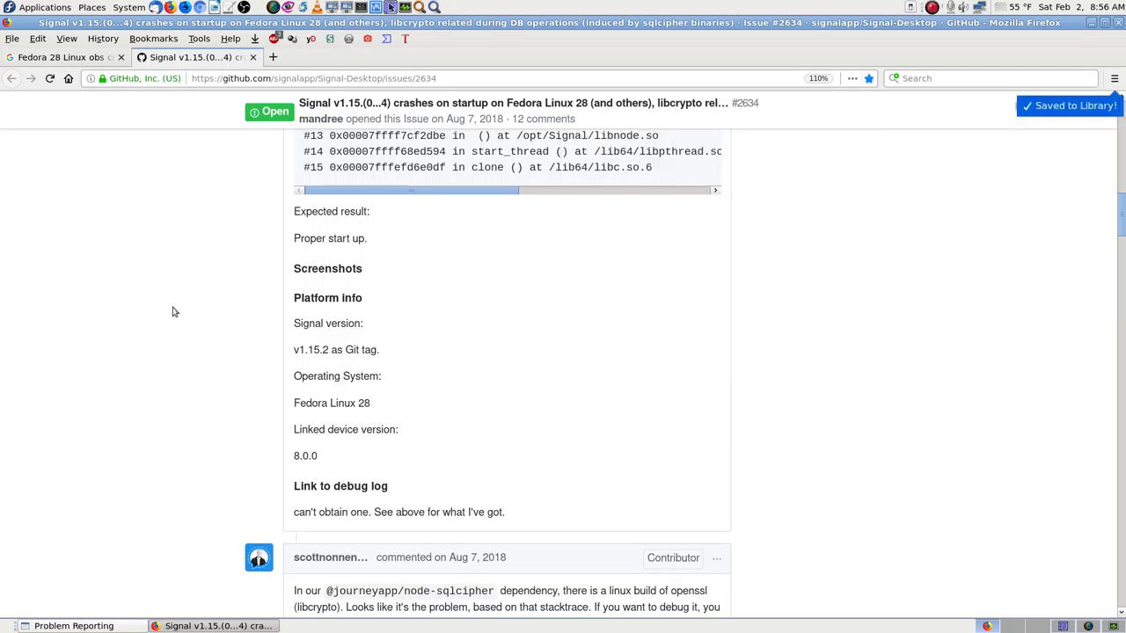
Read the libcrypto-clash replies in issue #2634 down to the posted sqlcipher rebuild shell script.
scroll(down, 3)
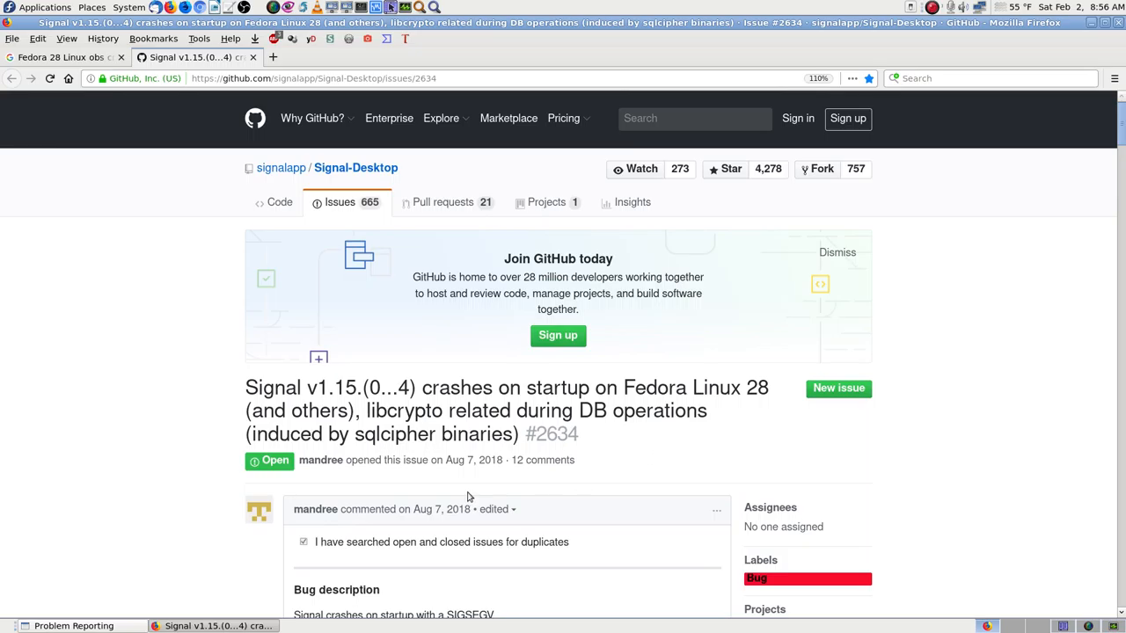
scroll(down, 3)
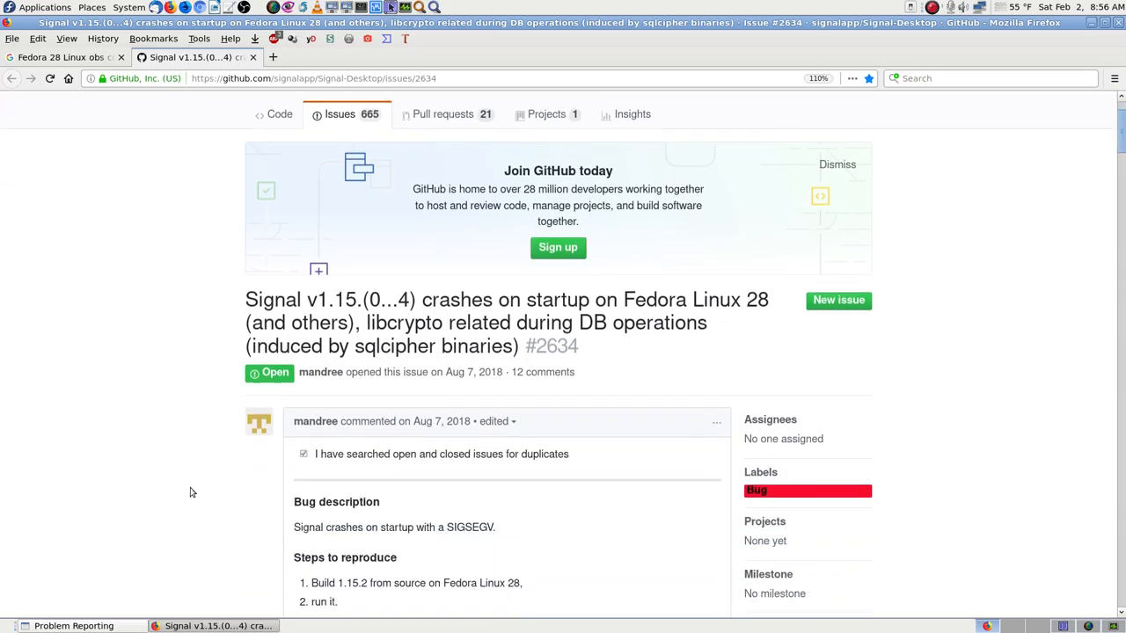
scroll(down, 3)
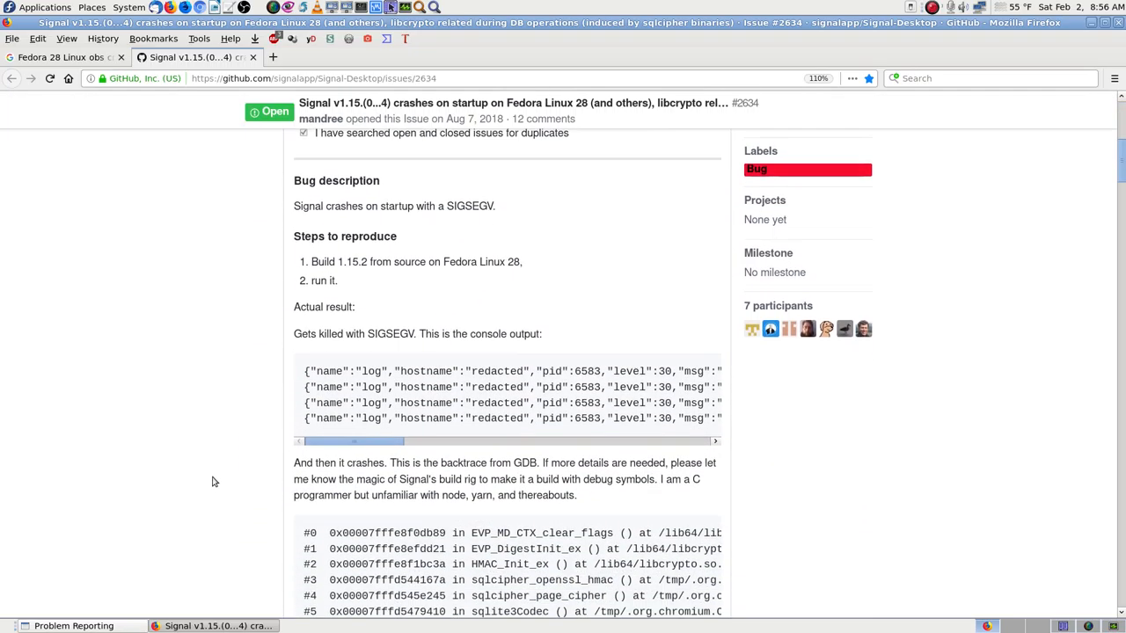
scroll(down, 3)
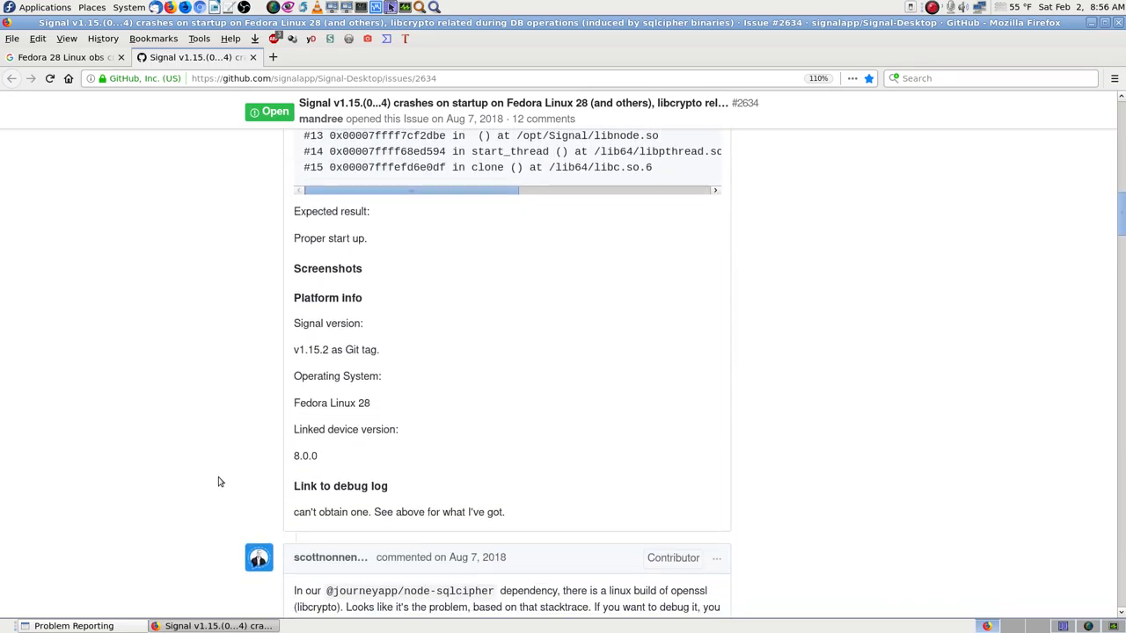
scroll(down, 3)
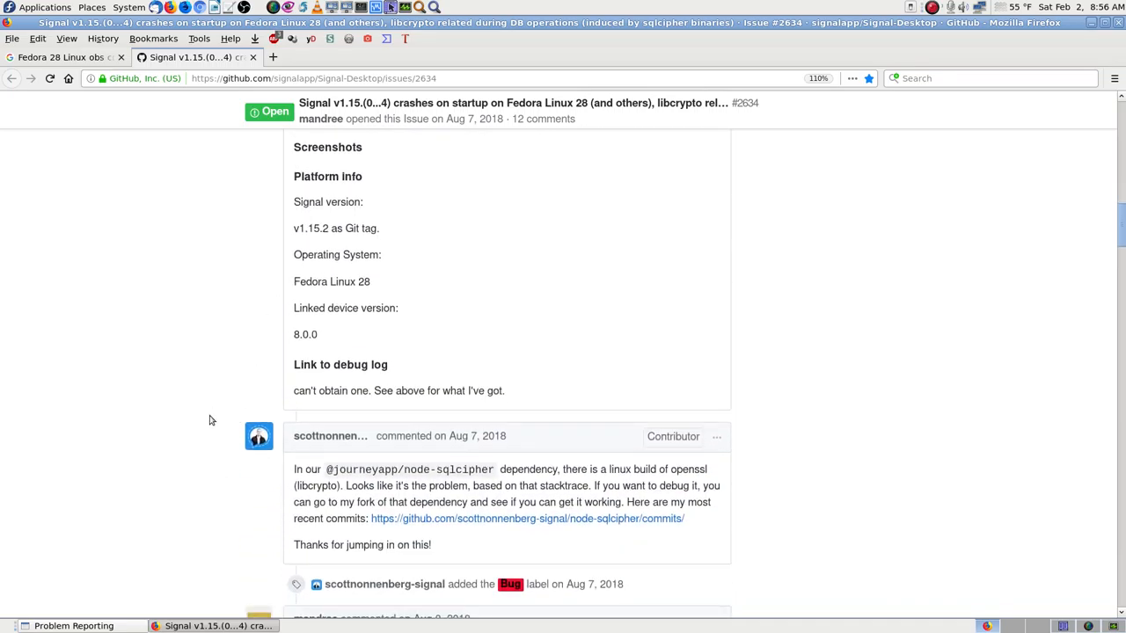
scroll(down, 3)
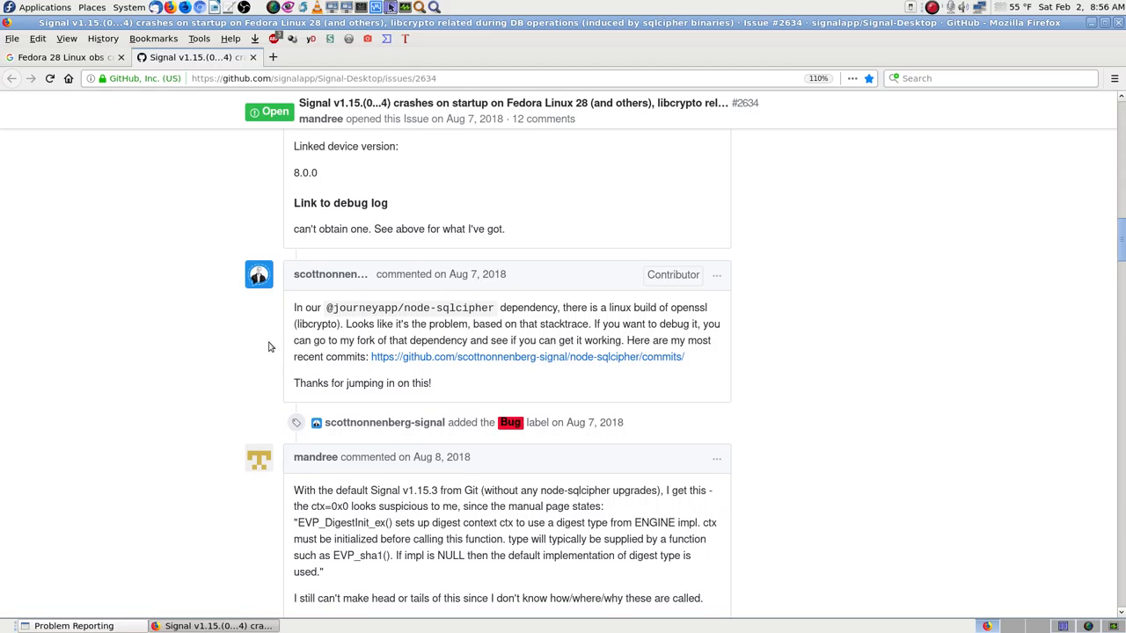
mouse_move(465, 345)
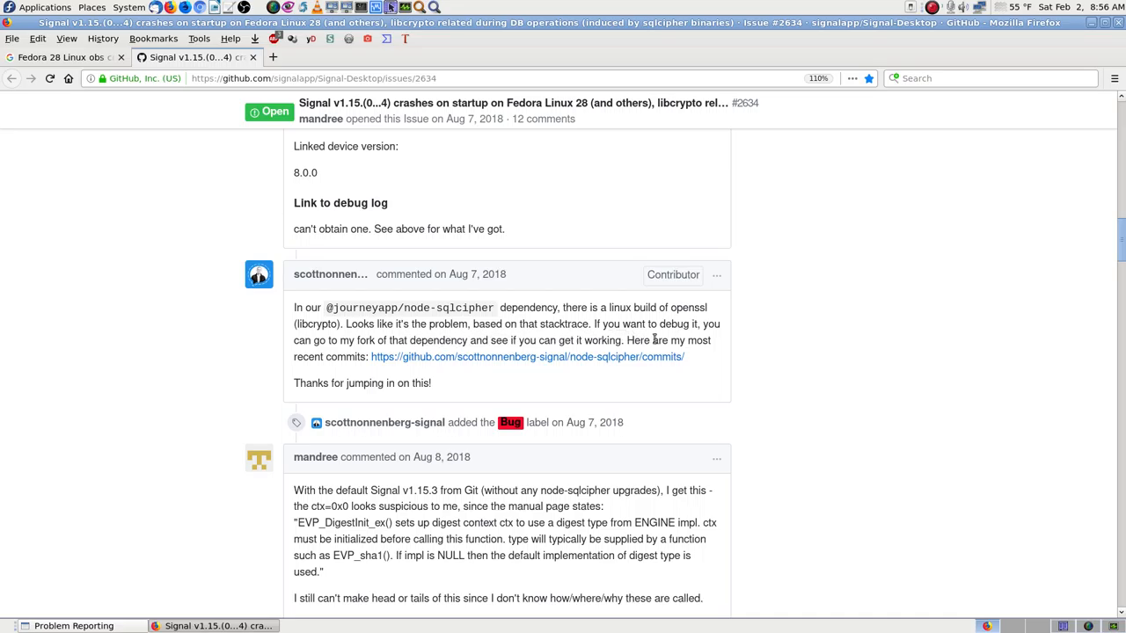
mouse_move(274, 369)
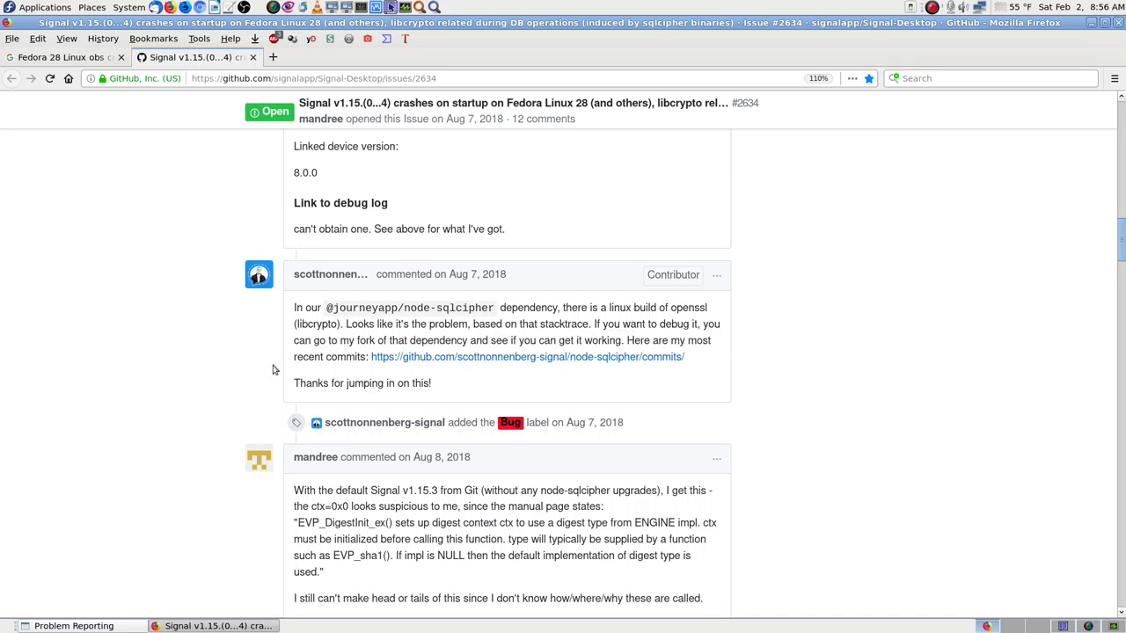
scroll(down, 3)
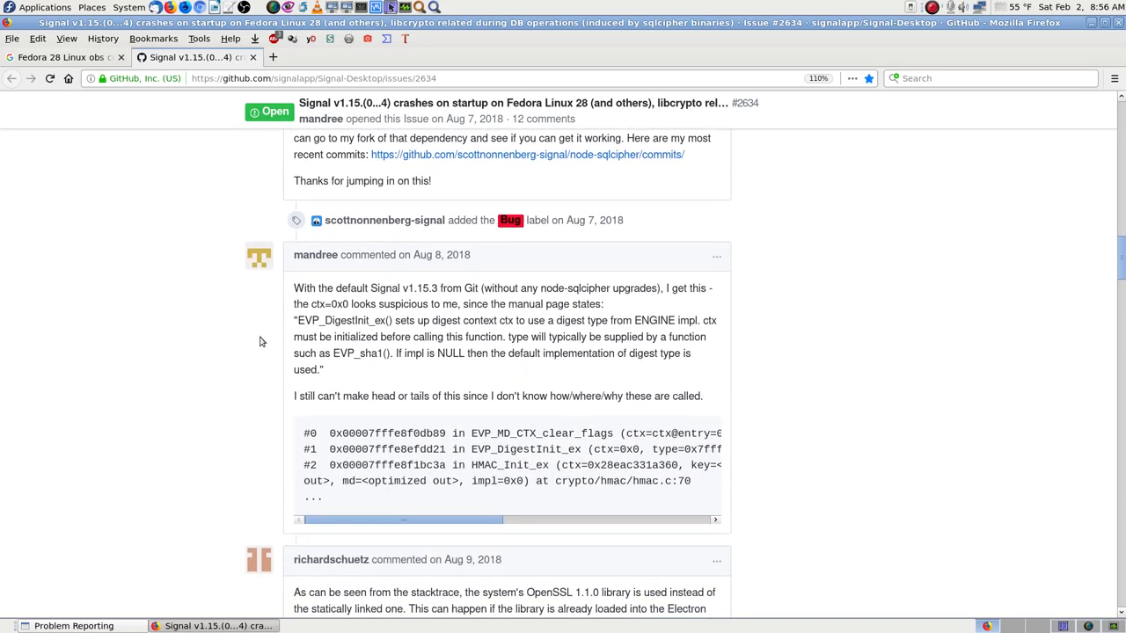
scroll(down, 3)
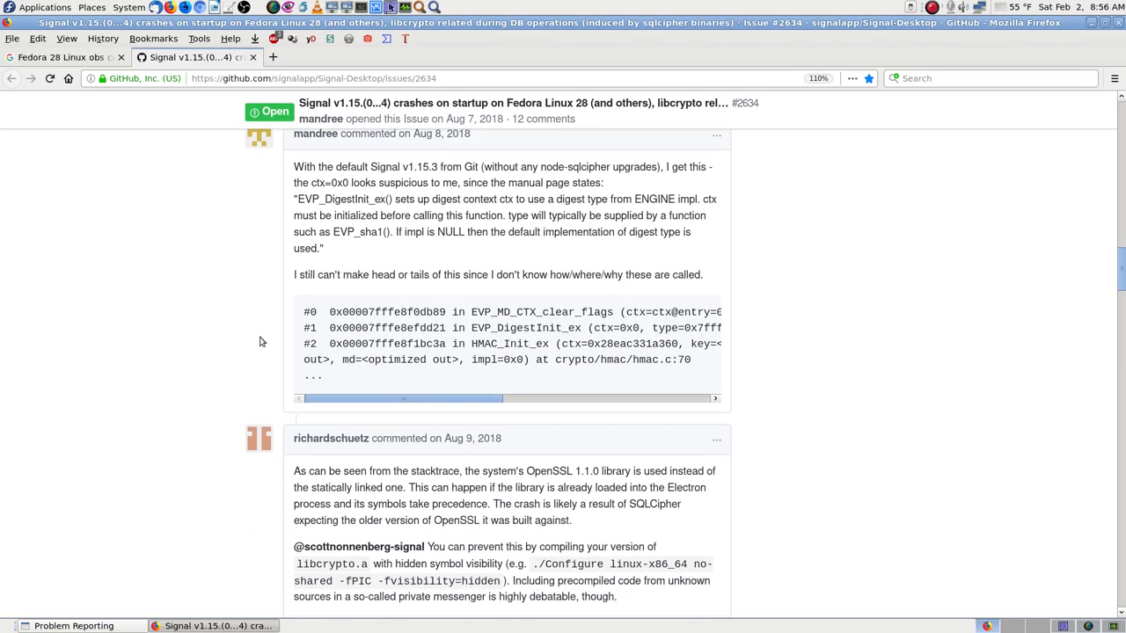
text(fi)
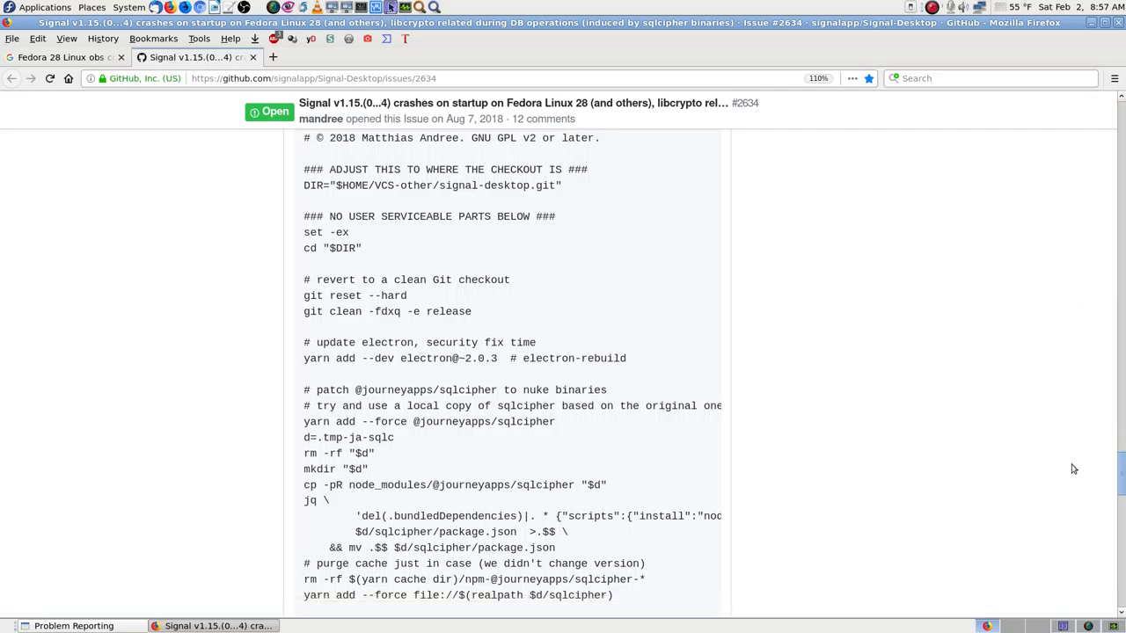
Read issue #2634 to its final comment, return to the top and start a find-in-page search.
scroll(up, 3)
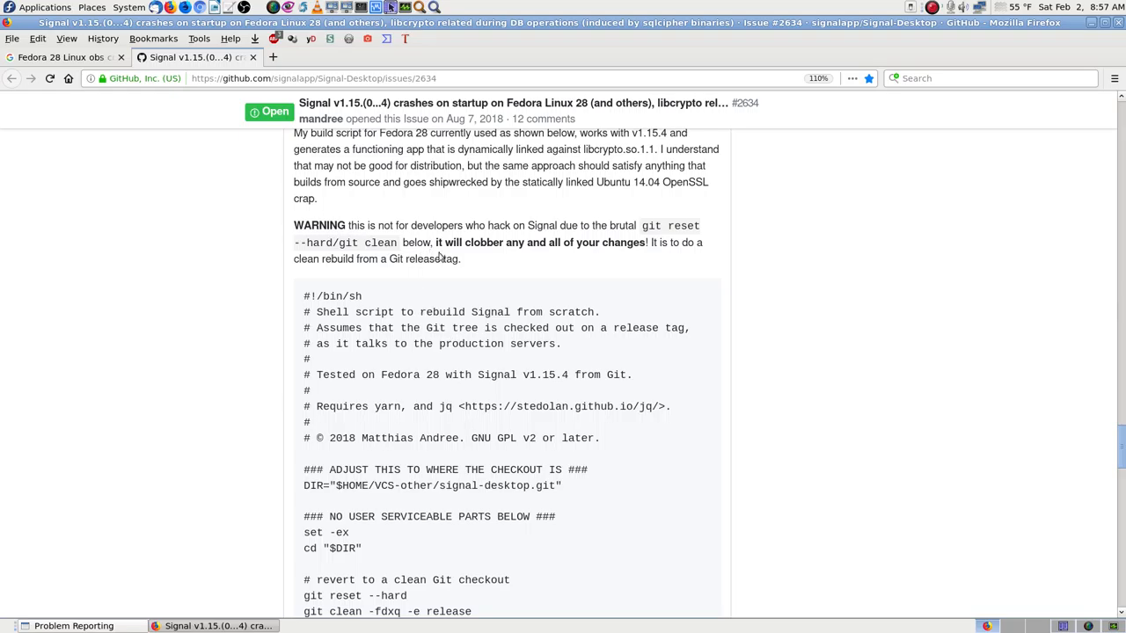
mouse_move(554, 239)
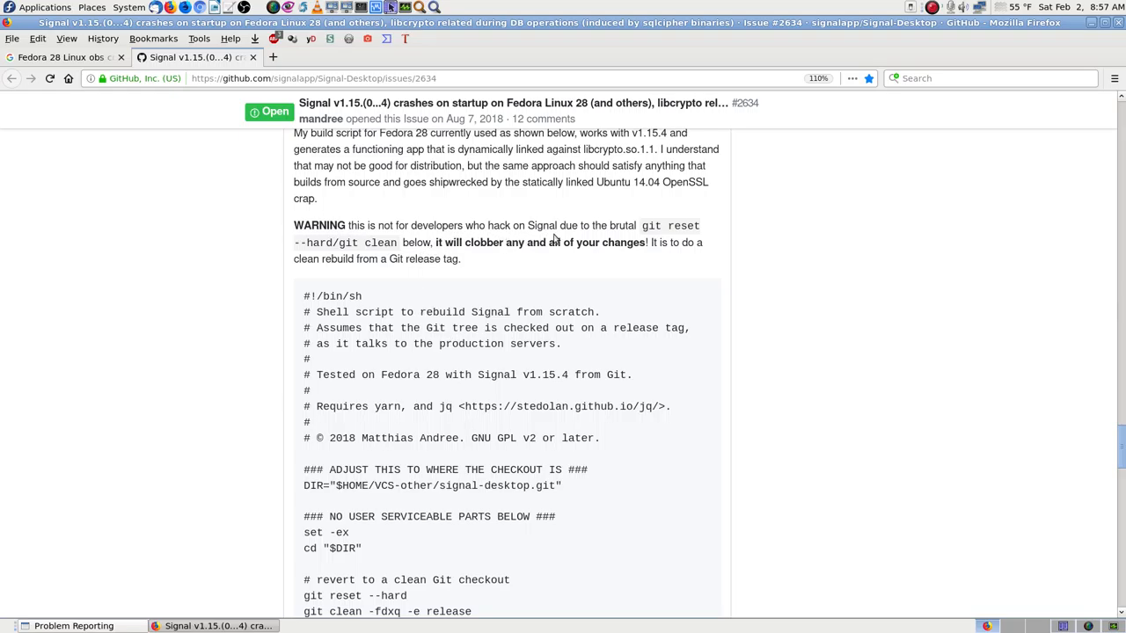
mouse_move(679, 239)
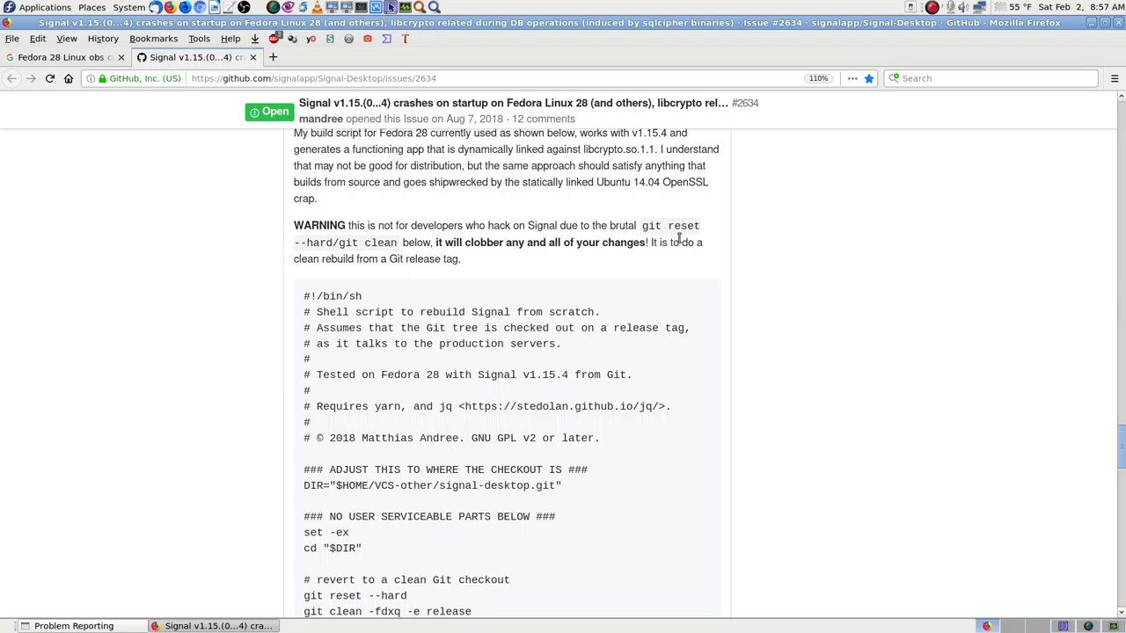
mouse_move(531, 260)
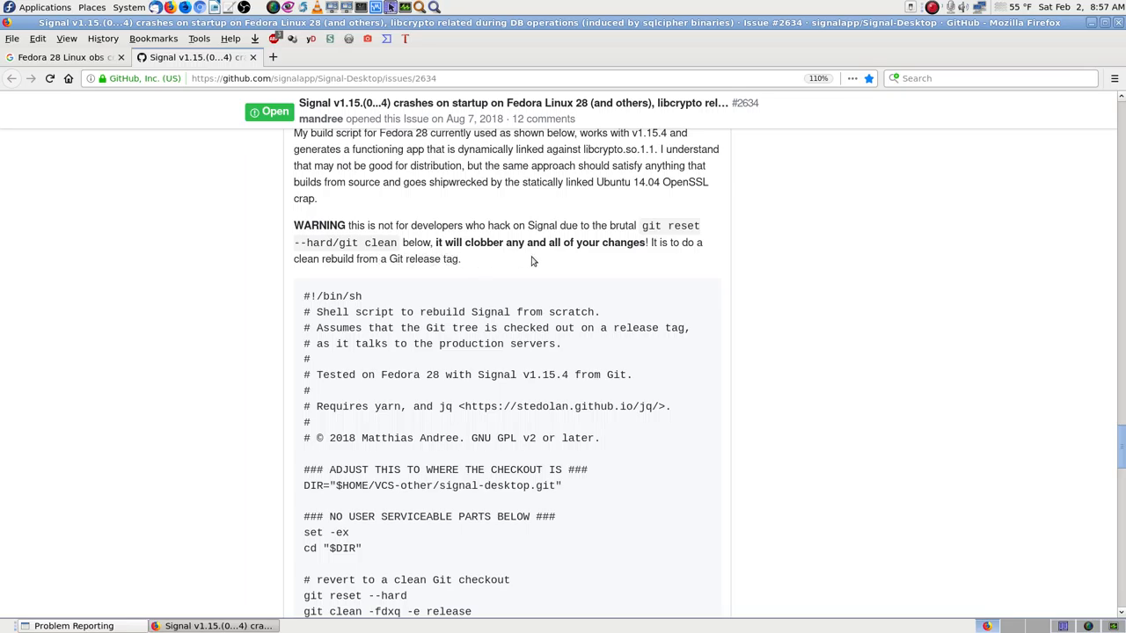
mouse_move(537, 260)
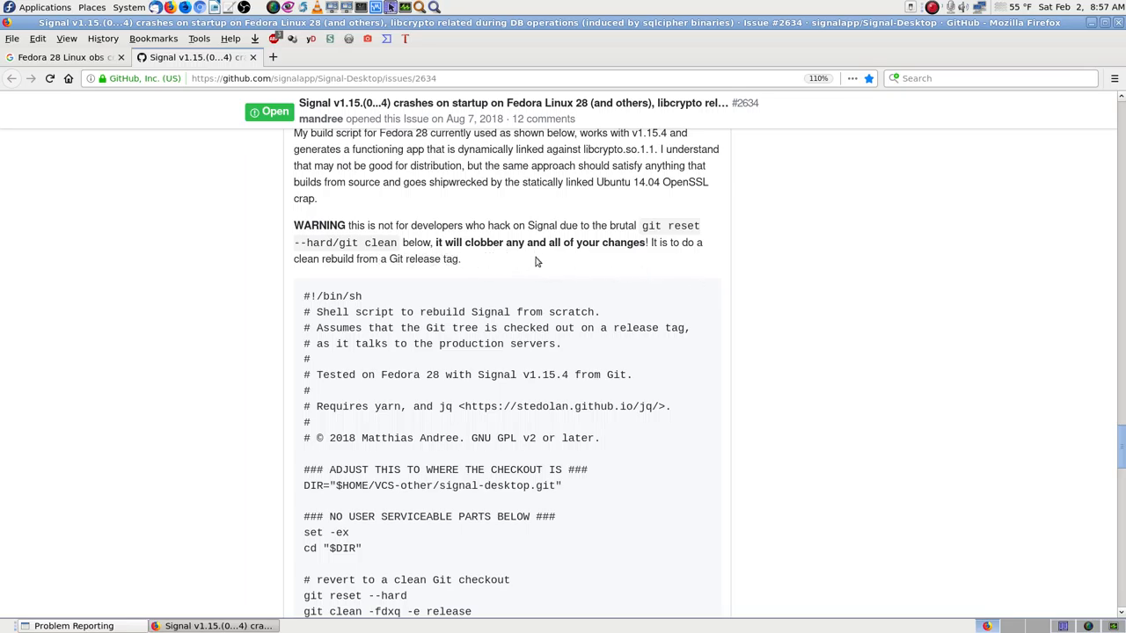
mouse_move(697, 267)
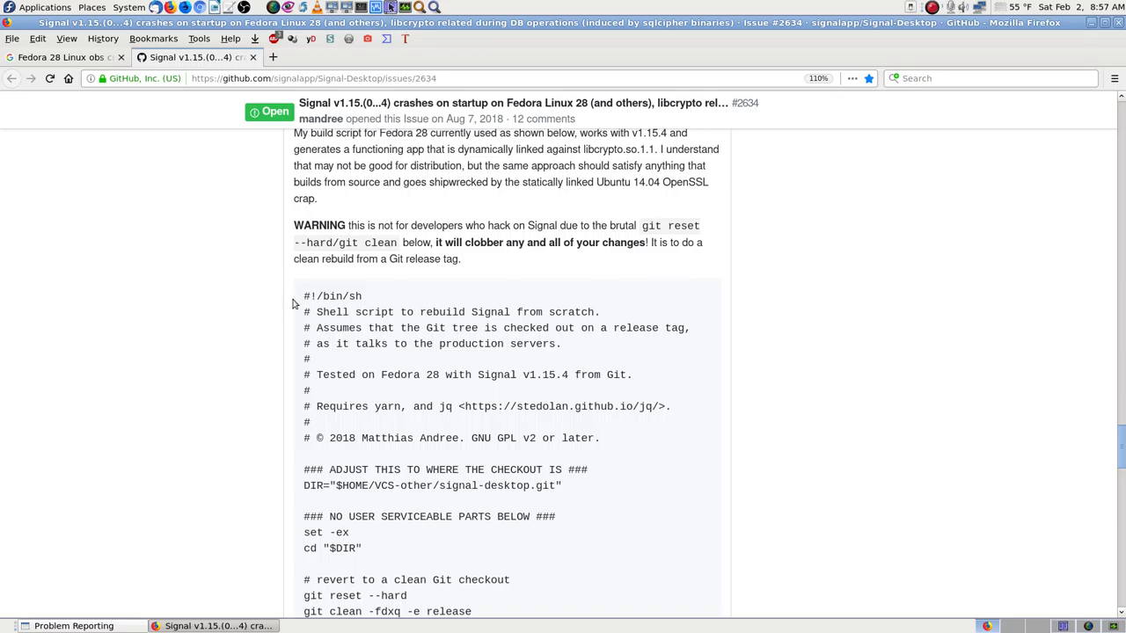
scroll(down, 3)
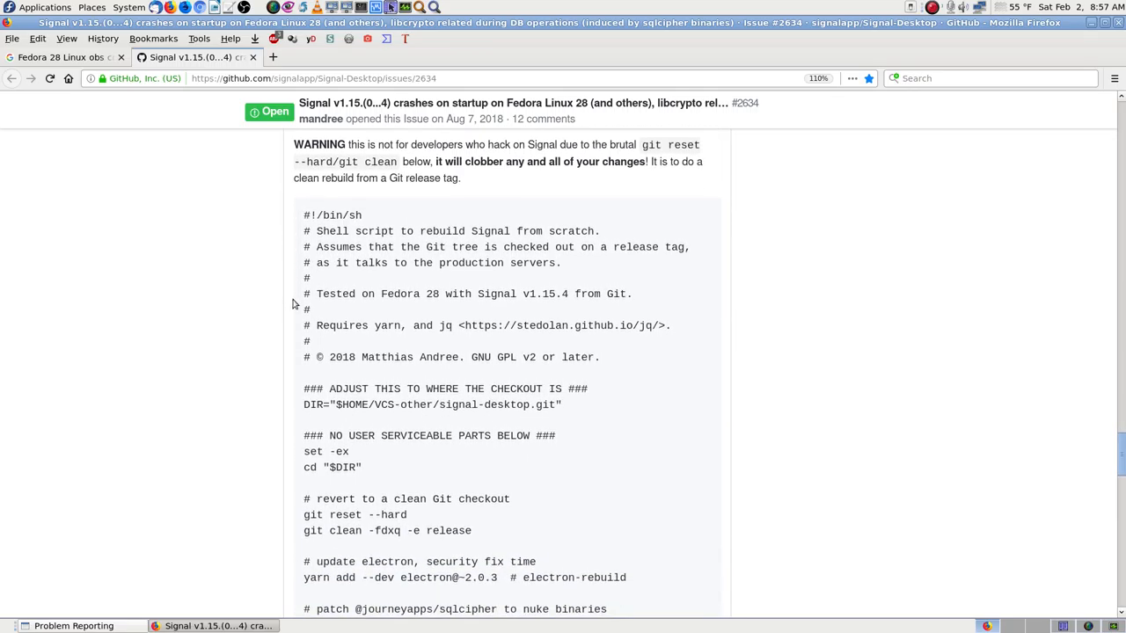
scroll(down, 3)
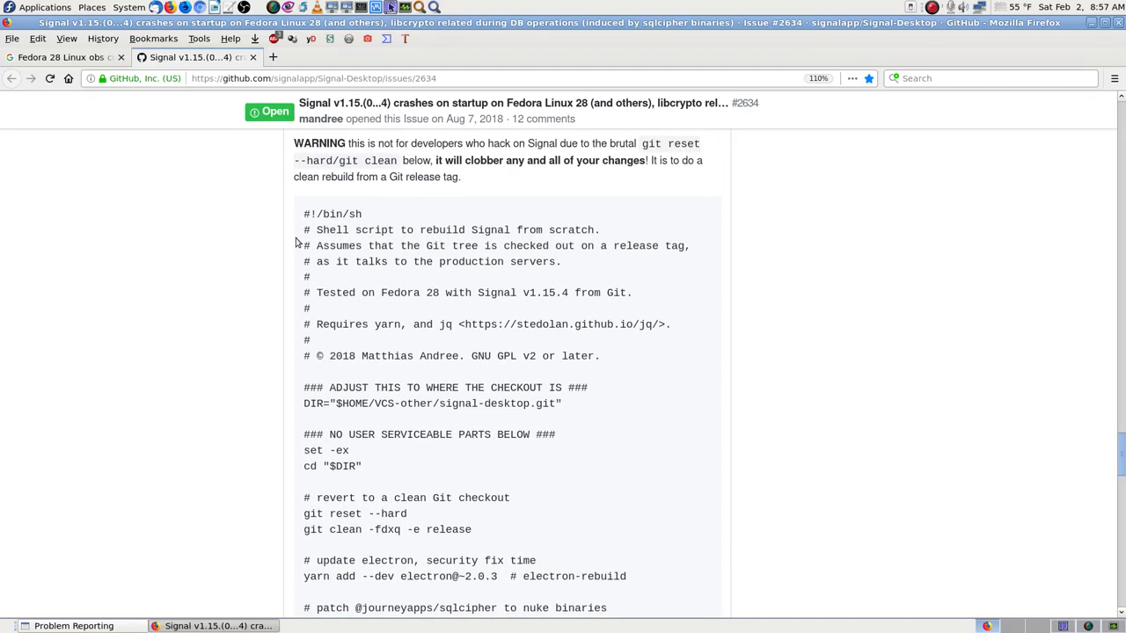
scroll(up, 3)
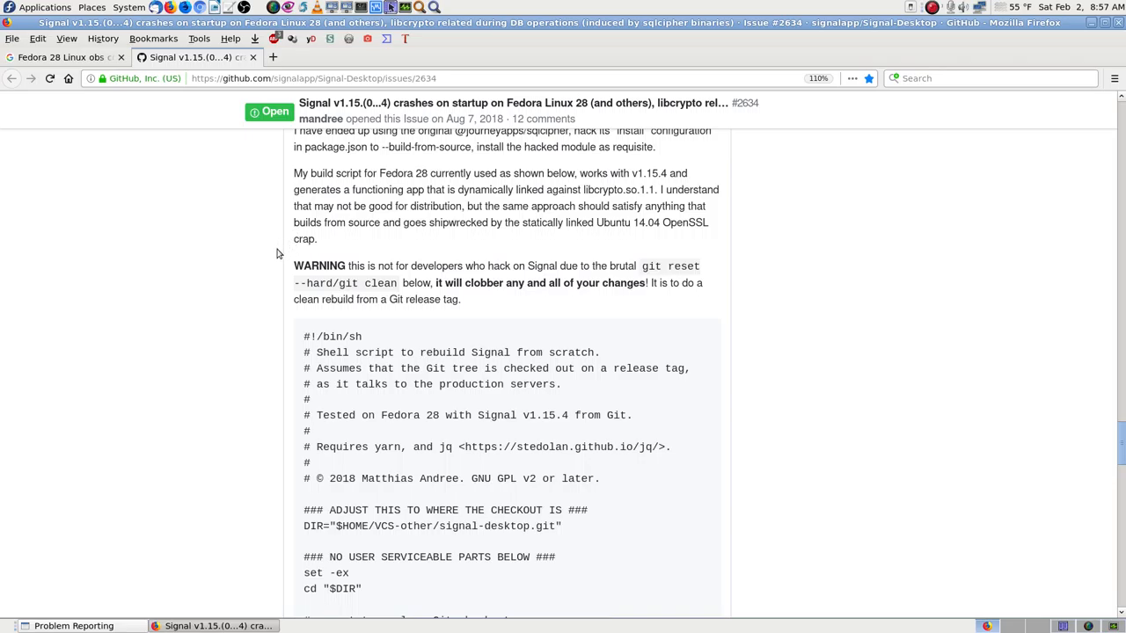
scroll(down, 3)
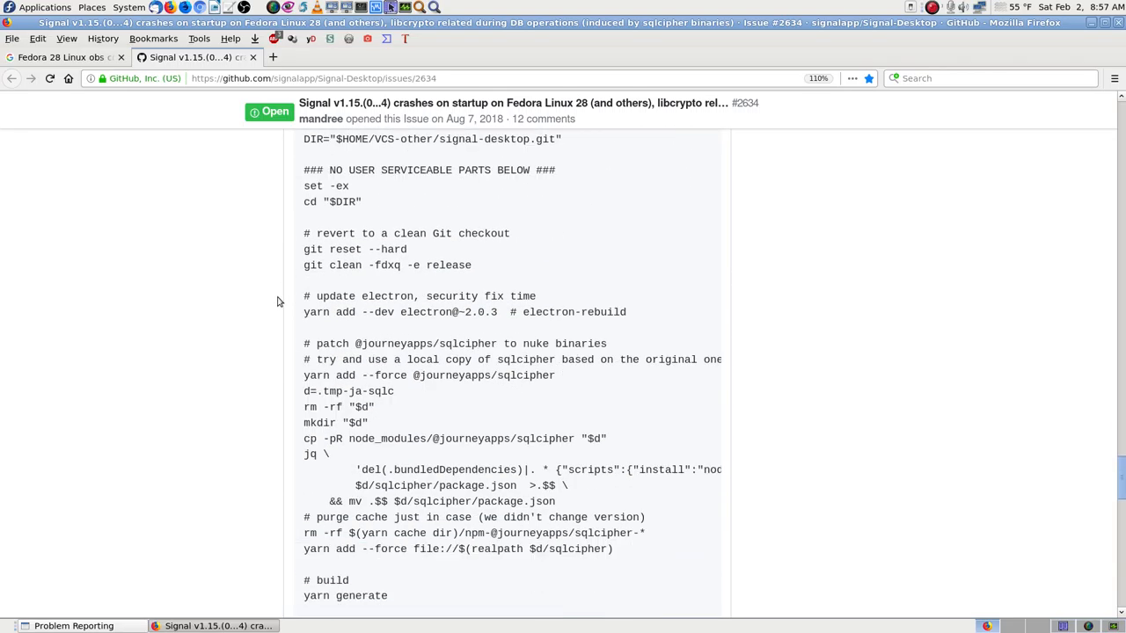
scroll(down, 3)
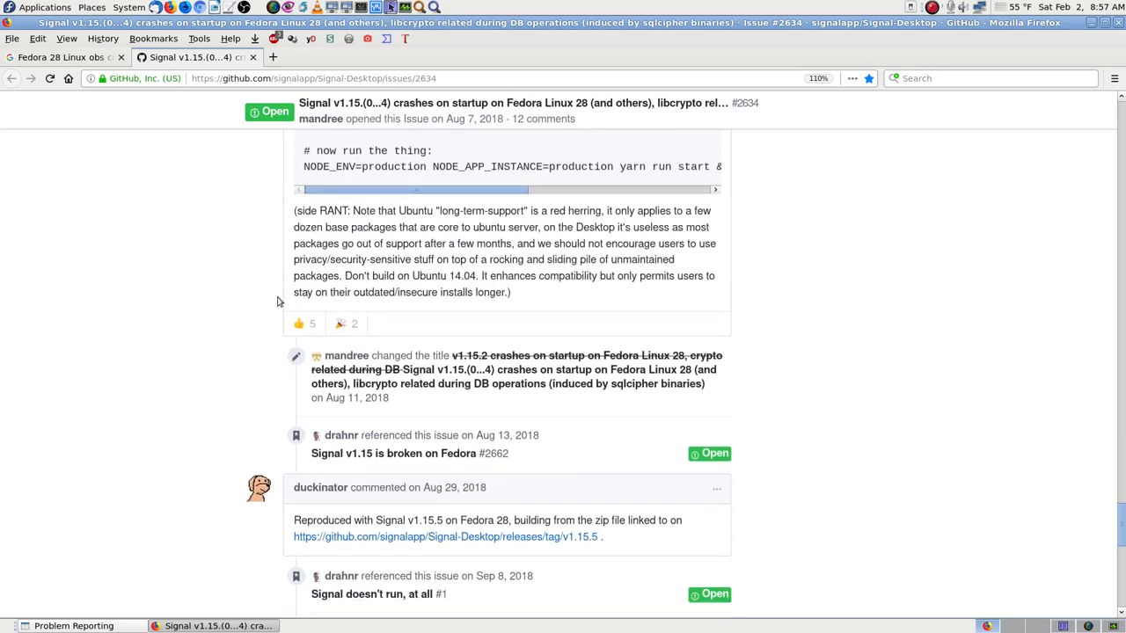
scroll(down, 3)
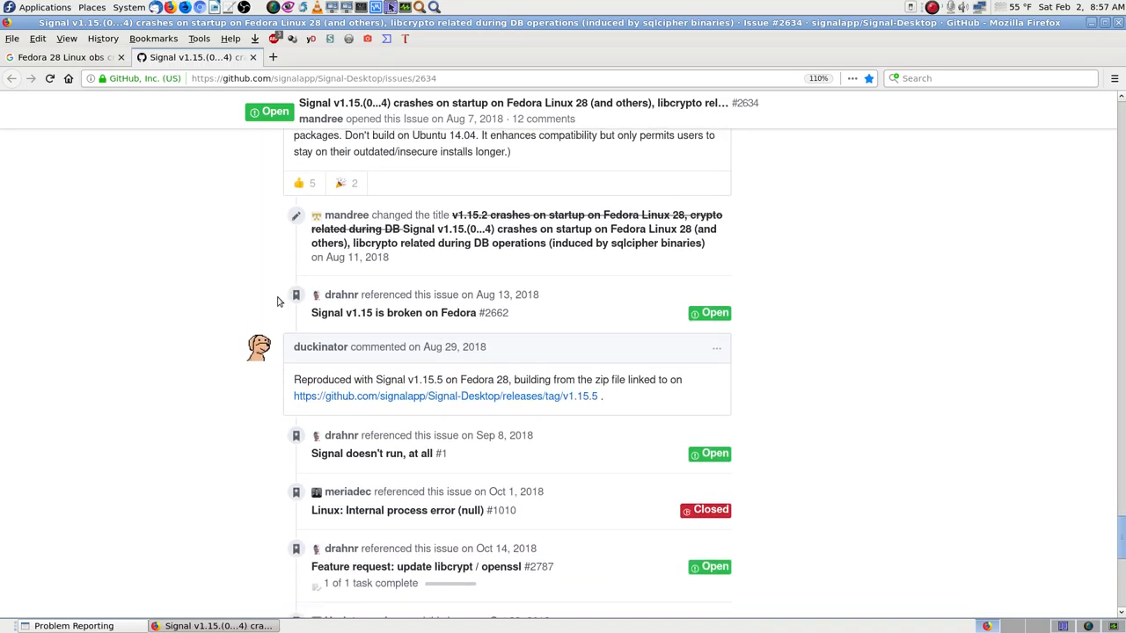
scroll(down, 3)
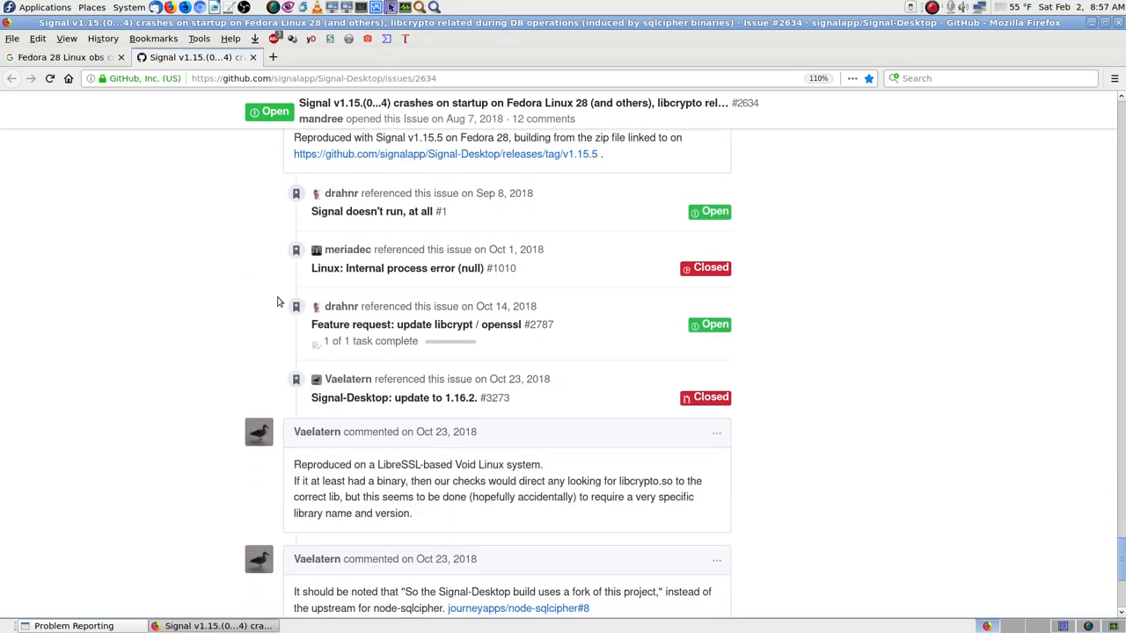
scroll(down, 3)
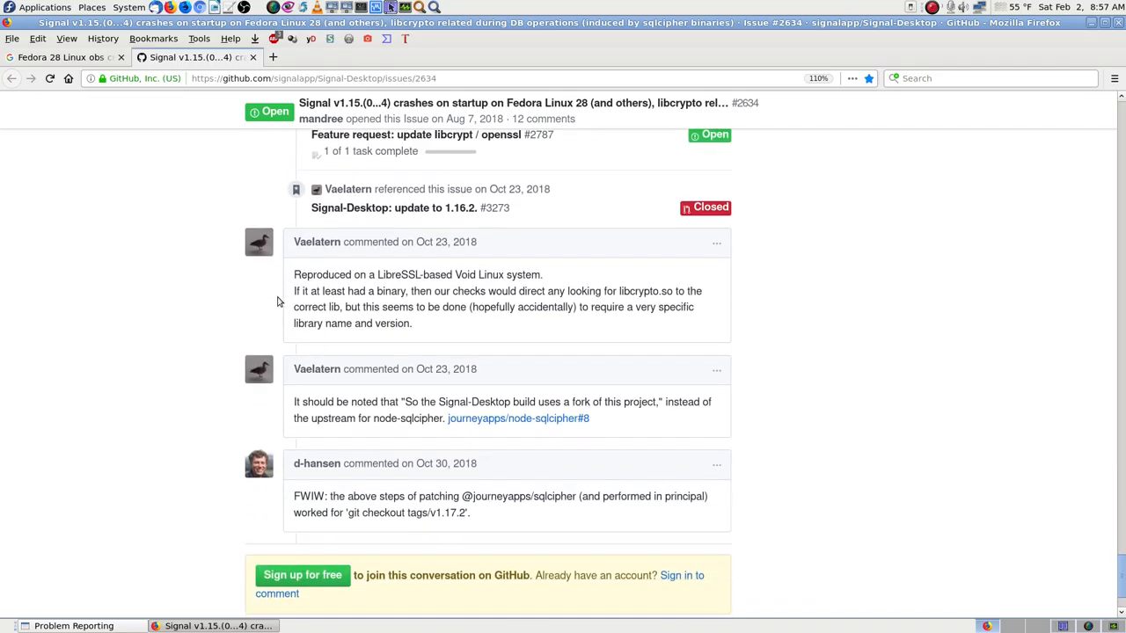
scroll(down, 3)
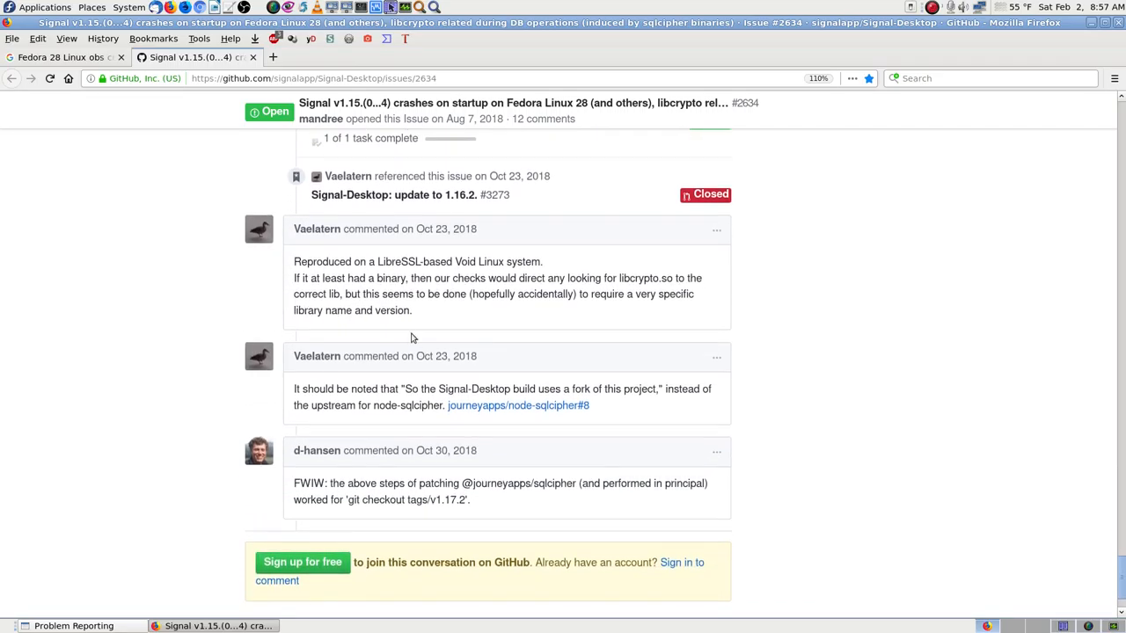
mouse_move(897, 451)
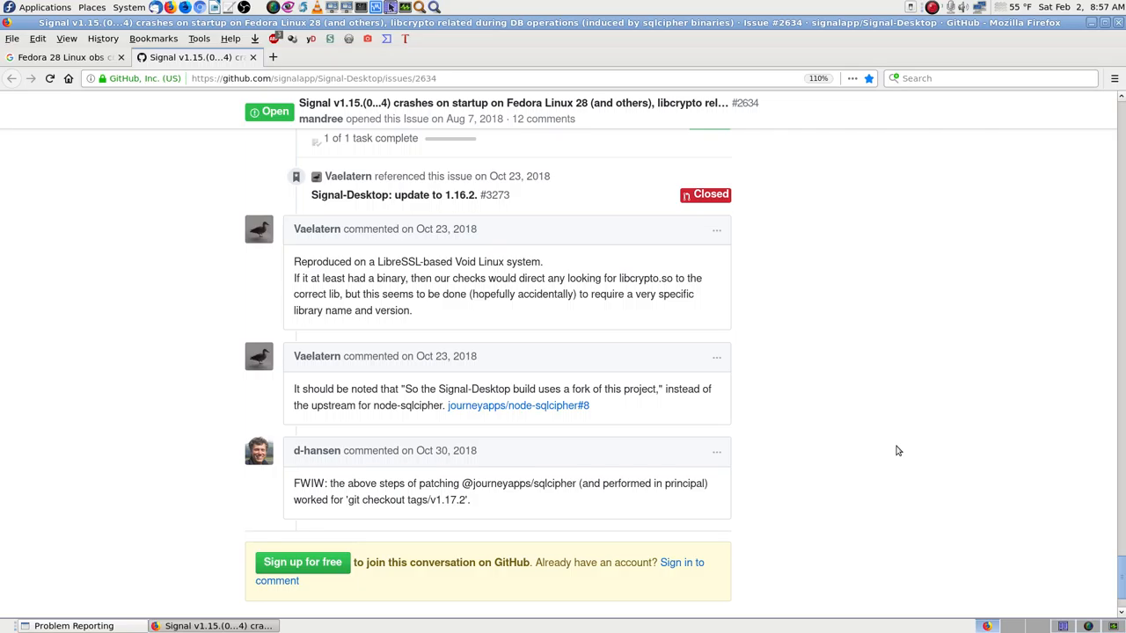
scroll(up, 3)
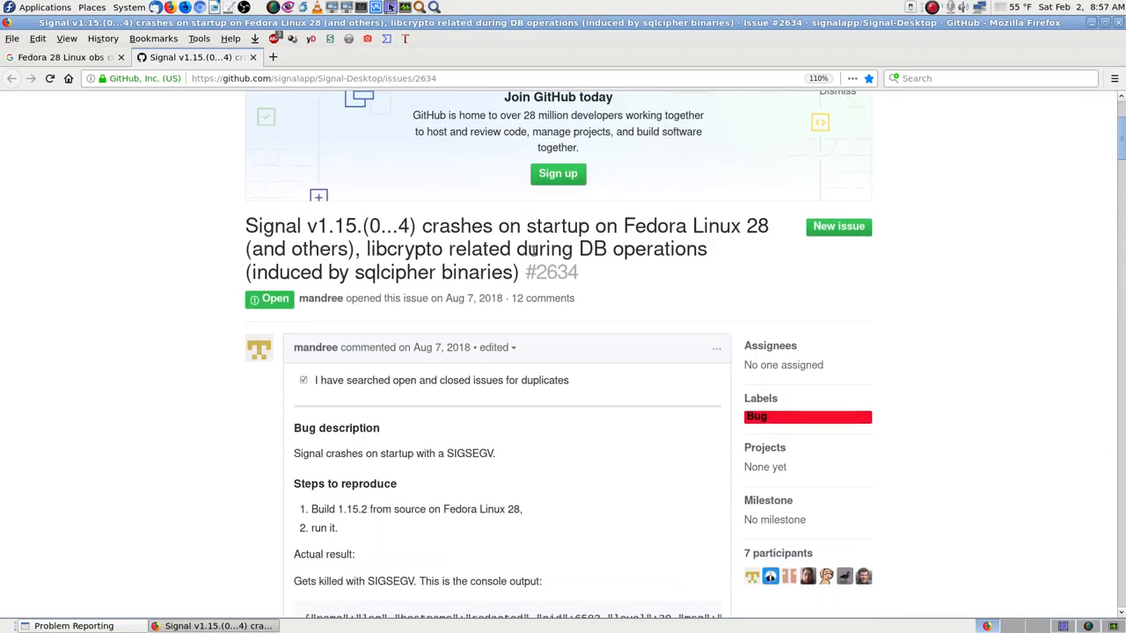
mouse_move(630, 287)
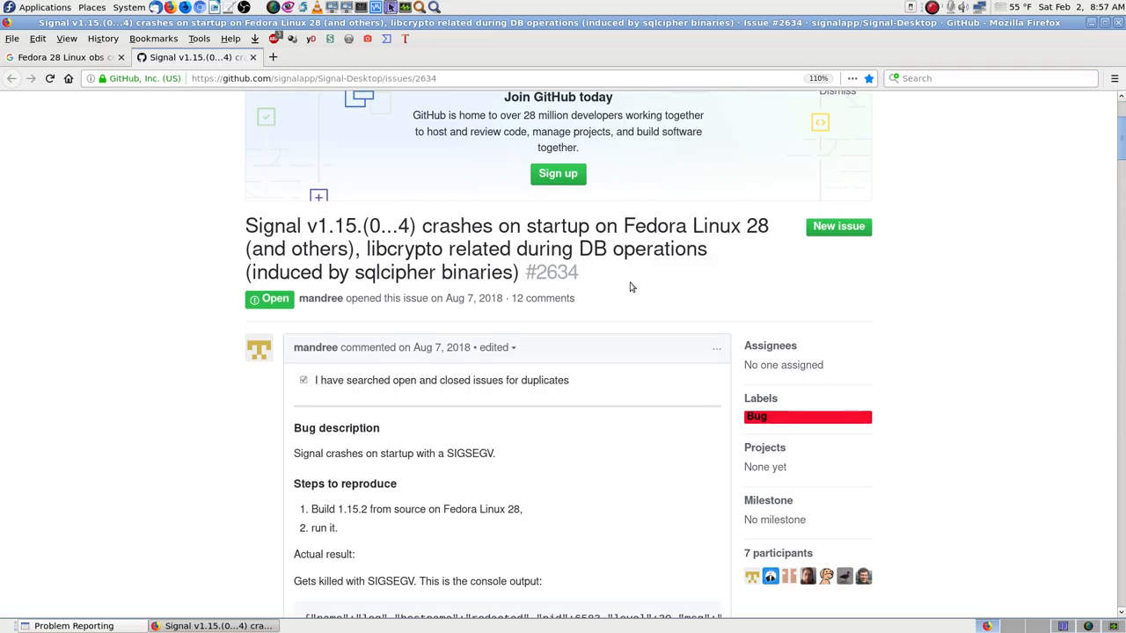
key(ctrl+f)
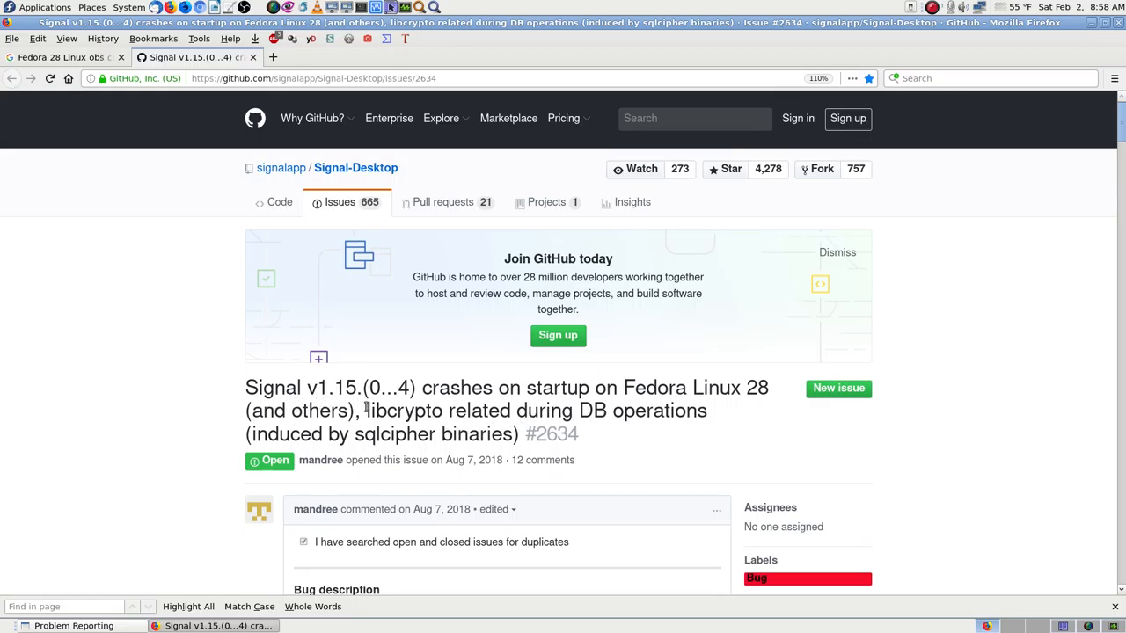
mouse_move(1072, 364)
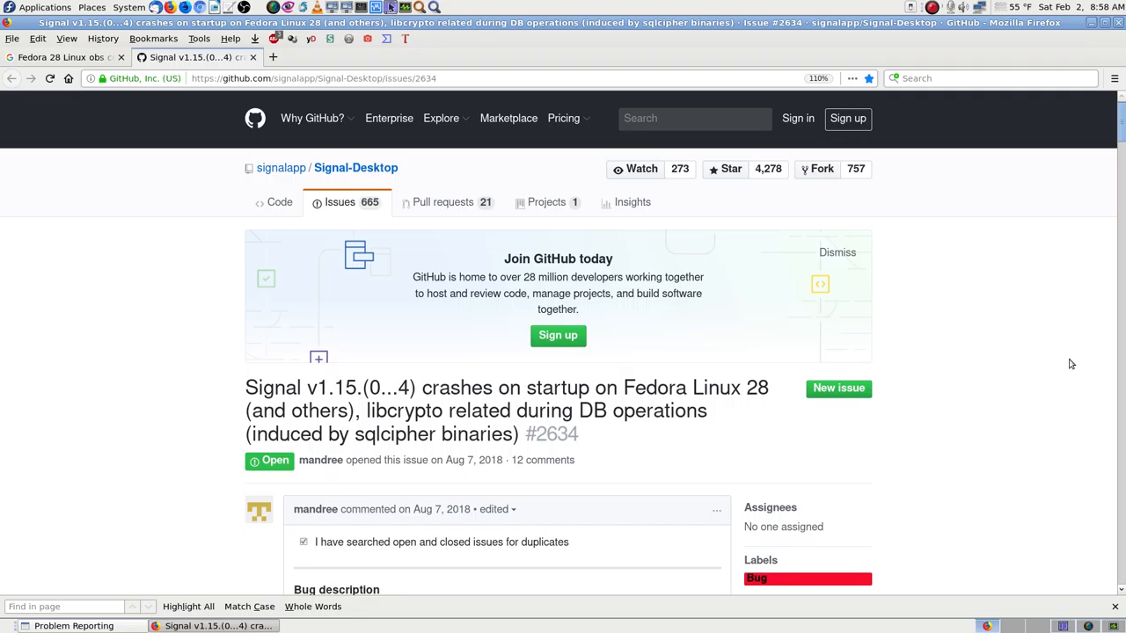
mouse_move(1080, 373)
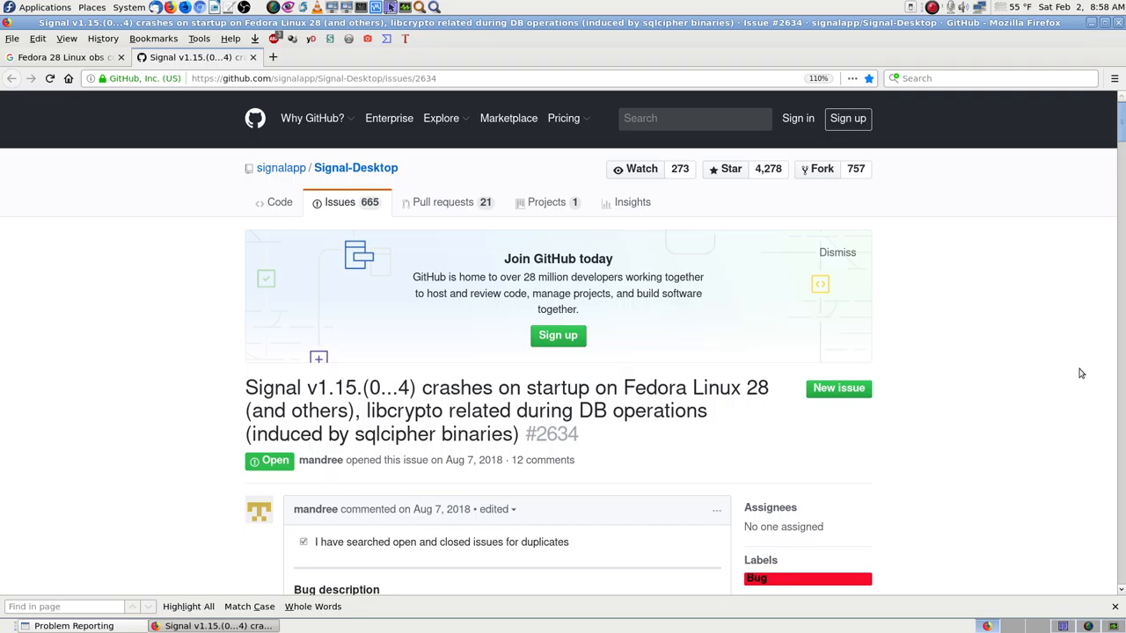
Bookmark the Signal crash issue page and browse the folder tree for a Fedora folder.
click(867, 77)
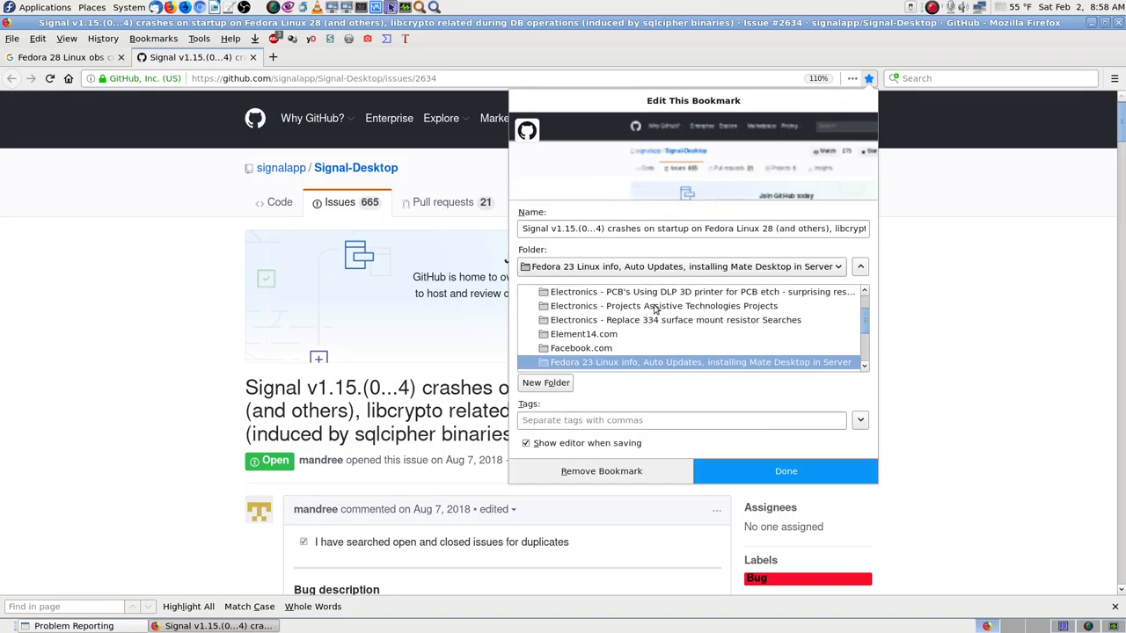
scroll(down, 3)
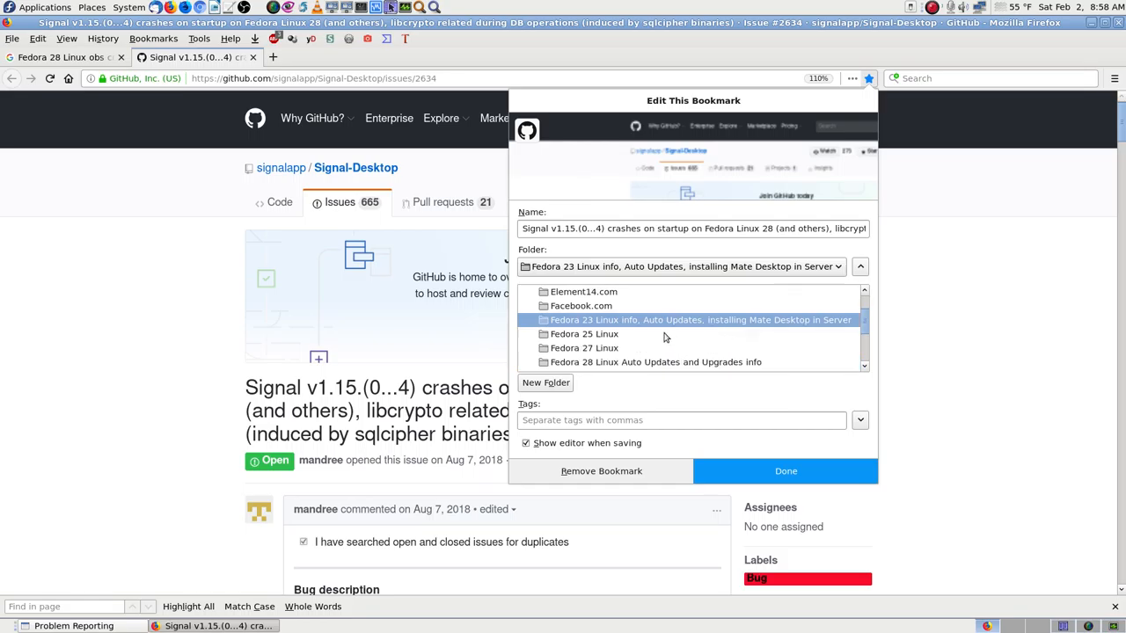
scroll(down, 3)
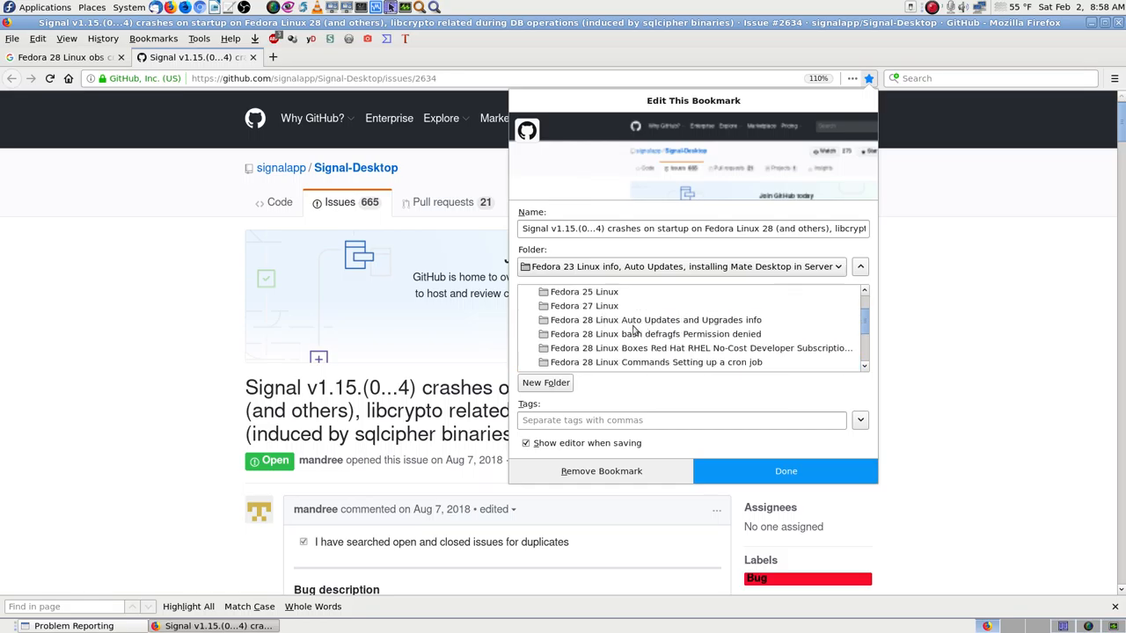
mouse_move(682, 350)
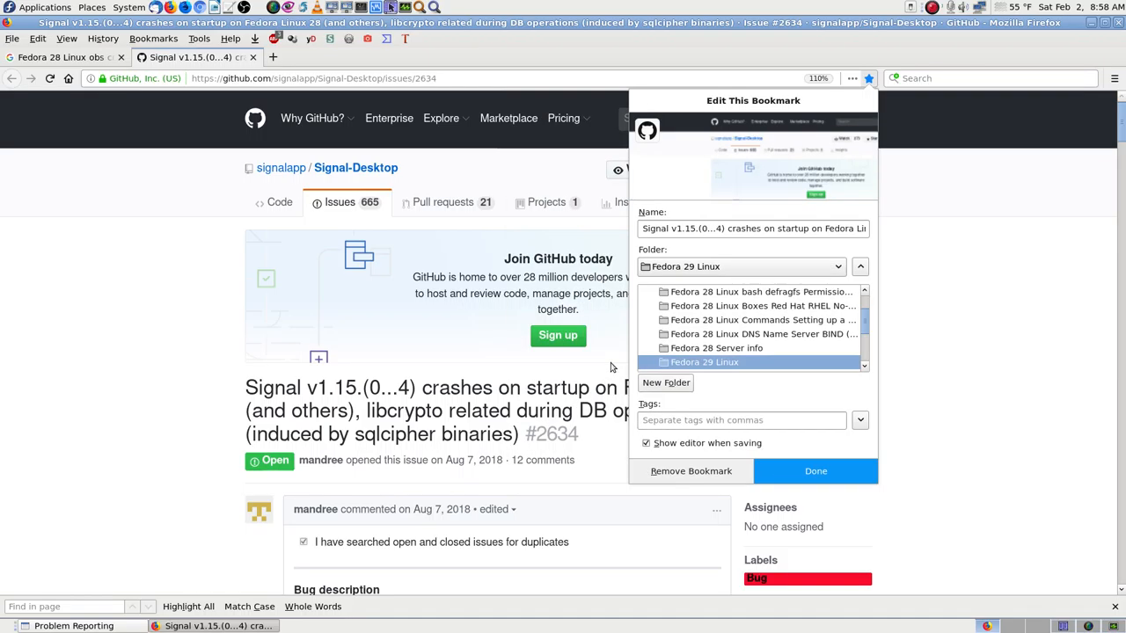
click(716, 349)
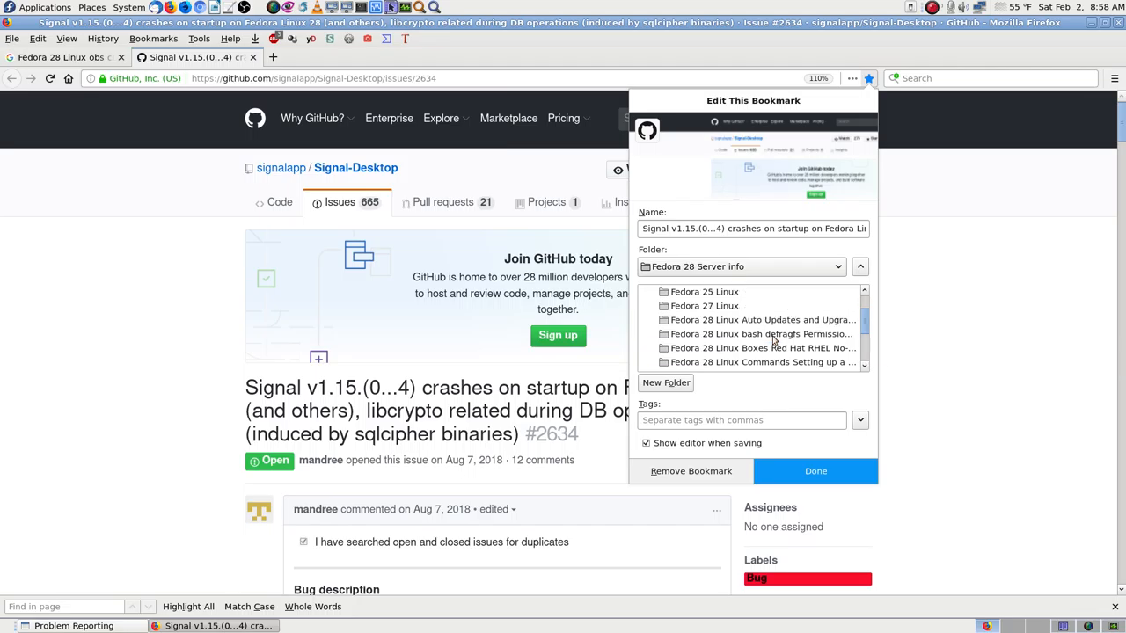
File the bookmark under Bookmarks Menu > Fedora 28 info and save it.
scroll(down, 3)
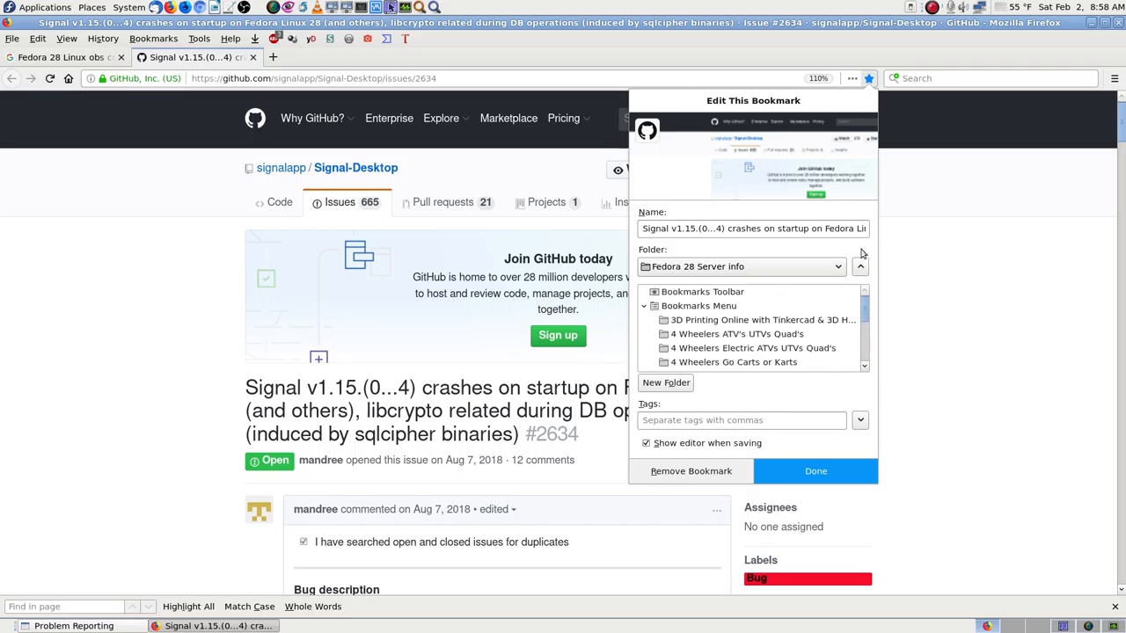
click(698, 306)
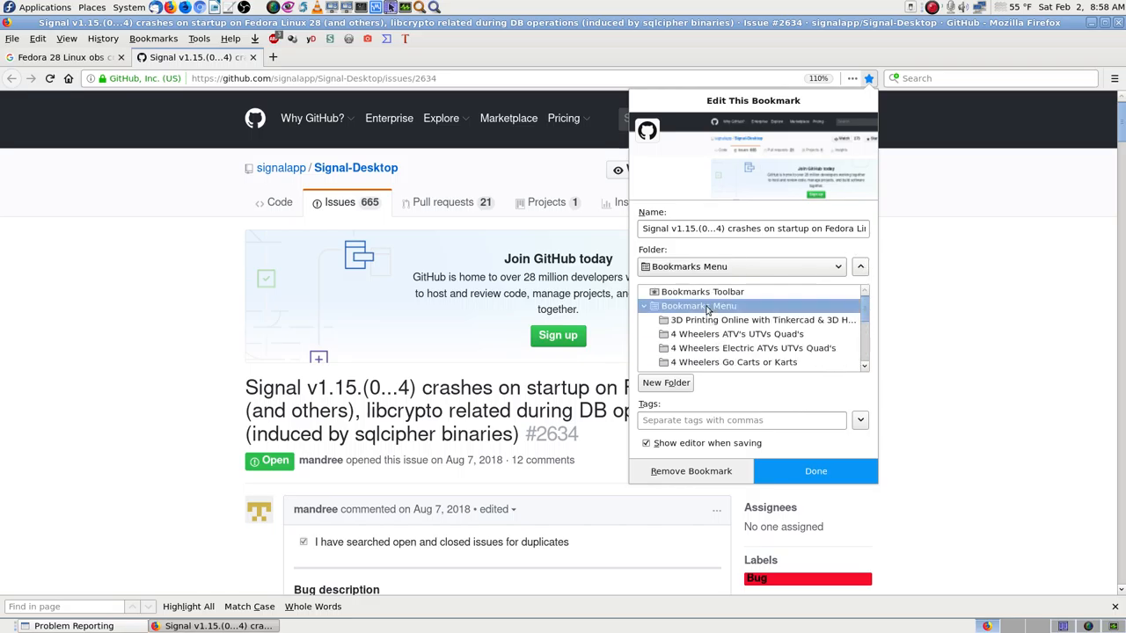
click(665, 384)
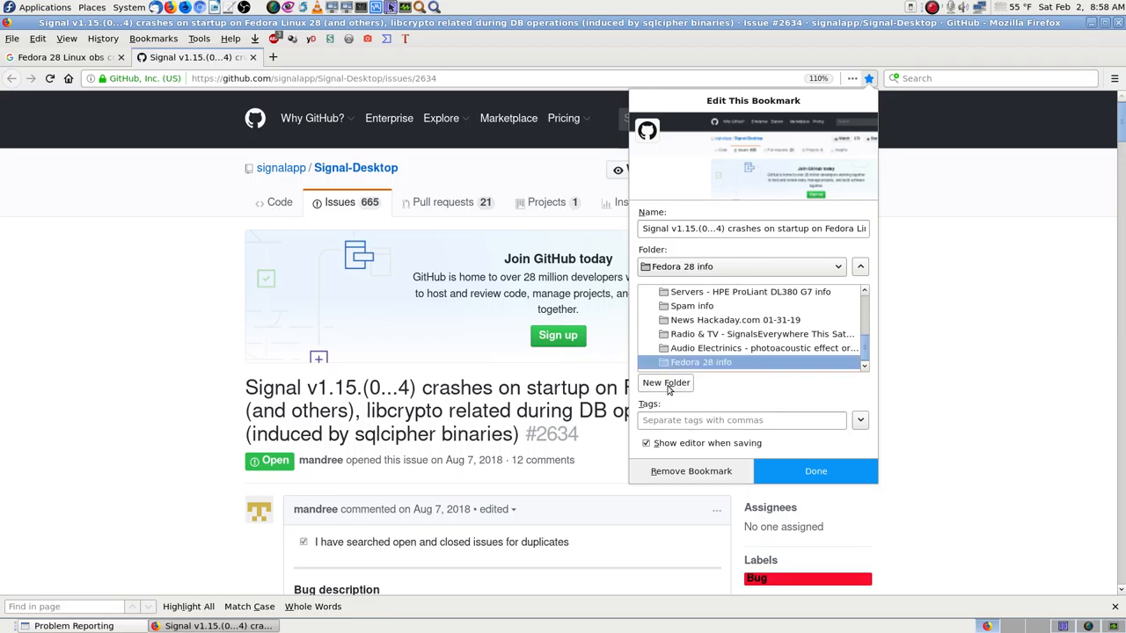
click(814, 472)
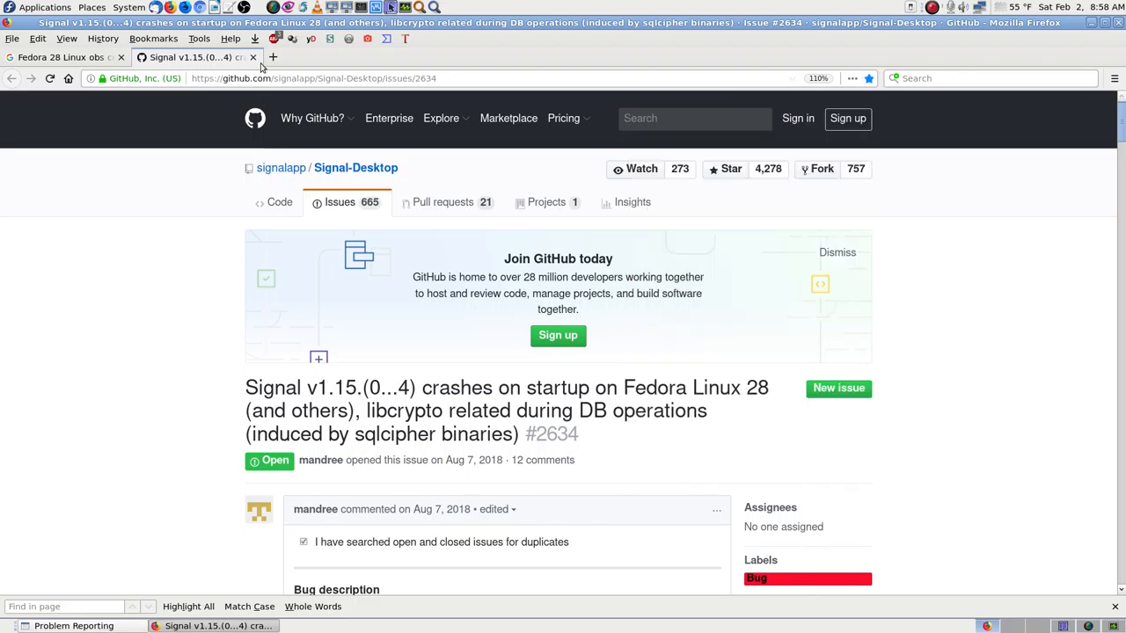
Close the Signal issue tab, returning to the Google results for Fedora 28 obs crash astrcmpi.
click(61, 56)
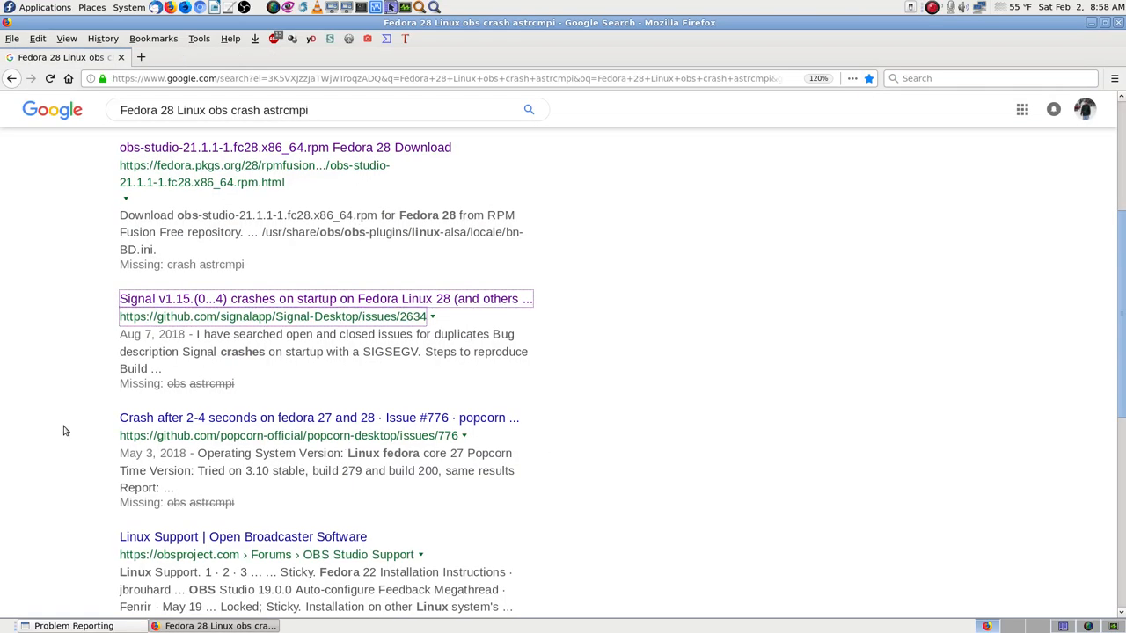
scroll(down, 3)
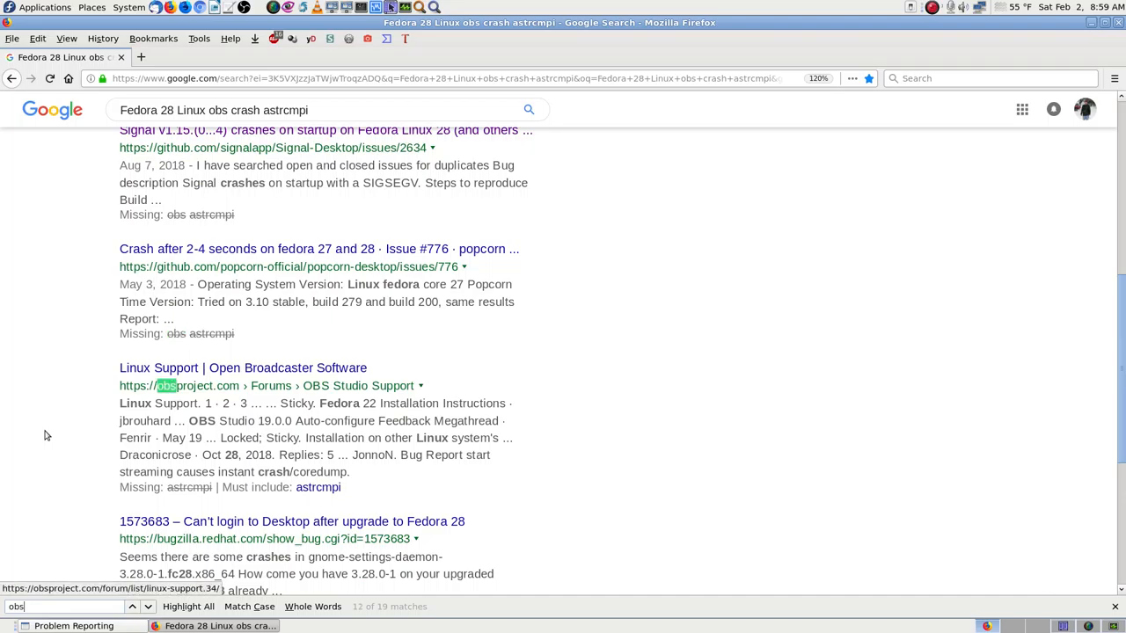
scroll(down, 3)
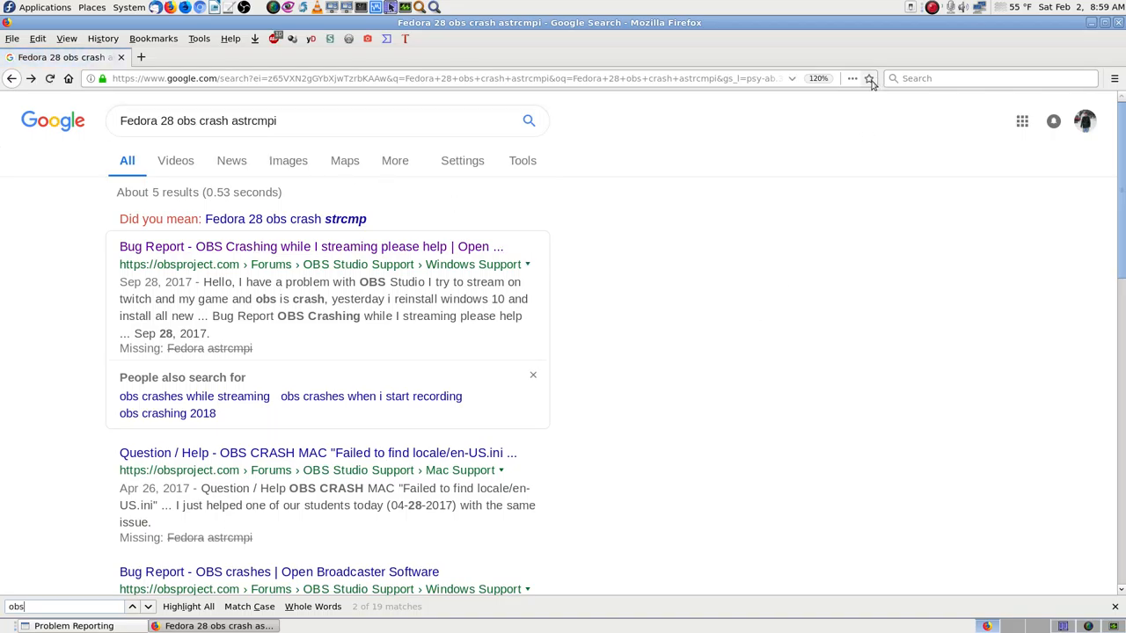
Bookmark the Google search results into the Software - OBS Studio folder.
click(869, 78)
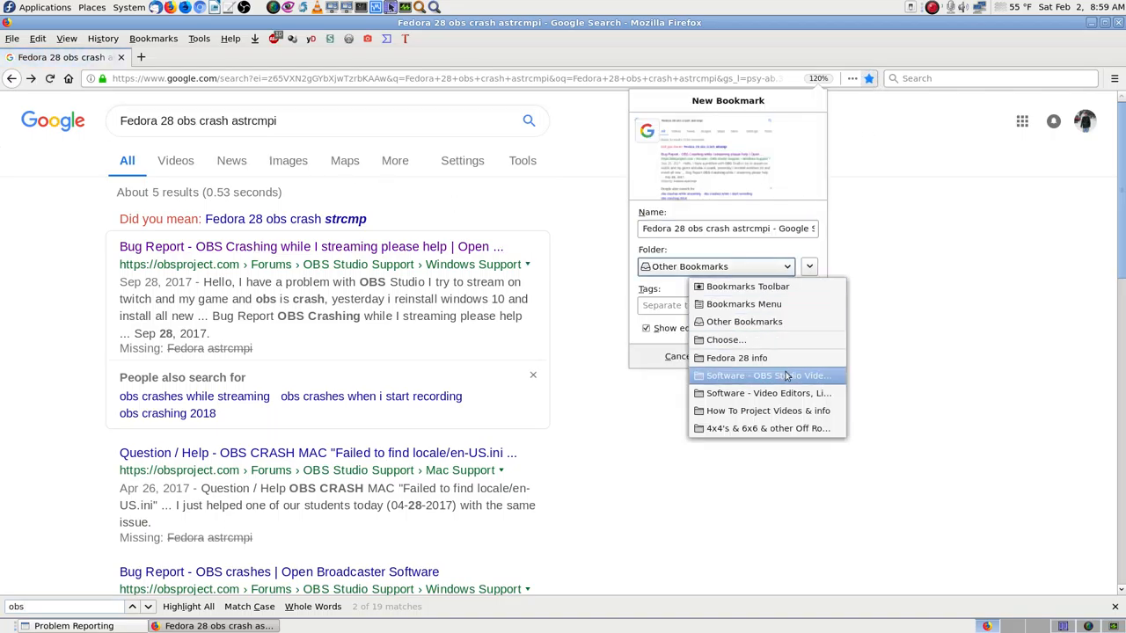
click(765, 377)
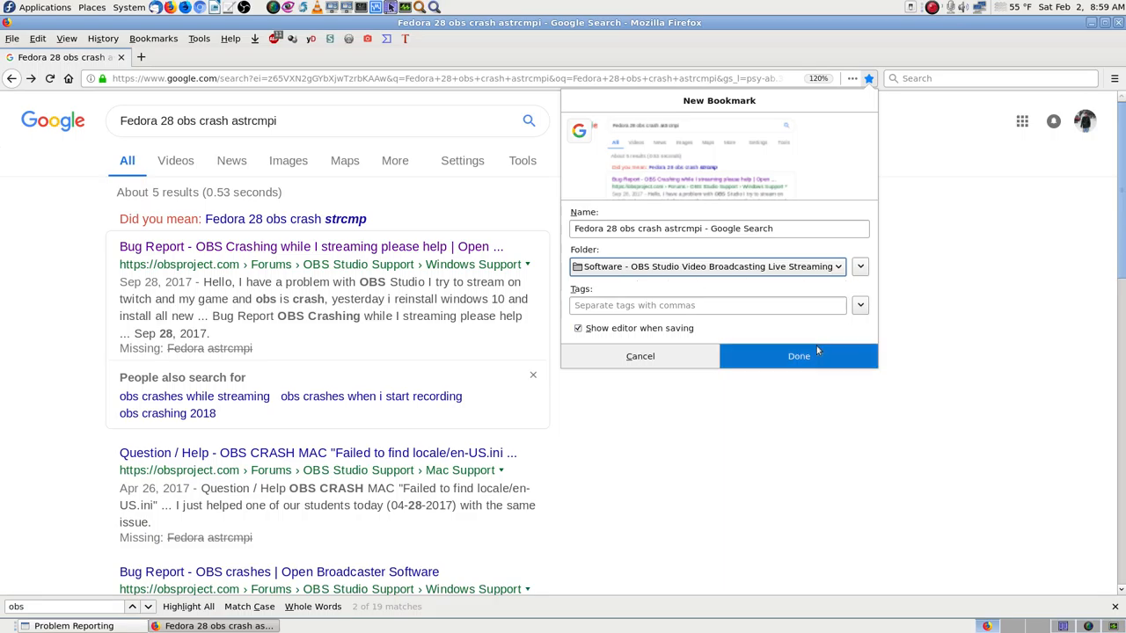
click(798, 355)
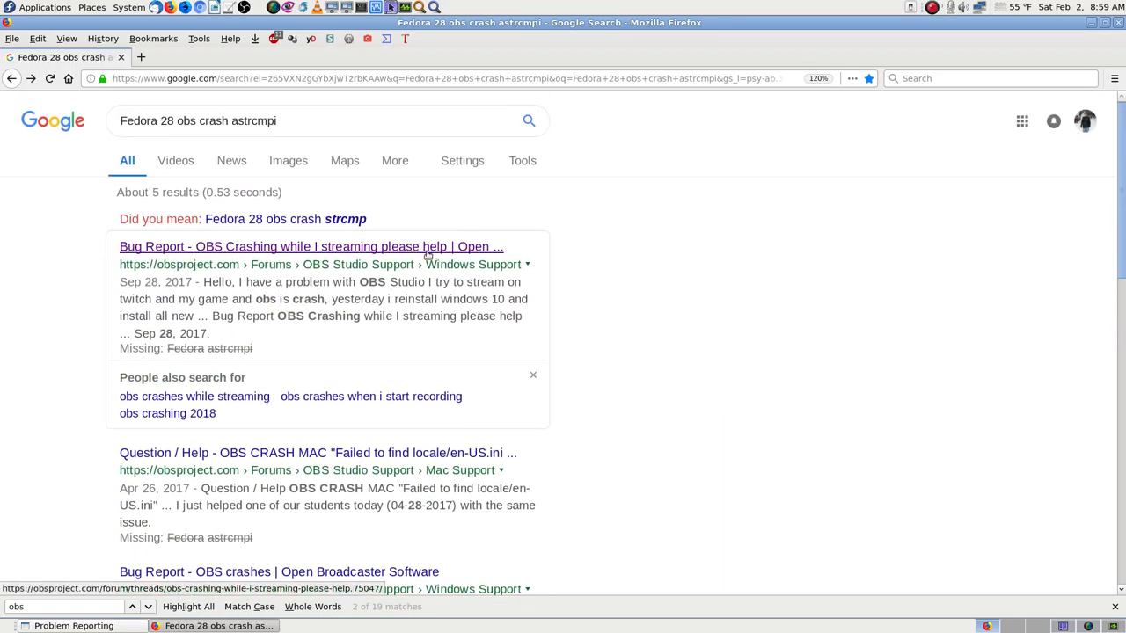
click(310, 246)
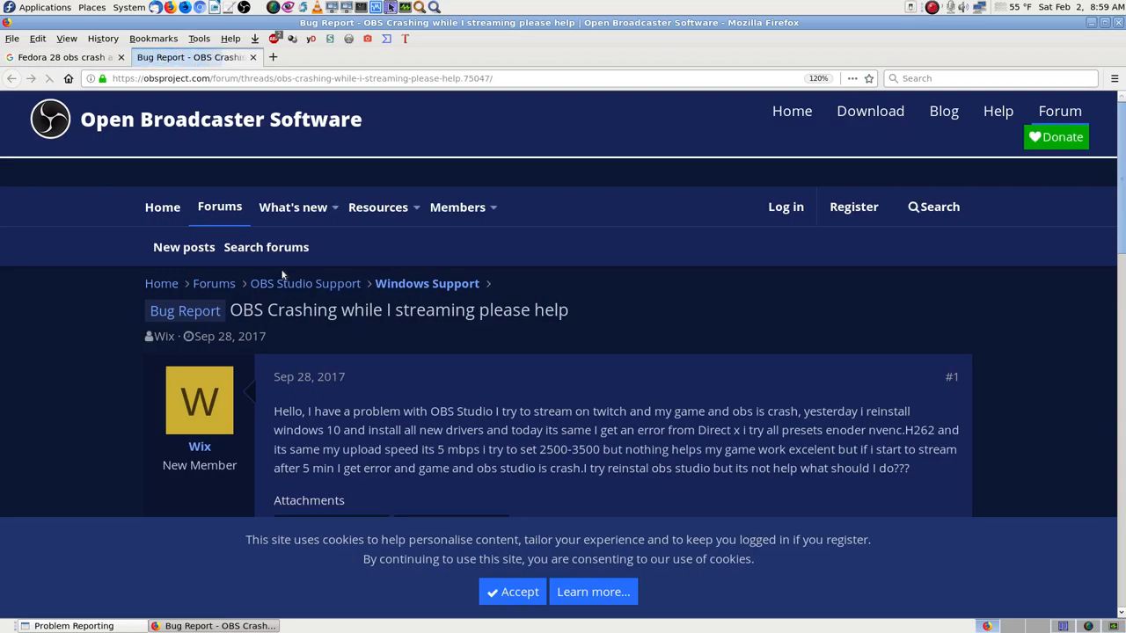
scroll(down, 3)
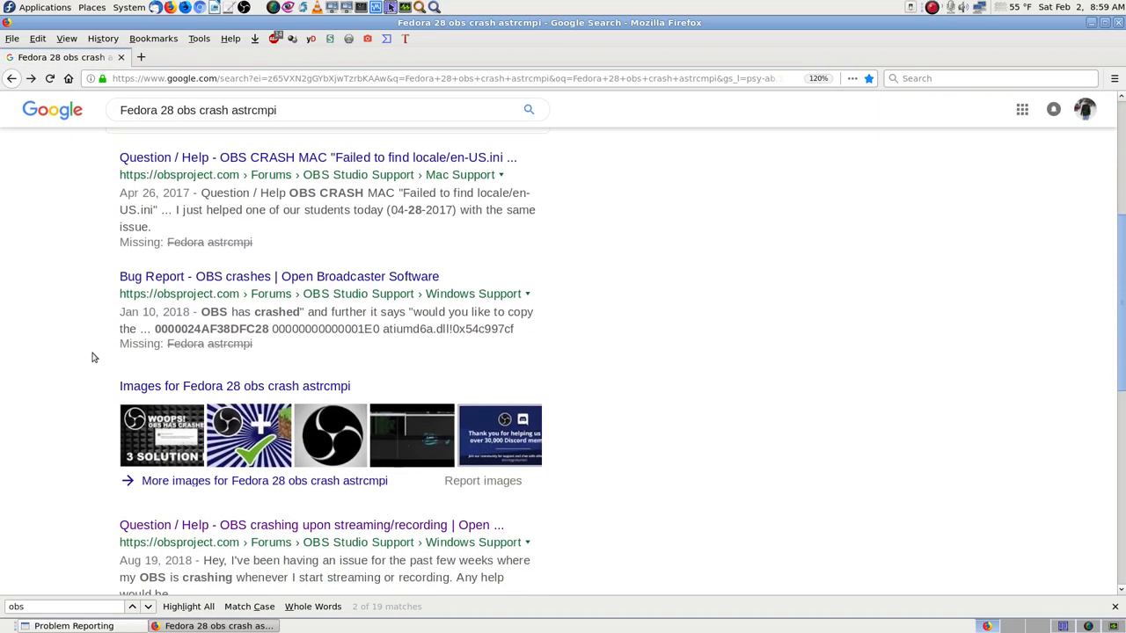
mouse_move(106, 221)
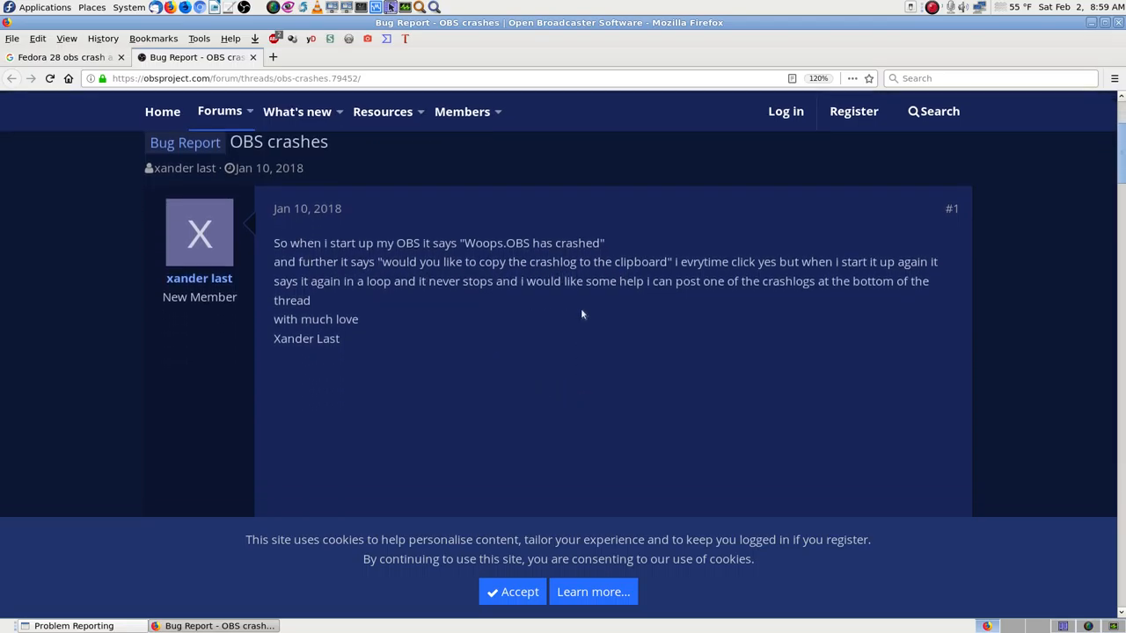
mouse_move(350, 318)
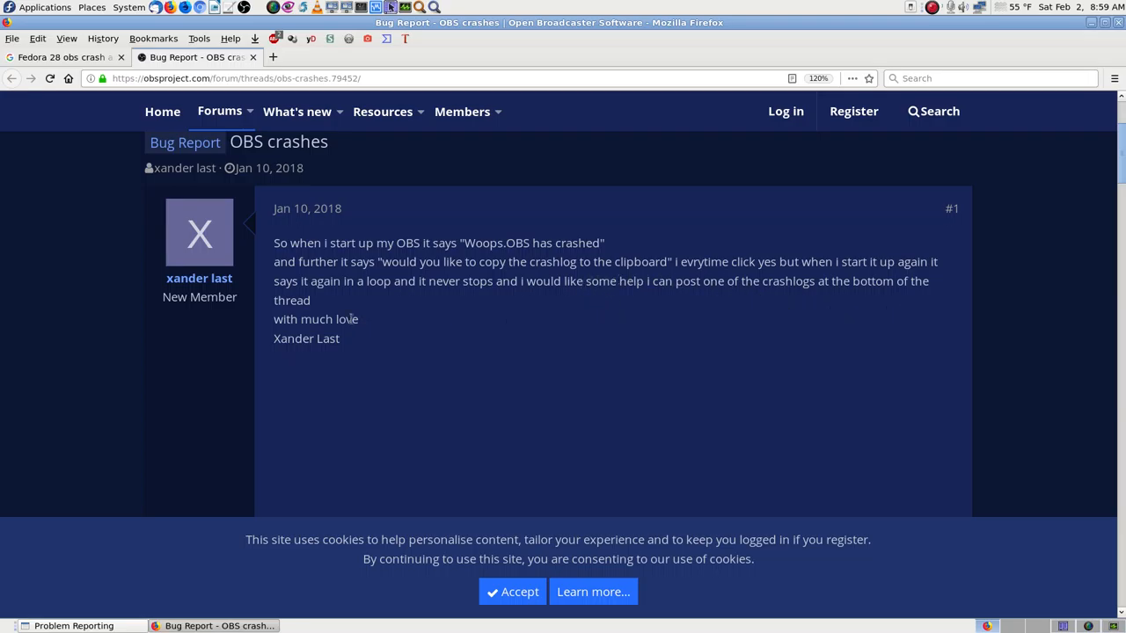
scroll(down, 3)
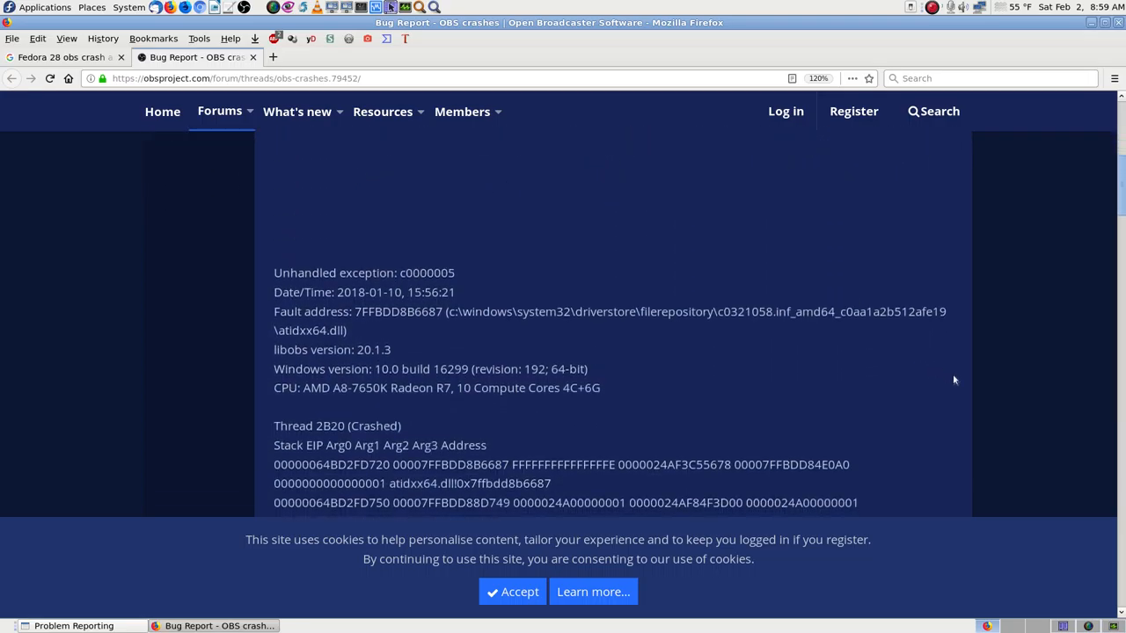
scroll(down, 3)
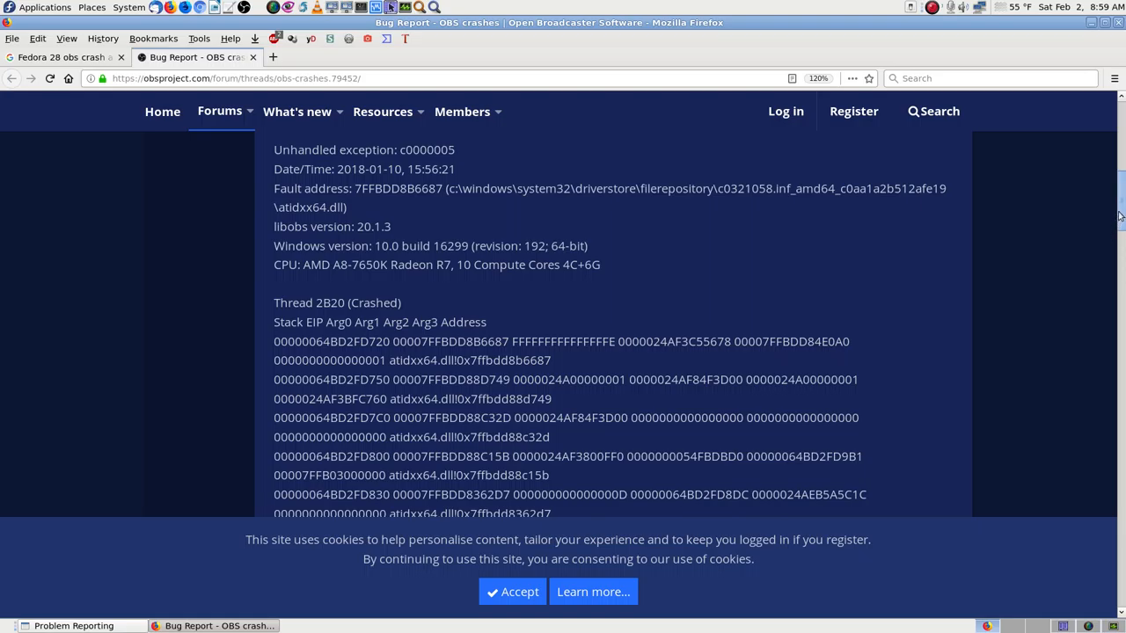
scroll(down, 3)
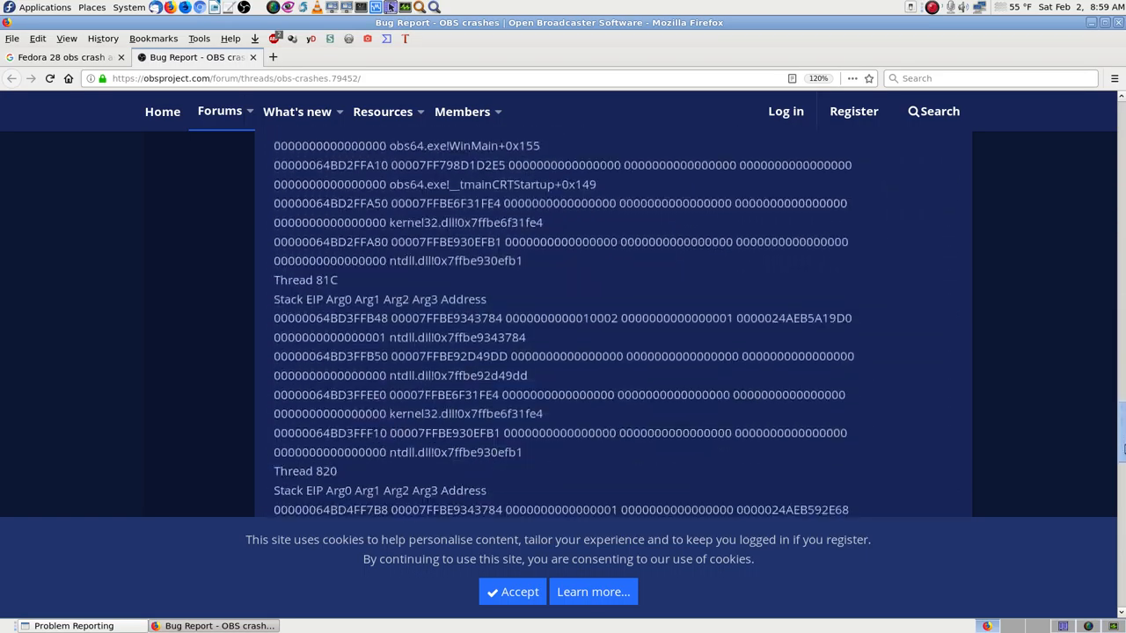
scroll(down, 3)
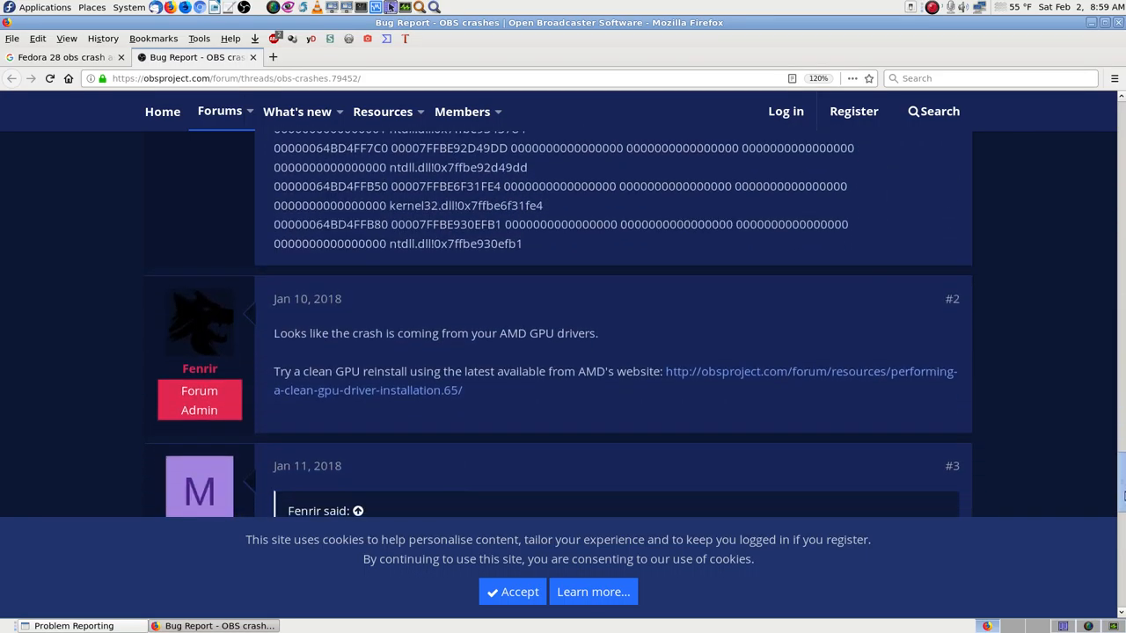
scroll(down, 3)
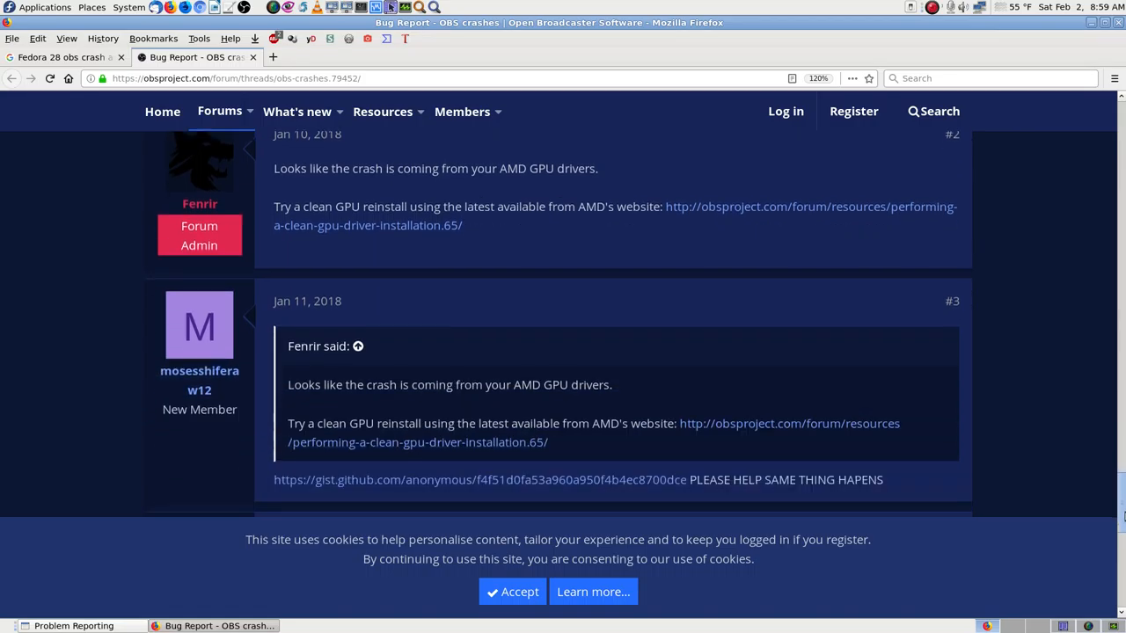
scroll(down, 3)
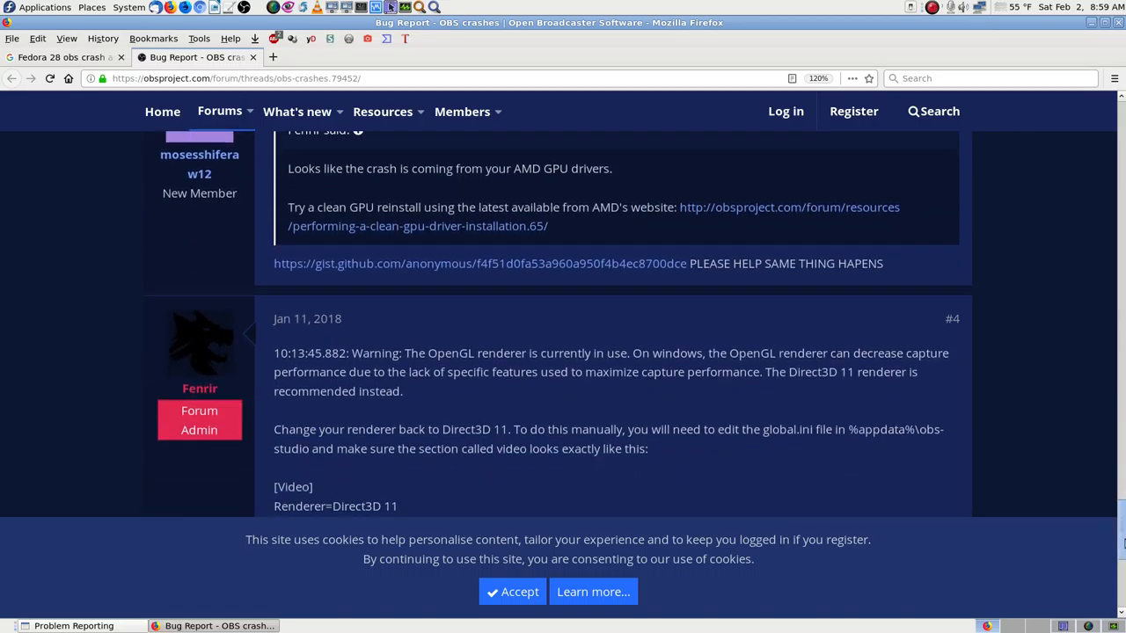
scroll(down, 3)
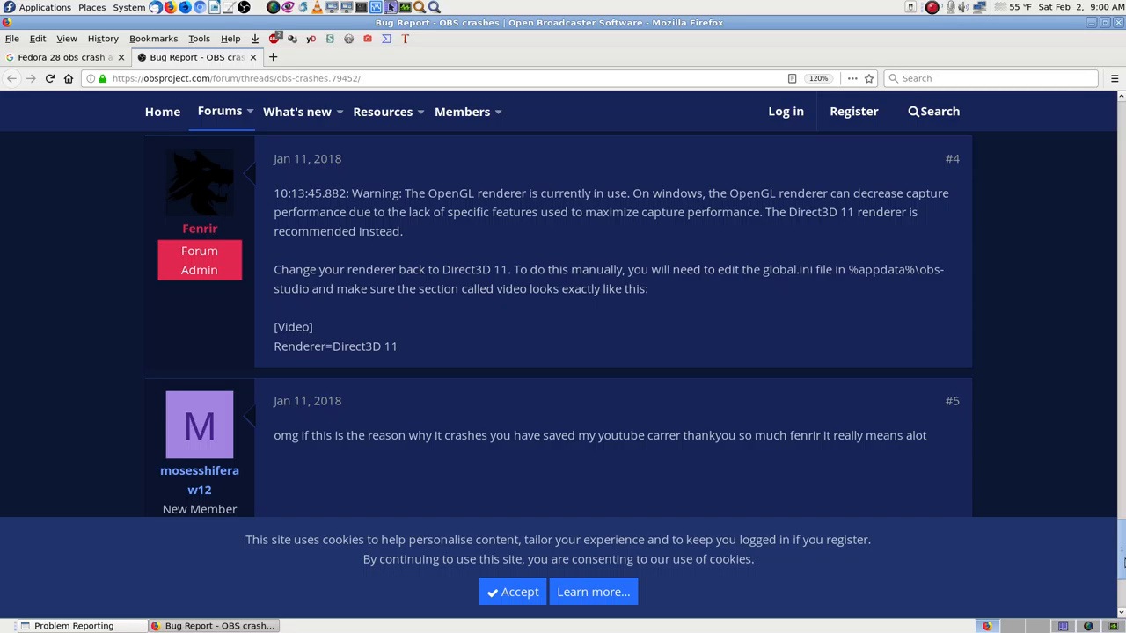
scroll(down, 3)
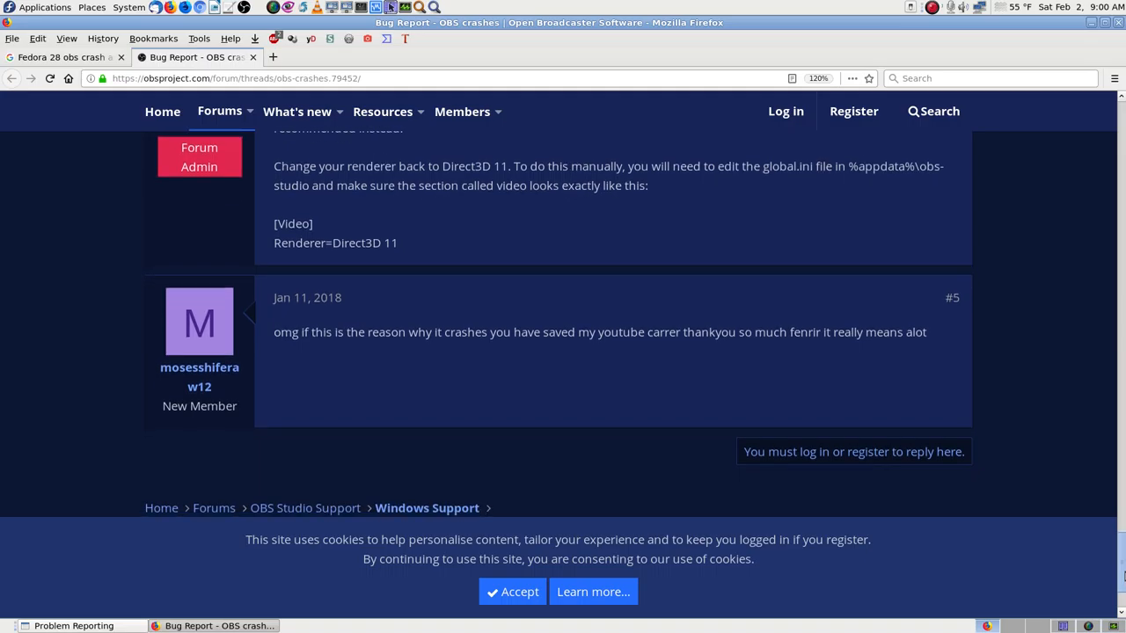
mouse_move(376, 359)
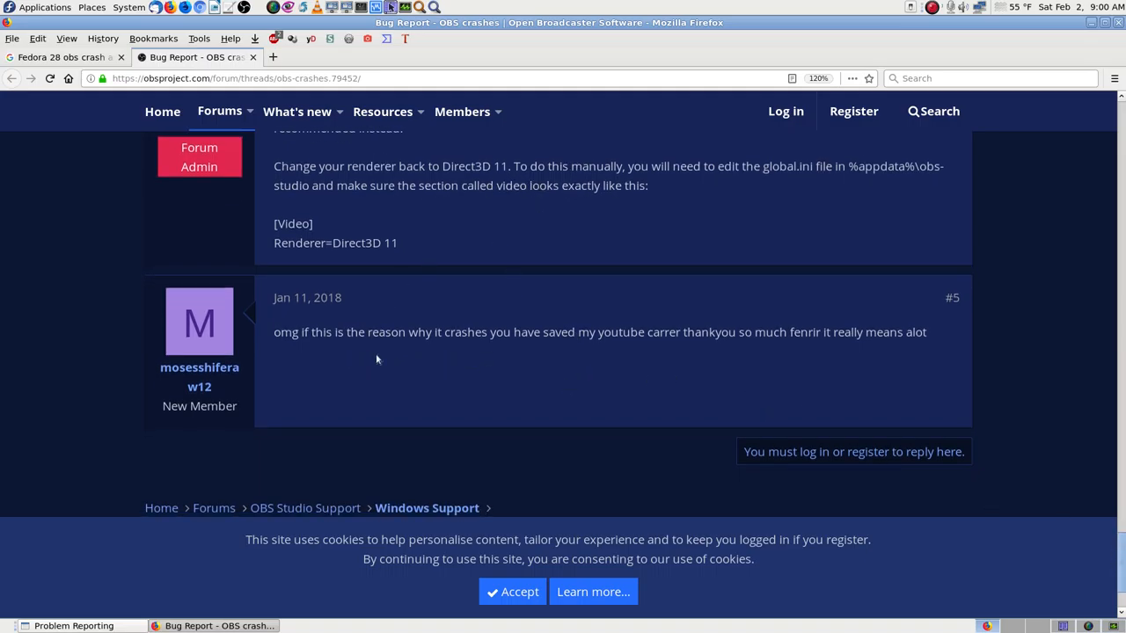
mouse_move(514, 355)
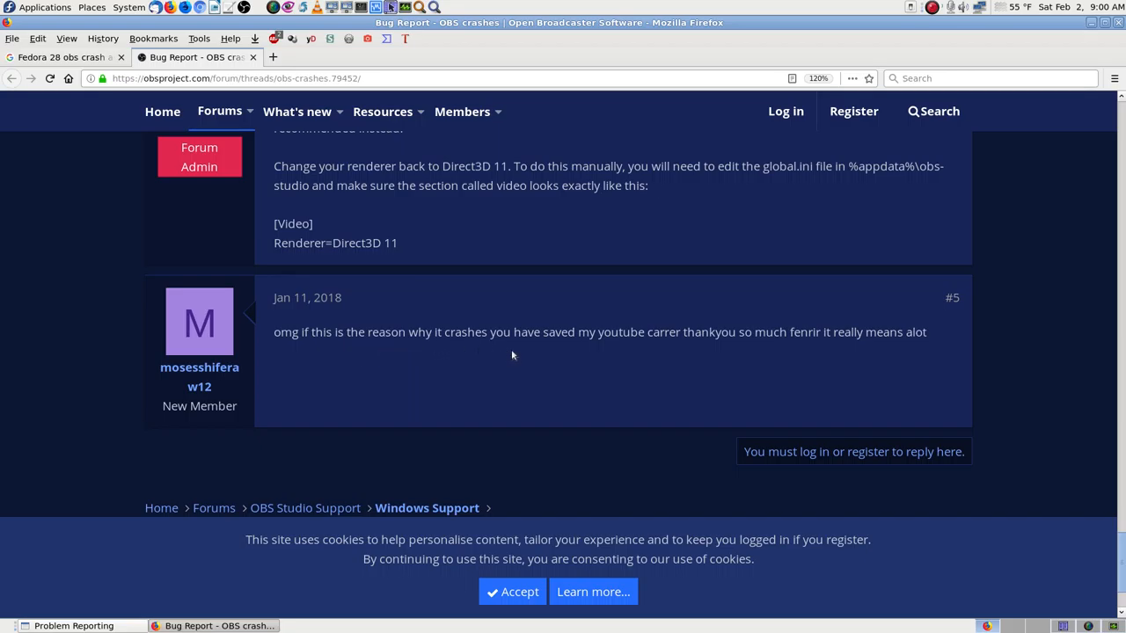
mouse_move(714, 355)
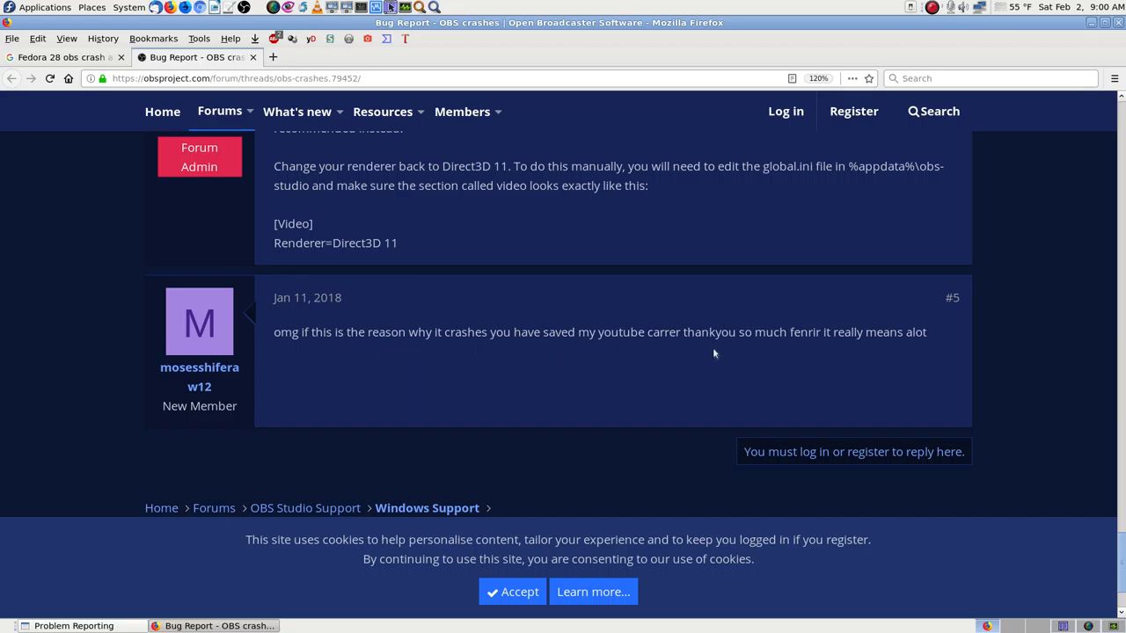
mouse_move(1119, 549)
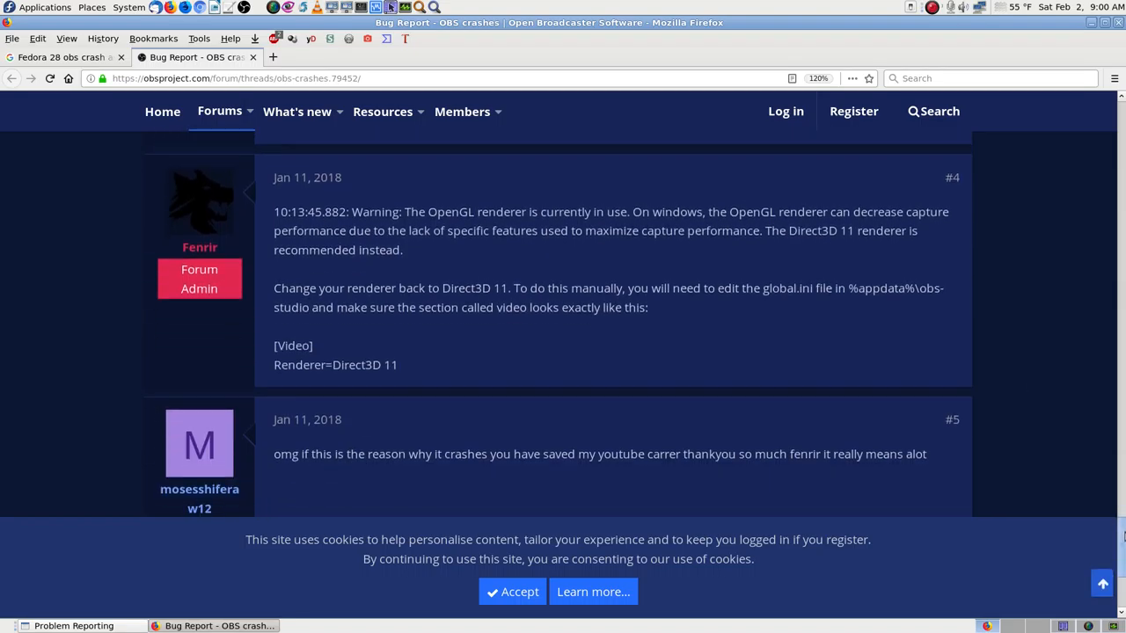
scroll(down, 3)
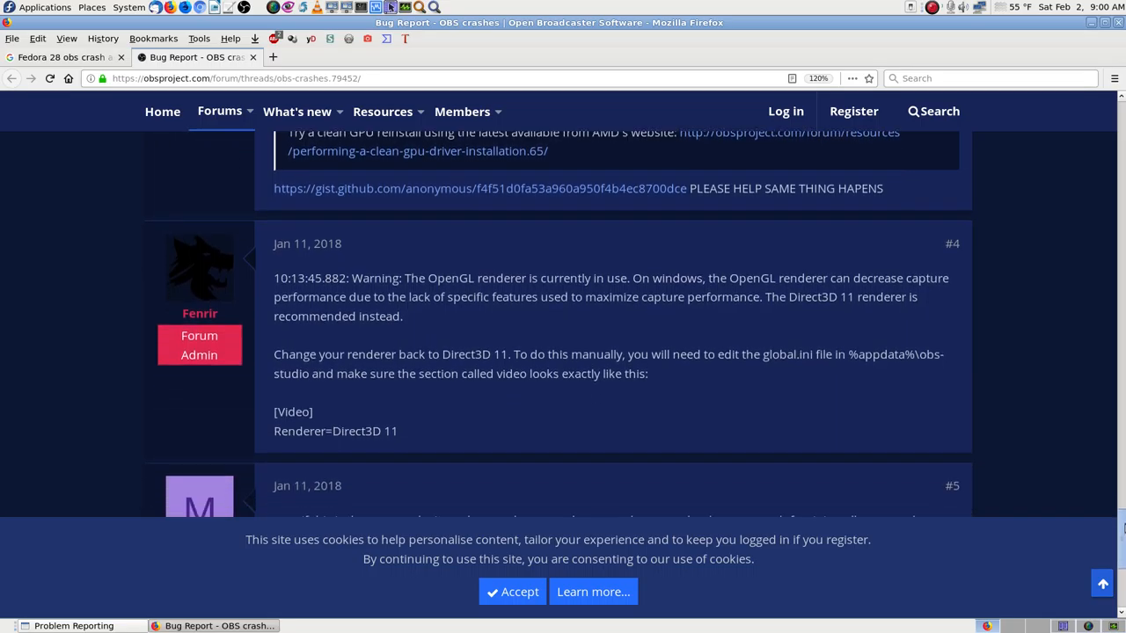
scroll(down, 3)
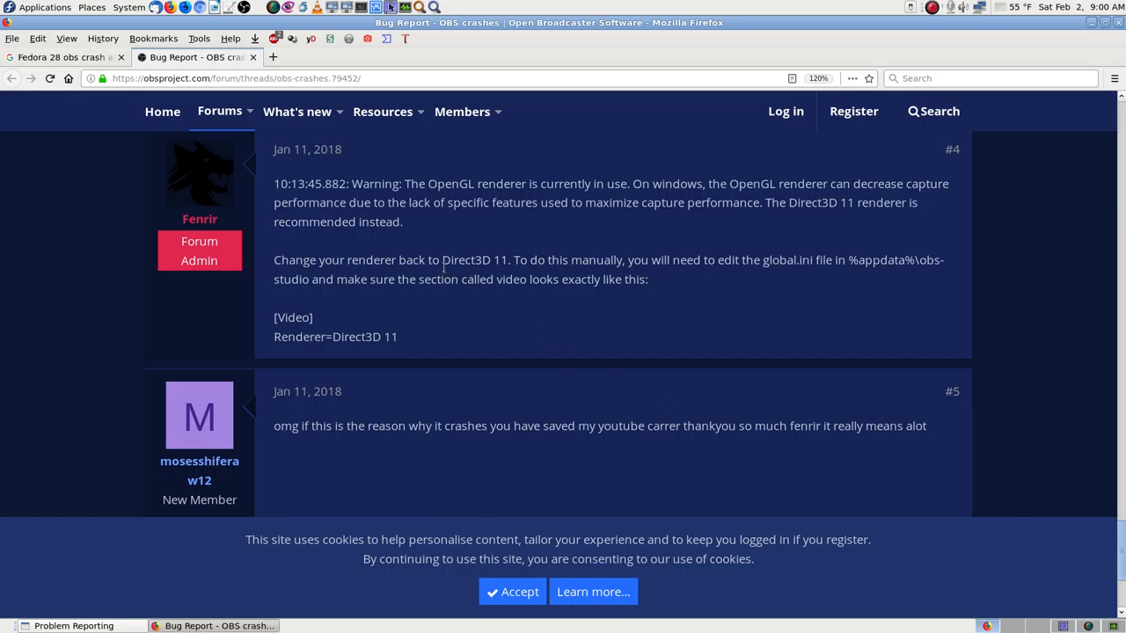
double_click(464, 260)
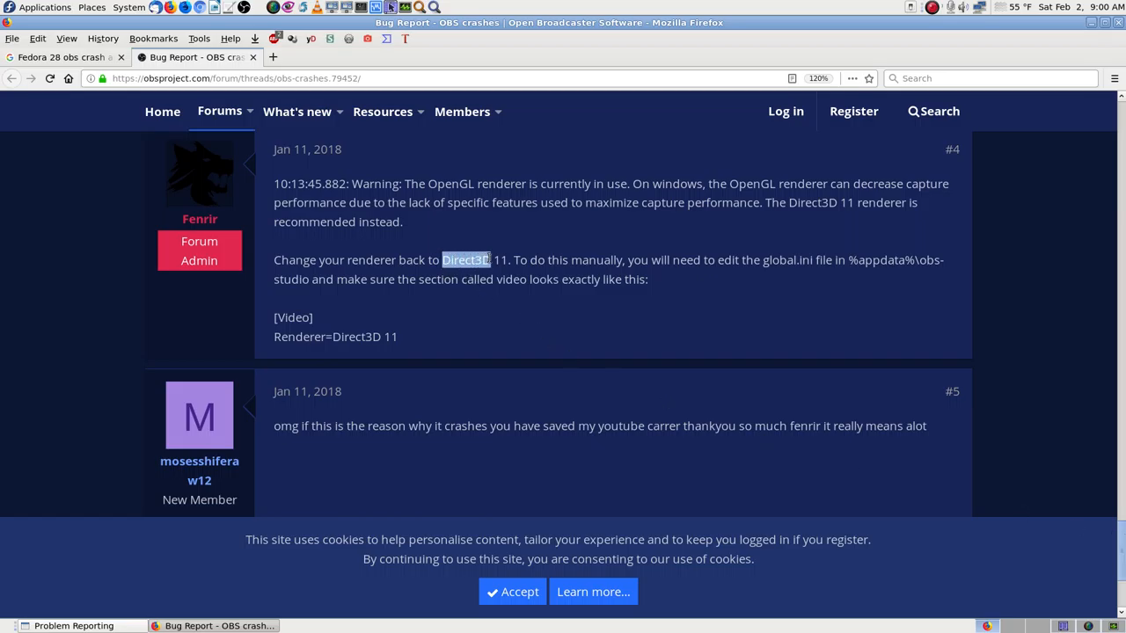
drag(443, 260, 509, 260)
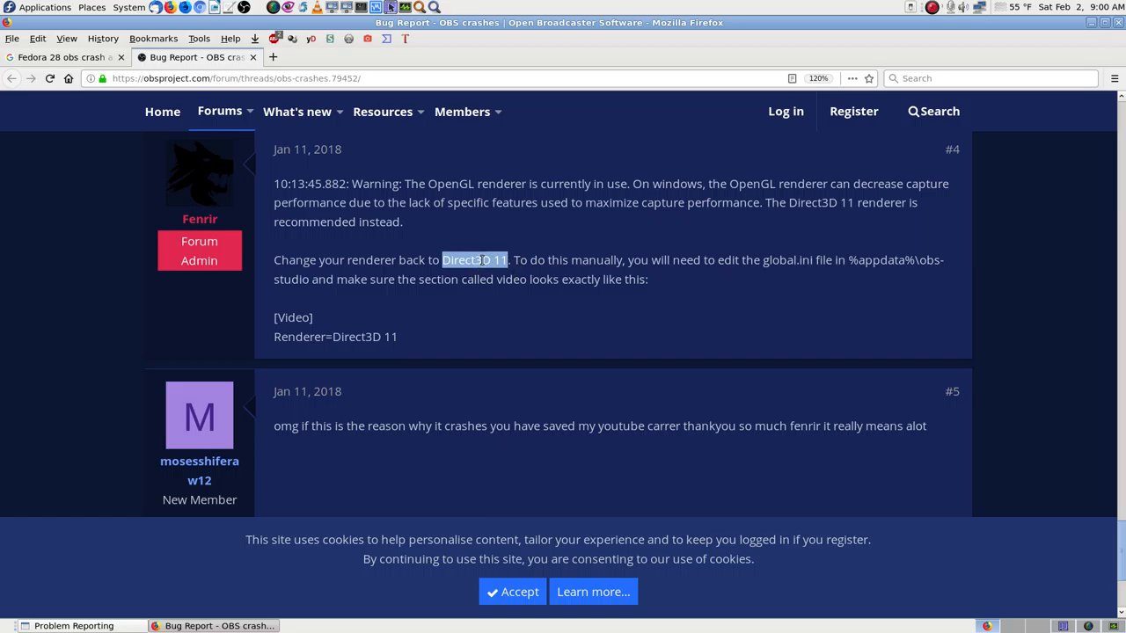
mouse_move(711, 303)
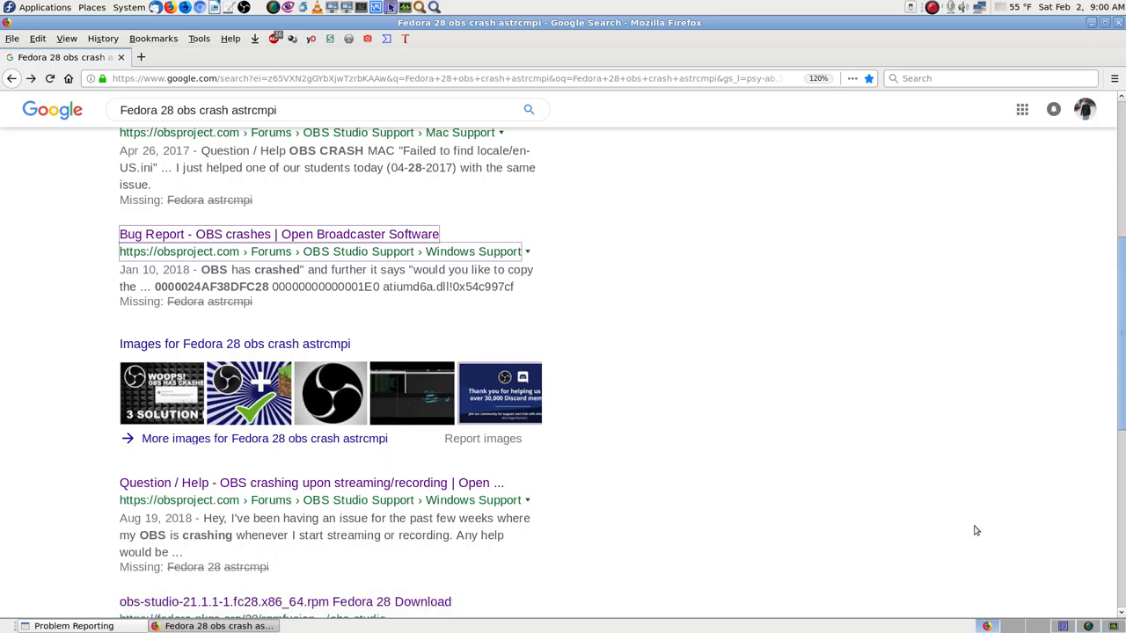
mouse_move(285, 584)
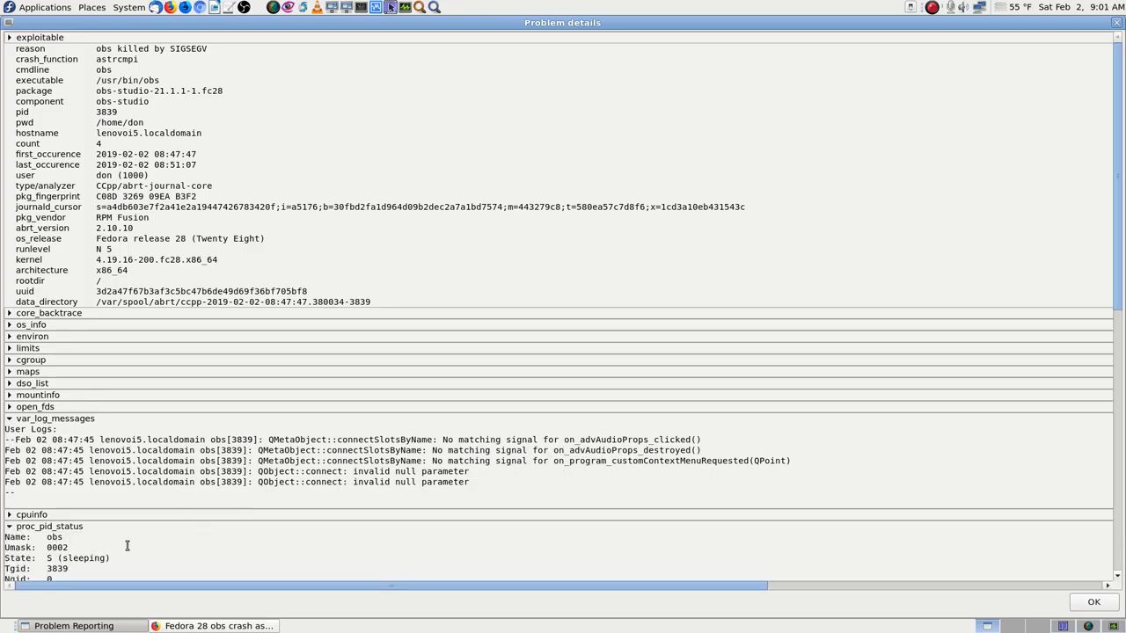
Review the OBS crash details, then close the details view and the Problem Reporting window.
scroll(down, 3)
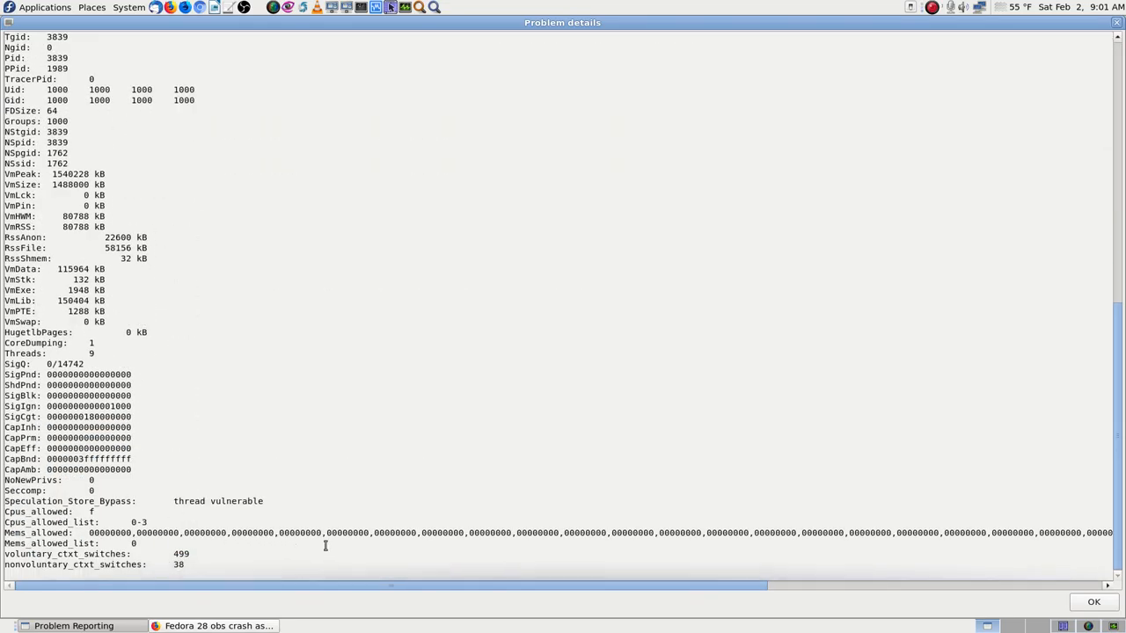
scroll(up, 3)
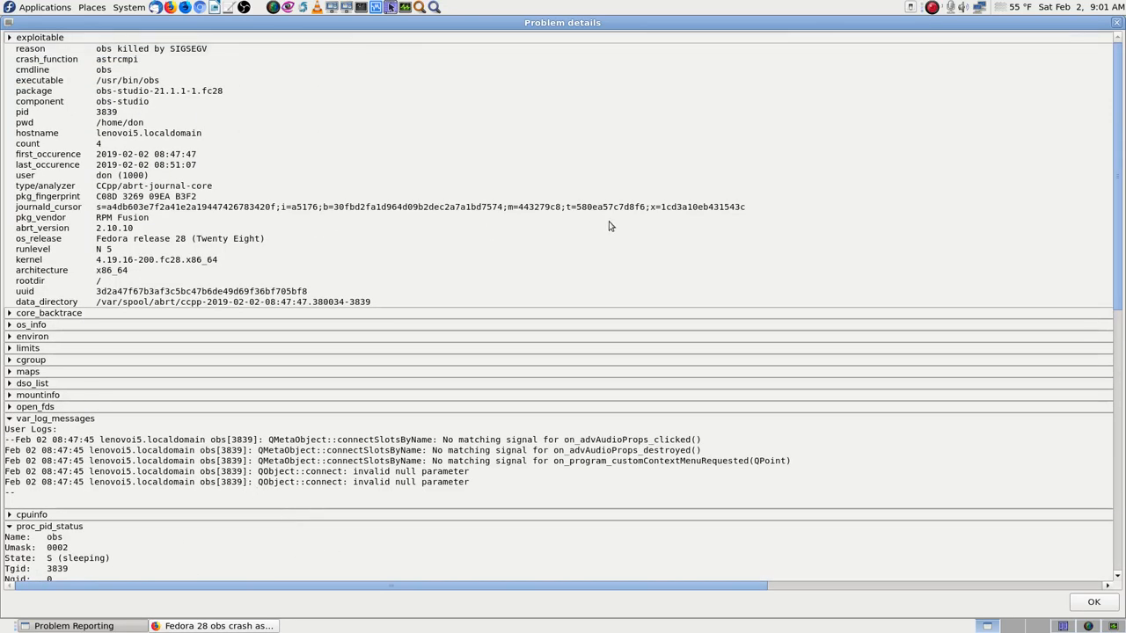
click(214, 626)
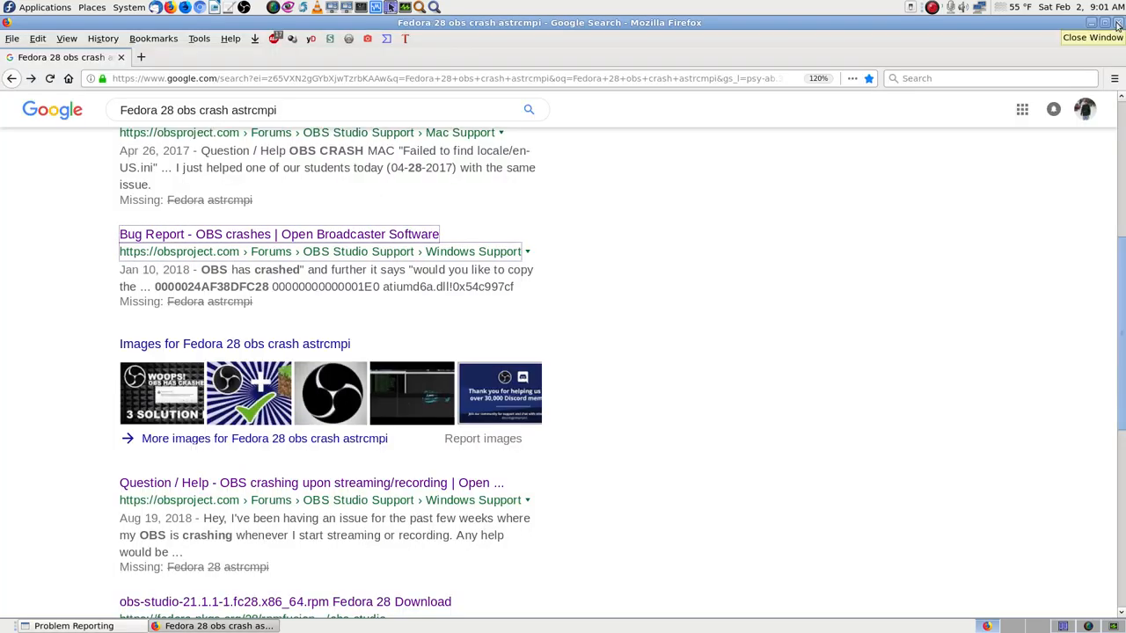
mouse_move(1034, 211)
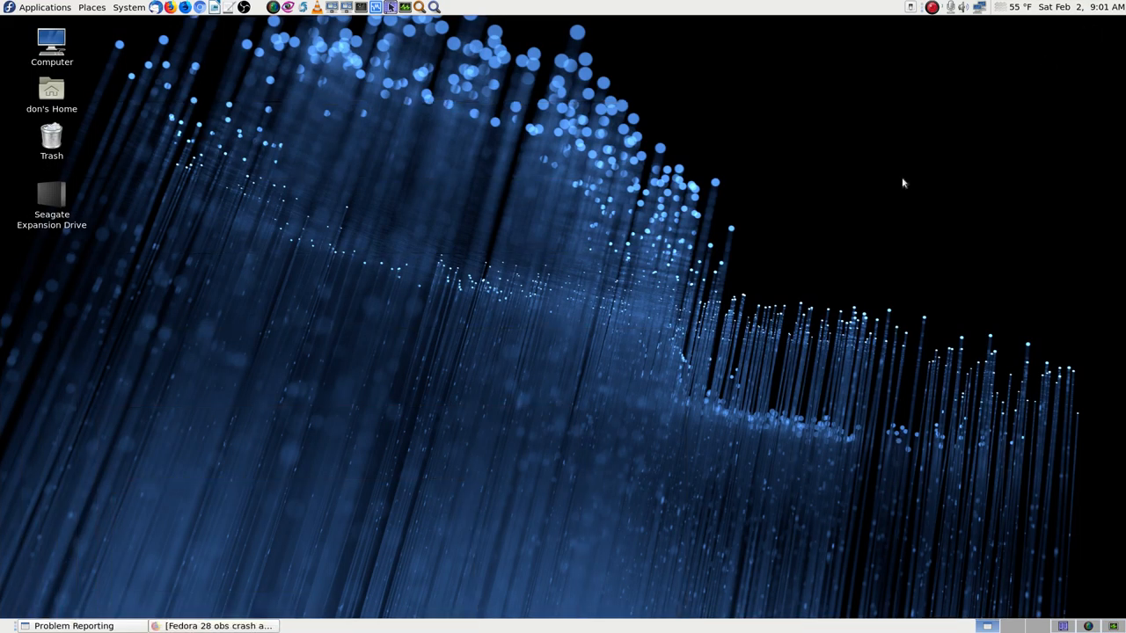
right_click(73, 626)
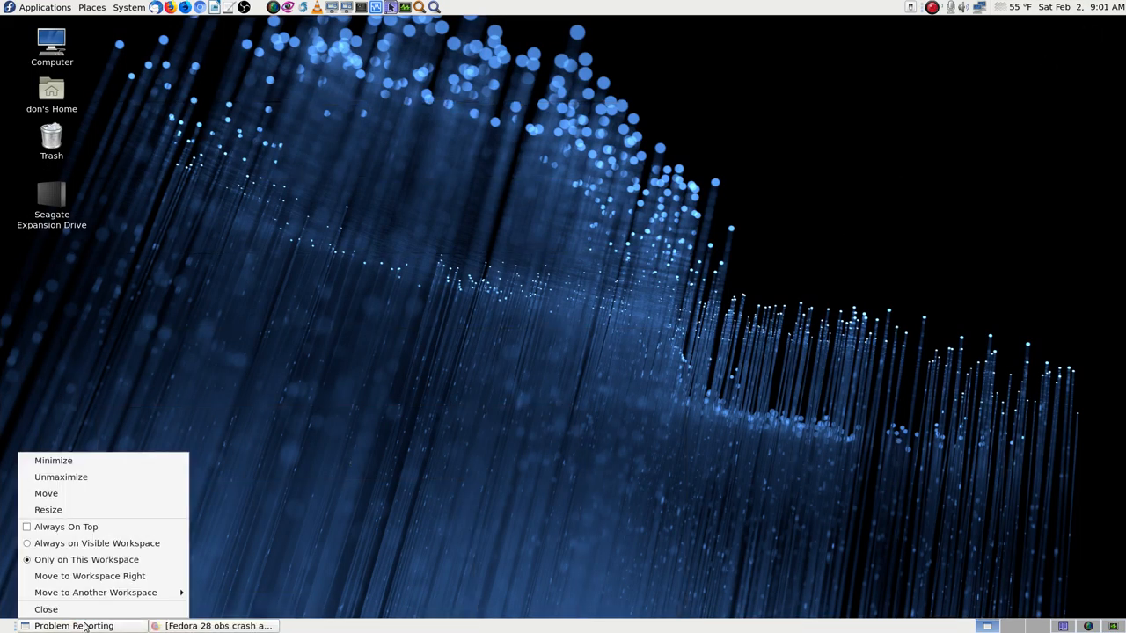
click(211, 626)
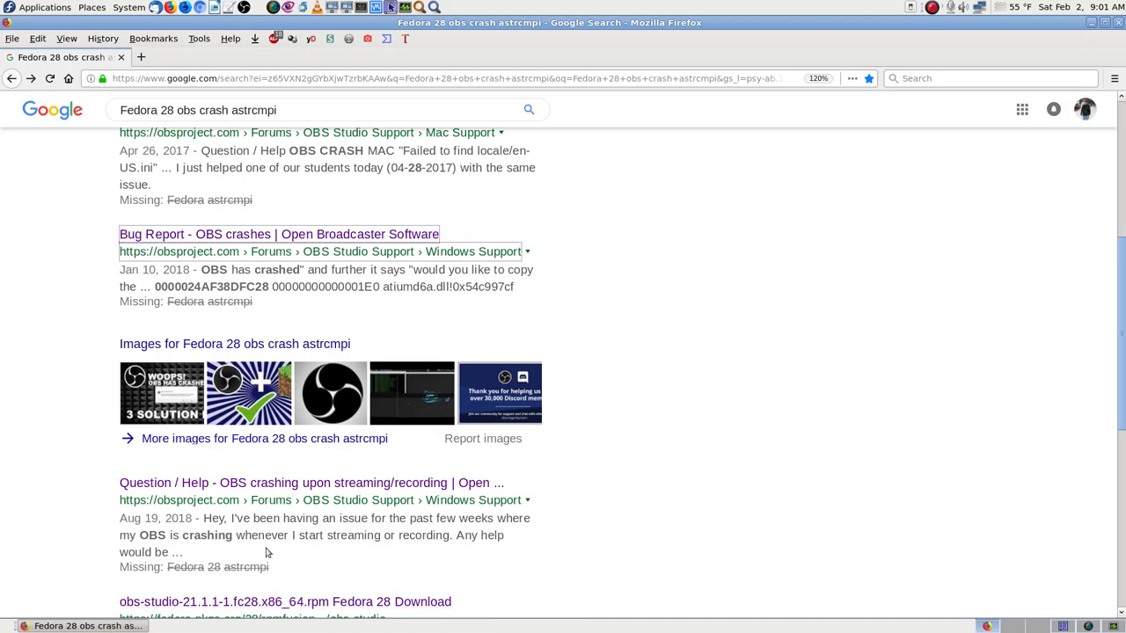
mouse_move(971, 468)
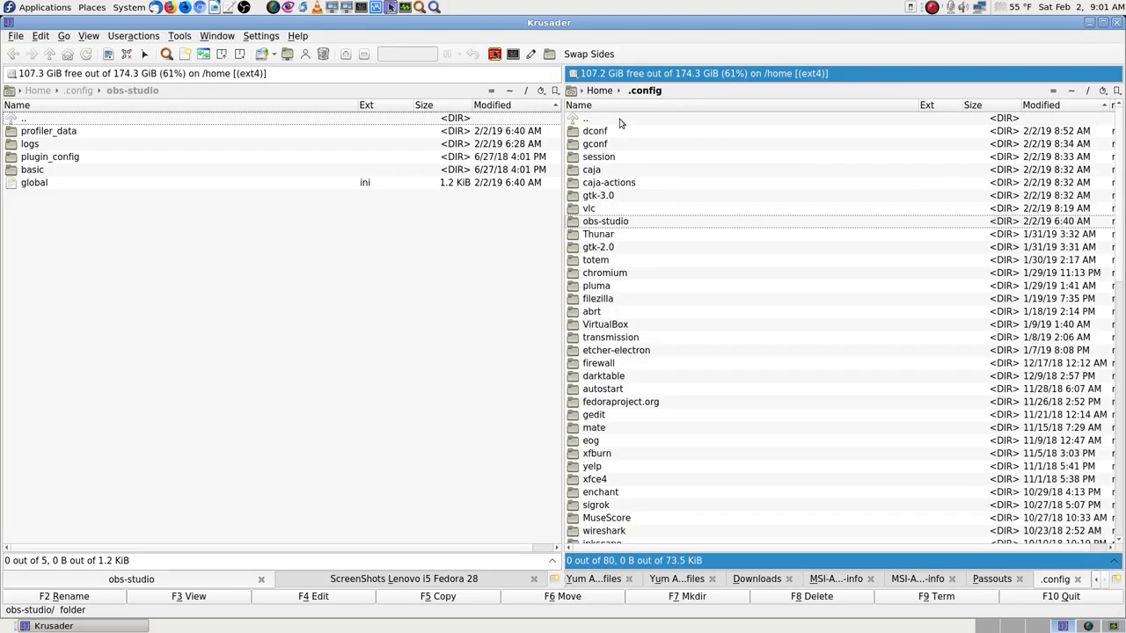
Browse to Documents > OBS Studio Profiles and select the bk2 backup profile folder.
click(605, 221)
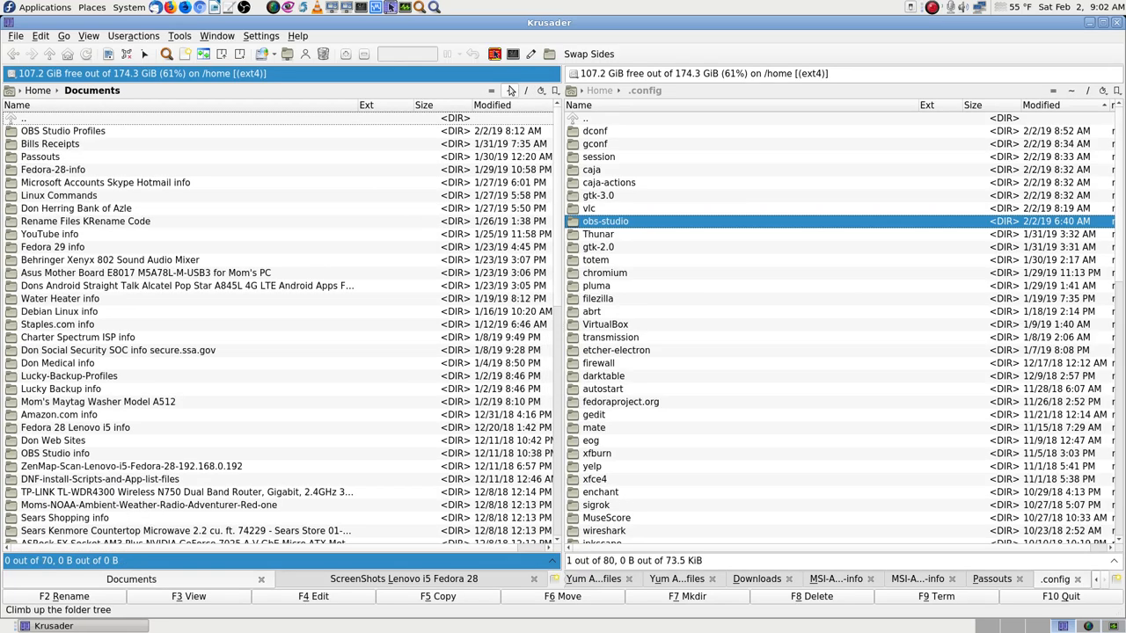
double_click(64, 130)
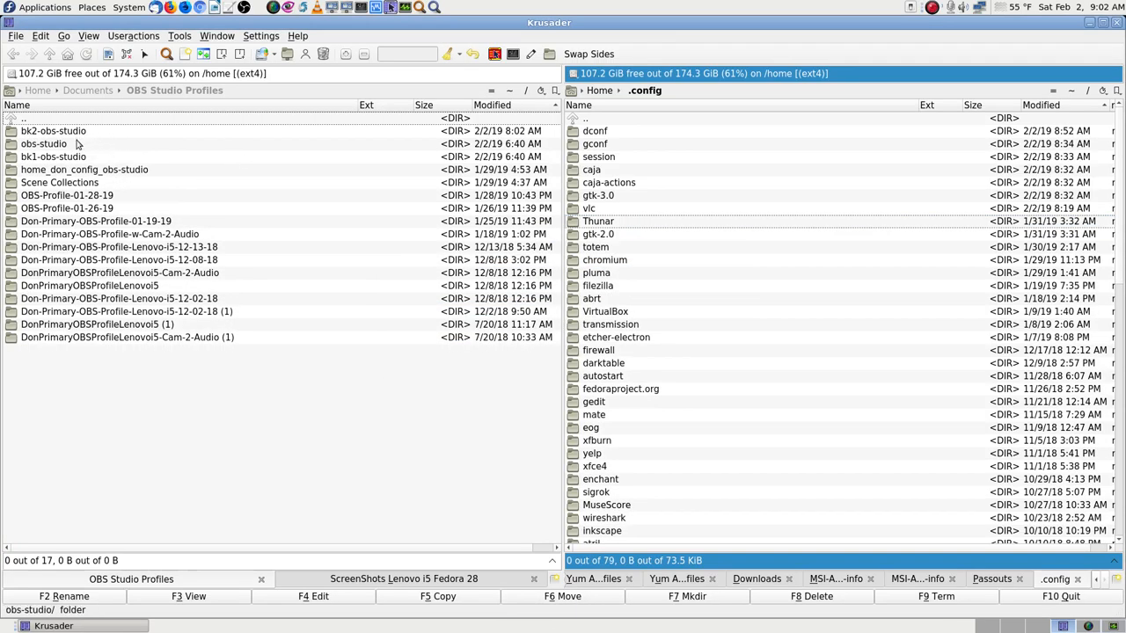
click(44, 144)
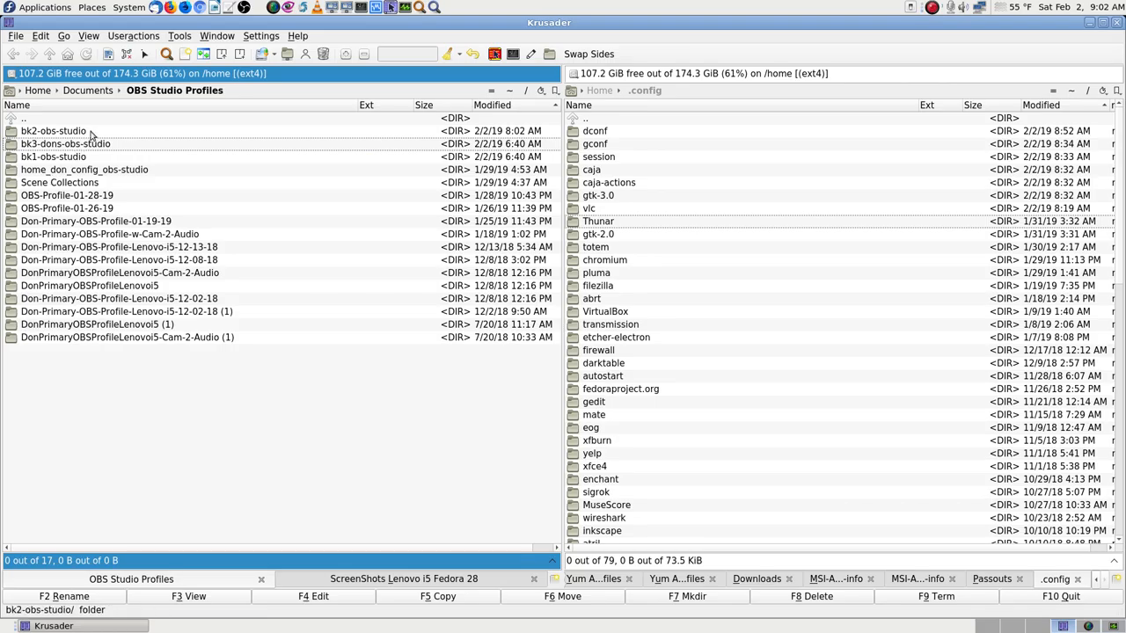
Rename the bk2 backup to bk2-default-1-scene-desktop-obs-studio by inserting 'scene-'.
click(52, 156)
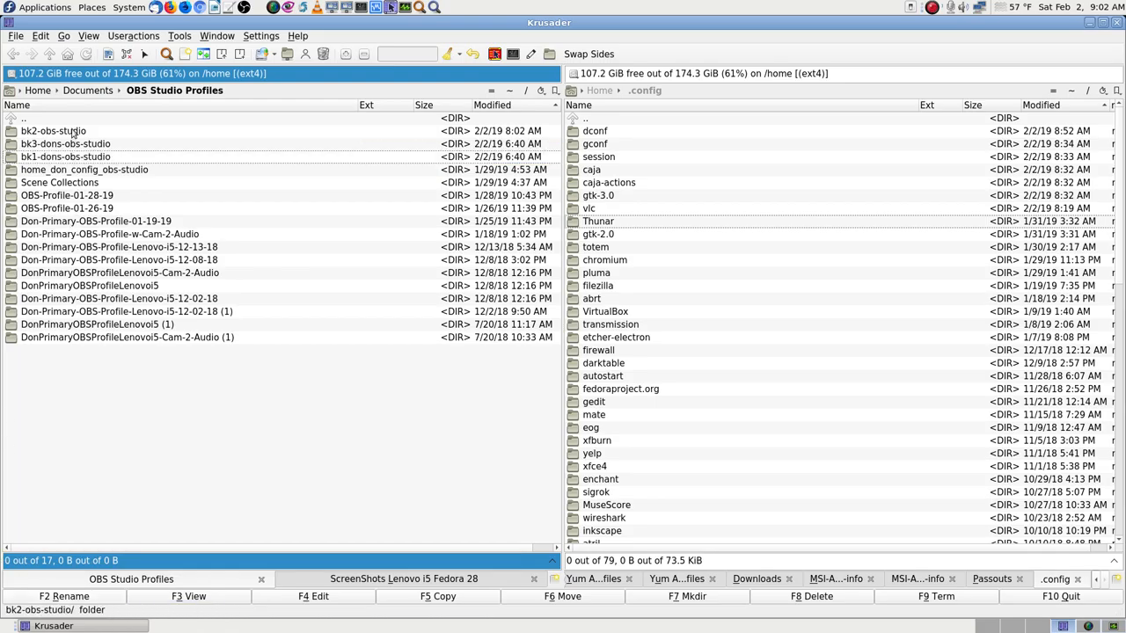
click(53, 130)
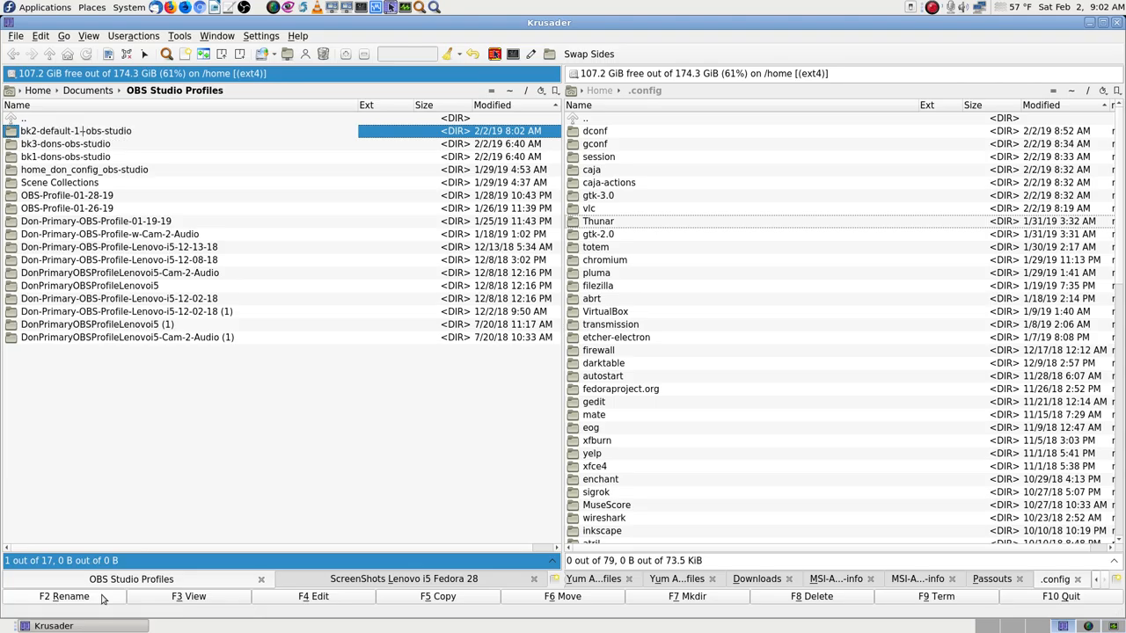
text(scene-desktop-)
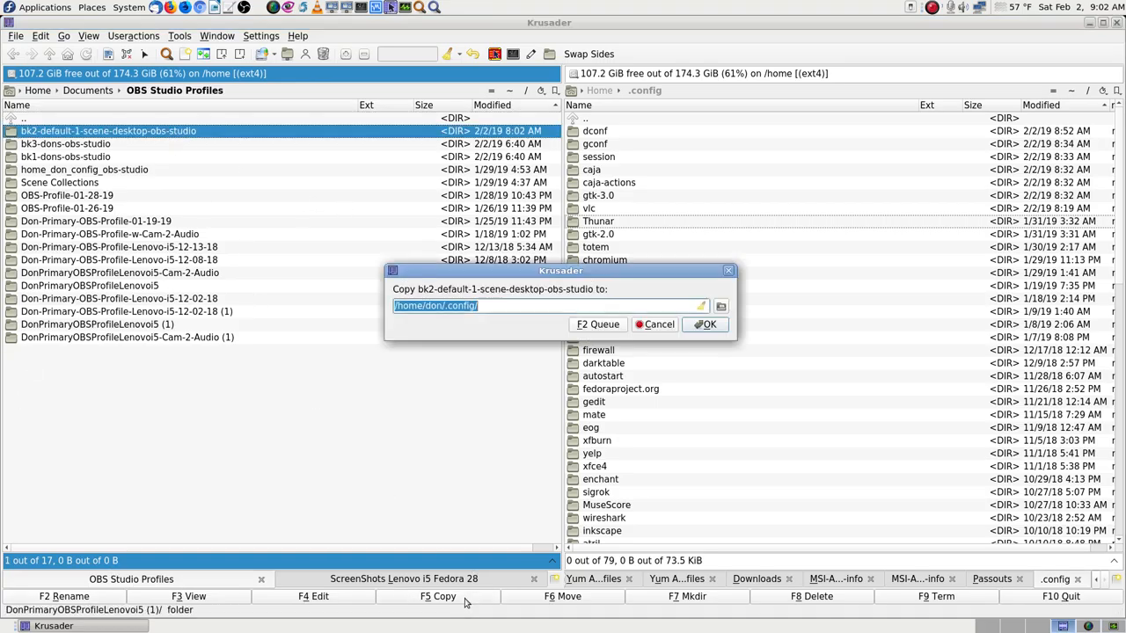
Copy the bk2 profile into .config, rename the copy obs-studio, and launch OBS Studio.
click(705, 324)
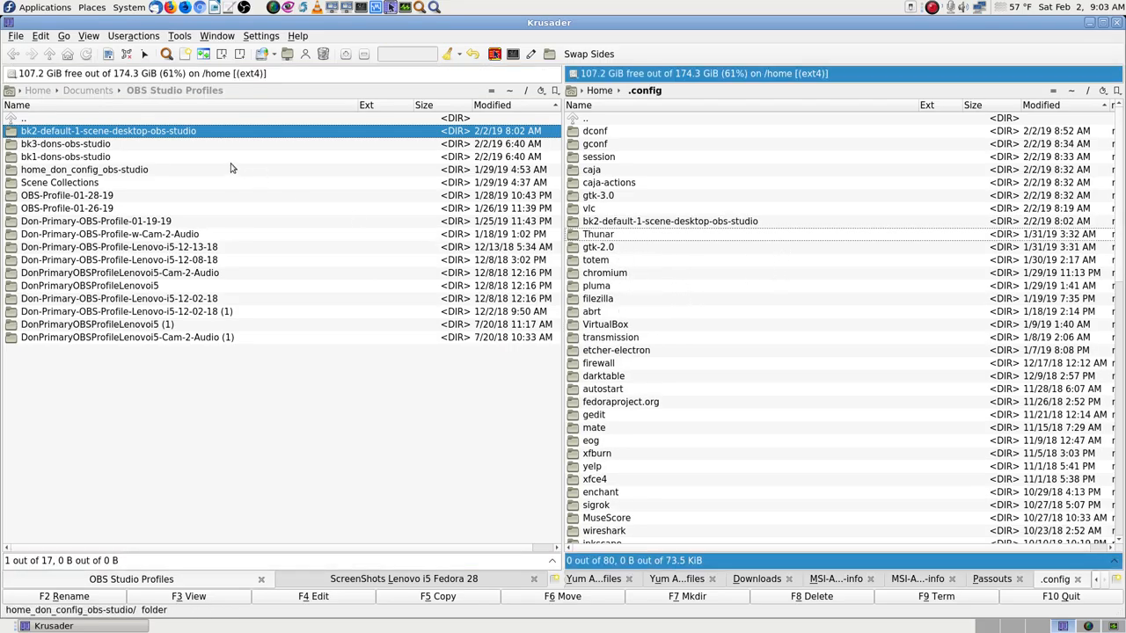
mouse_move(850, 317)
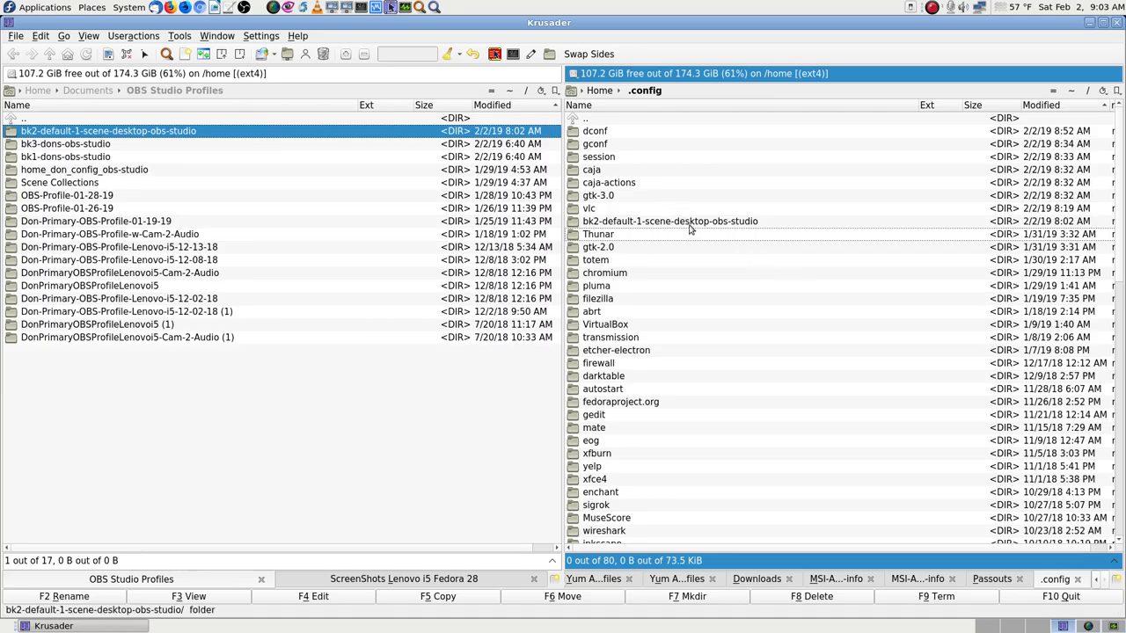
click(668, 222)
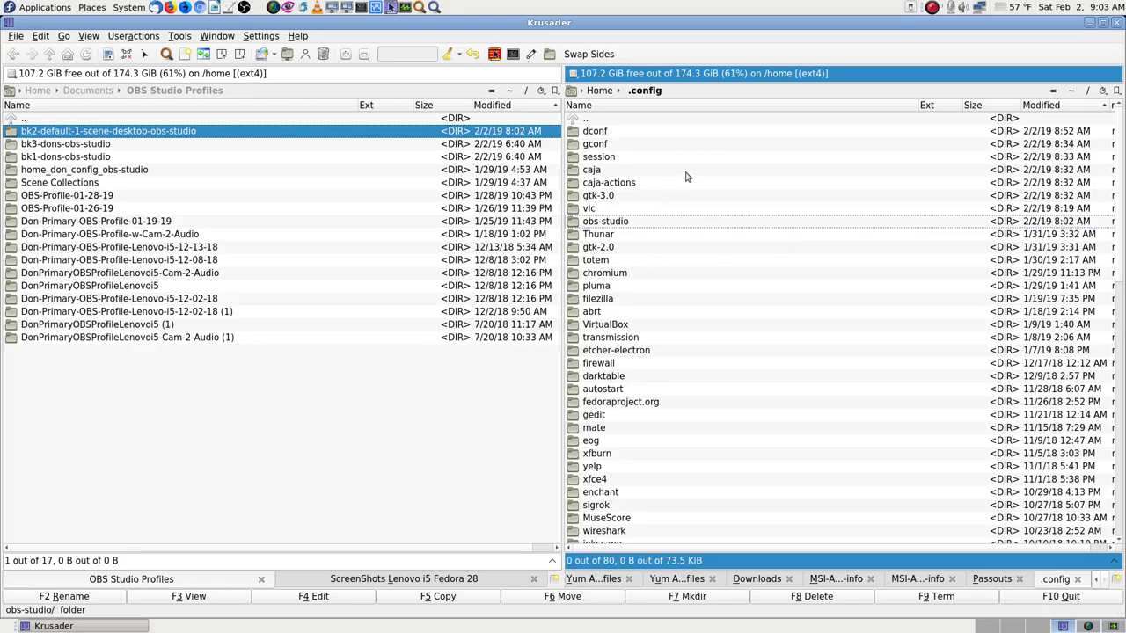
click(605, 222)
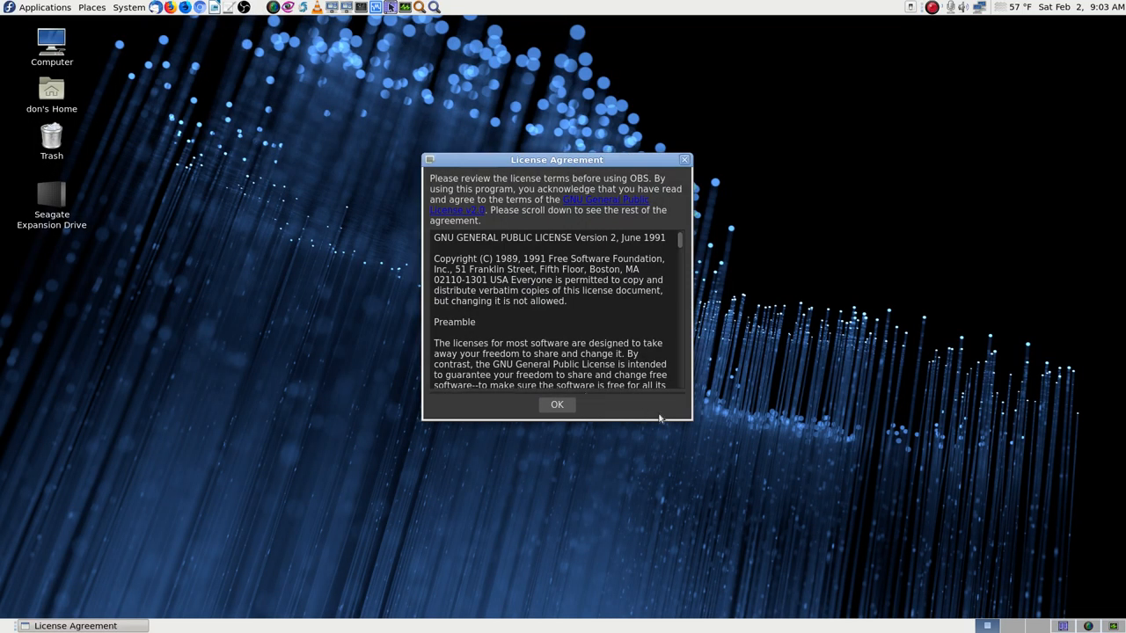
mouse_move(544, 437)
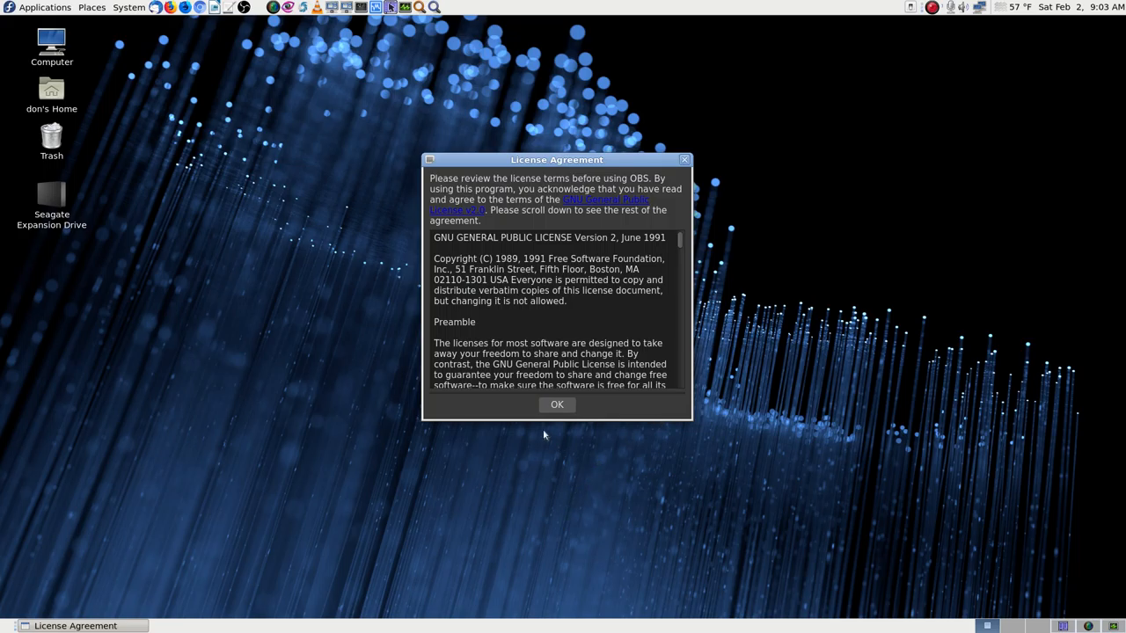
Accept the OBS license agreement and dismiss the 'Oops! OBS crashed' notification.
click(555, 404)
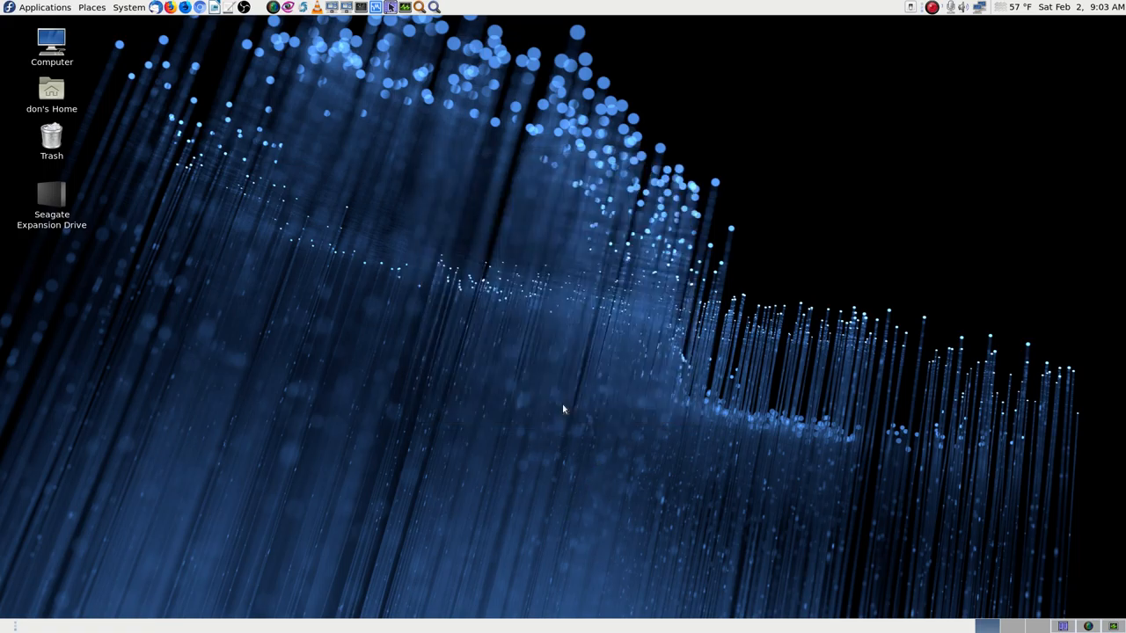
mouse_move(714, 428)
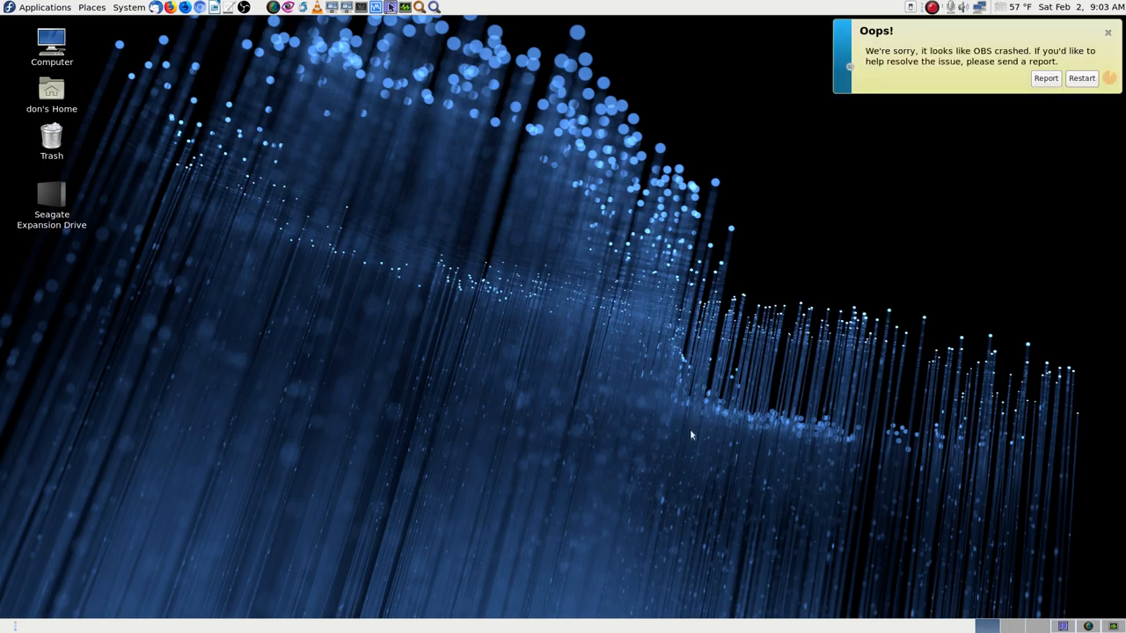
mouse_move(1052, 209)
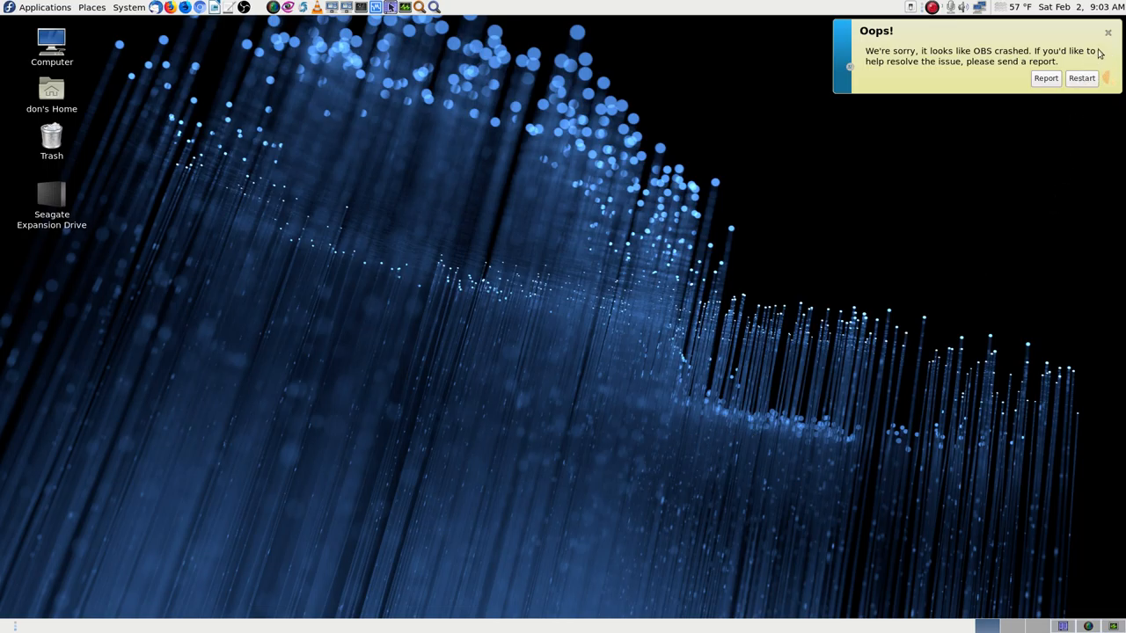
click(1108, 32)
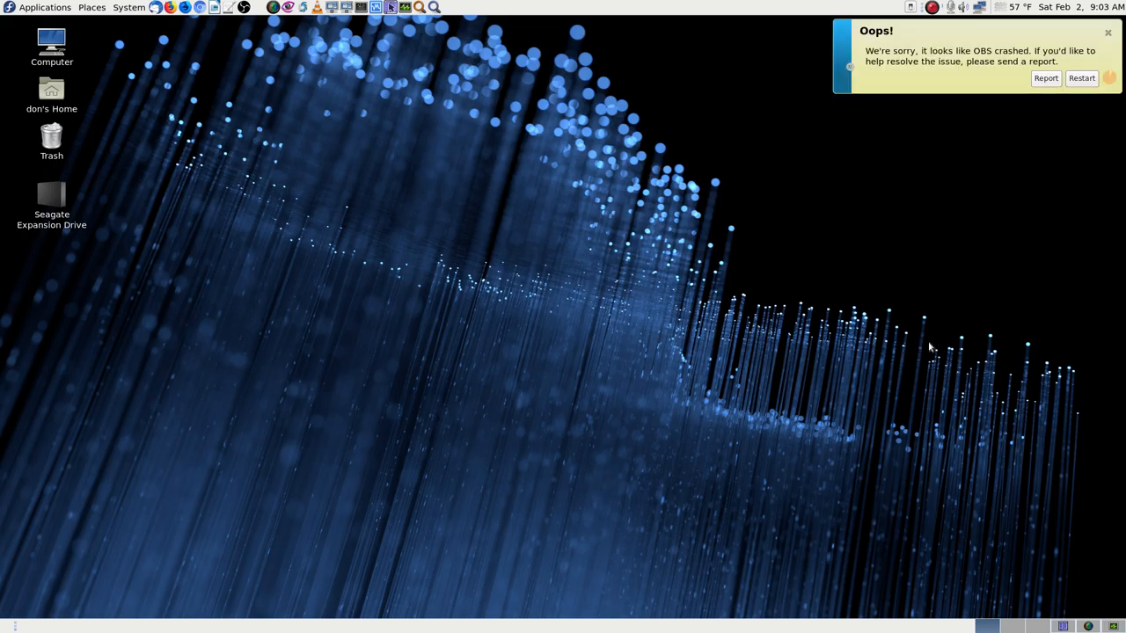
click(1109, 32)
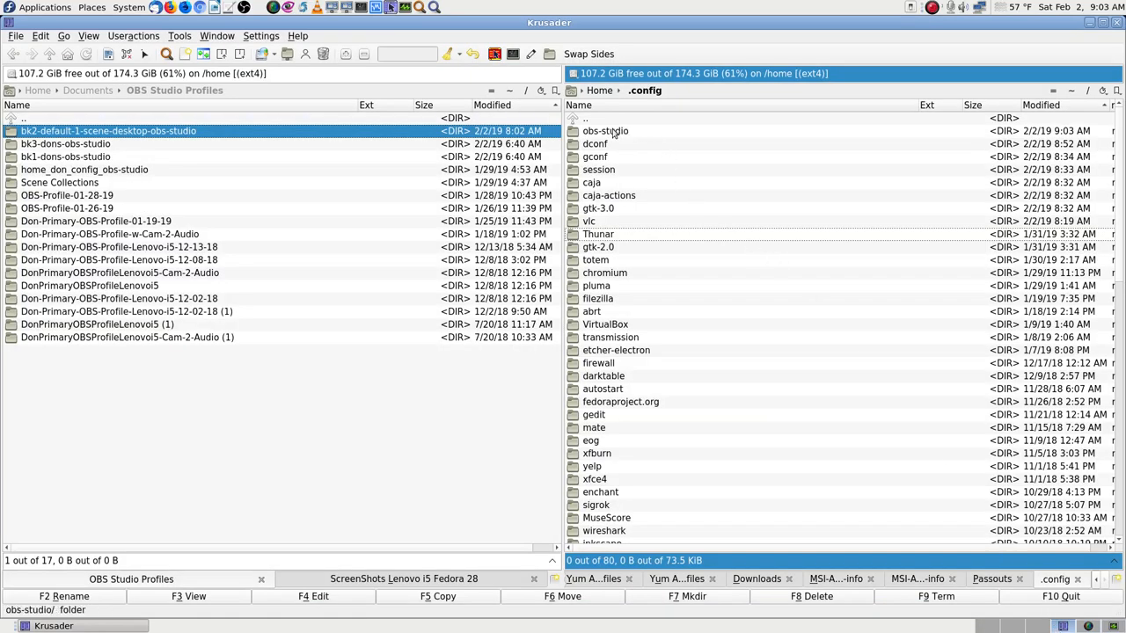
Inspect the restored obs-studio folder in .config, then move it to the trash.
double_click(605, 130)
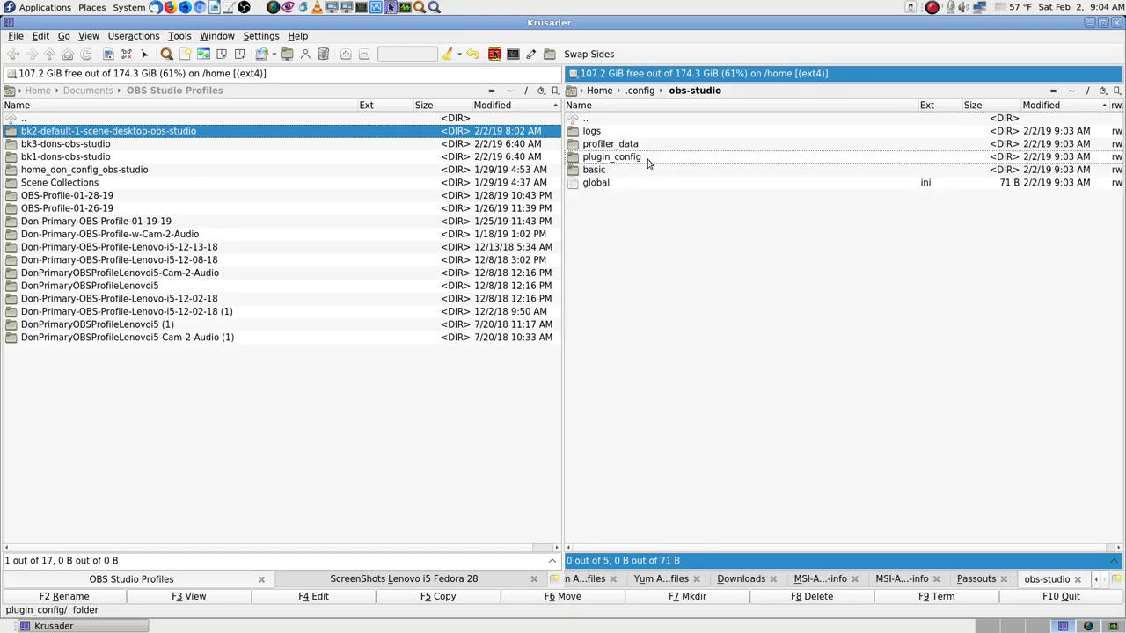
click(595, 182)
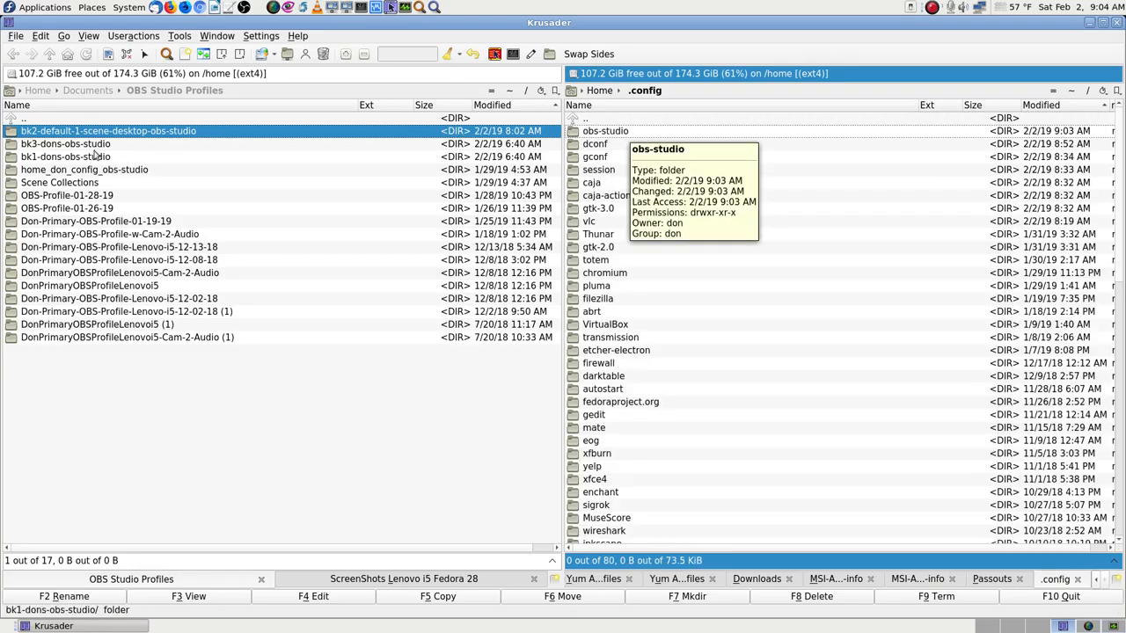
click(605, 130)
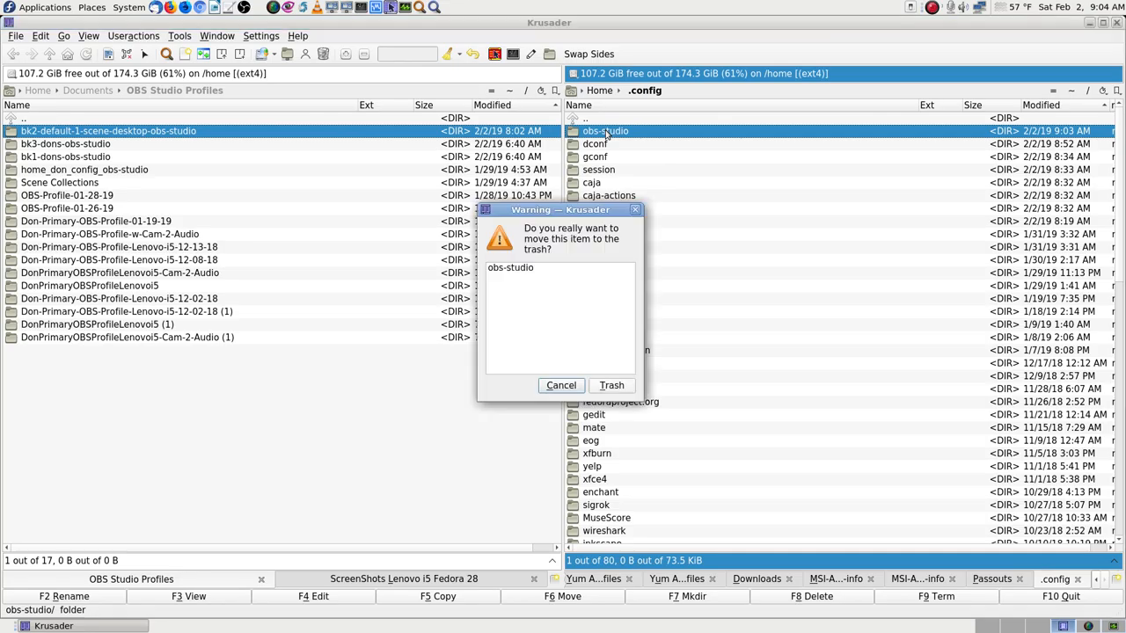
click(612, 385)
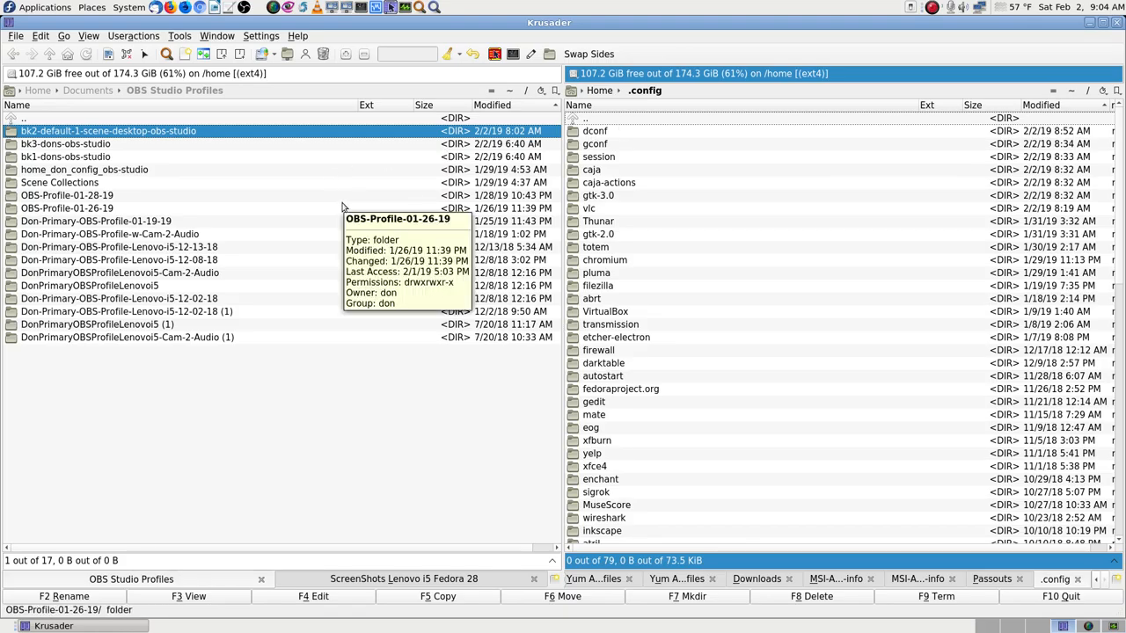
mouse_move(331, 250)
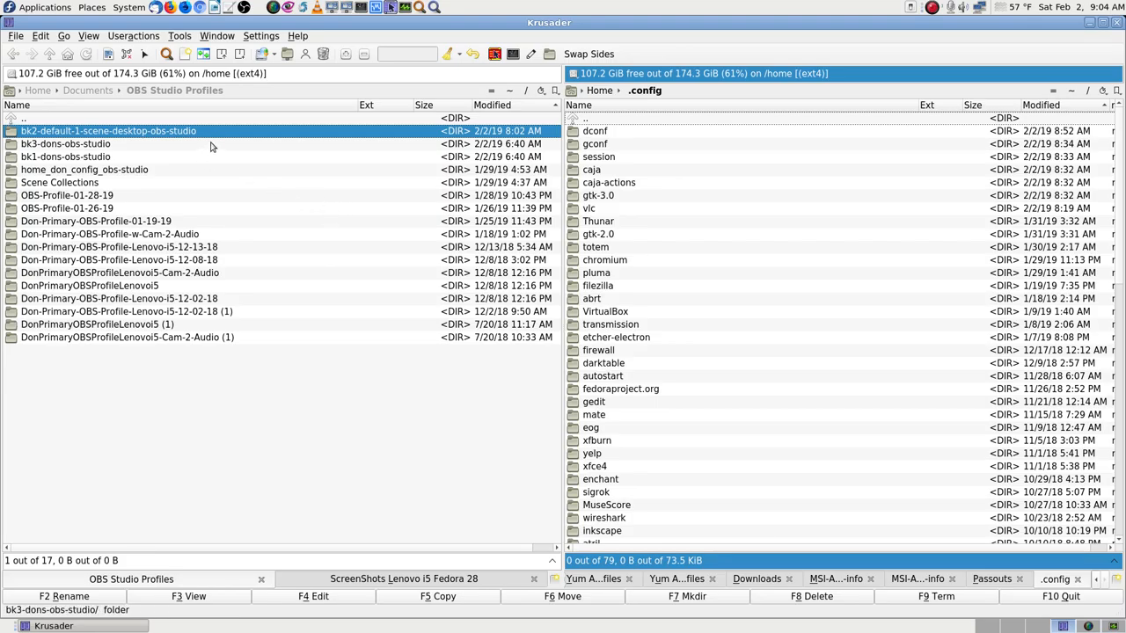
Start copying the bk2-default-1-scene-desktop-obs-studio backup into /home/don/.config with F5.
key(F5)
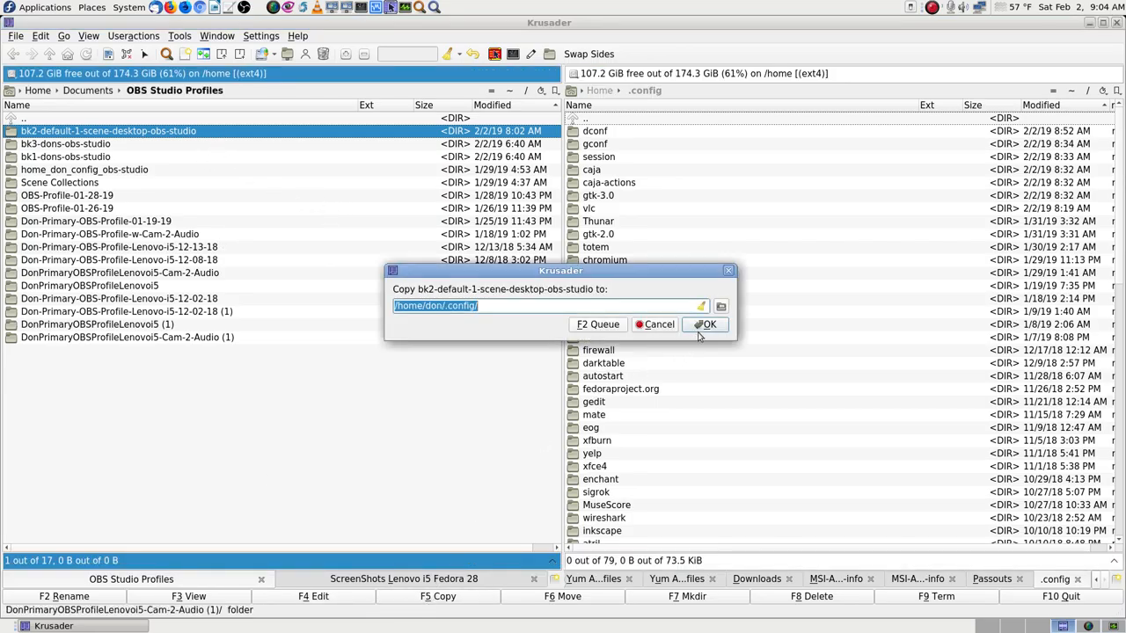
Confirm the copy into .config and dismiss the crash notification after OBS fails again.
click(704, 324)
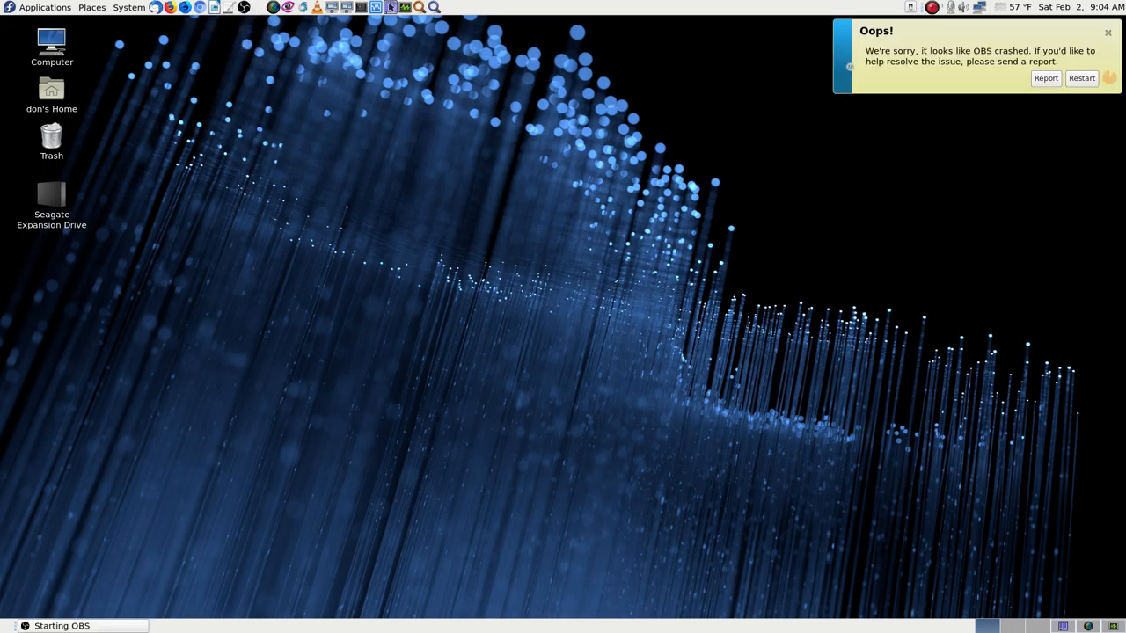
click(1108, 32)
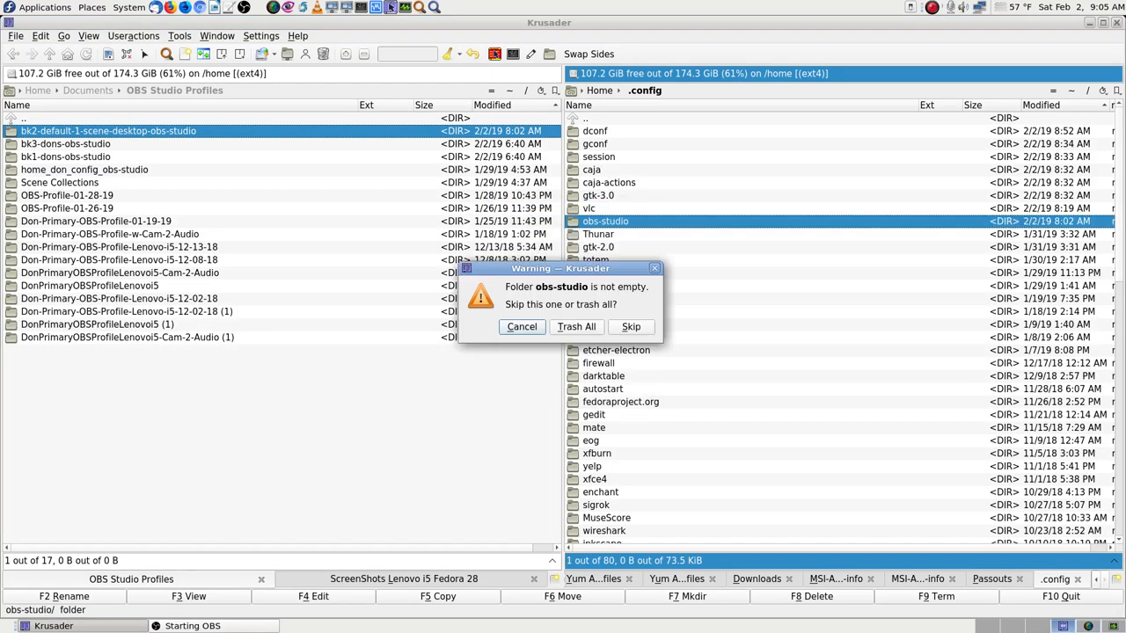
Trash All for the non-empty obs-studio folder, then trash the bk3-dons-obs-studio backup.
click(577, 326)
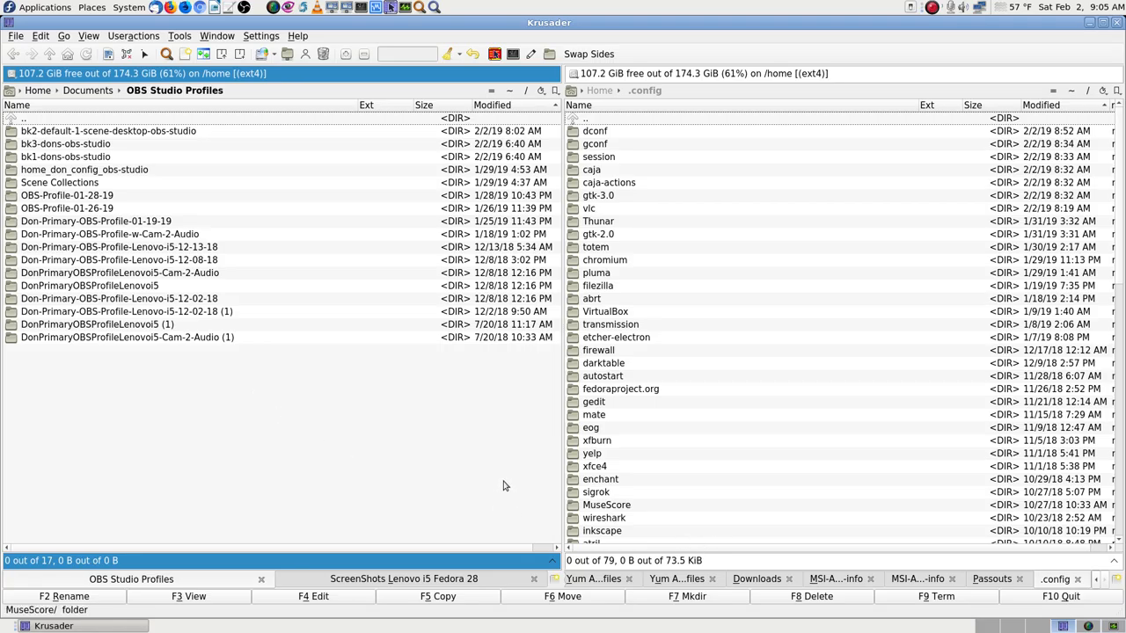
mouse_move(115, 145)
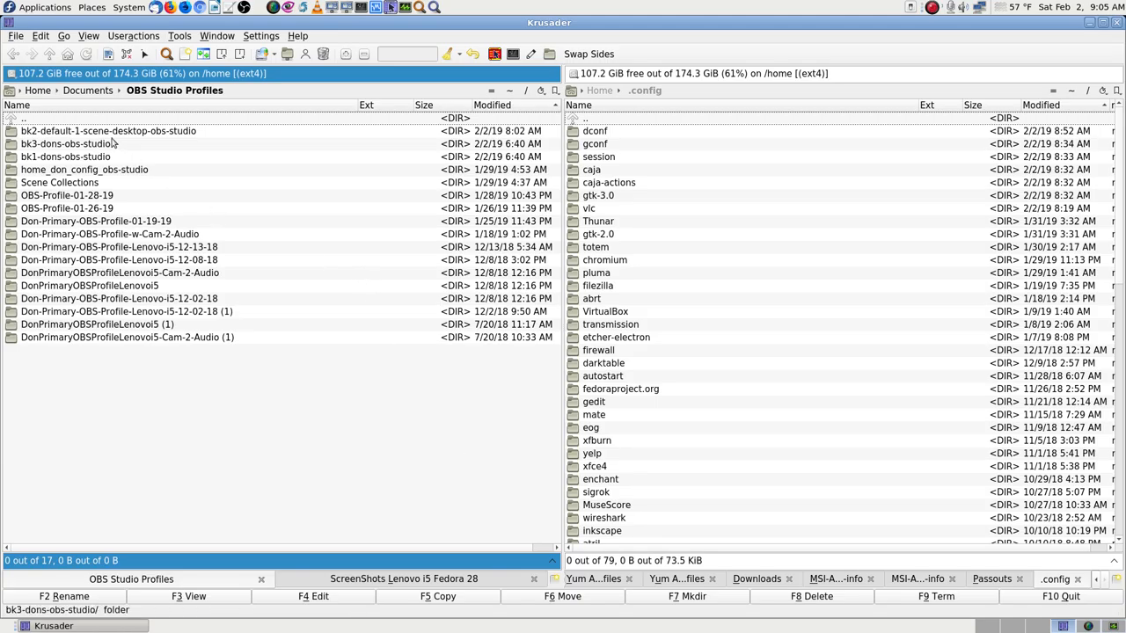
mouse_move(97, 144)
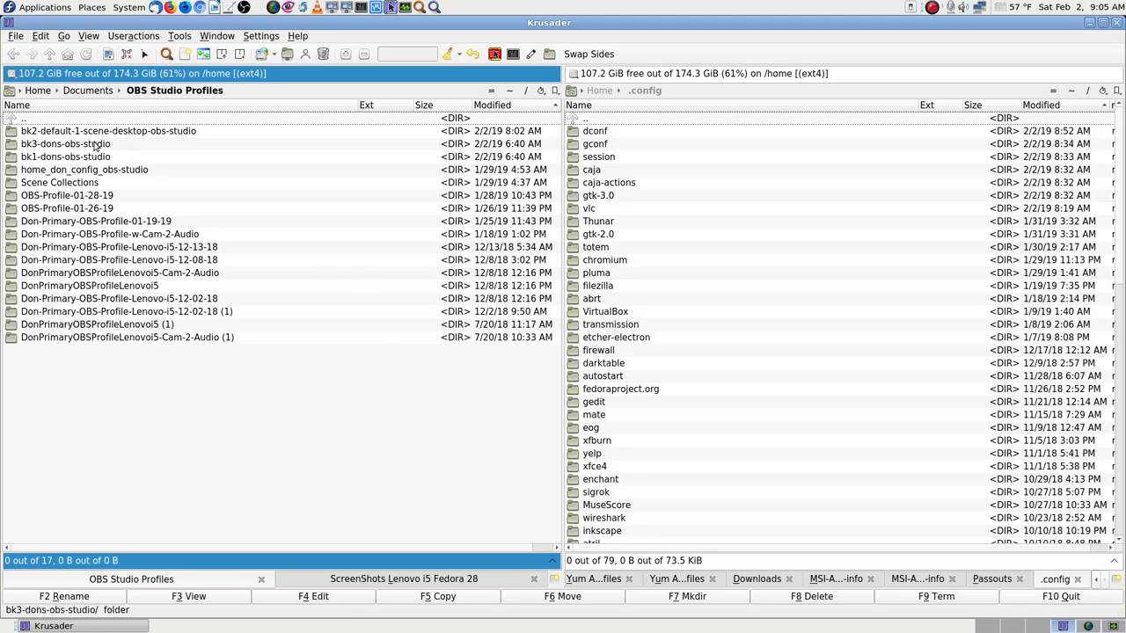
click(65, 144)
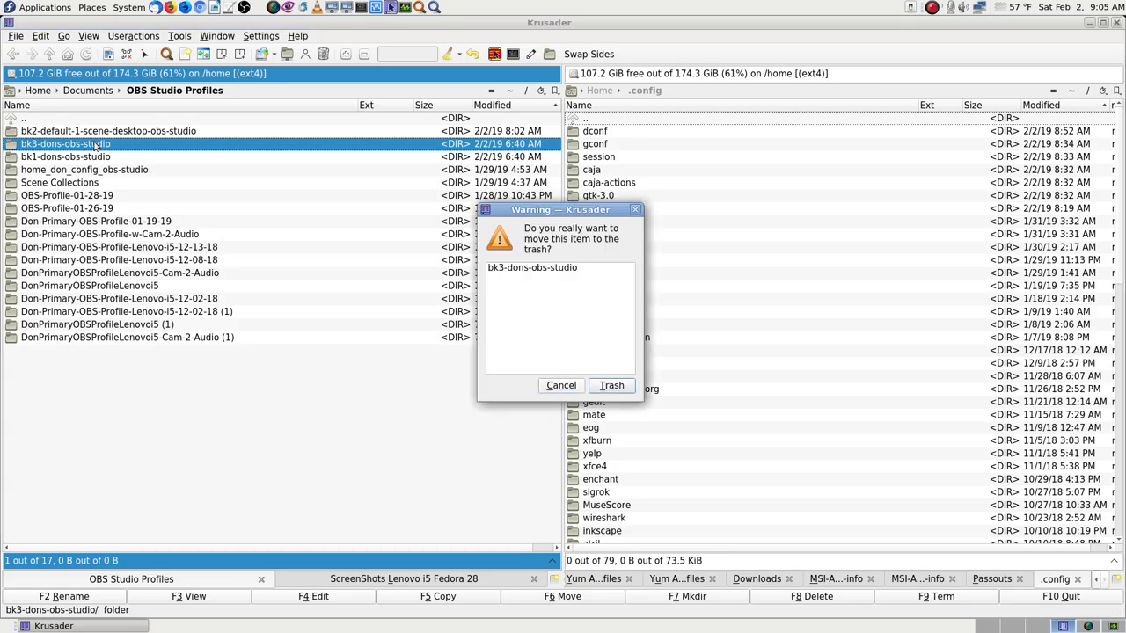
click(561, 386)
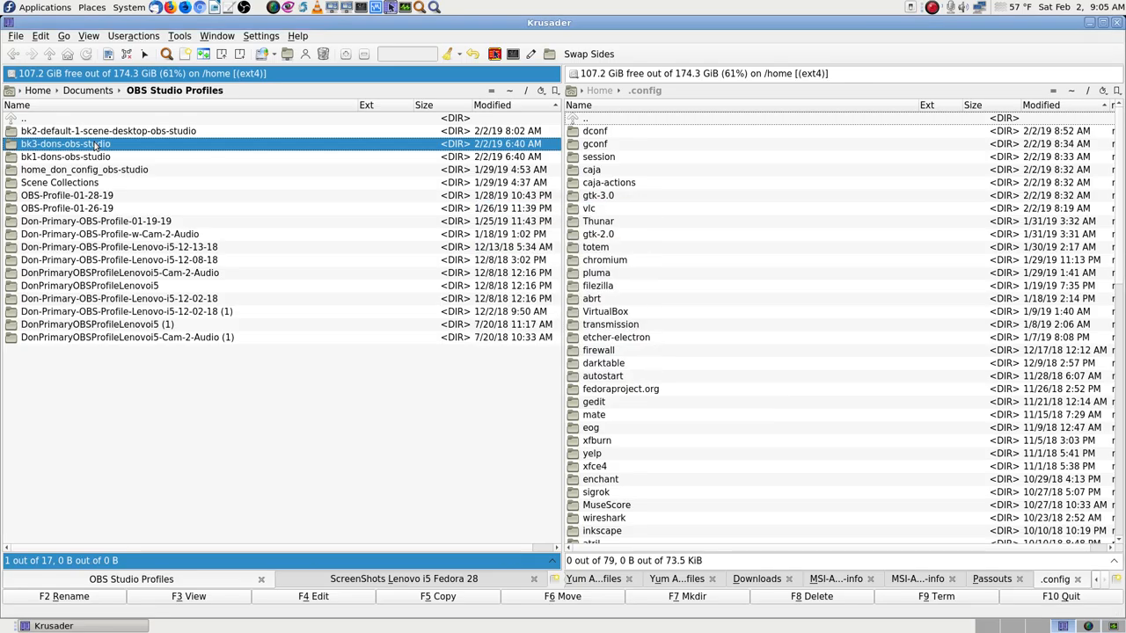
double_click(66, 144)
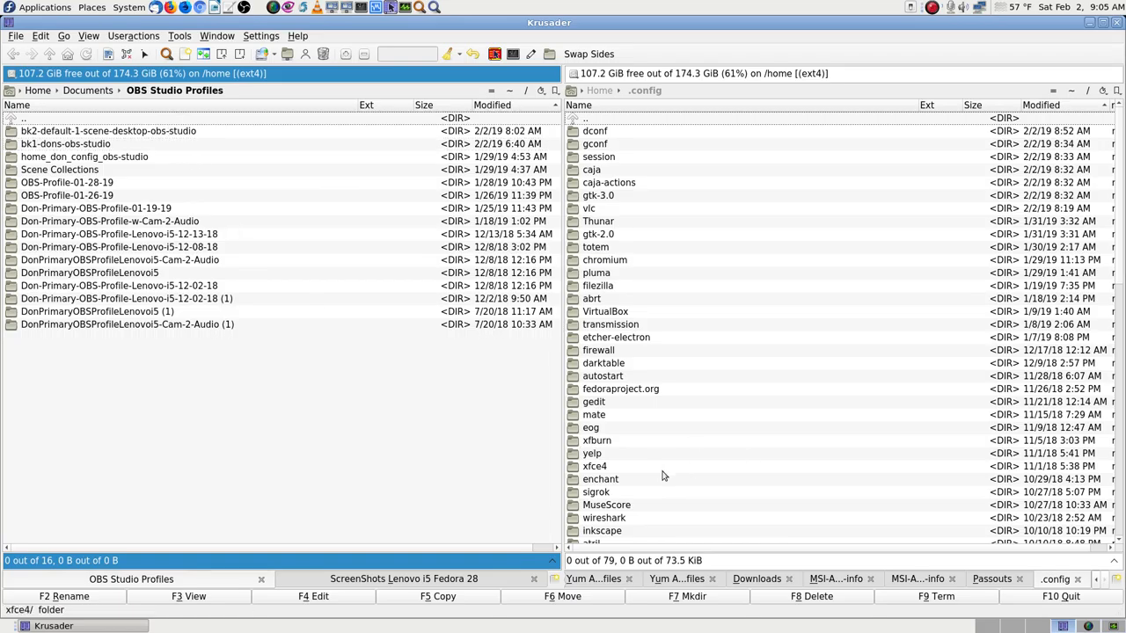
mouse_move(1062, 626)
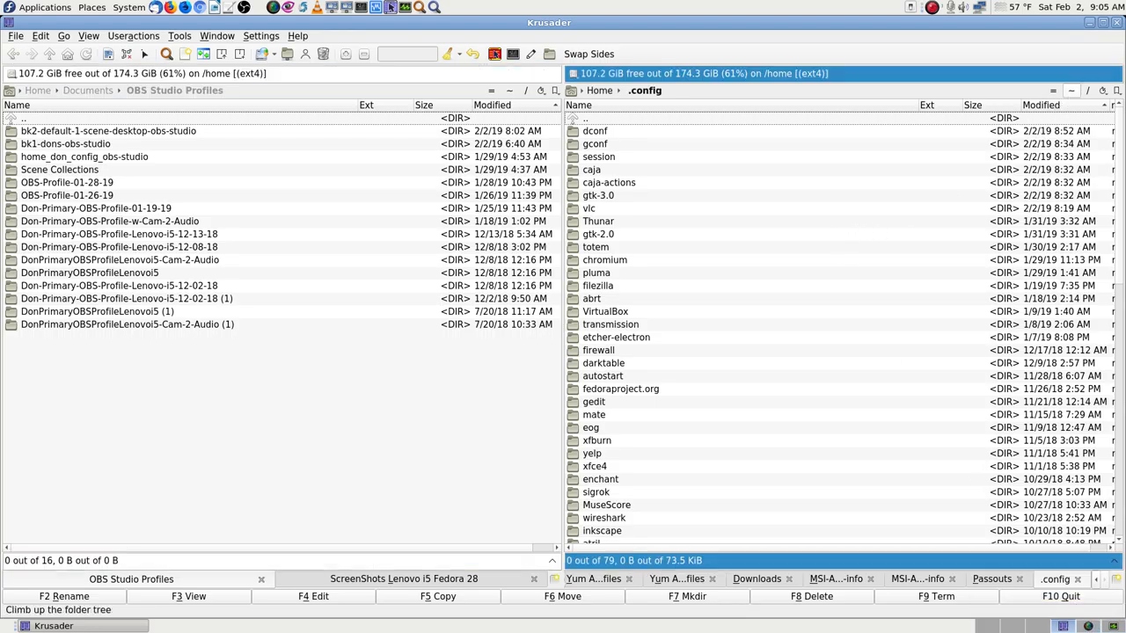
Go up from .config to the home folder and open the Videos folder.
click(1055, 579)
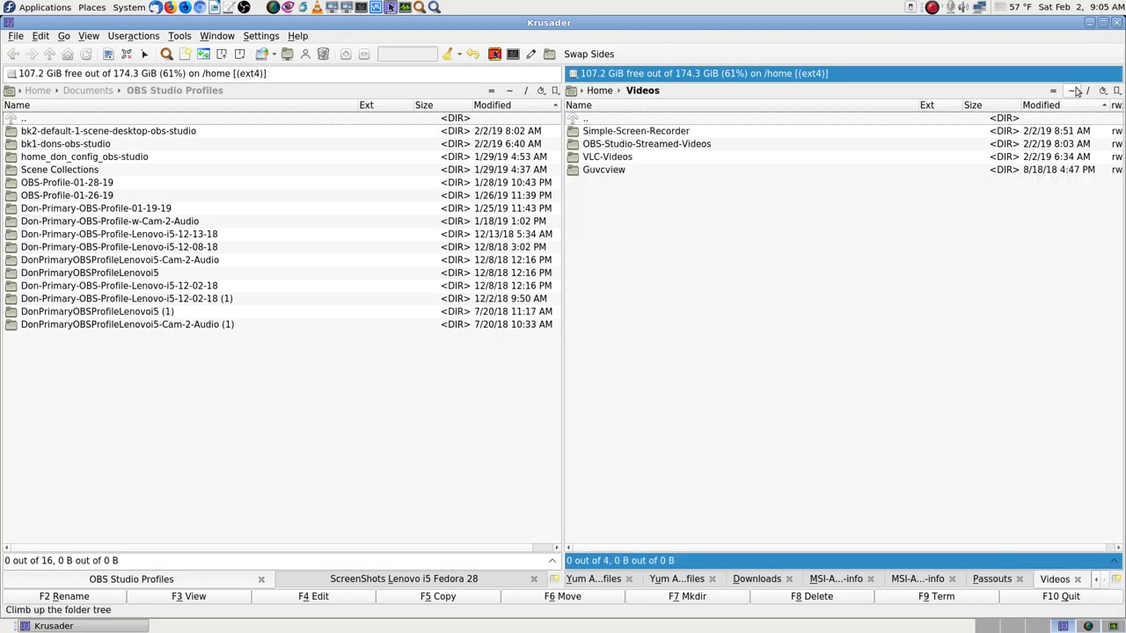
double_click(635, 131)
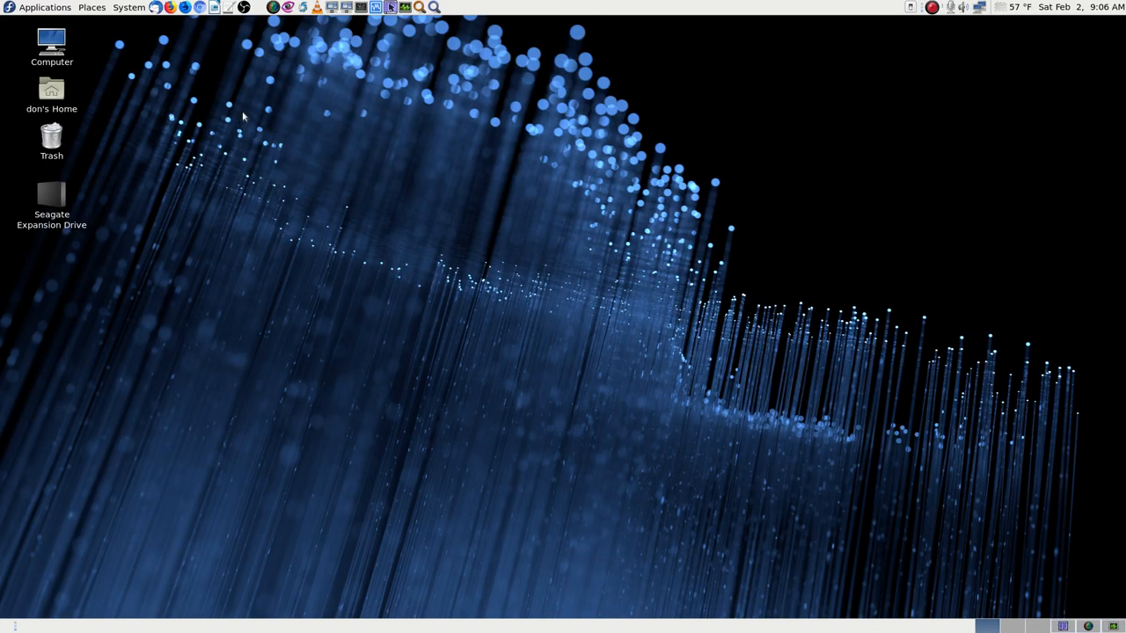
mouse_move(155, 20)
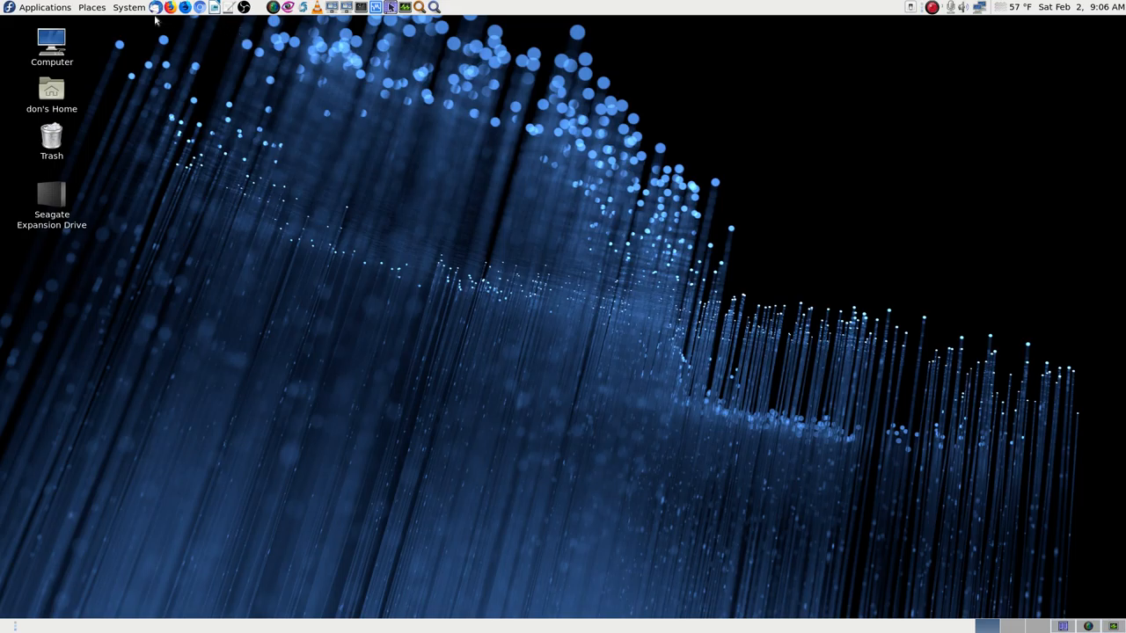
Launch dnfdragora from the Administration tools and maximise it.
click(129, 7)
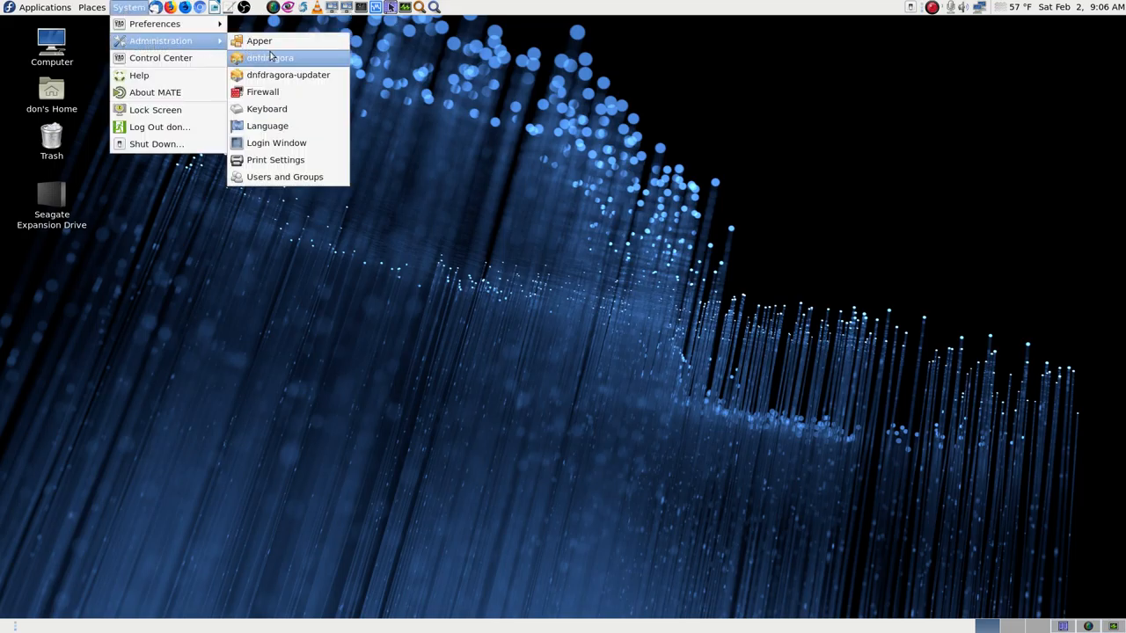
click(271, 56)
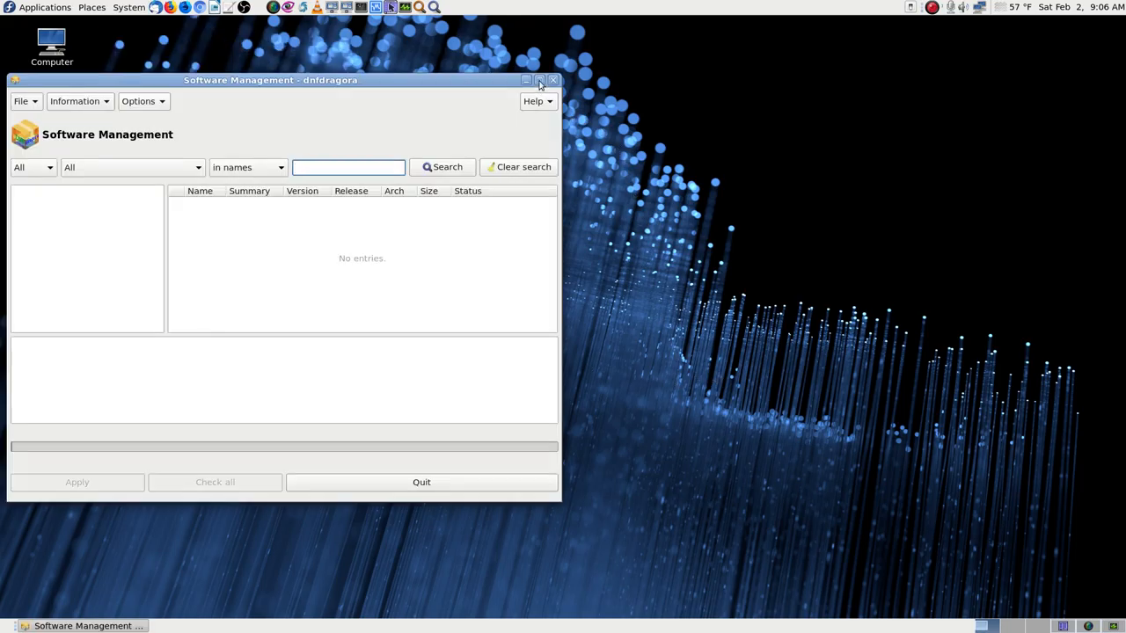
click(538, 81)
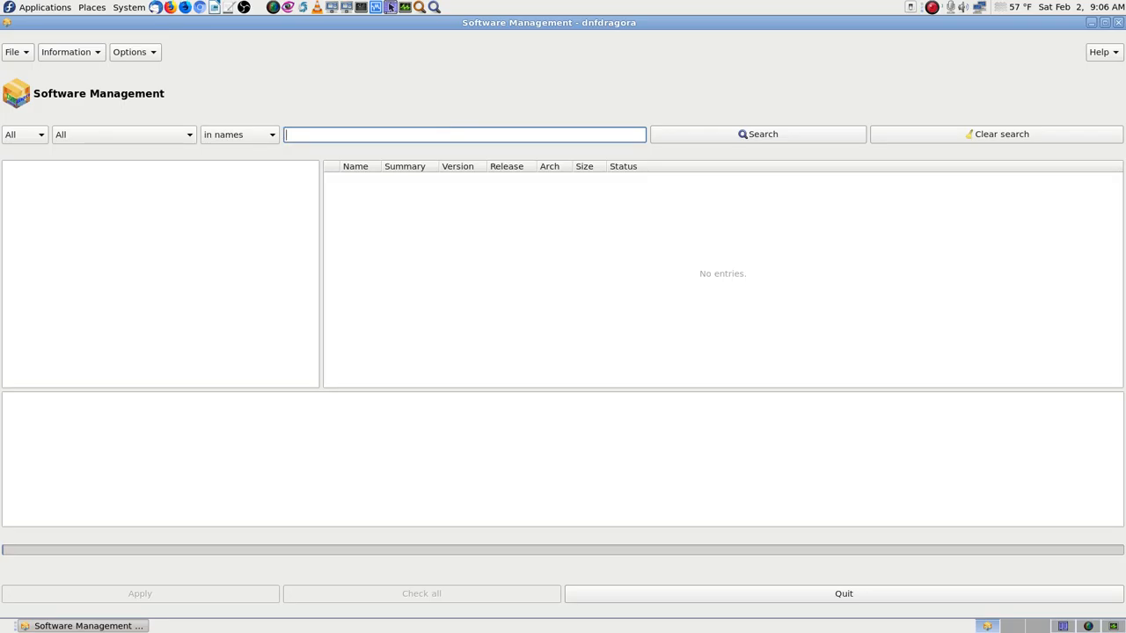
Search package names for 'obs' and select the installed obs-studio 21.1.1 row.
click(26, 169)
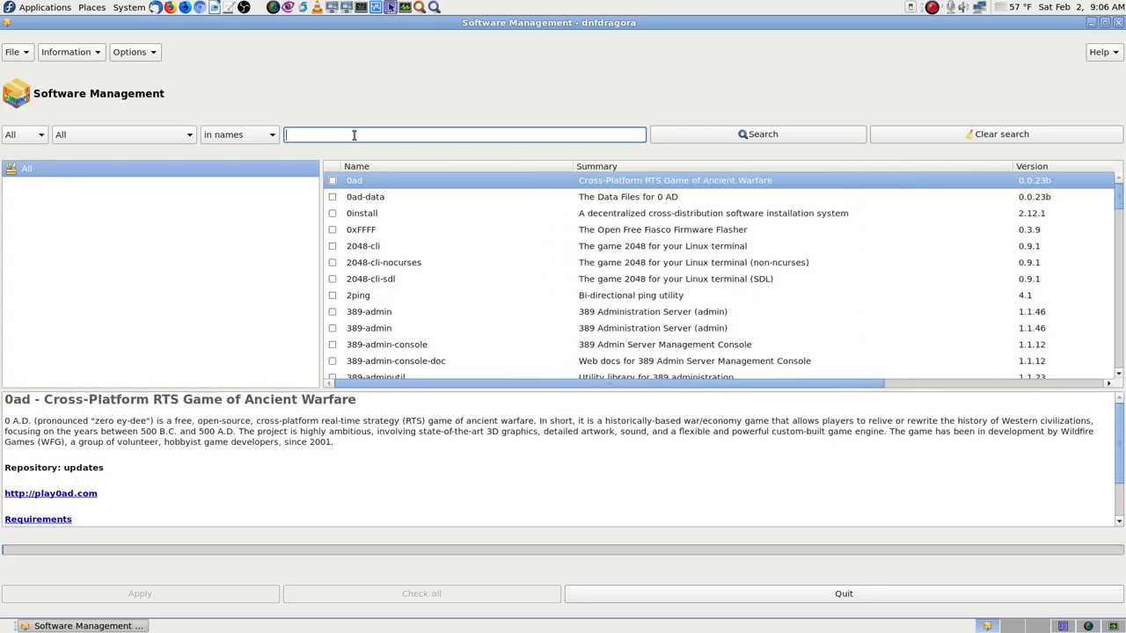
text(obs)
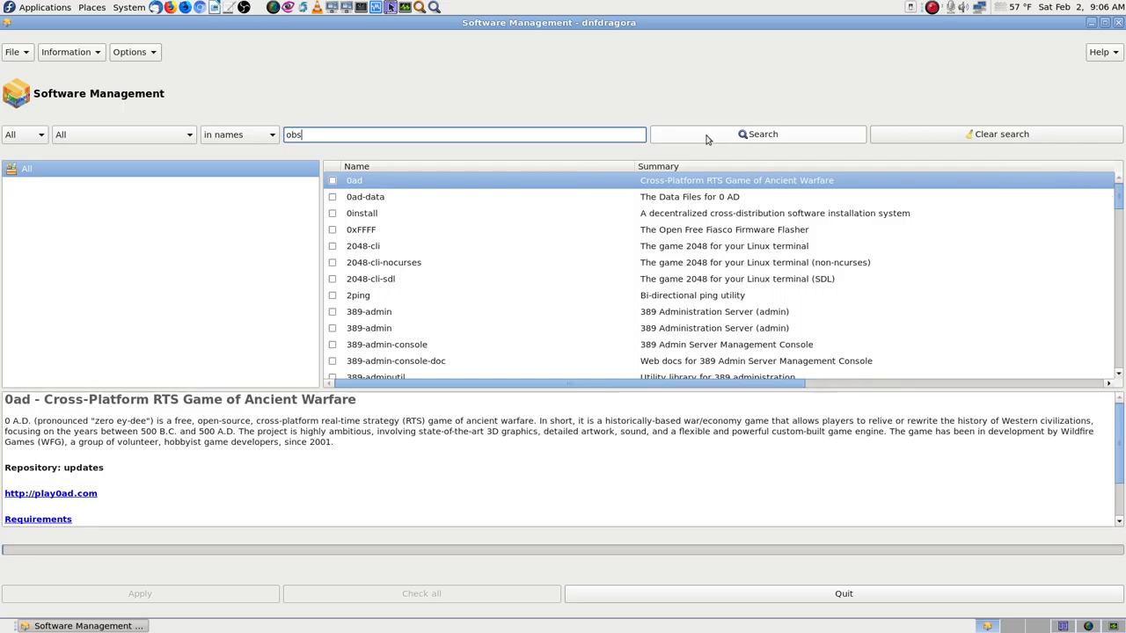
click(757, 134)
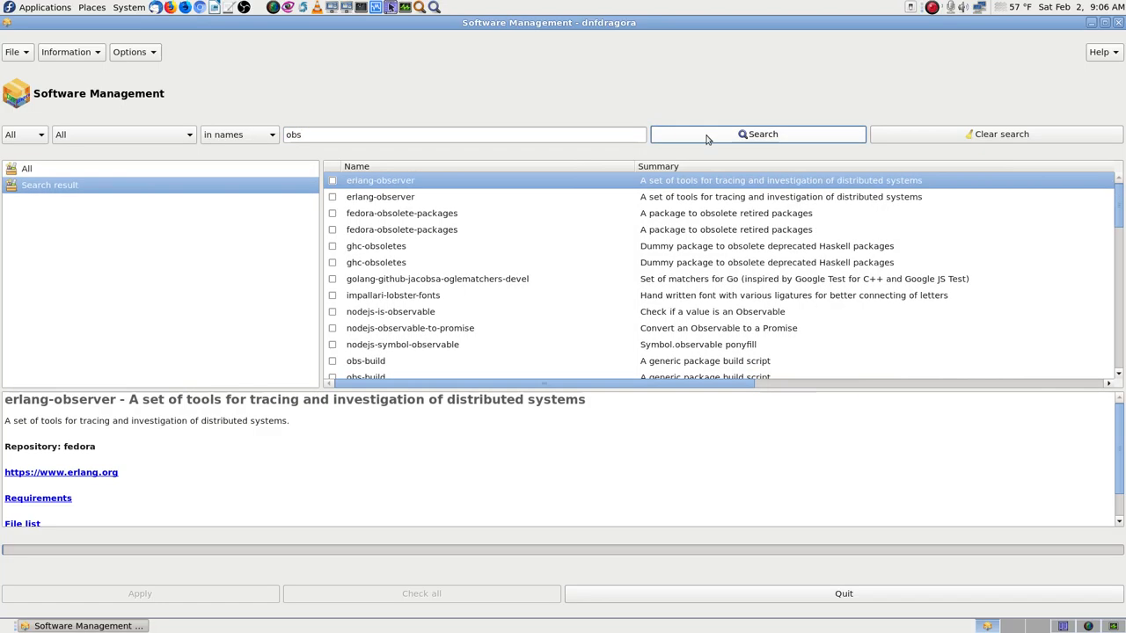
scroll(down, 3)
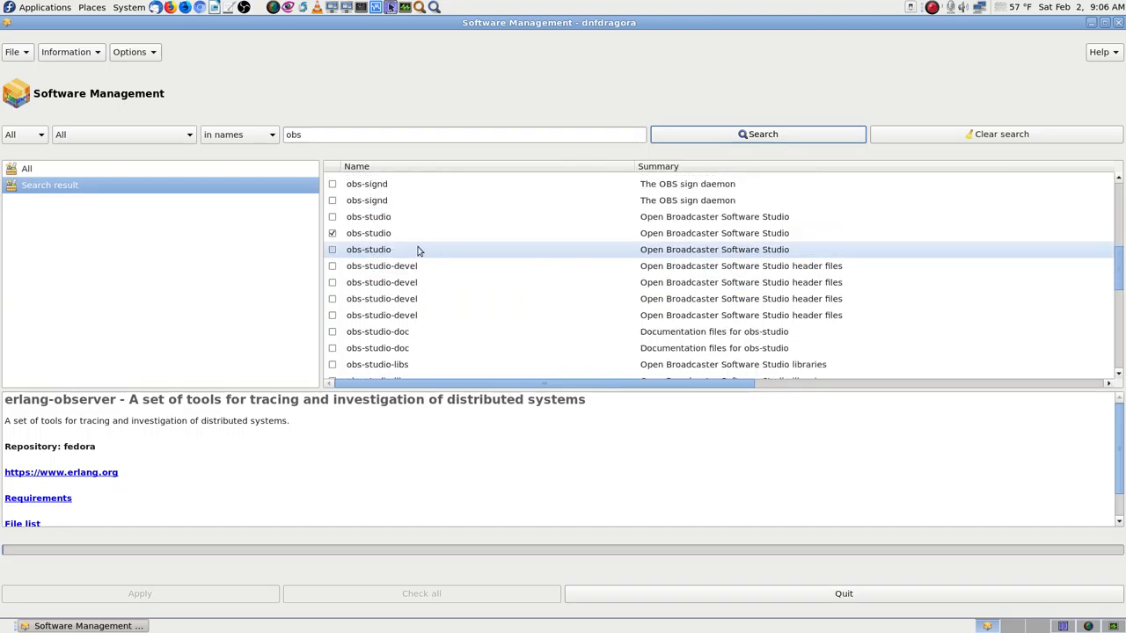
click(368, 233)
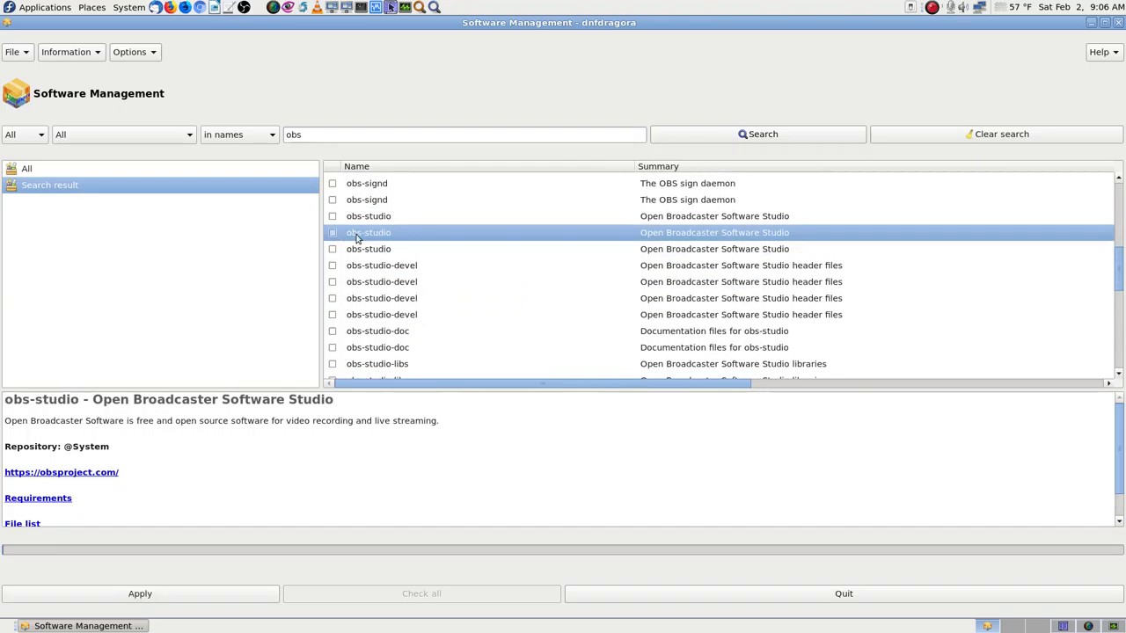
mouse_move(413, 238)
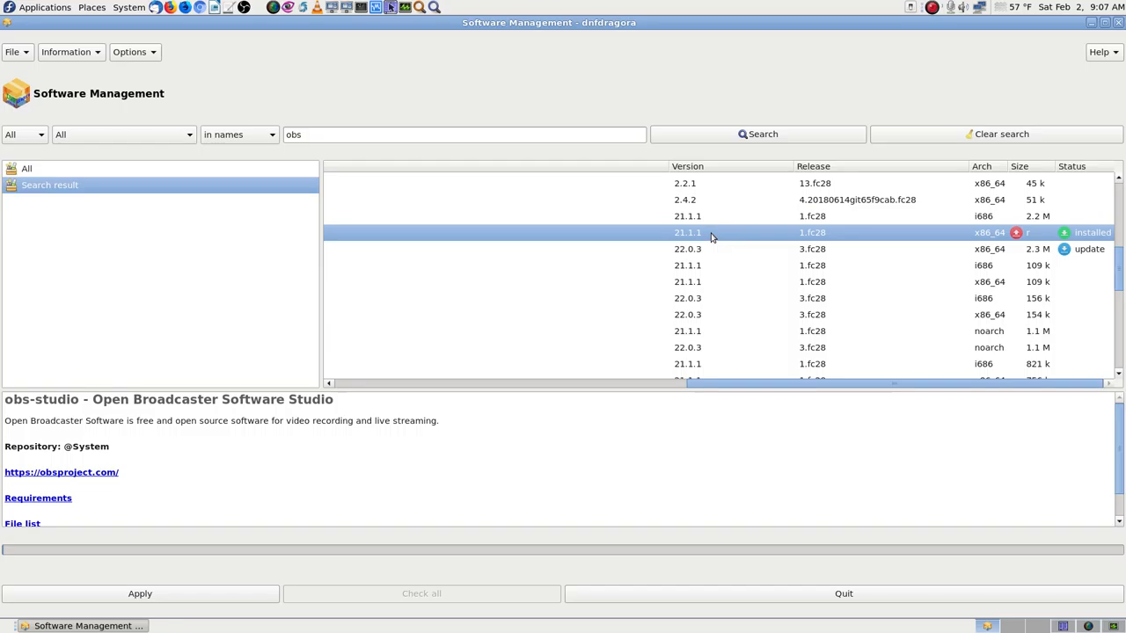
Screenshot the package versions and inspect the obs-studio-libs 22.0.3 x86_64 details.
key(Print)
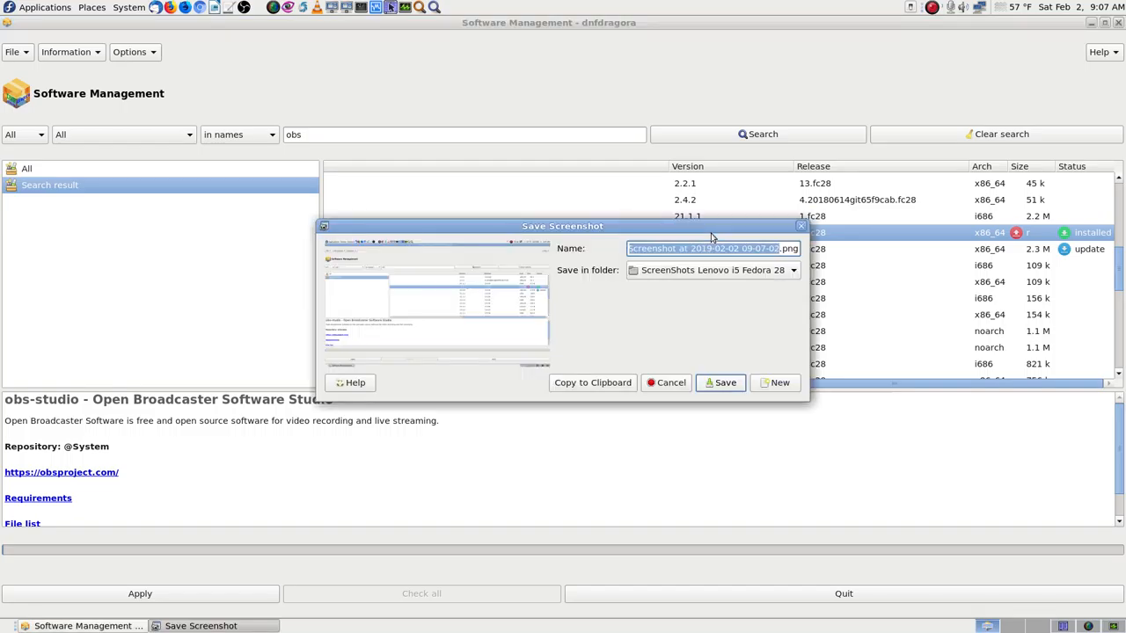
click(665, 381)
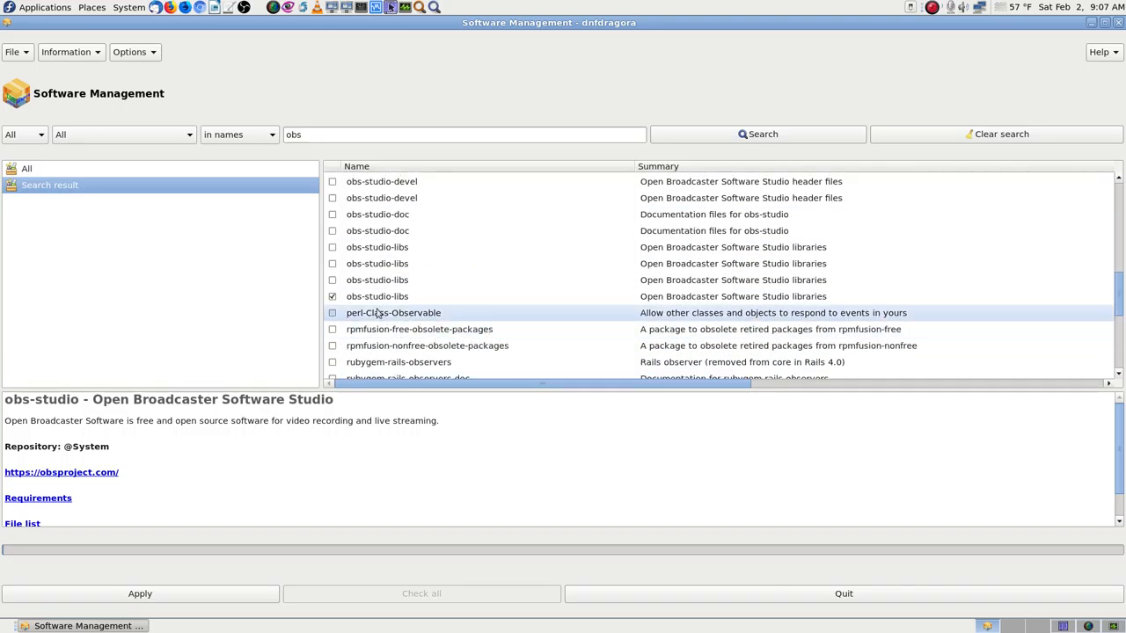
click(377, 296)
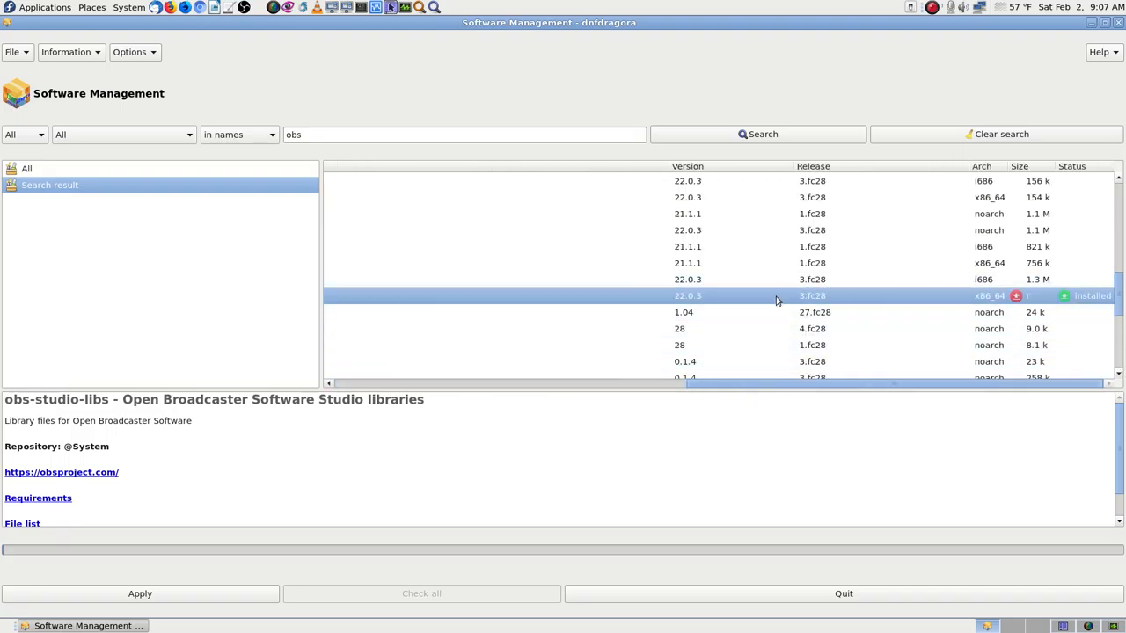
mouse_move(753, 301)
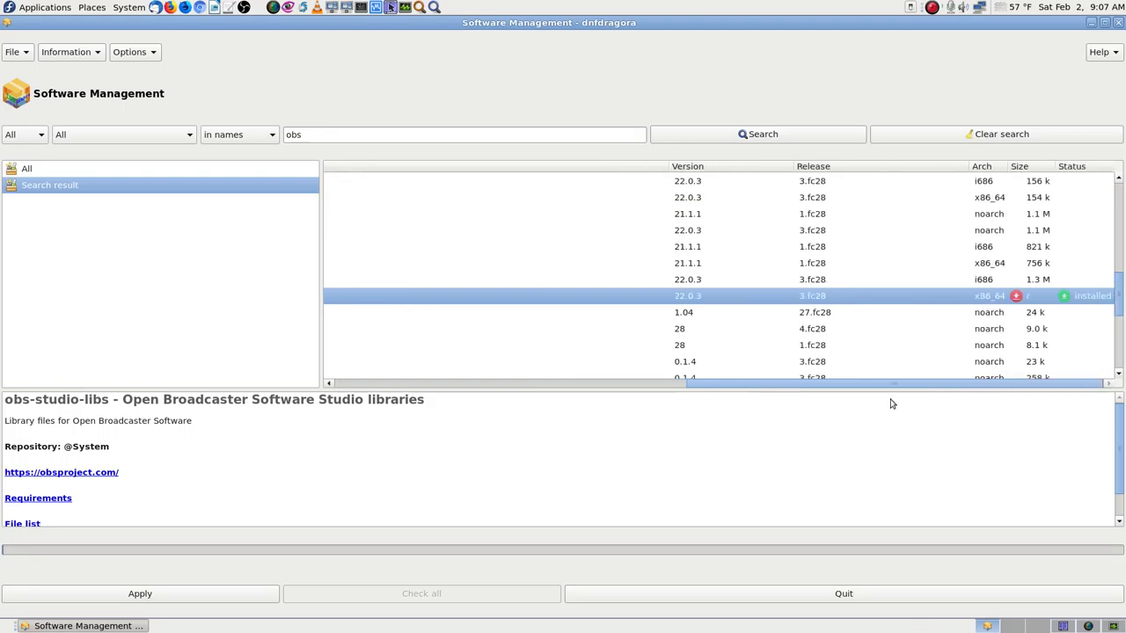
mouse_move(907, 402)
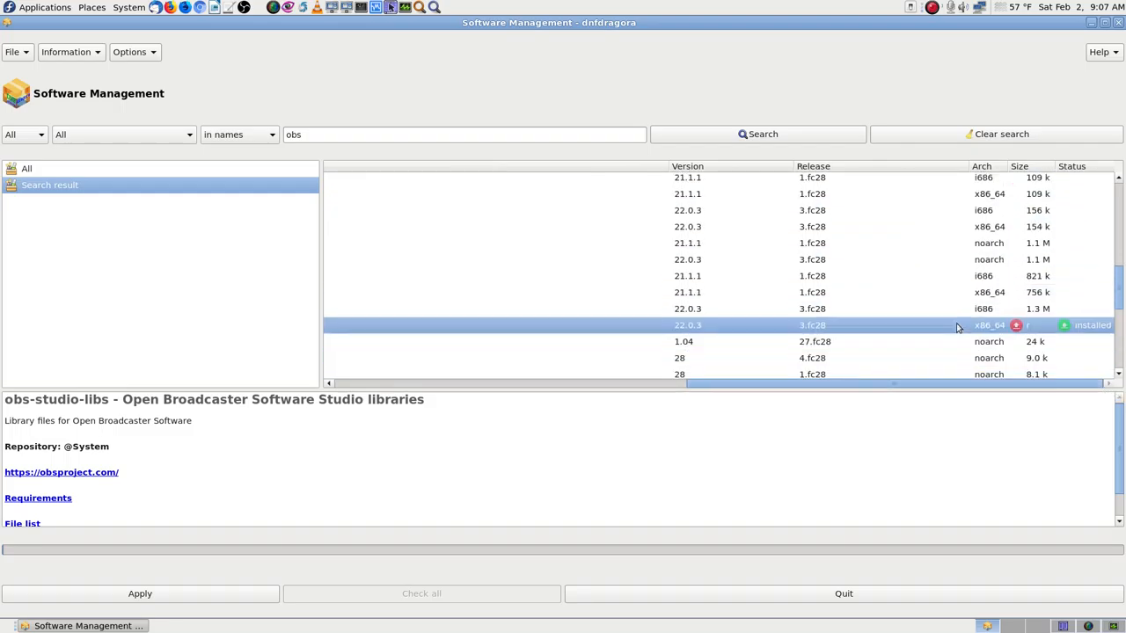
scroll(down, 3)
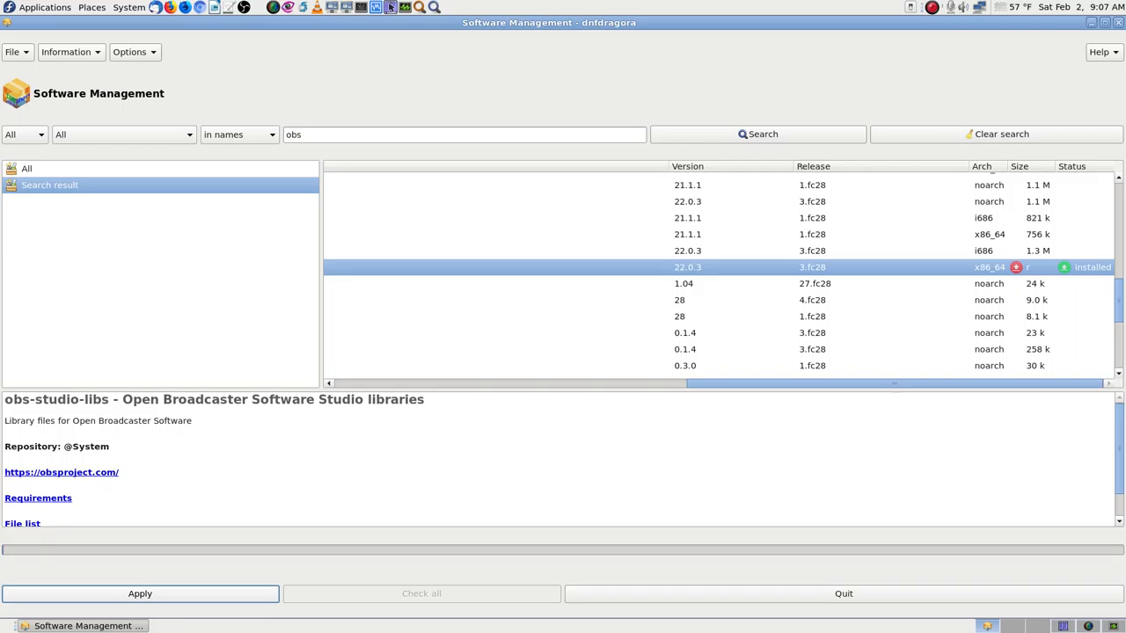
Apply the removal of obs-studio-libs with obs-studio, ffmpeg, mbedtls and x264, and authenticate.
click(139, 593)
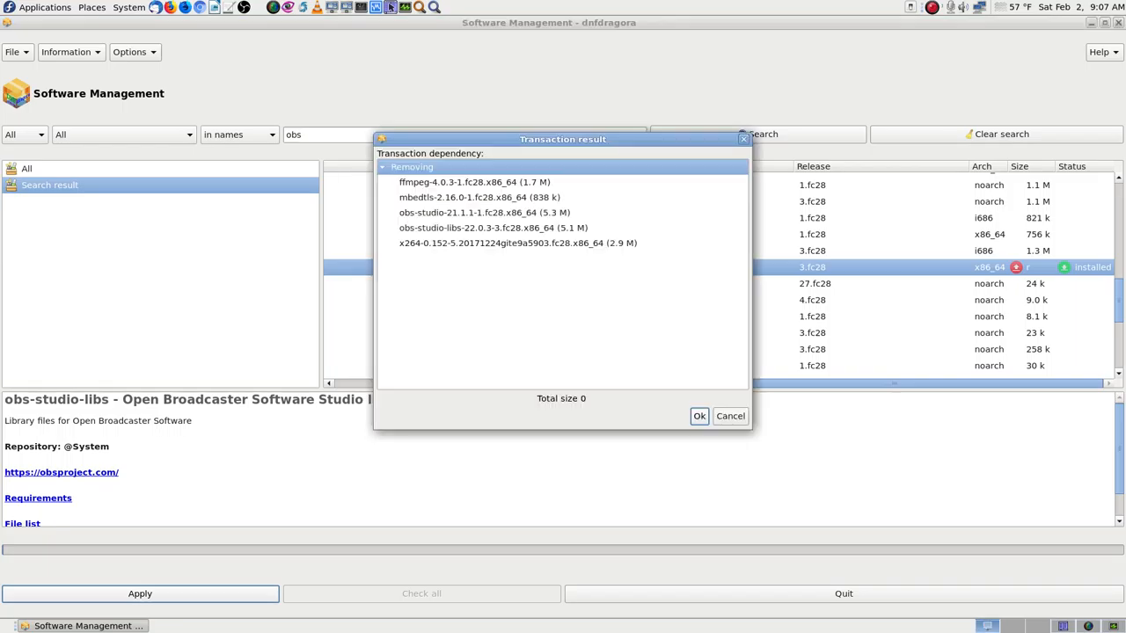
click(473, 181)
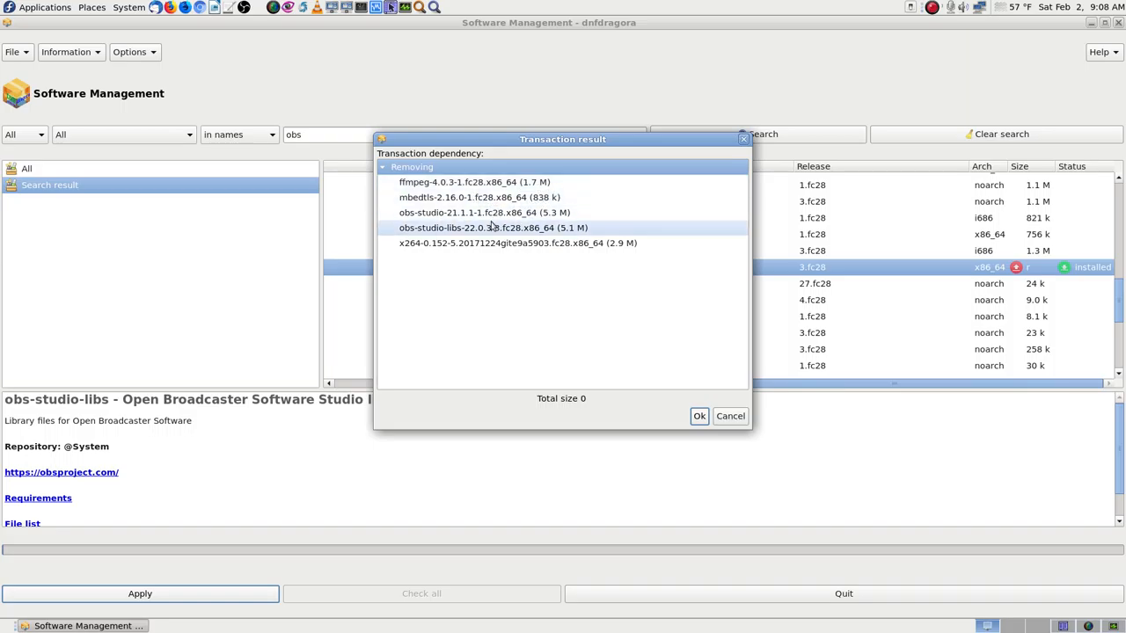
mouse_move(483, 232)
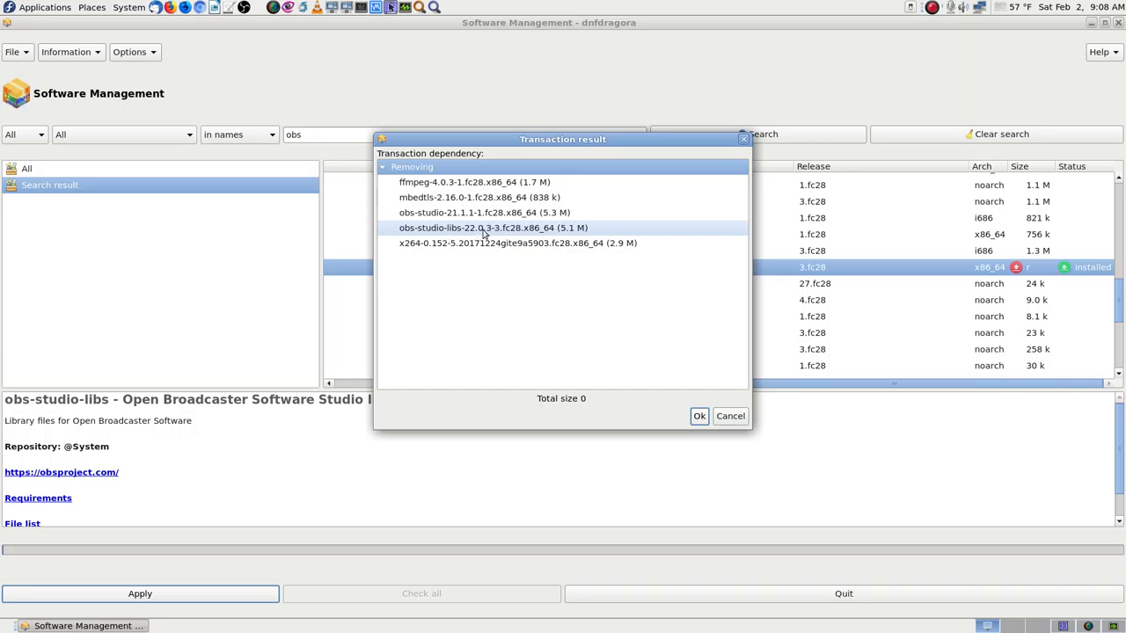
click(517, 243)
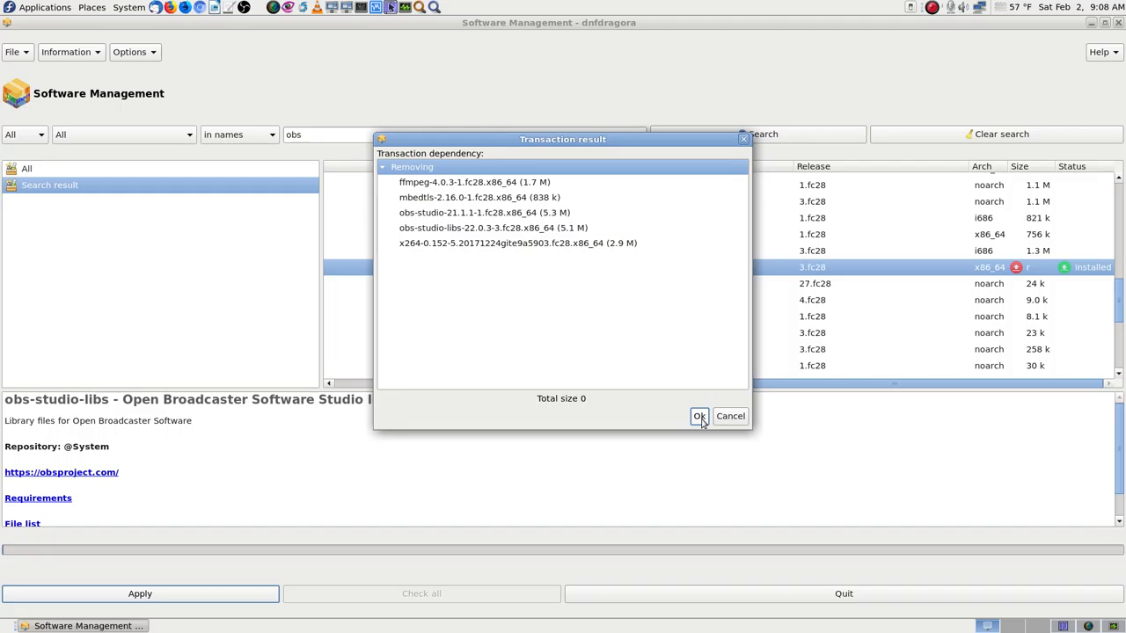
click(700, 415)
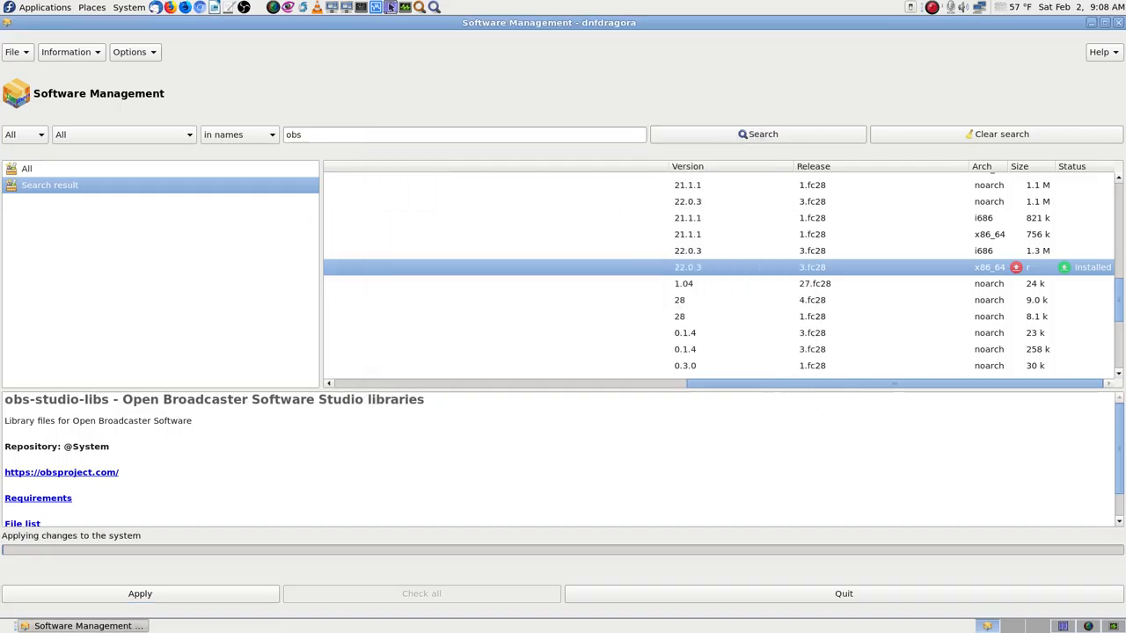
click(139, 593)
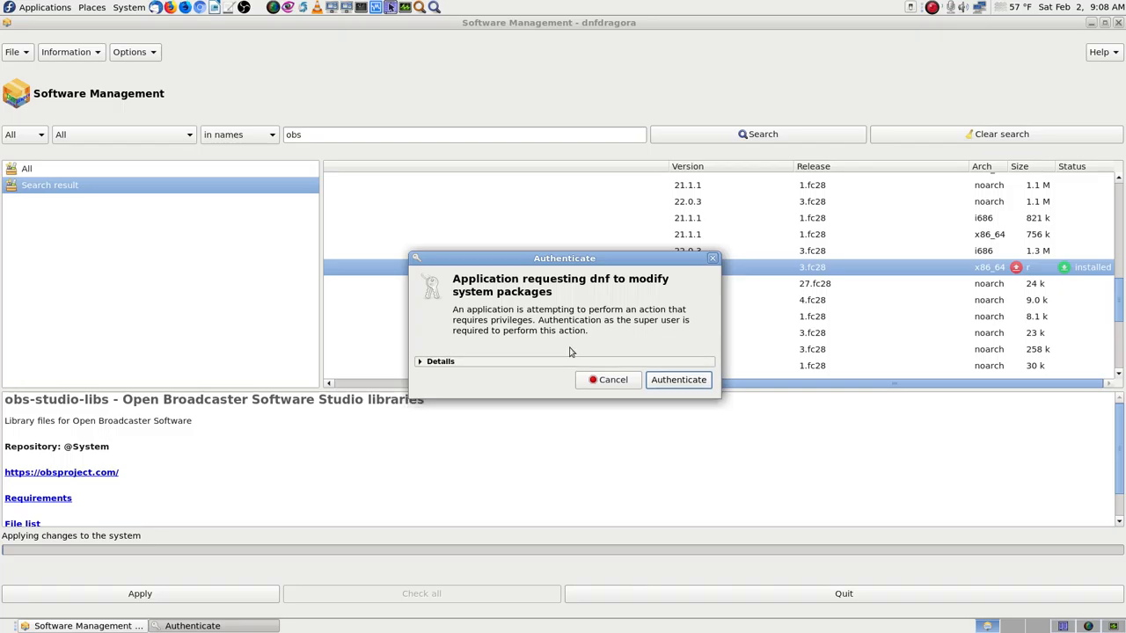
click(679, 380)
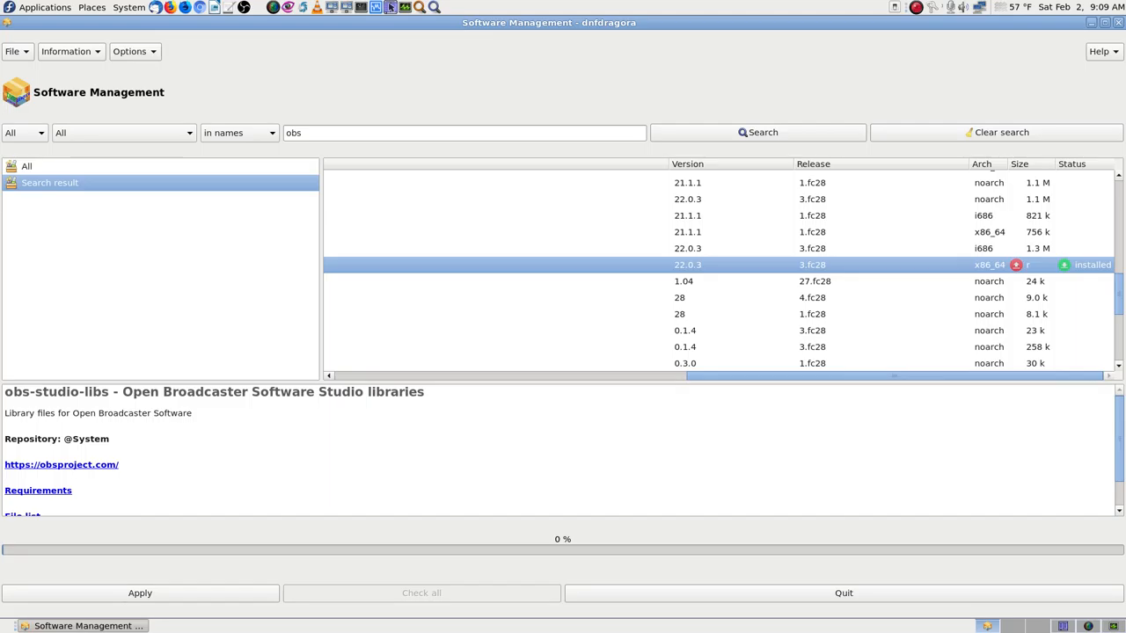
Search package names for 'cleanup' and 'clean' and scan the cleaner results.
click(26, 165)
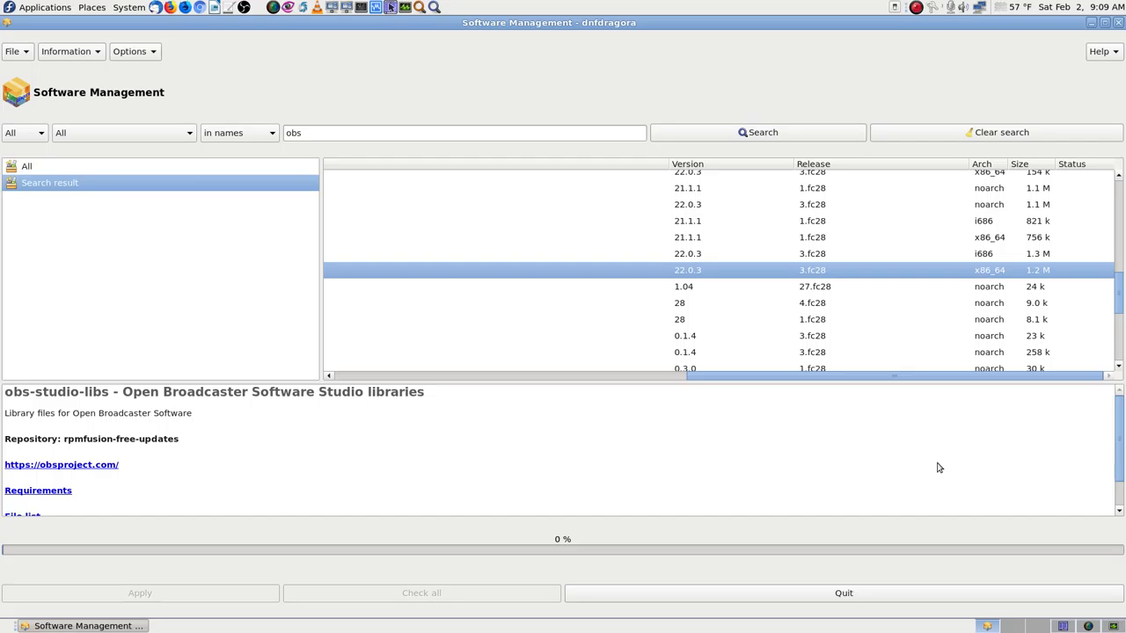
mouse_move(701, 496)
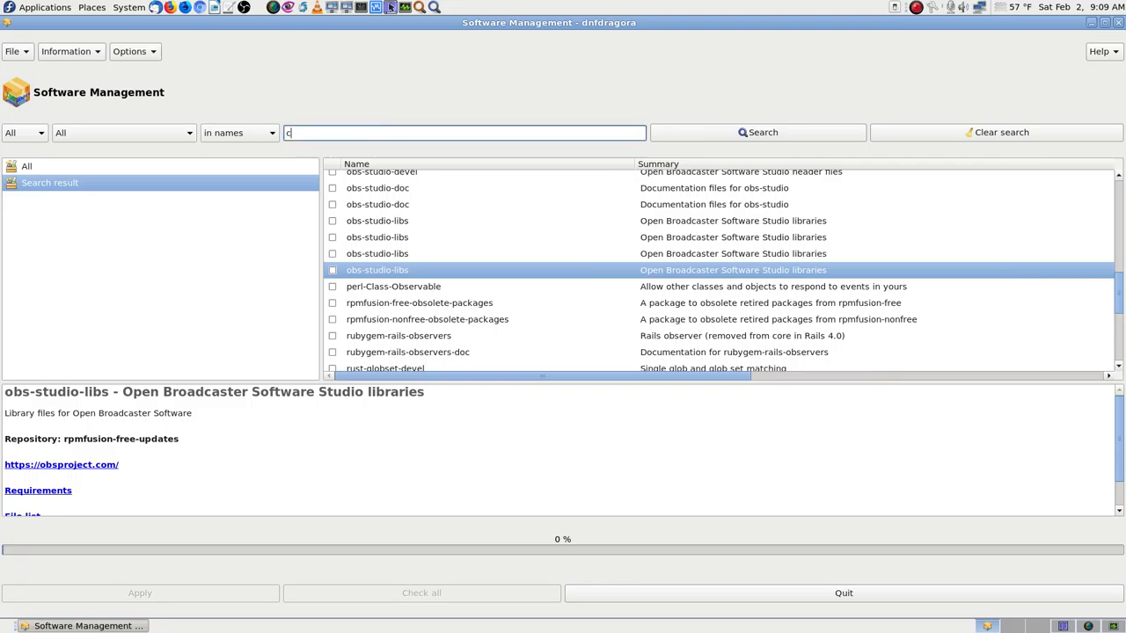
text(leanup)
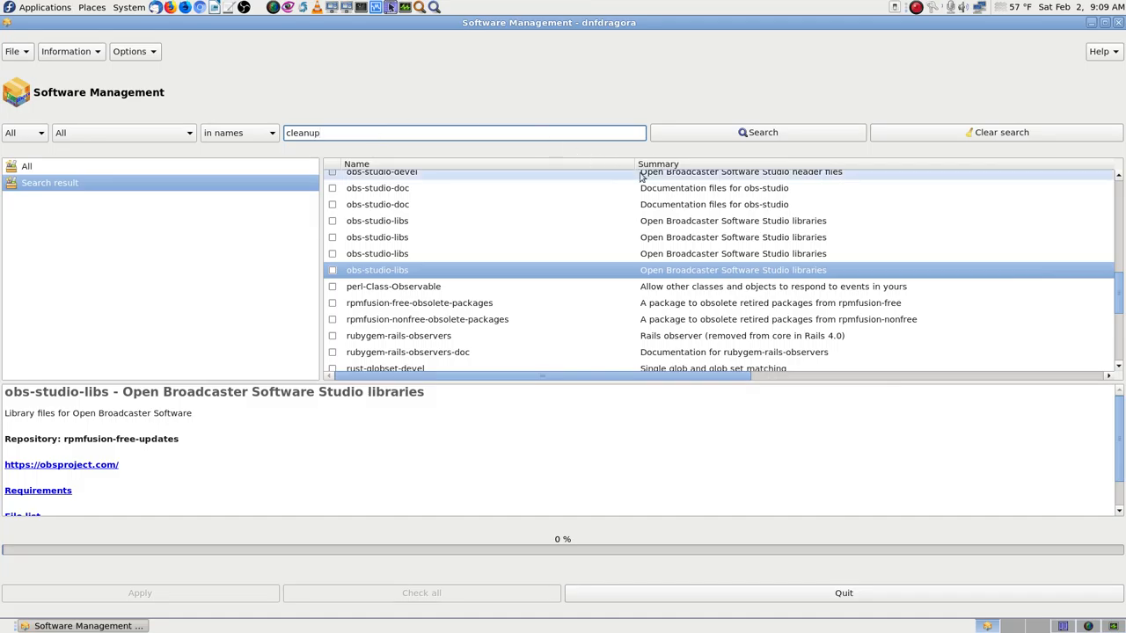
click(756, 132)
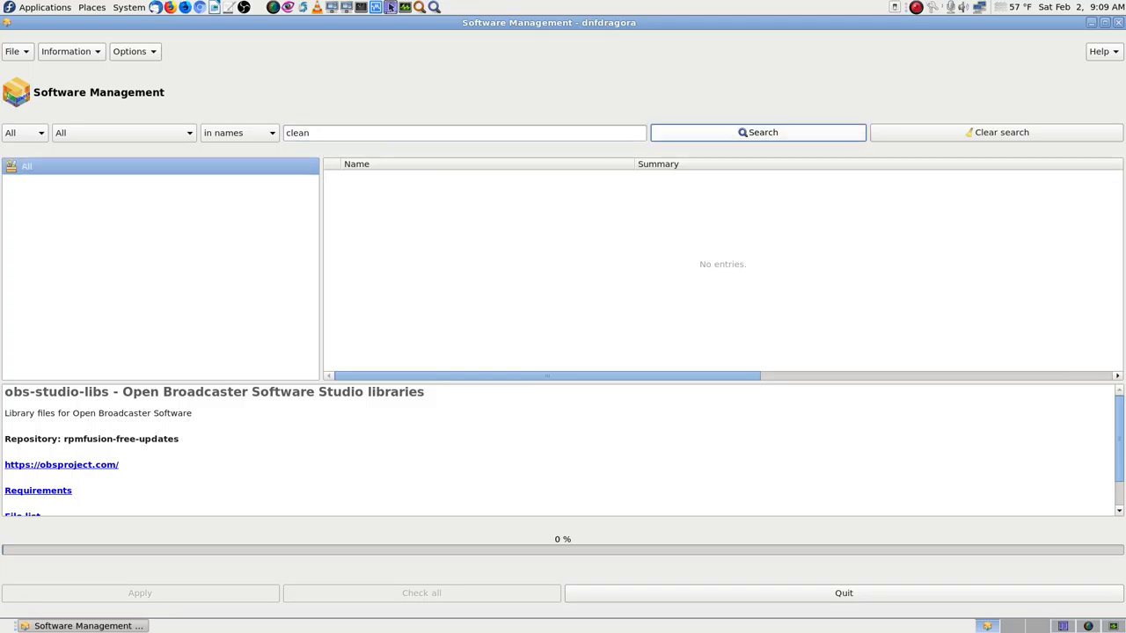
click(756, 132)
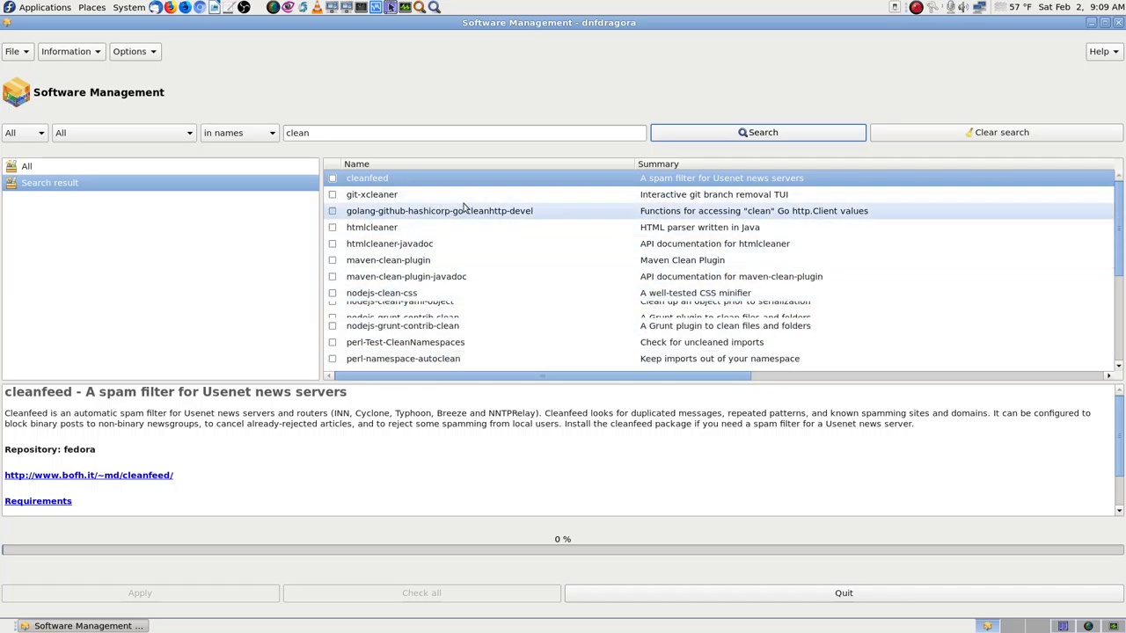
mouse_move(510, 227)
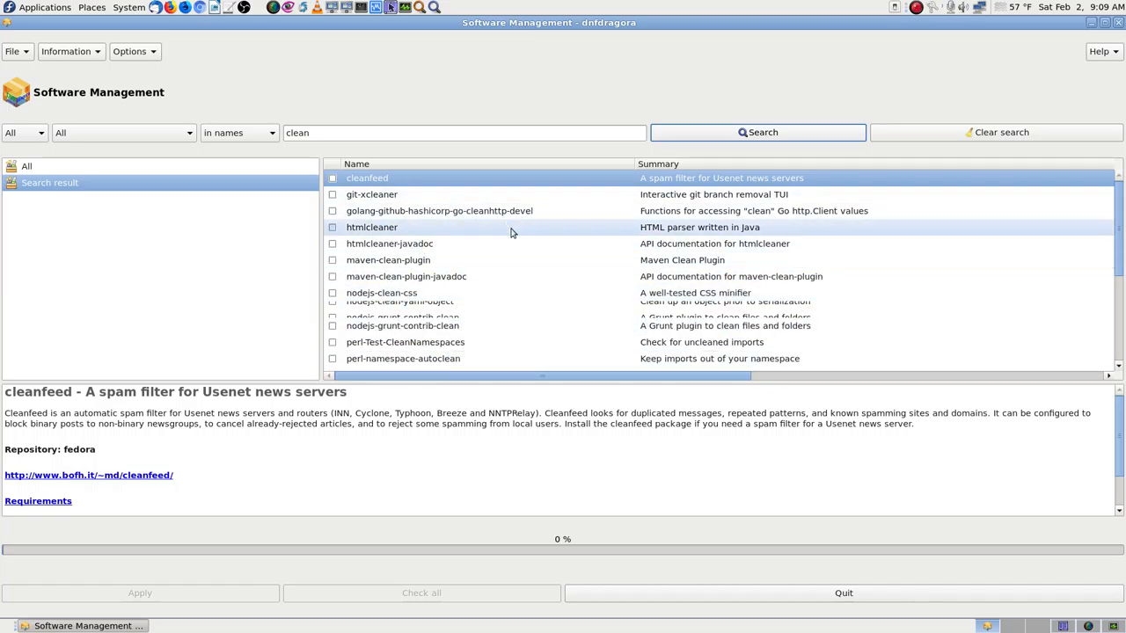
scroll(down, 3)
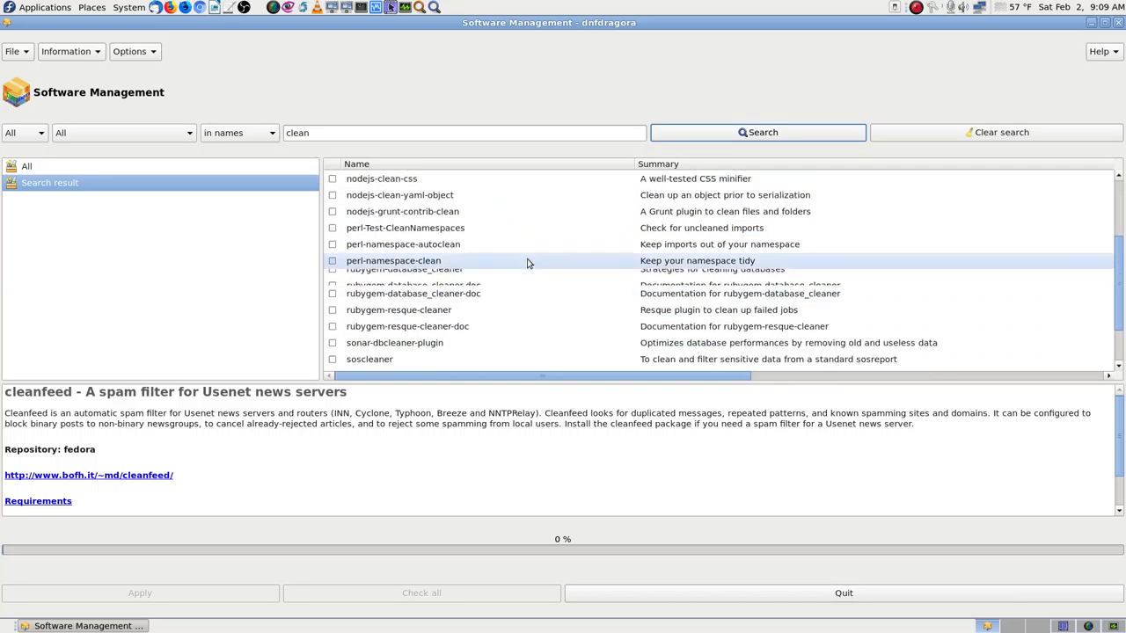
scroll(down, 3)
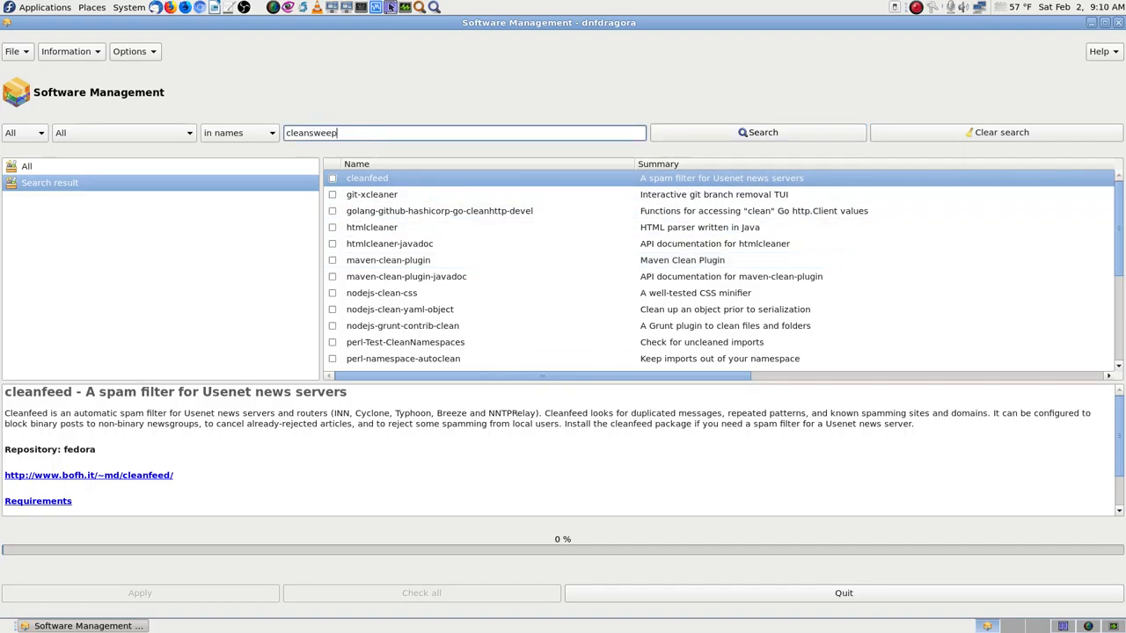
Search for 'cleansweep' and 'clean sweep', then switch the search scope to summaries.
click(756, 132)
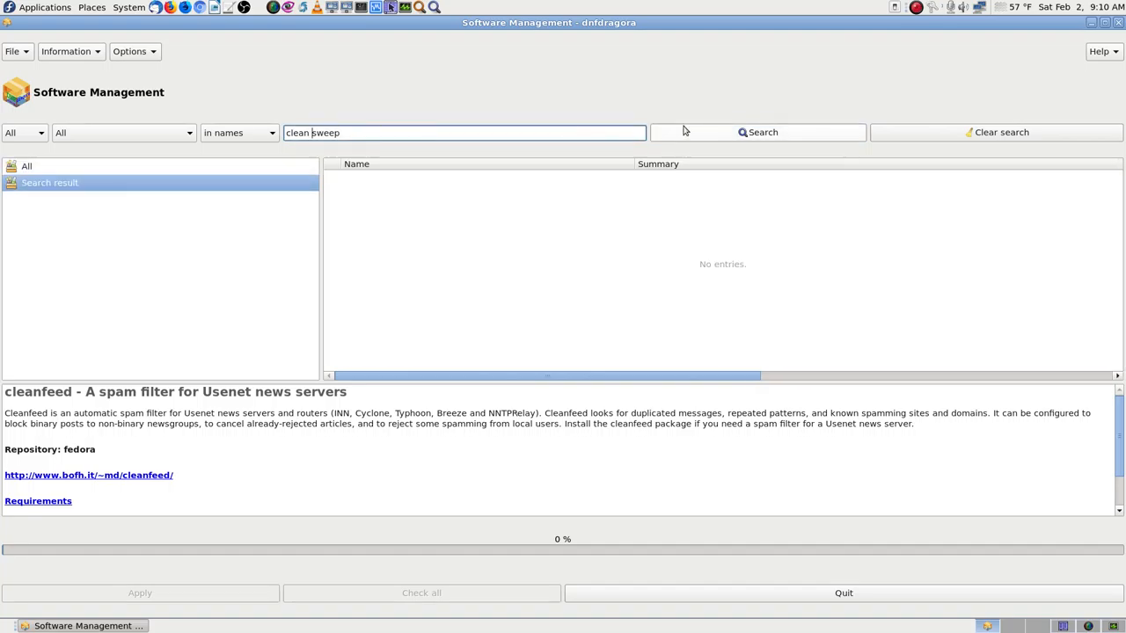
click(757, 132)
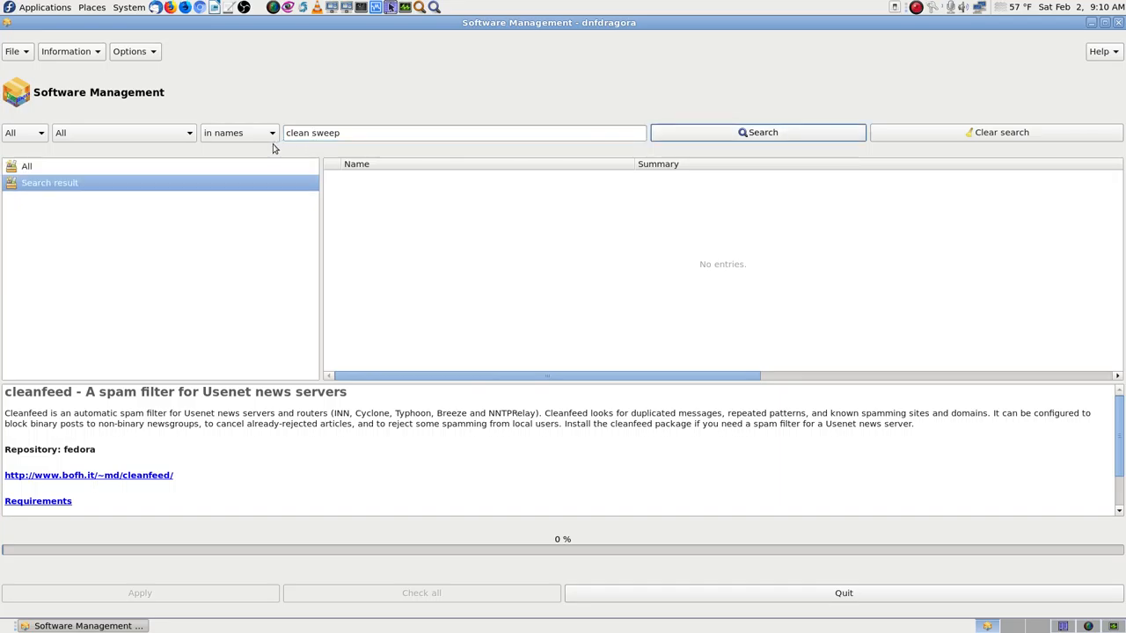
click(239, 132)
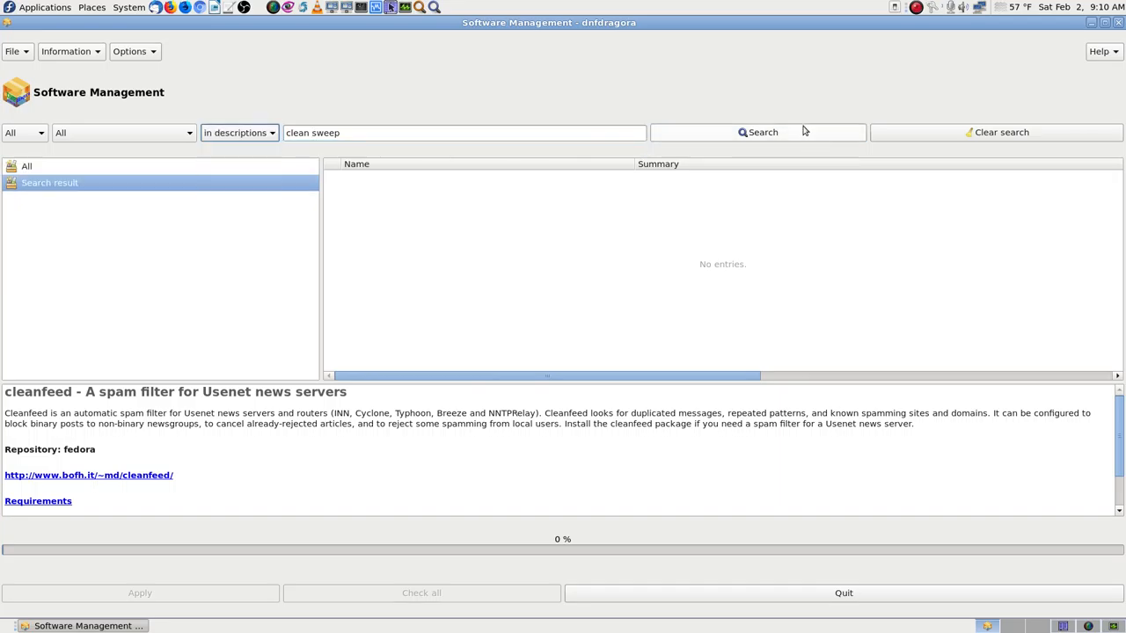
click(237, 133)
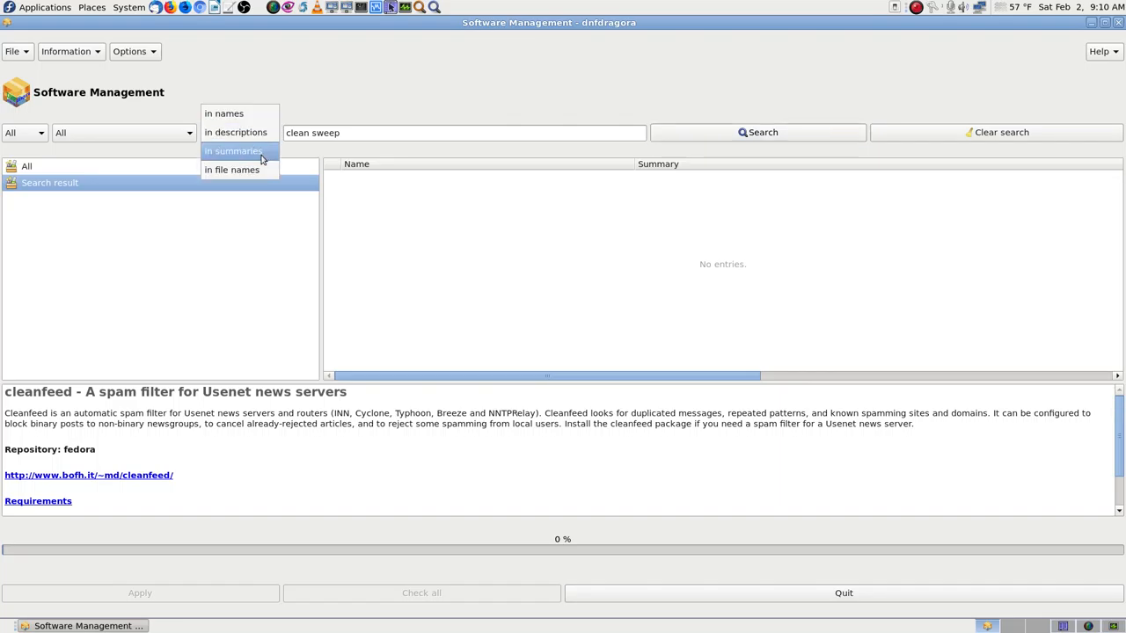
click(232, 151)
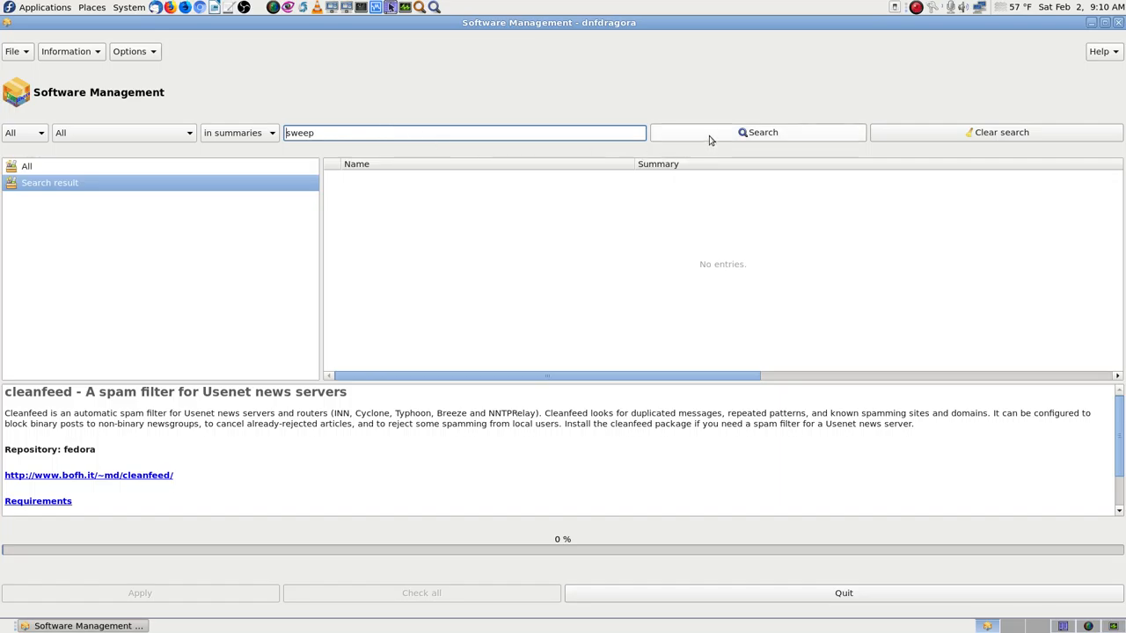
Search summaries then names for 'sweep' and inspect sweep-devel and sweeper details.
click(757, 132)
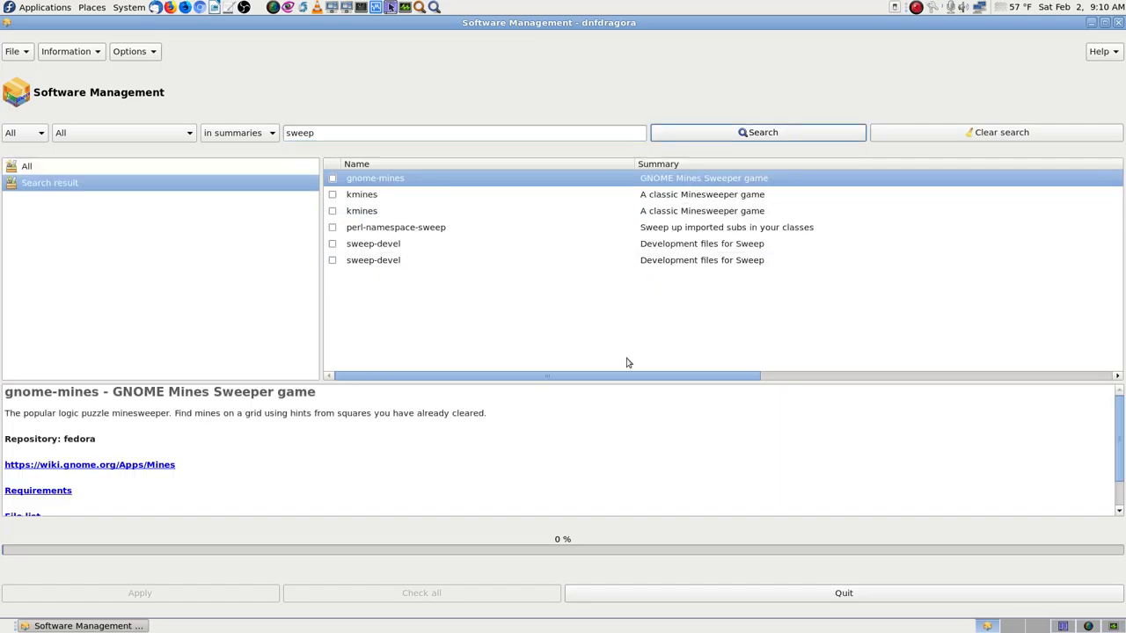
mouse_move(473, 301)
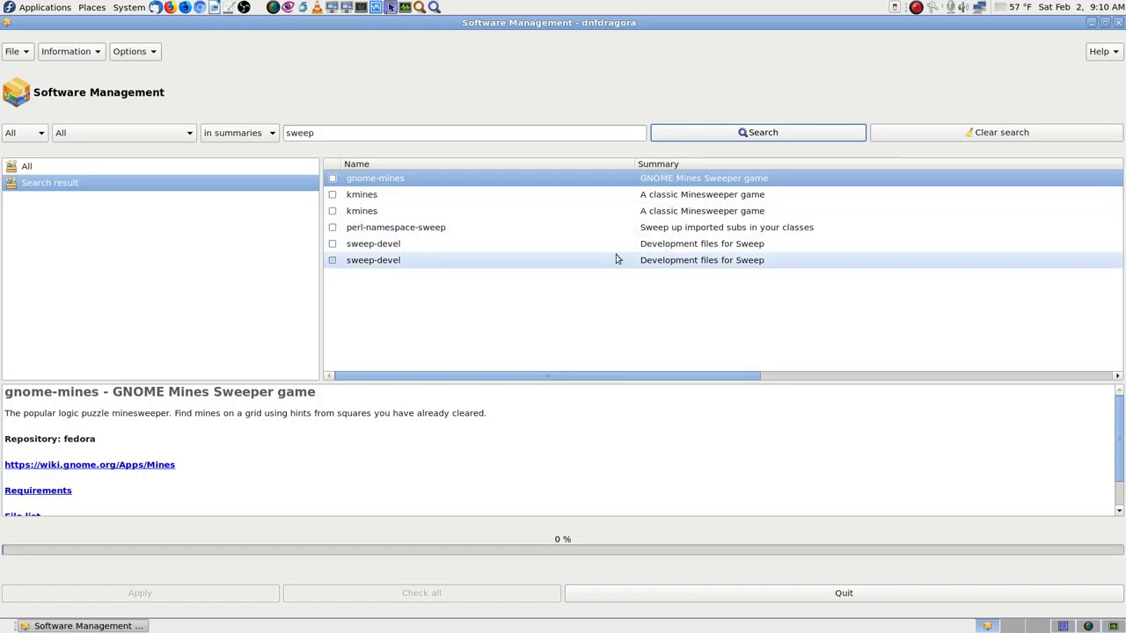
click(373, 243)
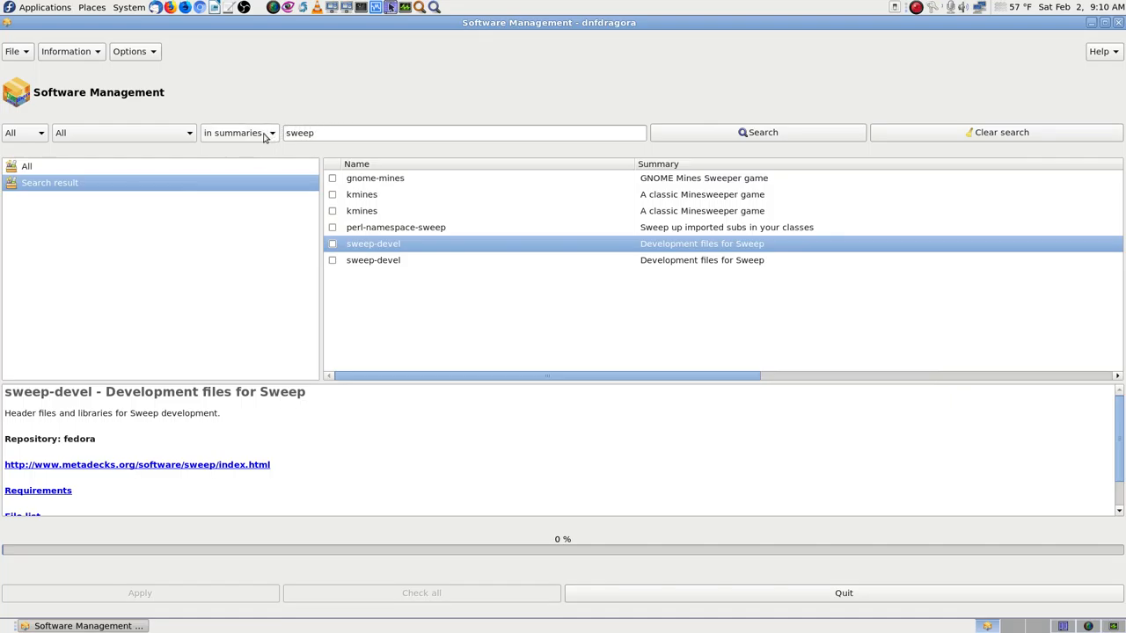
click(240, 133)
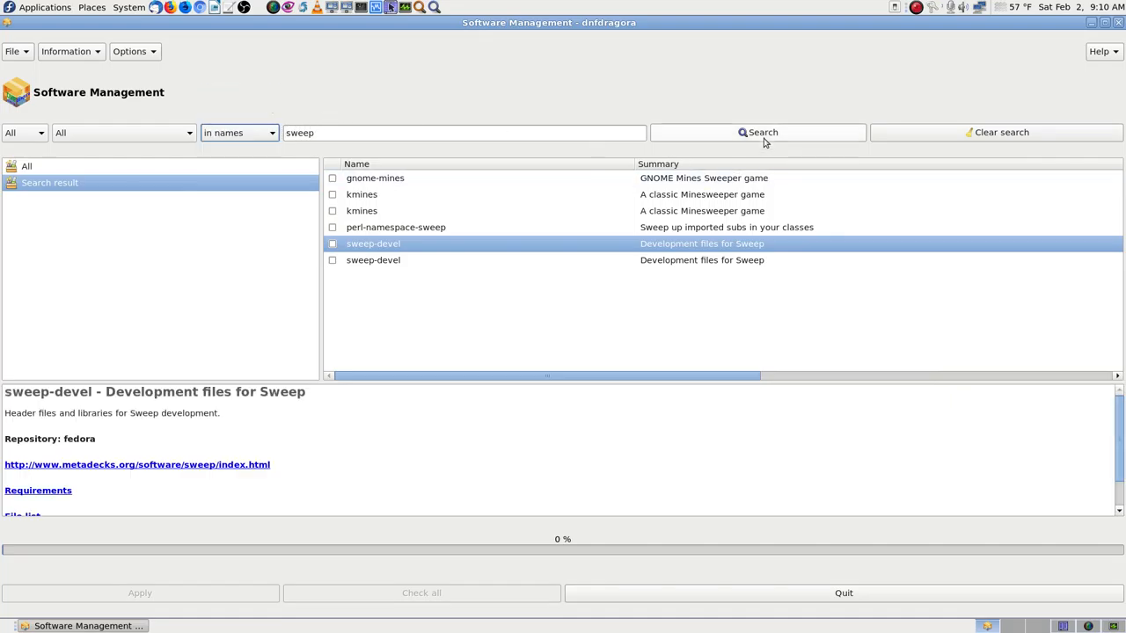
click(758, 132)
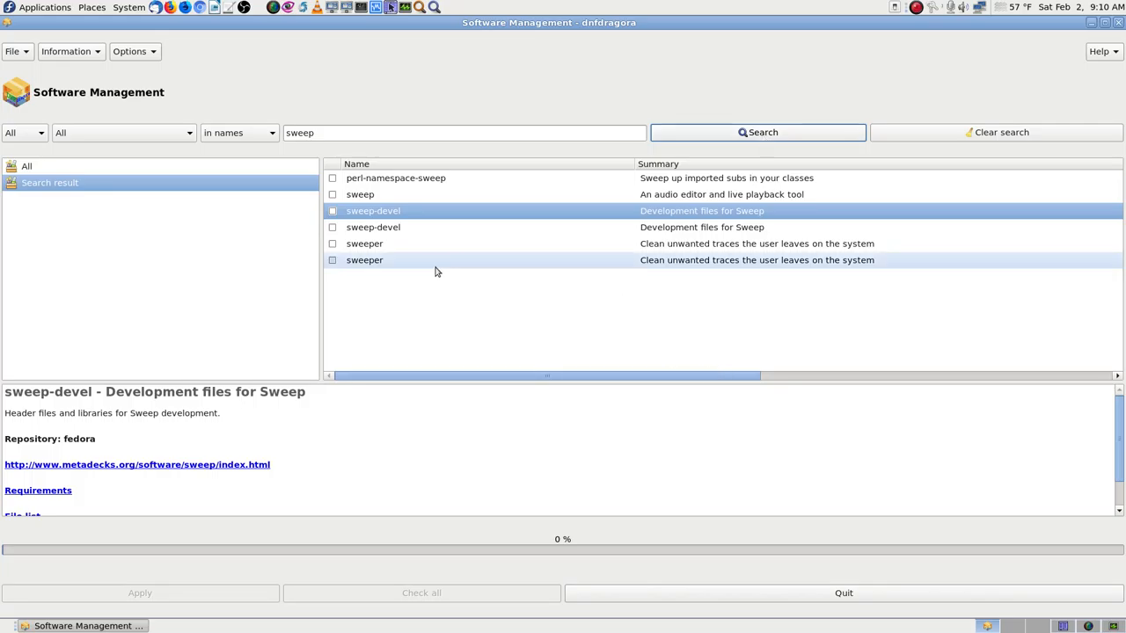
click(365, 260)
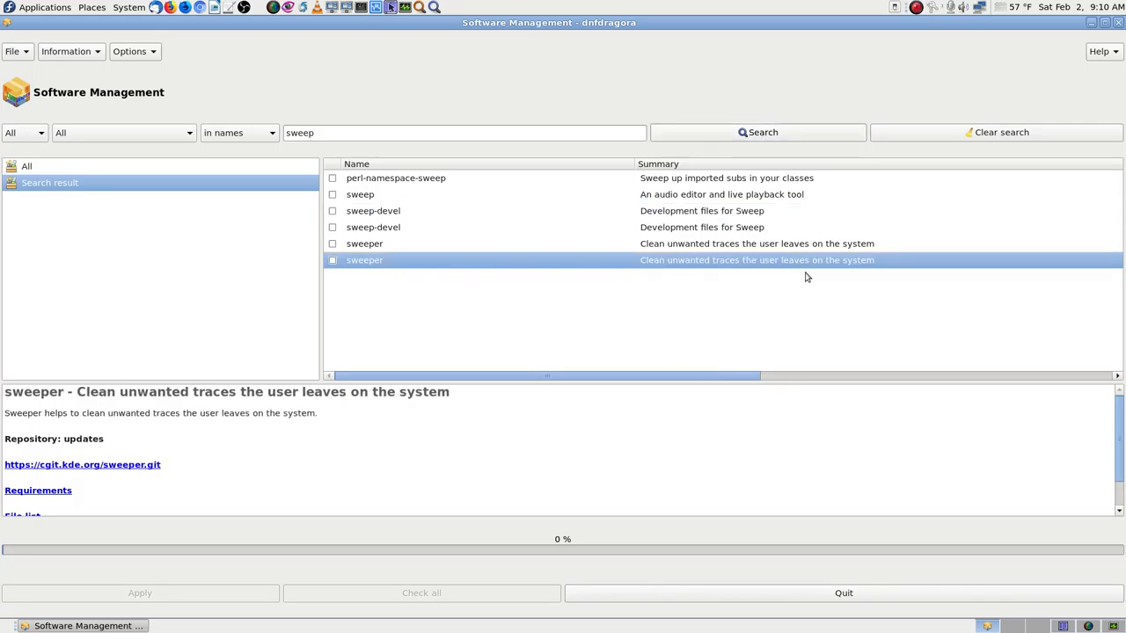
scroll(right, 3)
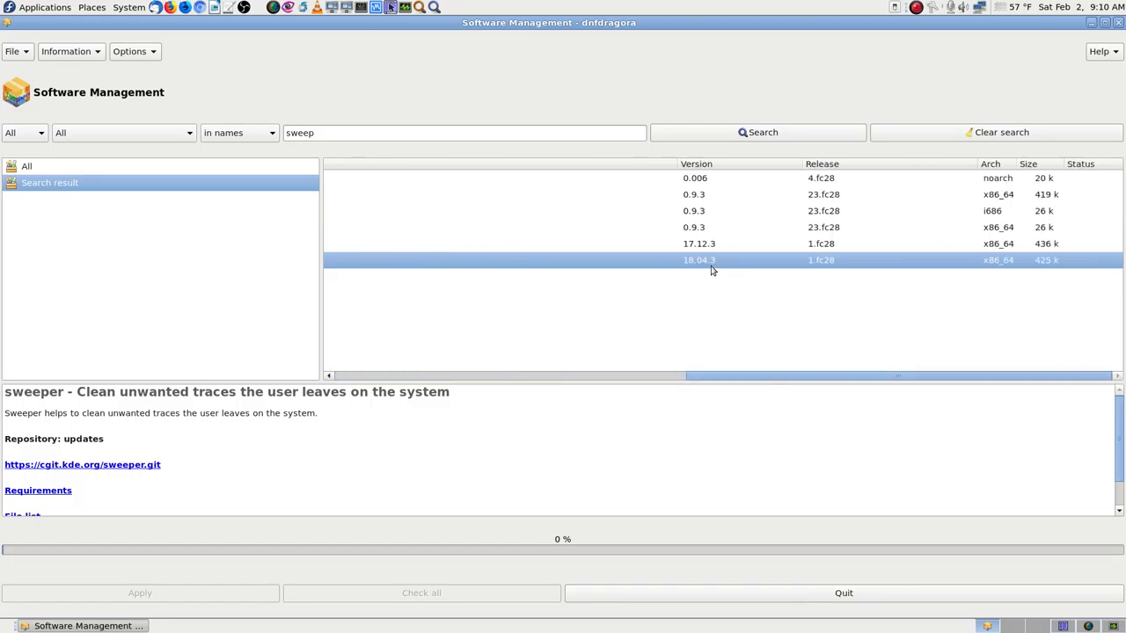
mouse_move(760, 296)
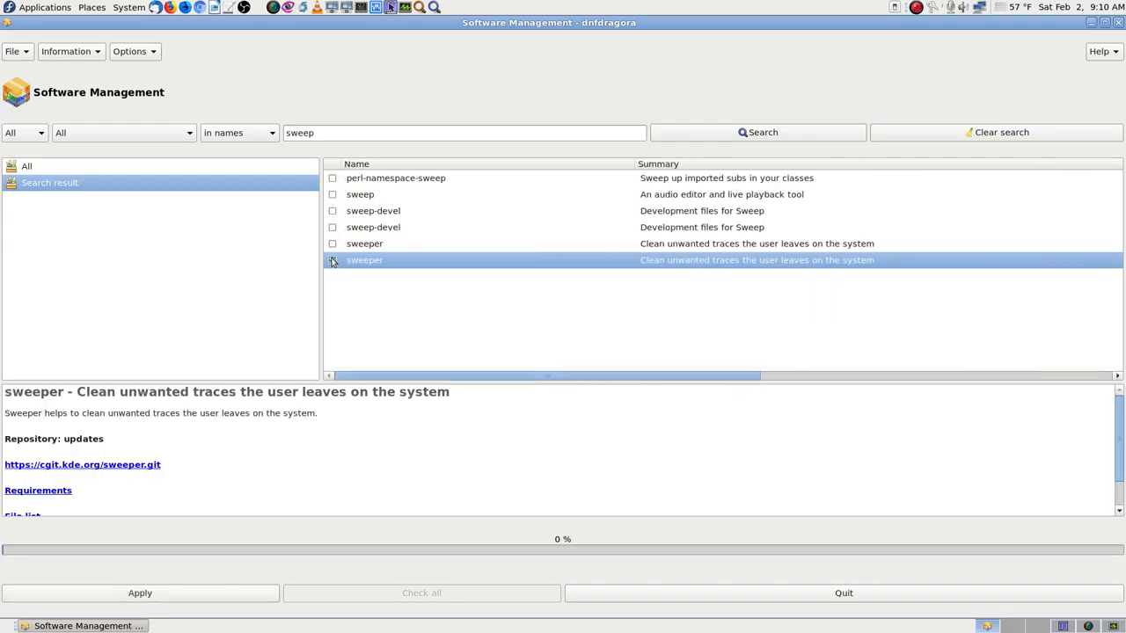
Mark sweeper for installation, check its version and architecture, and clear the search term.
click(332, 261)
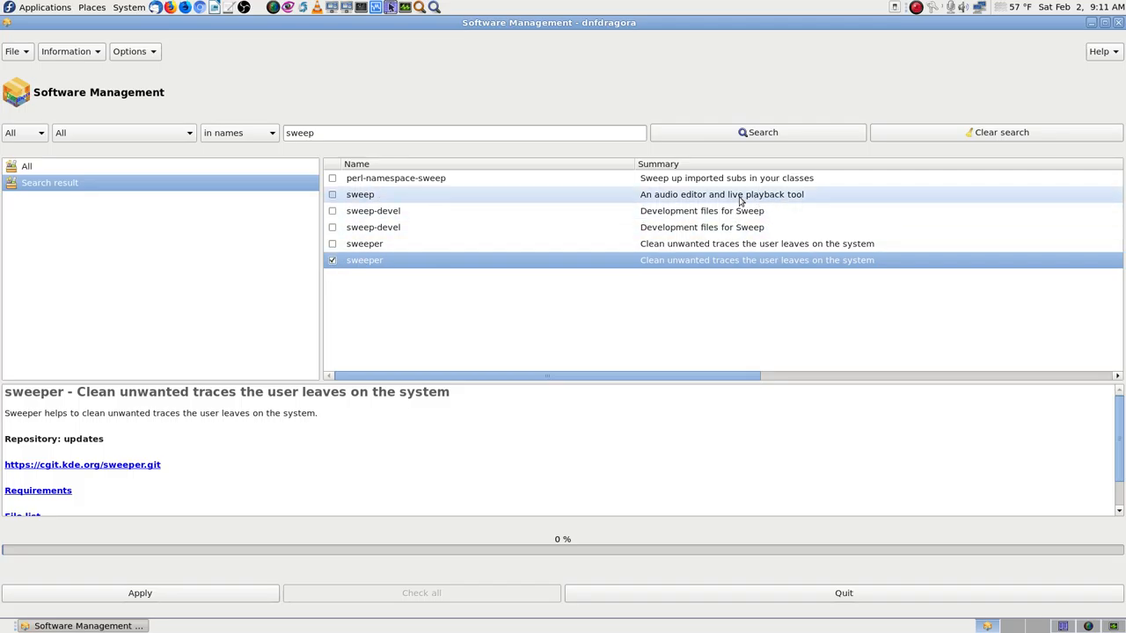
mouse_move(403, 201)
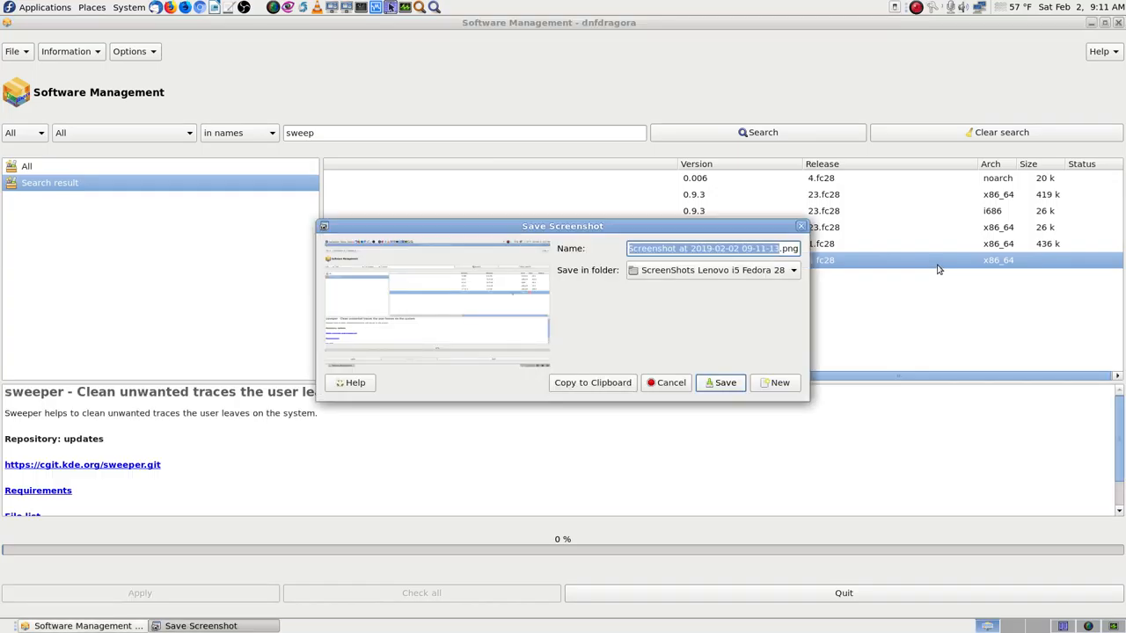
click(665, 381)
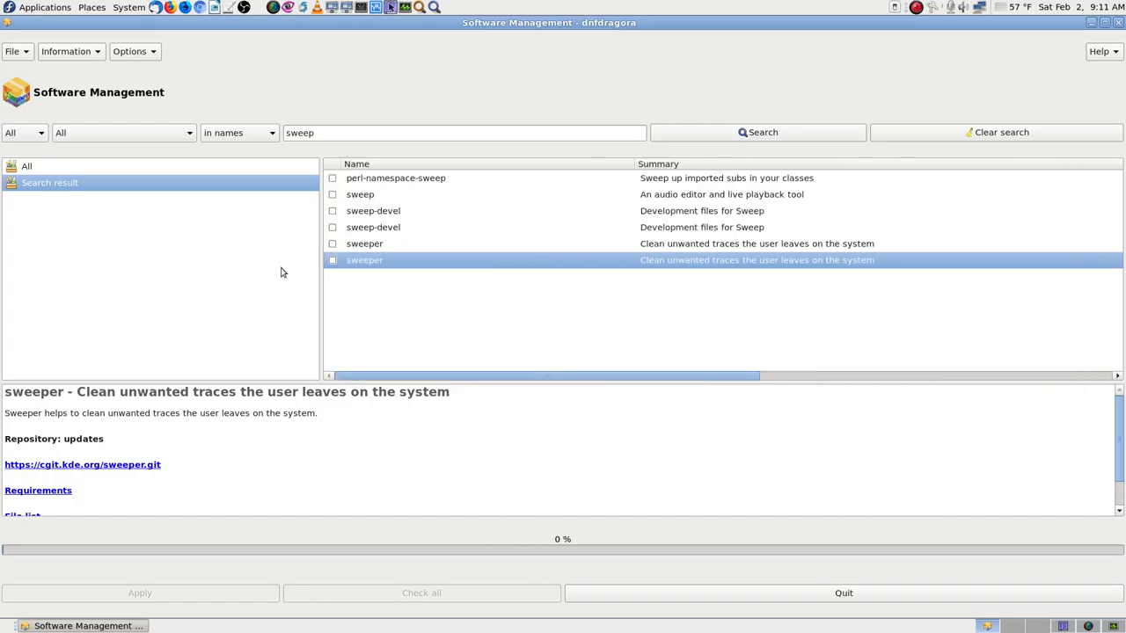
click(333, 260)
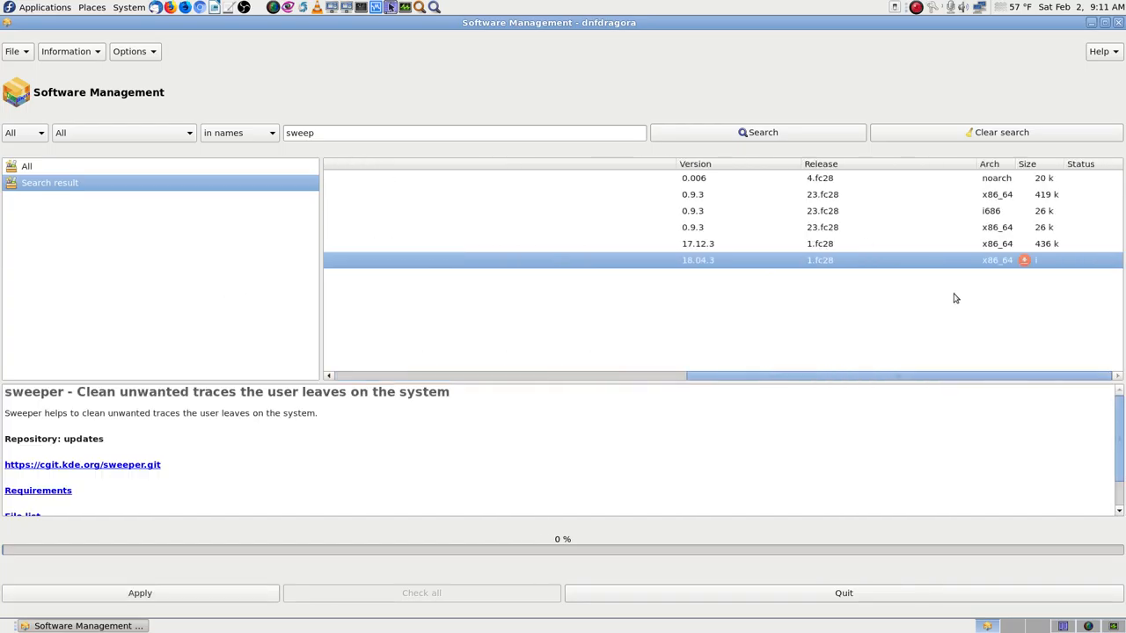
mouse_move(860, 392)
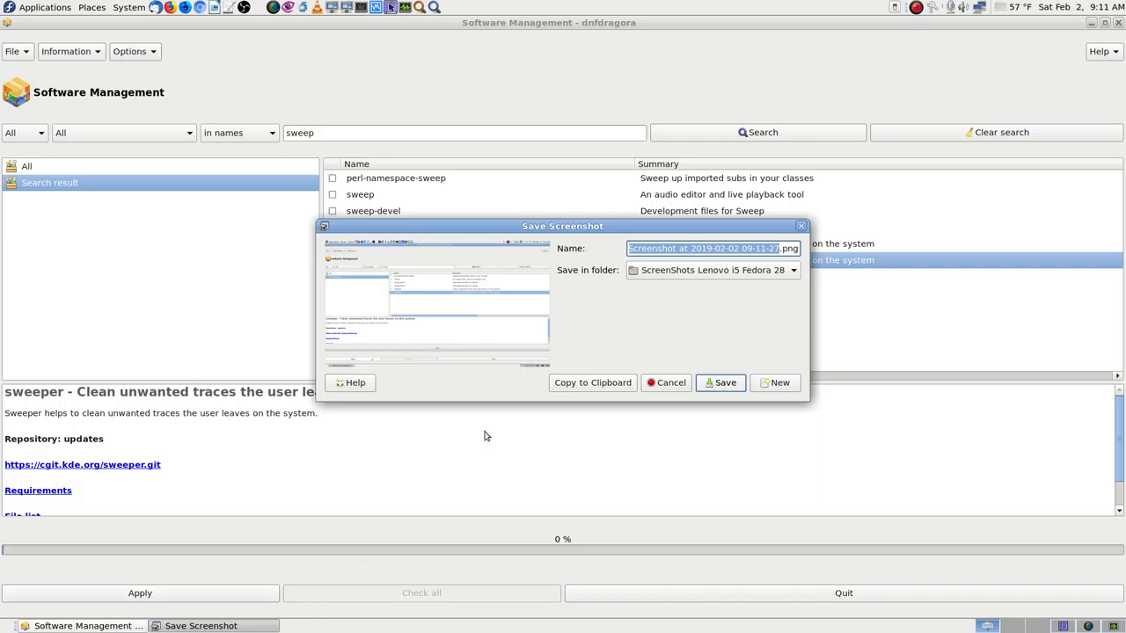
click(665, 382)
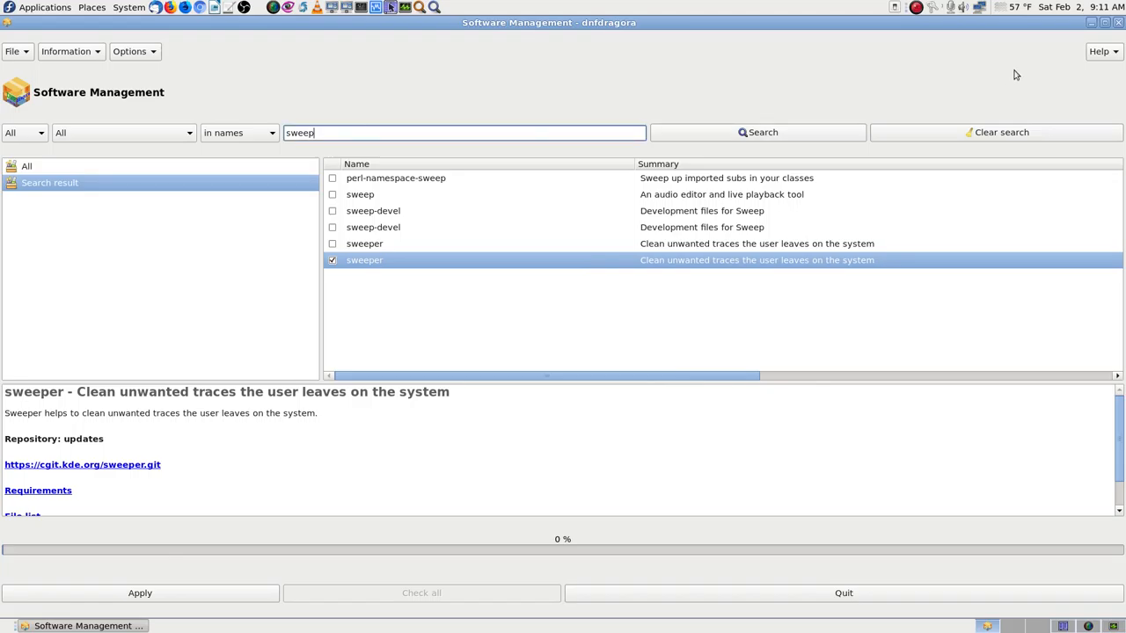
click(999, 132)
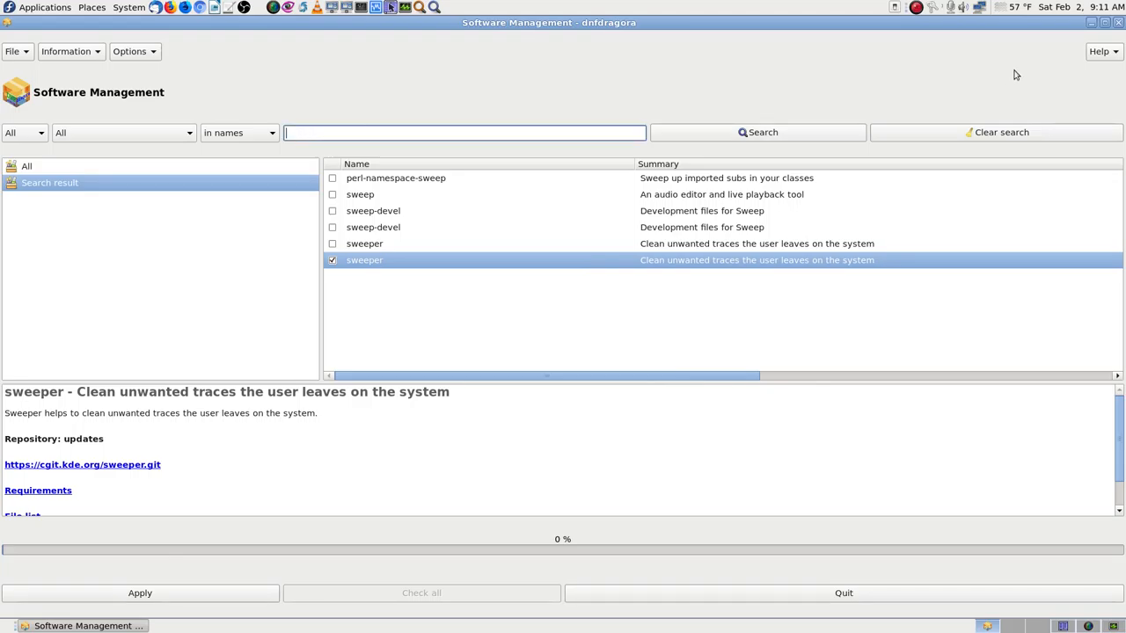
mouse_move(404, 457)
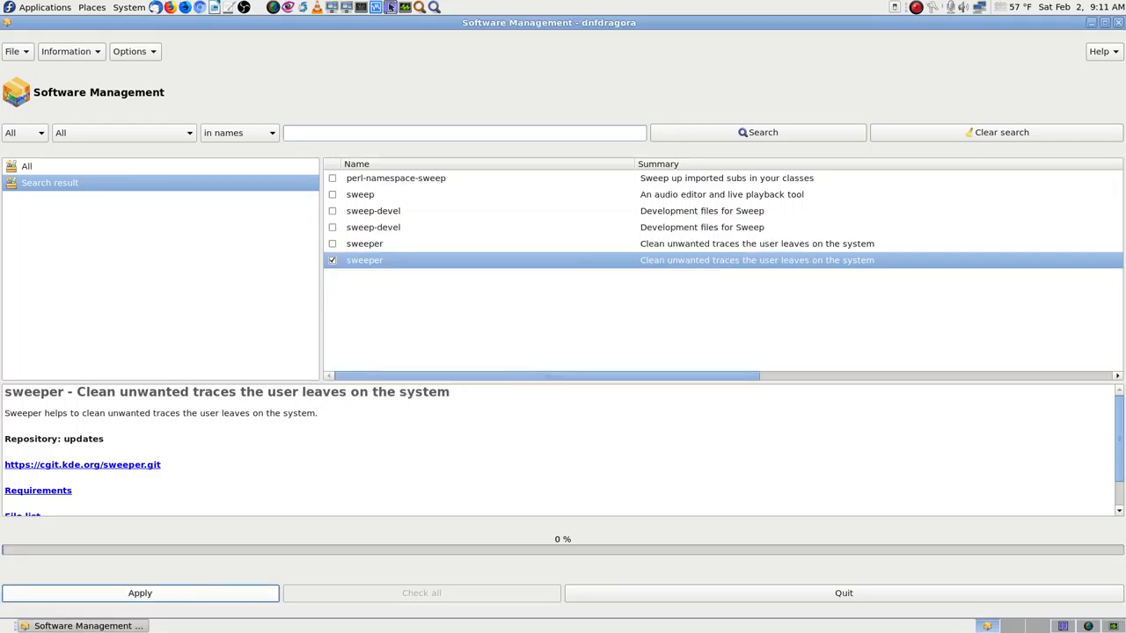
Apply and confirm the sweeper installation.
click(139, 593)
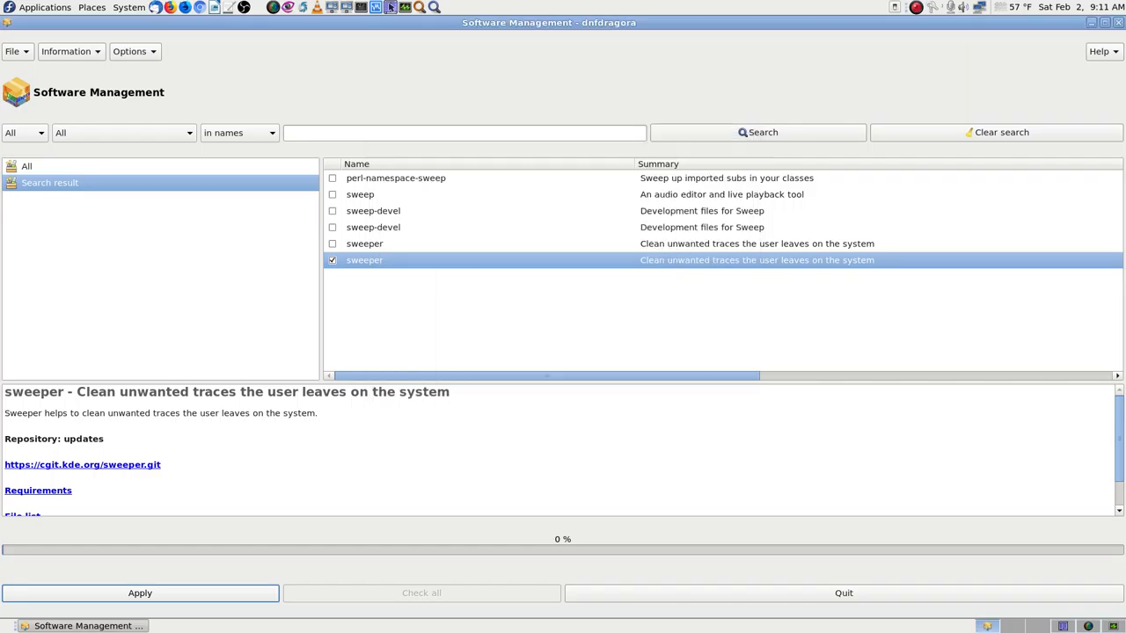
click(141, 592)
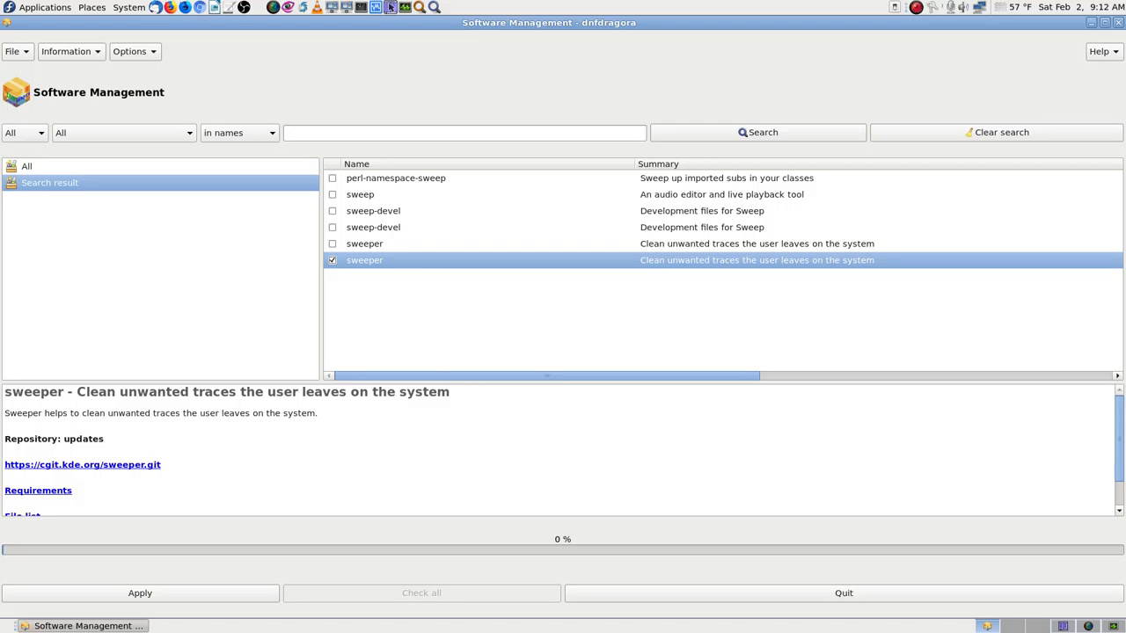
click(26, 165)
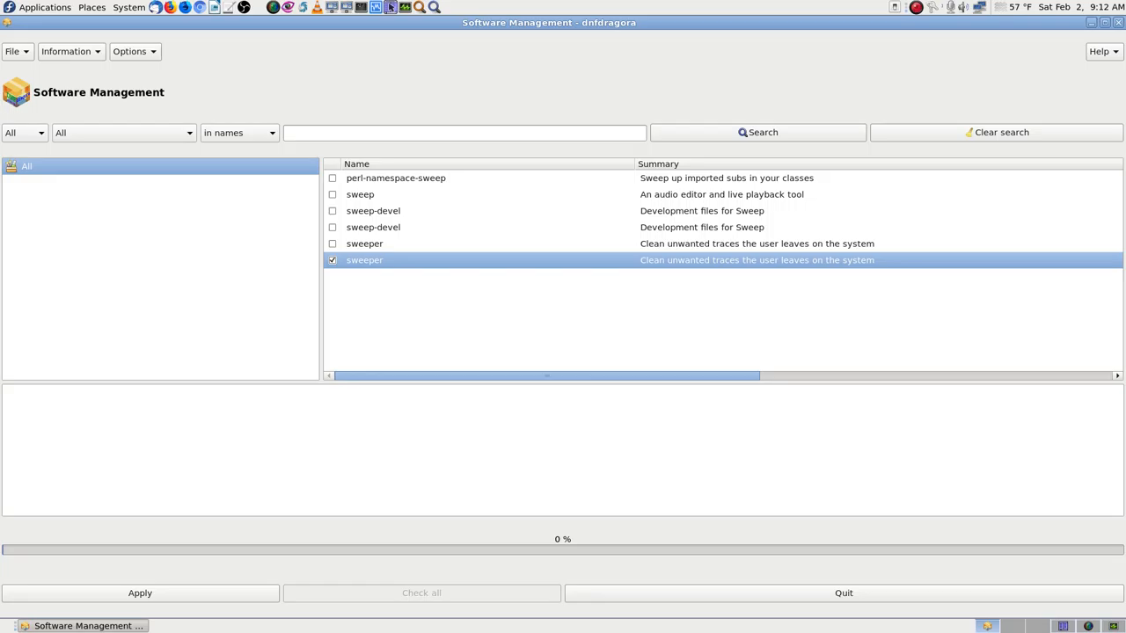
mouse_move(146, 14)
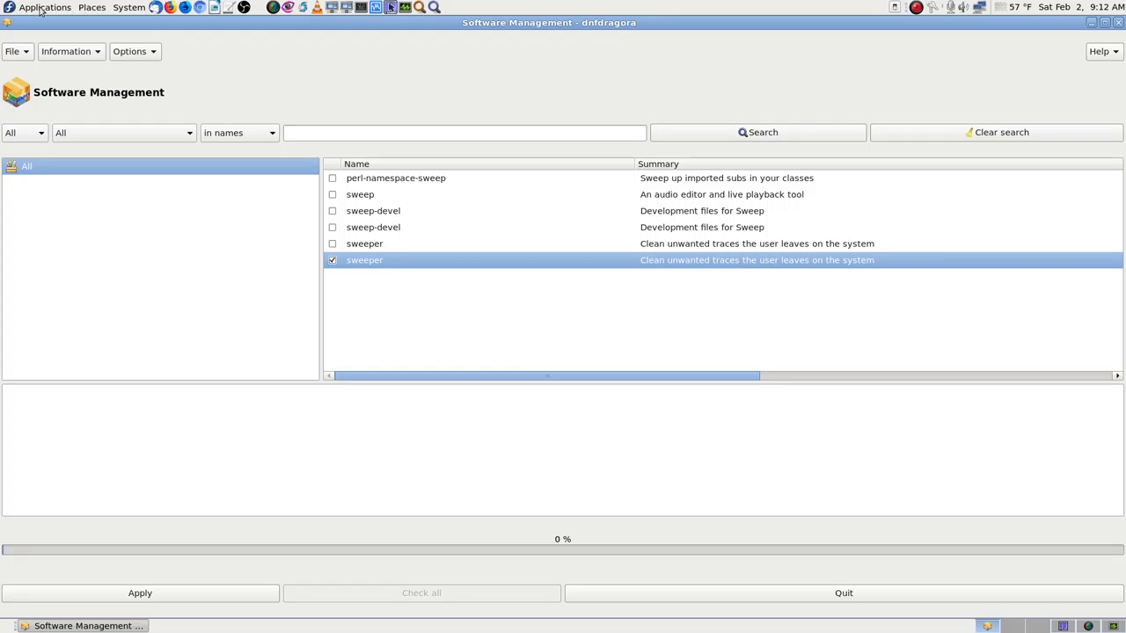
click(44, 7)
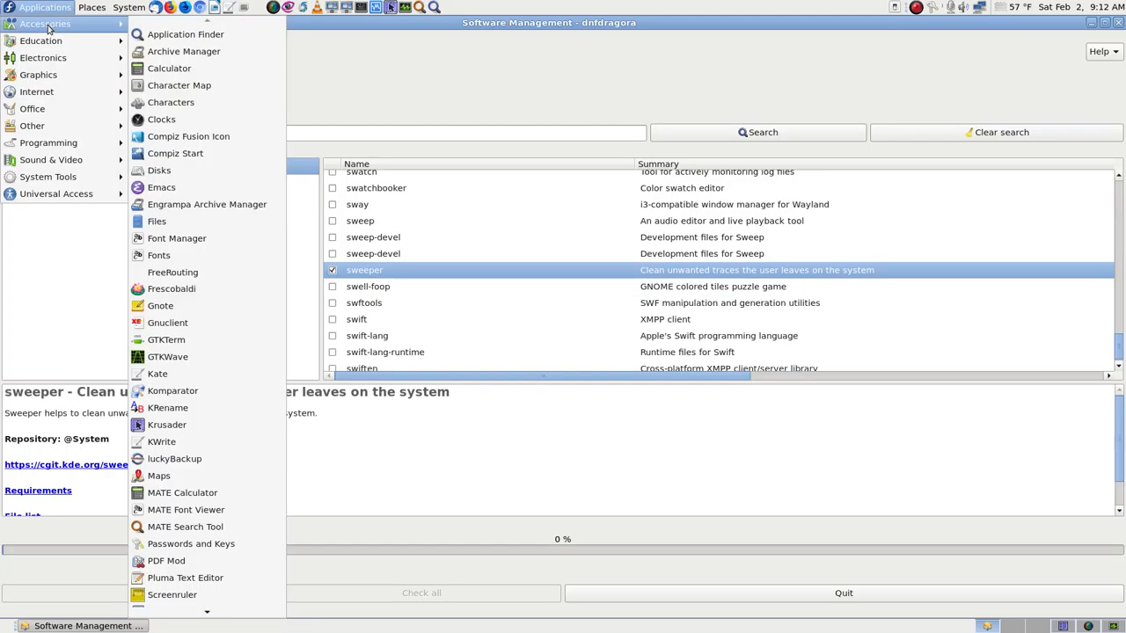
mouse_move(186, 33)
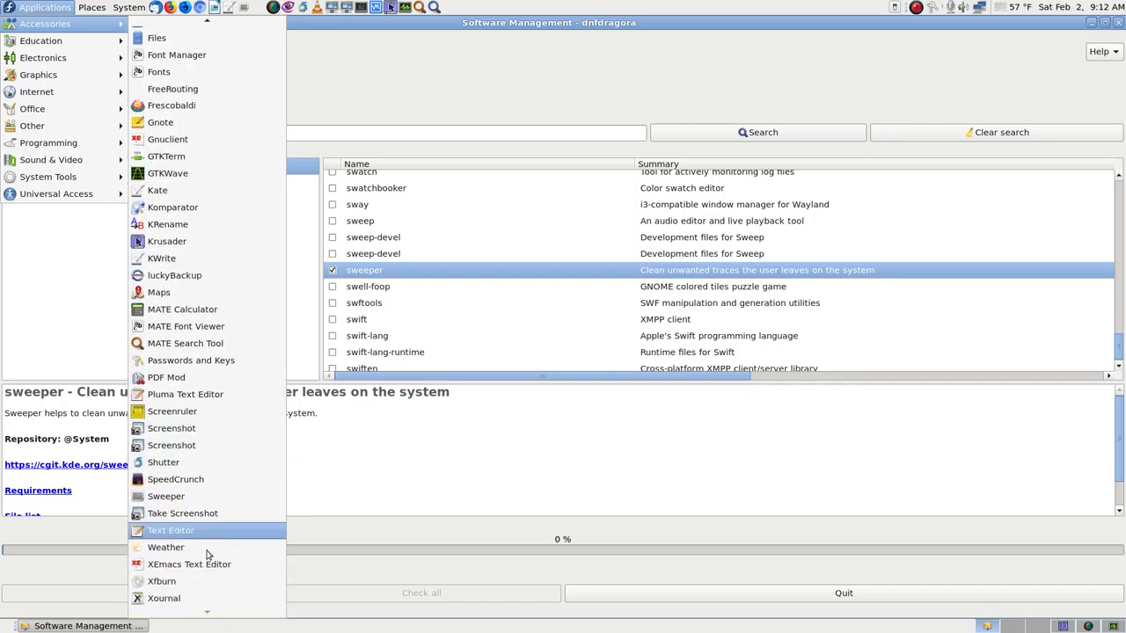
mouse_move(190, 359)
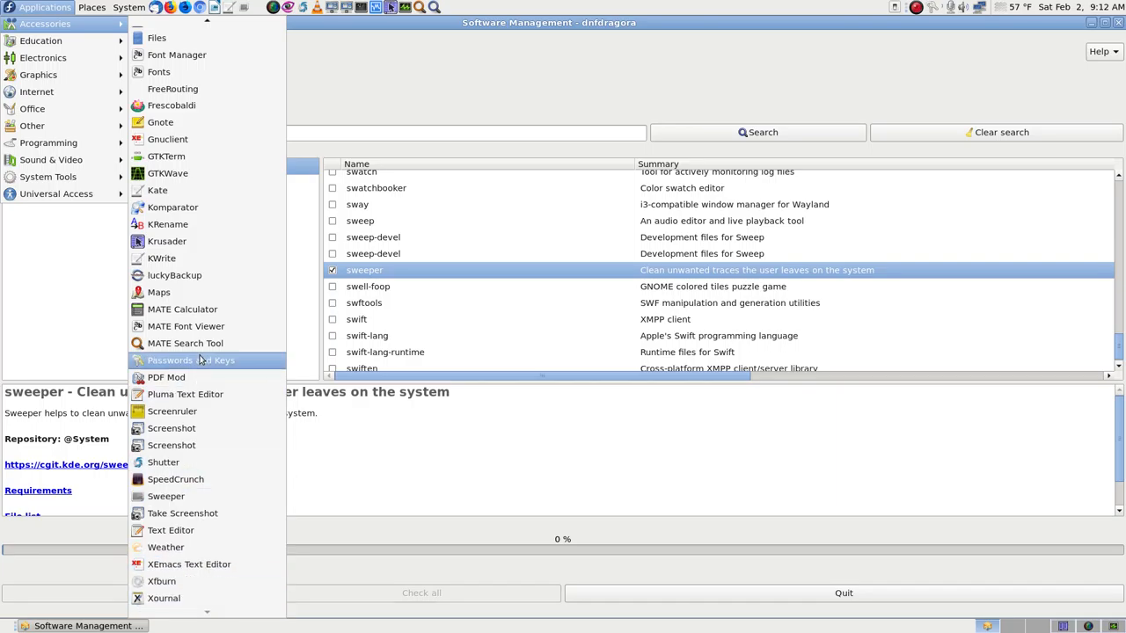
mouse_move(172, 430)
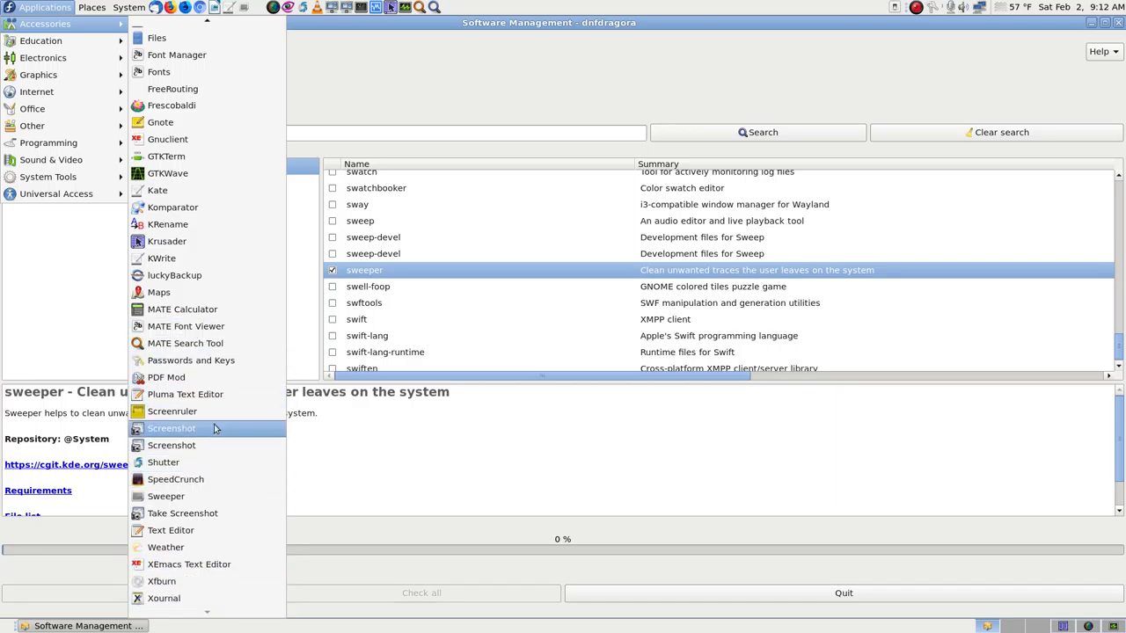
mouse_move(214, 243)
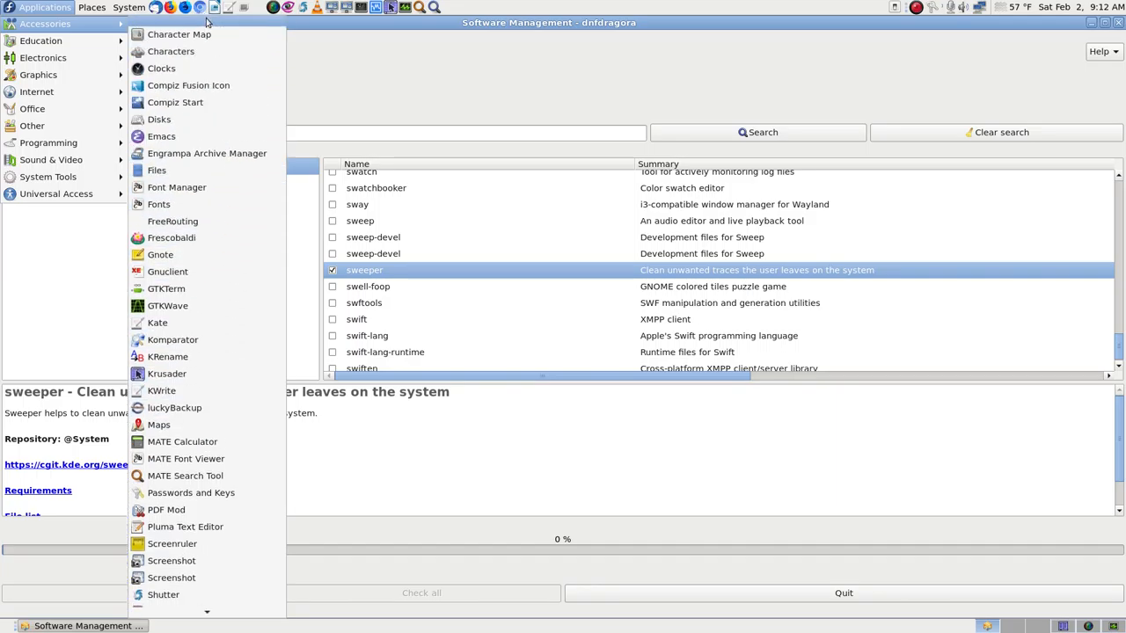
mouse_move(48, 176)
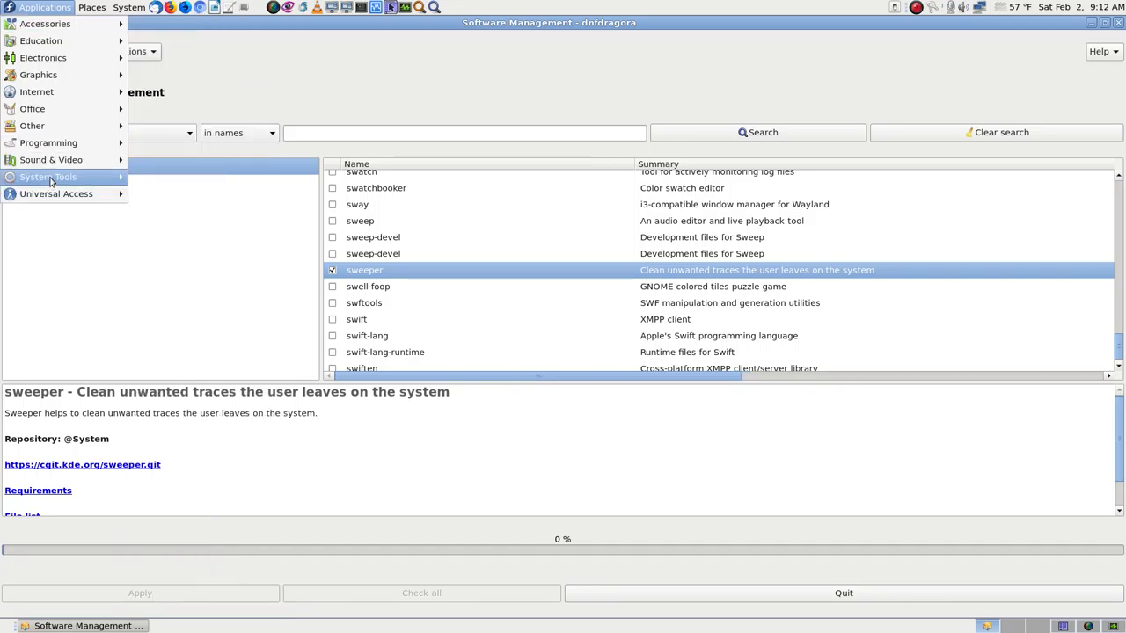
click(47, 176)
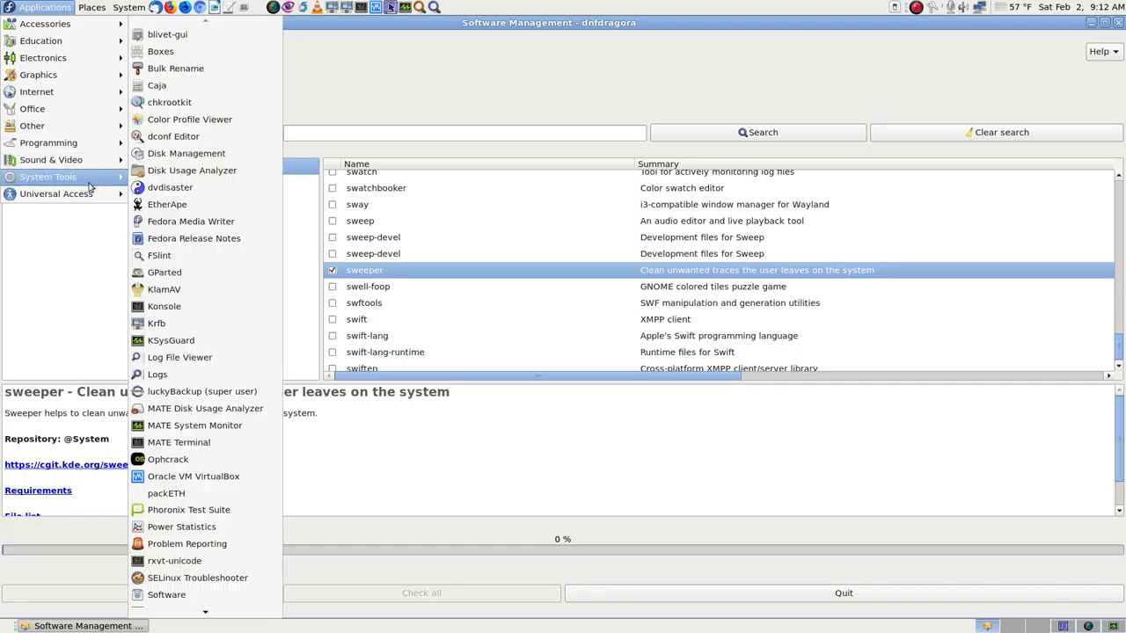
mouse_move(160, 51)
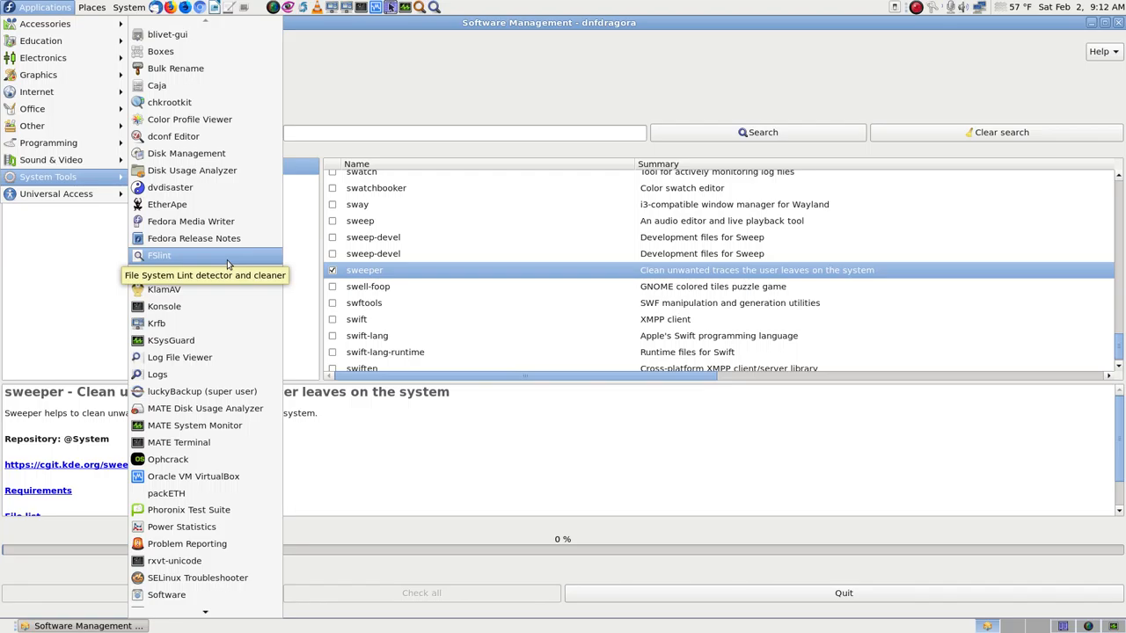
mouse_move(179, 444)
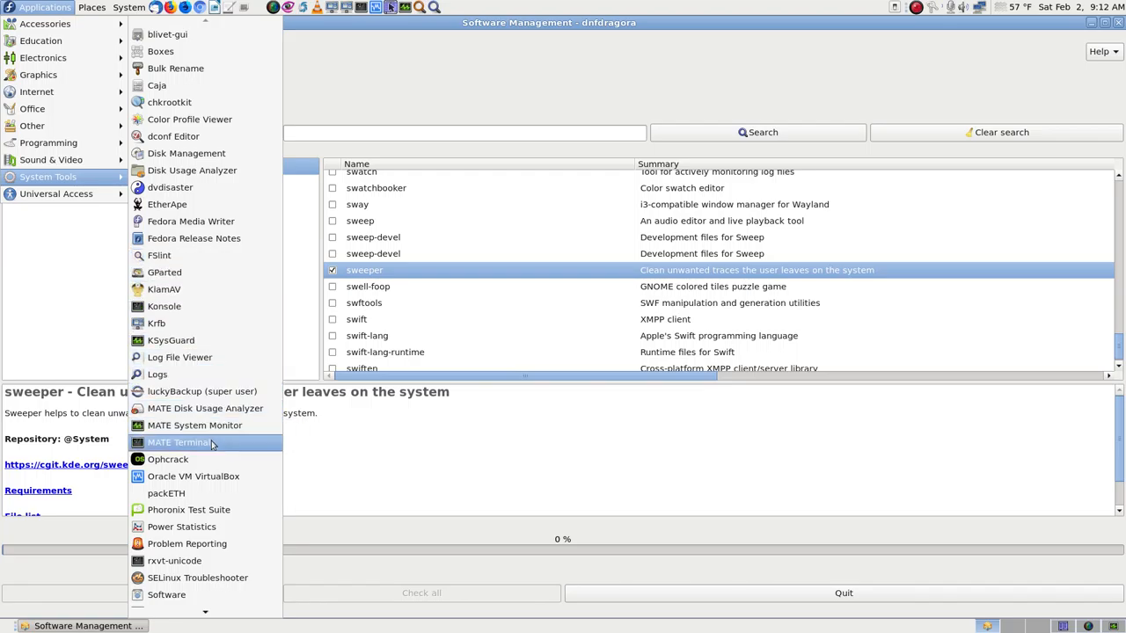
mouse_move(197, 577)
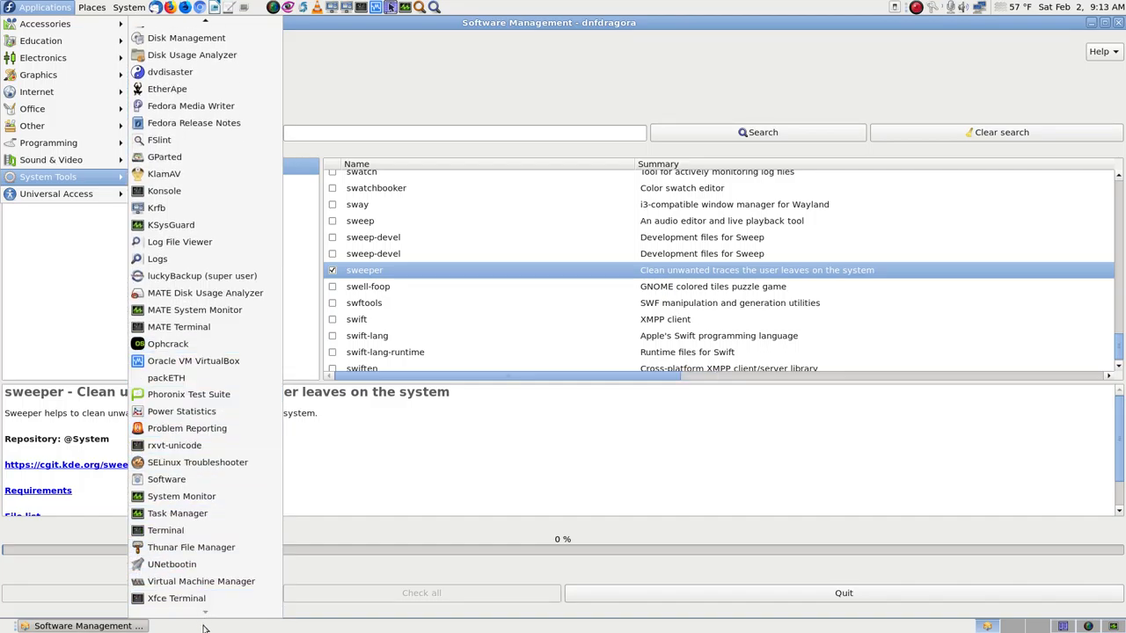
click(49, 573)
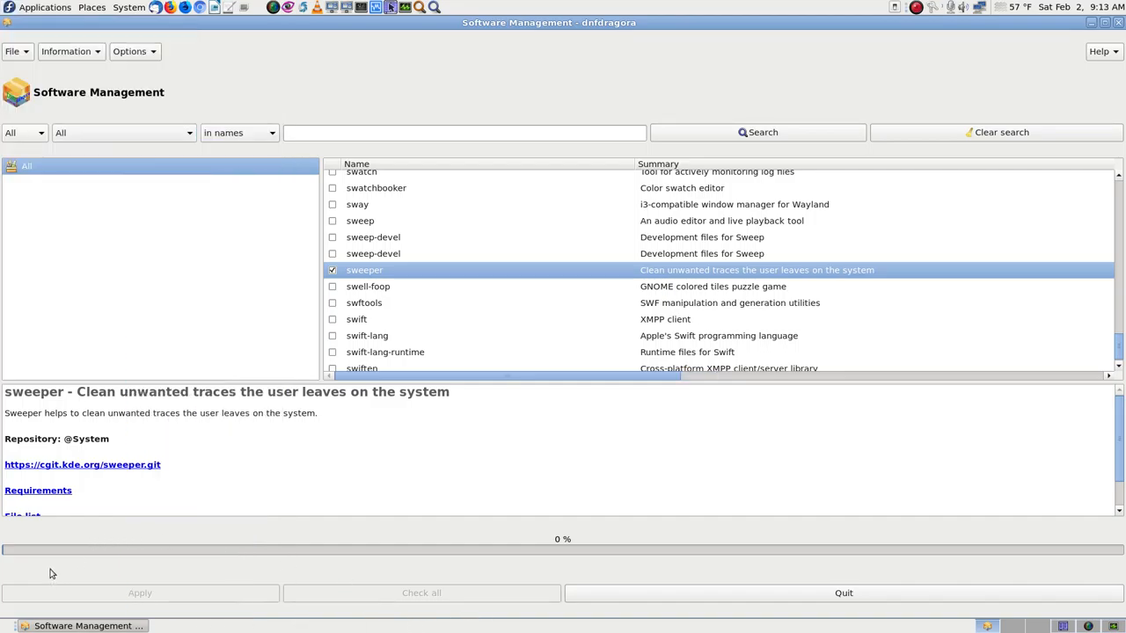
mouse_move(911, 591)
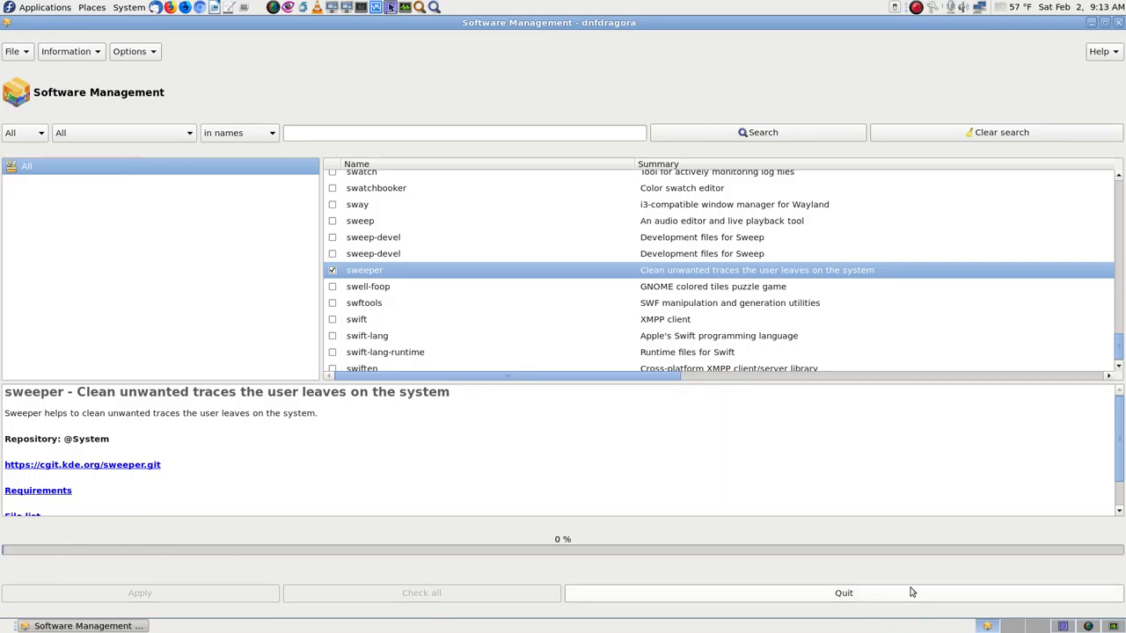
Quit dnfdragora and bring up the Application Finder from the top panel.
key(Print)
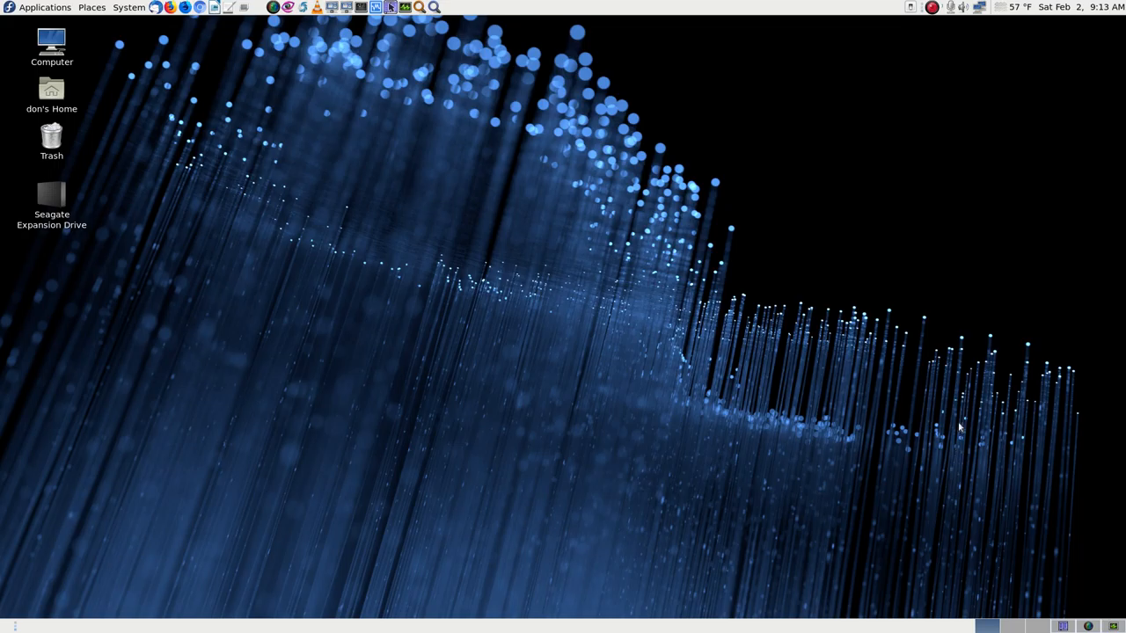
mouse_move(1108, 610)
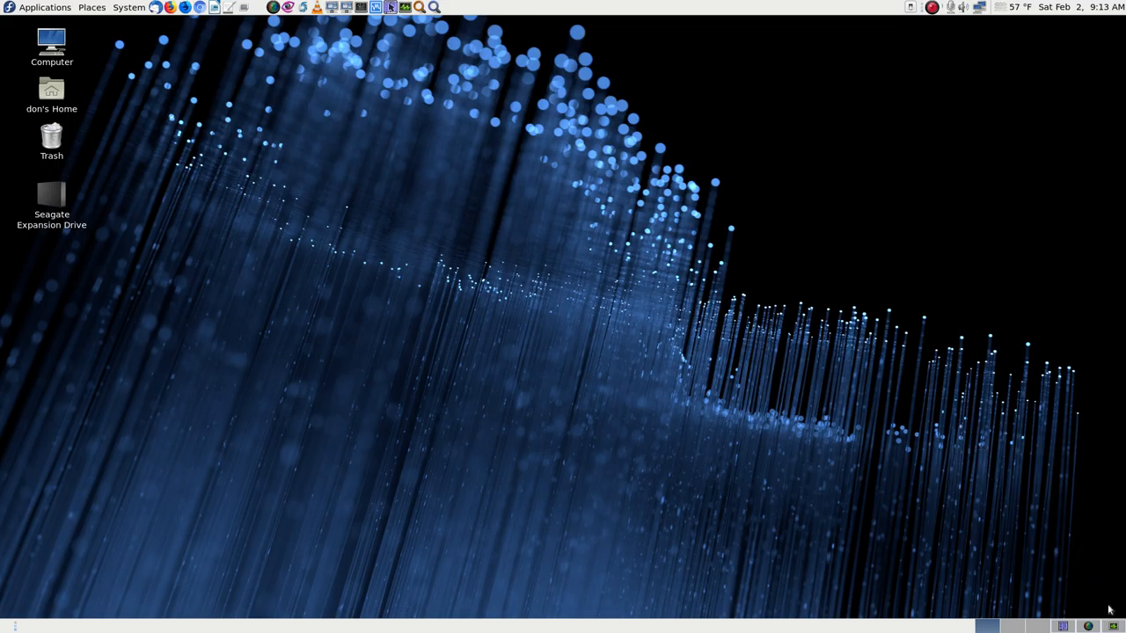
click(389, 7)
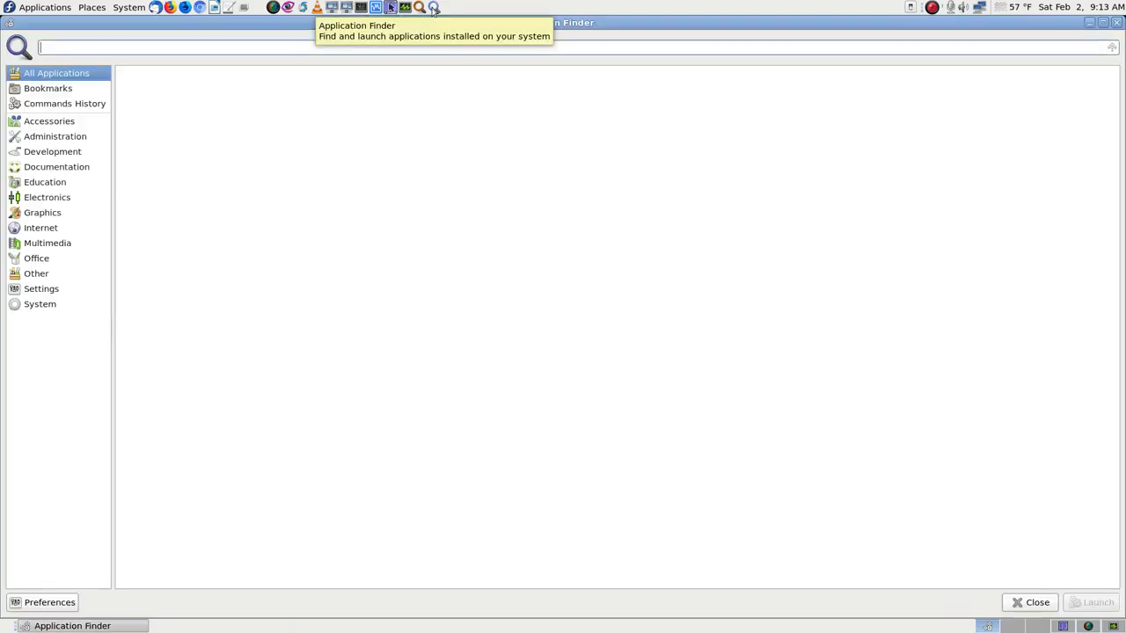
Find 'swee' in the Application Finder and launch Sweeper.
text(swee)
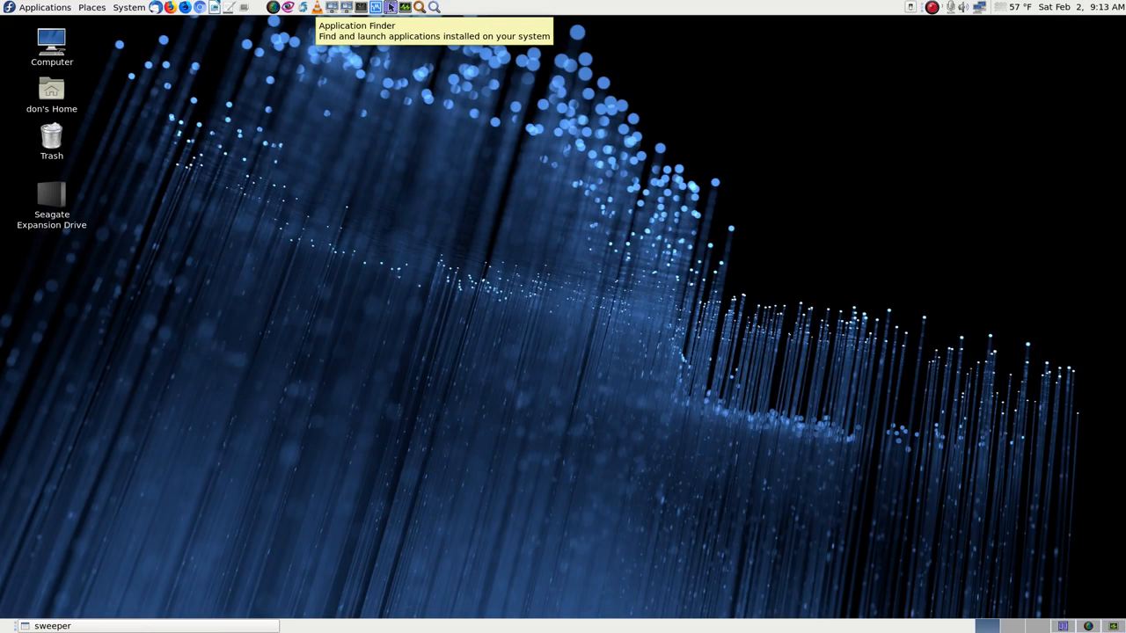
click(53, 626)
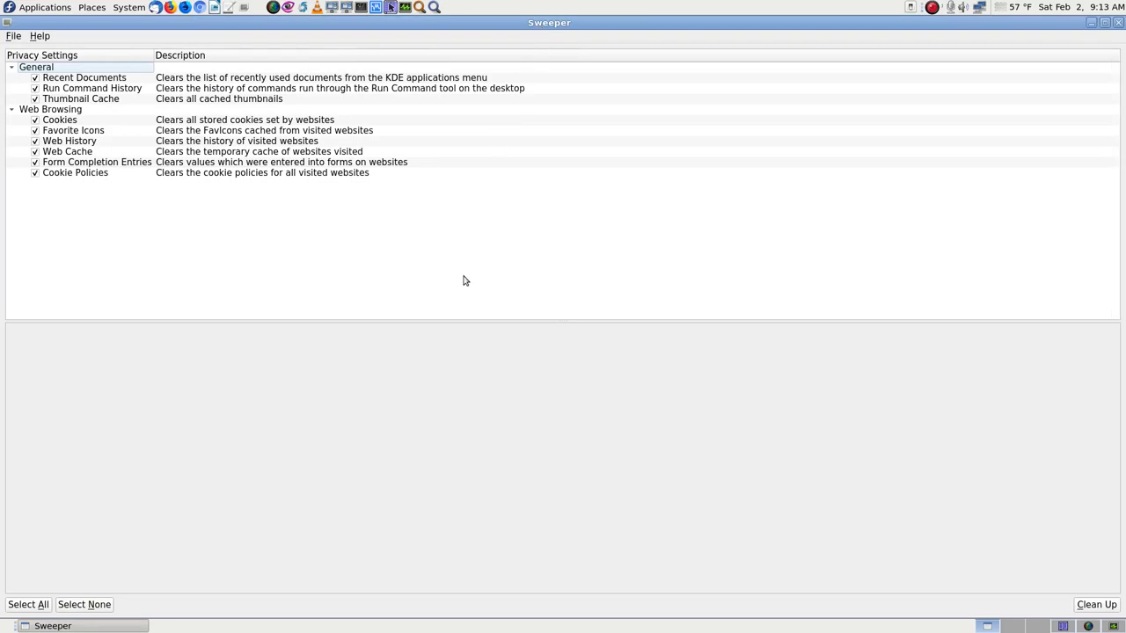
mouse_move(95, 140)
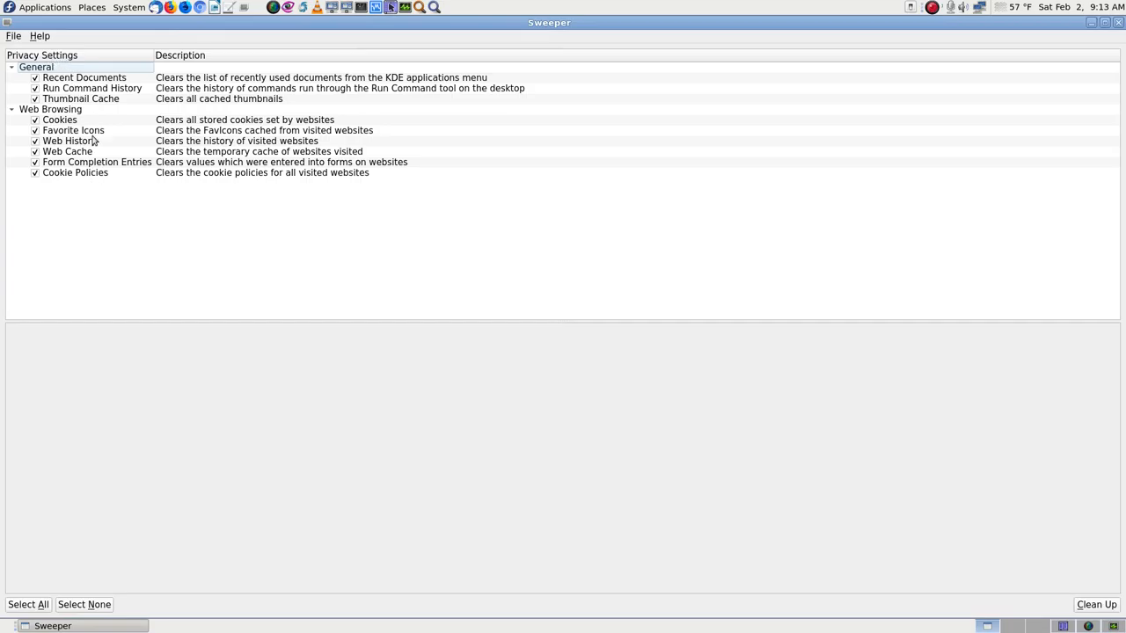
mouse_move(99, 98)
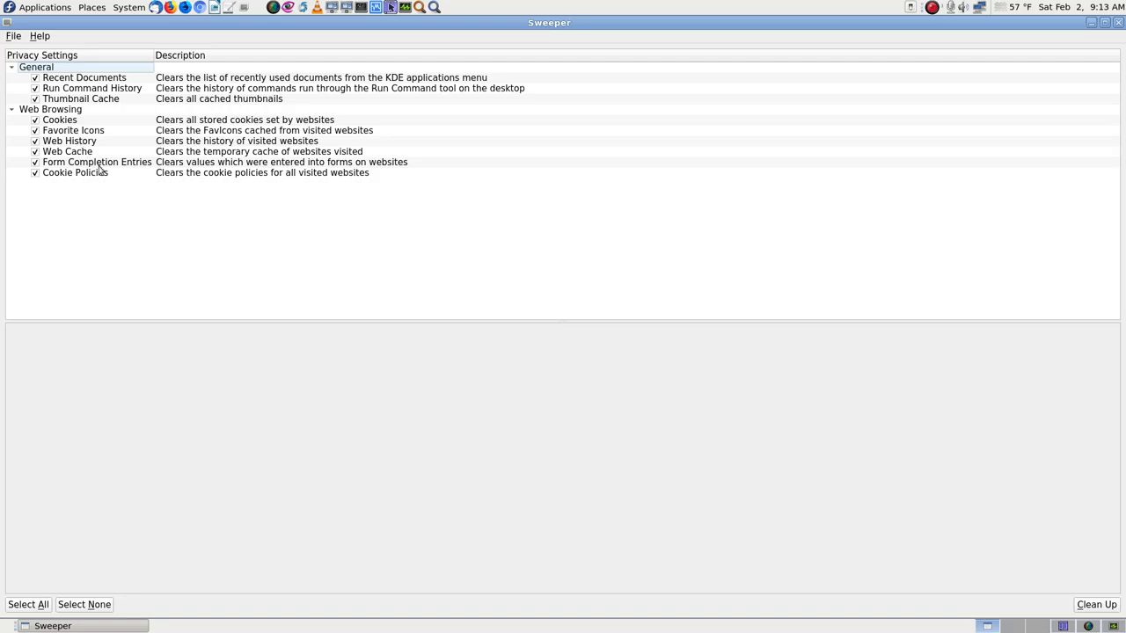
mouse_move(99, 181)
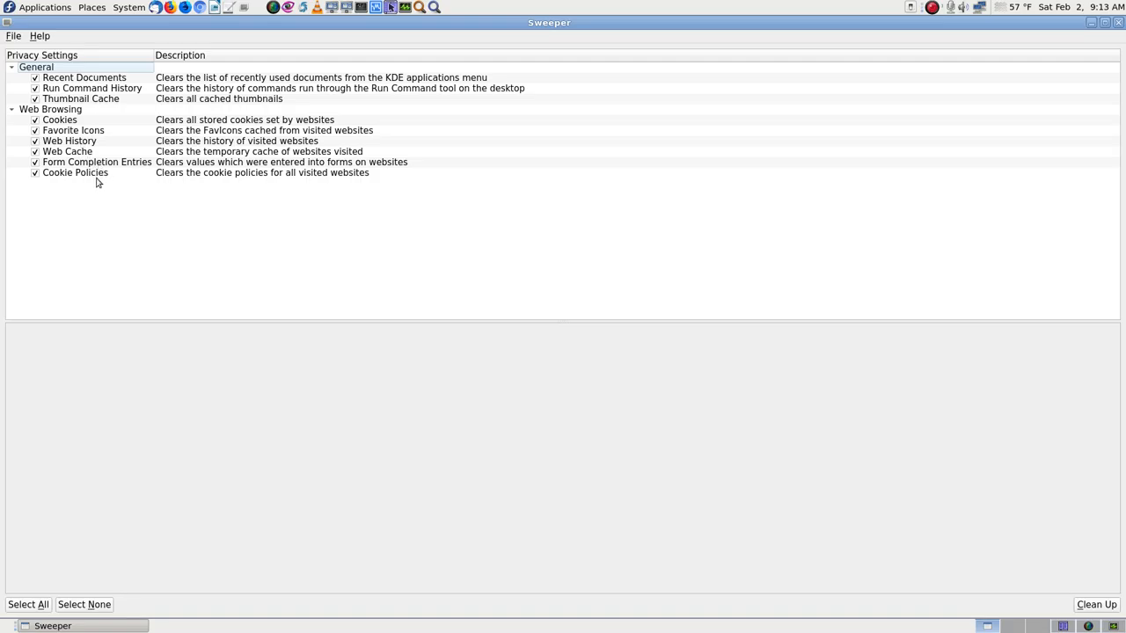
mouse_move(162, 162)
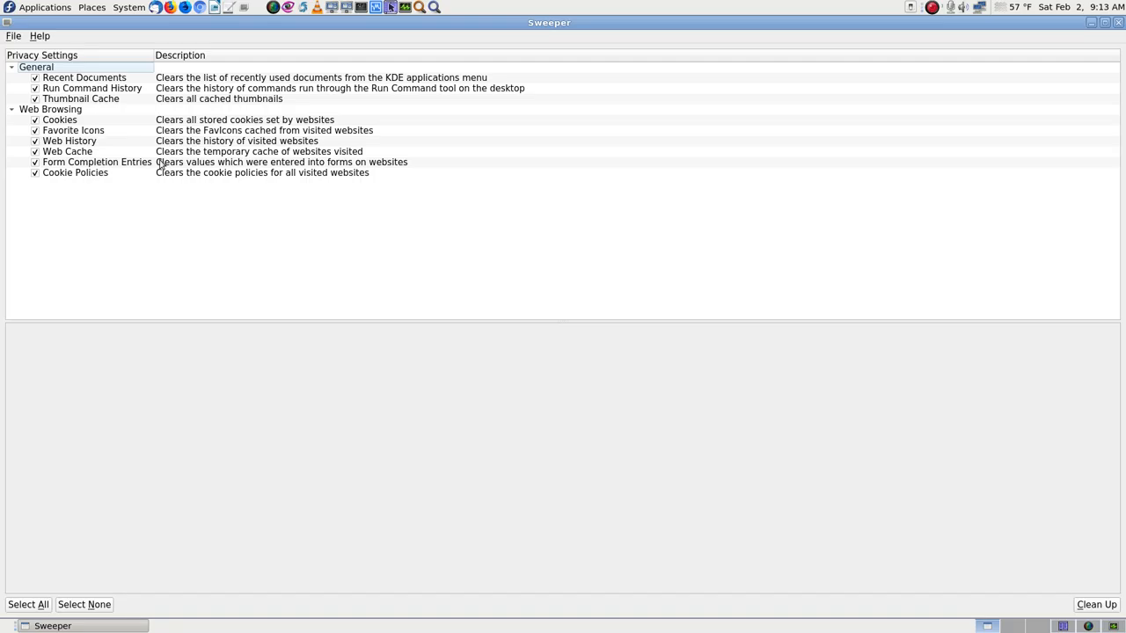
mouse_move(133, 117)
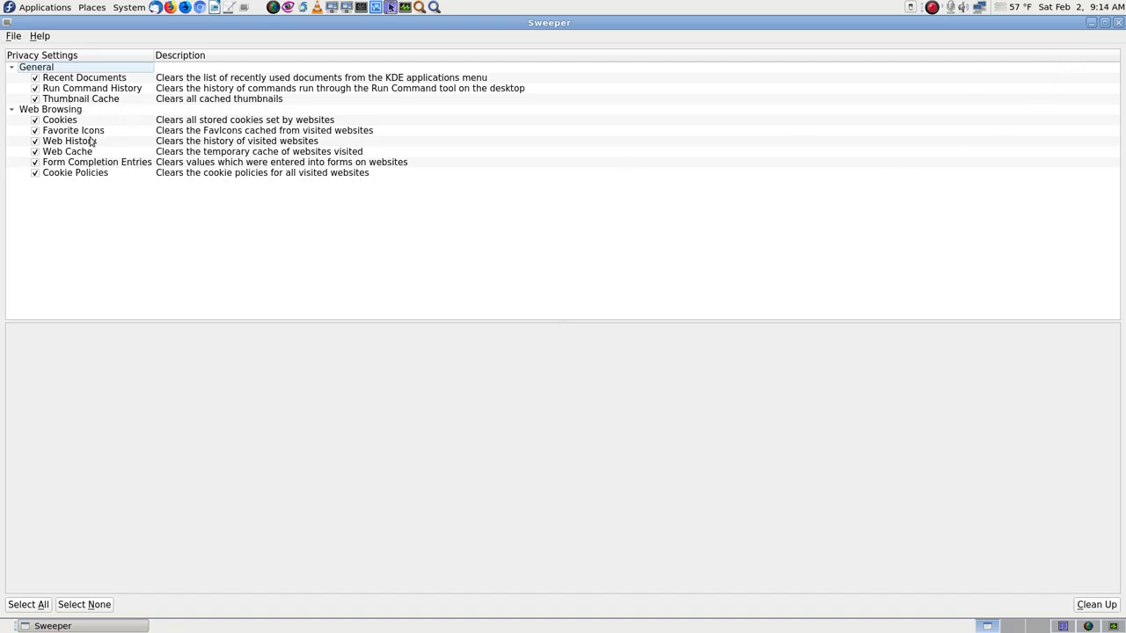
mouse_move(373, 473)
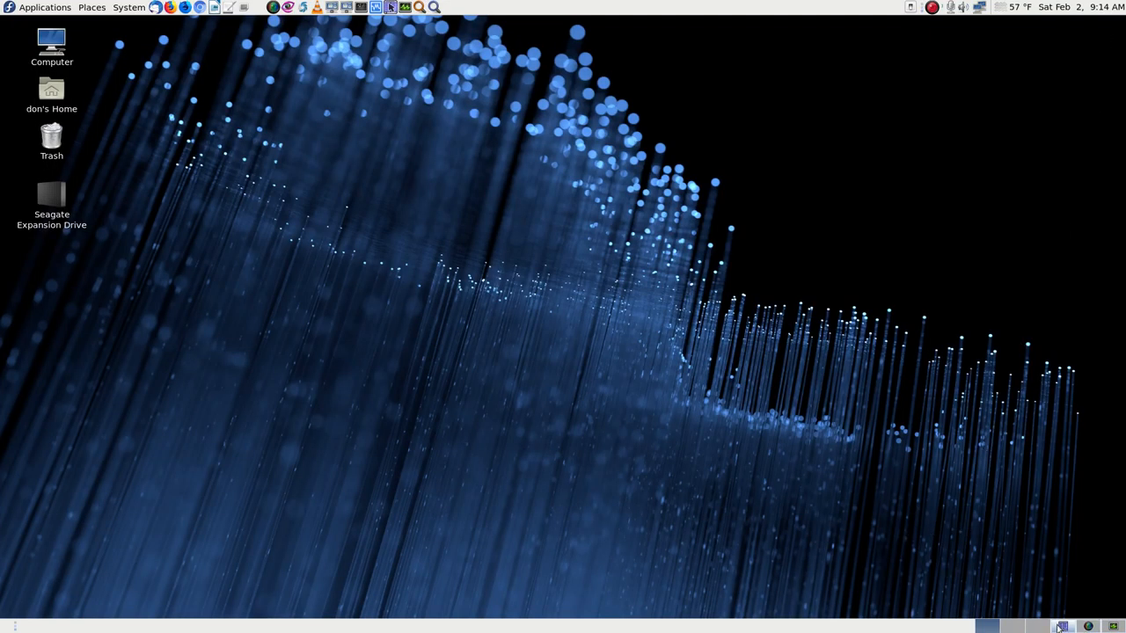
mouse_move(665, 417)
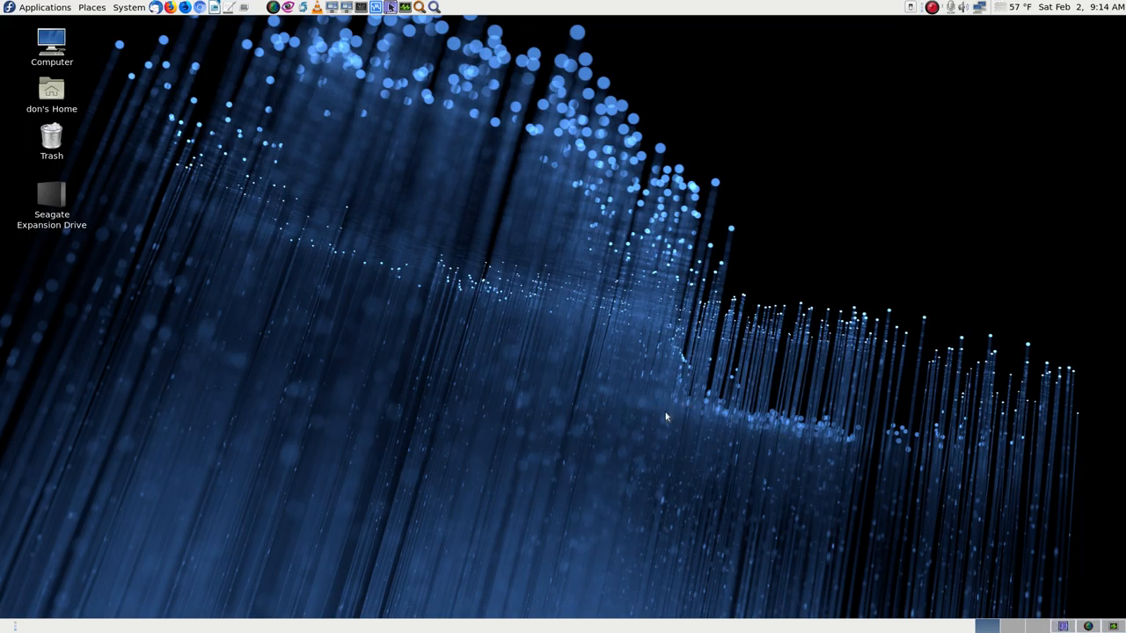
mouse_move(813, 406)
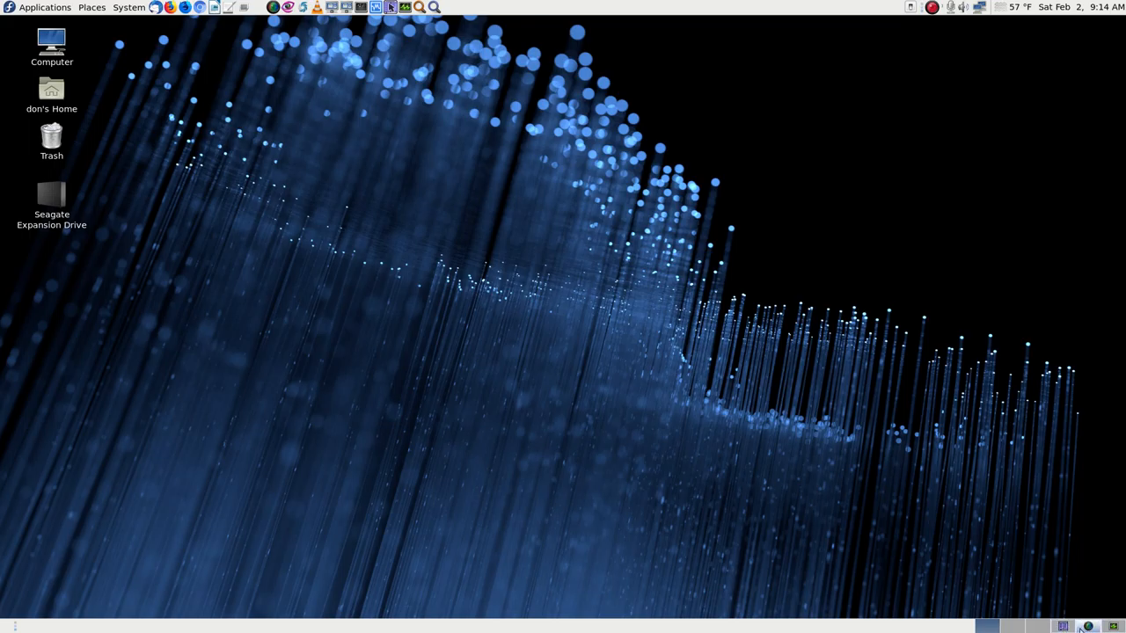
mouse_move(443, 204)
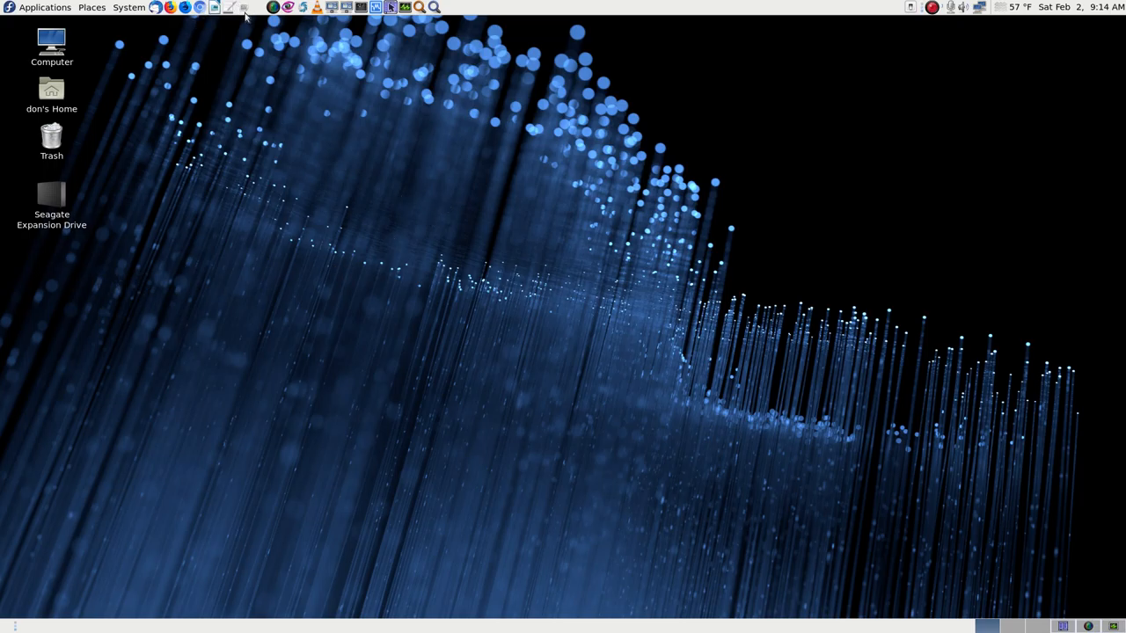
Dismiss the panel's right-click menu and open System > Administration.
right_click(245, 7)
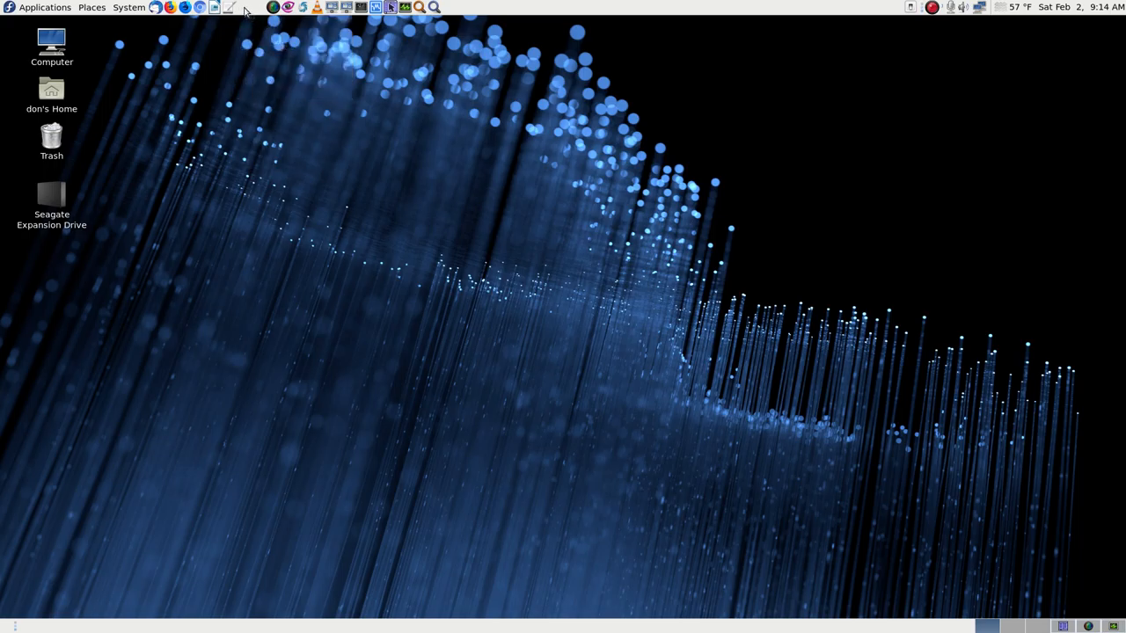
right_click(250, 7)
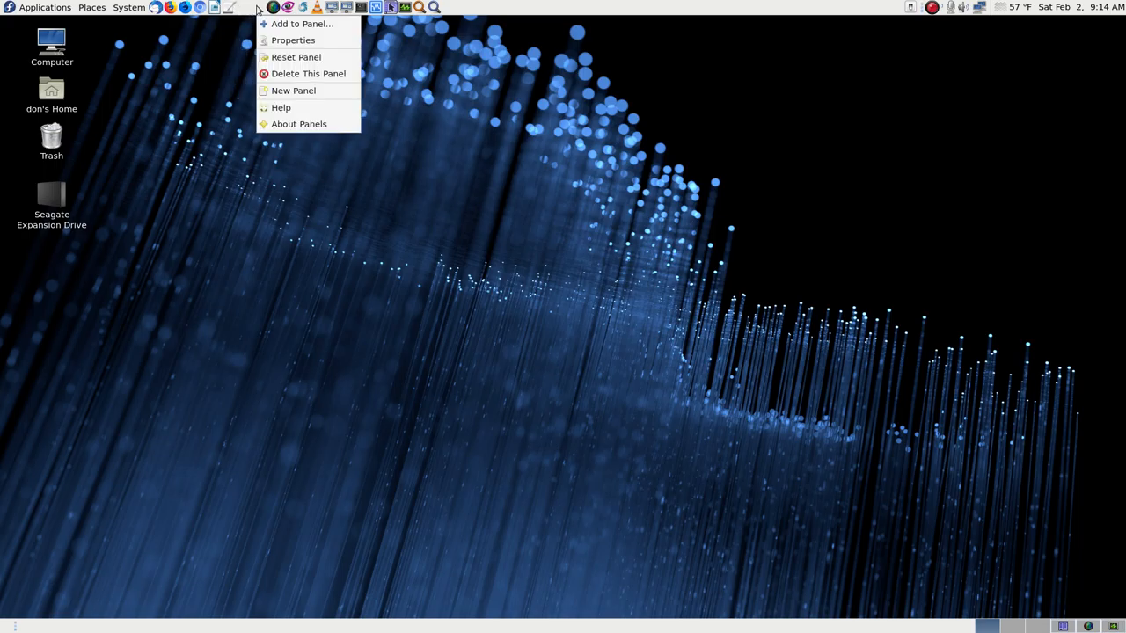
click(500, 100)
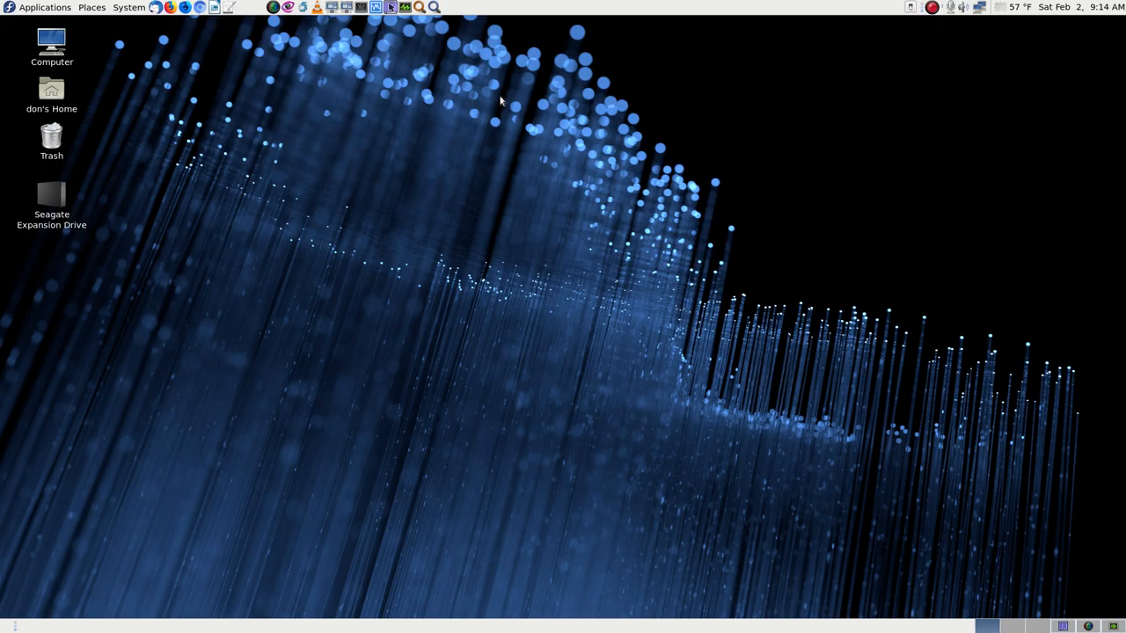
mouse_move(898, 415)
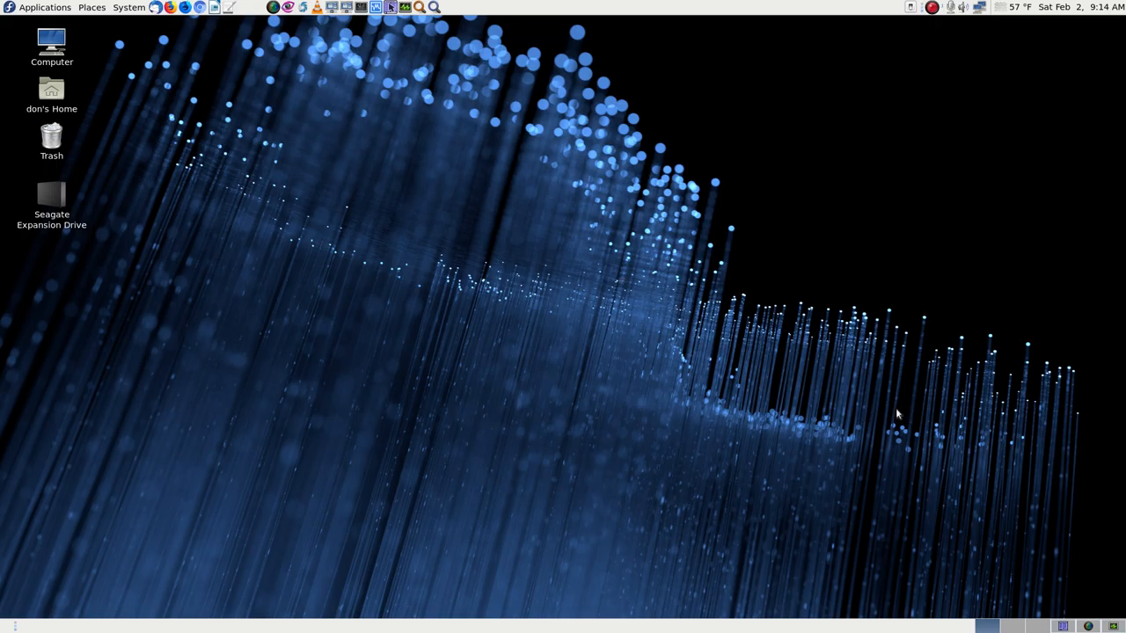
mouse_move(813, 373)
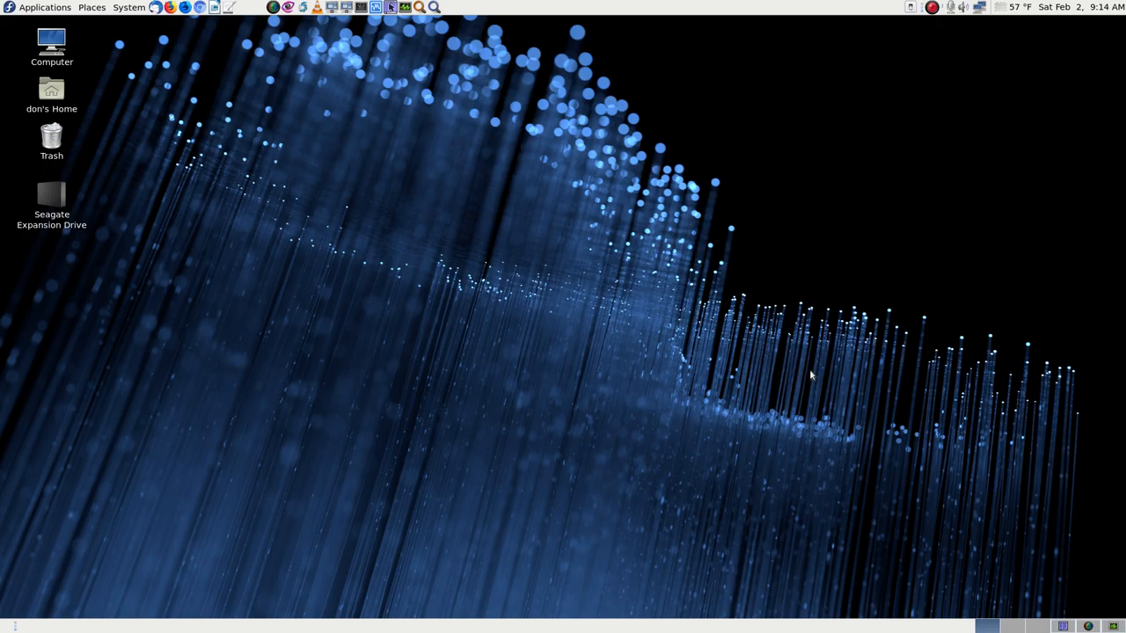
mouse_move(185, 127)
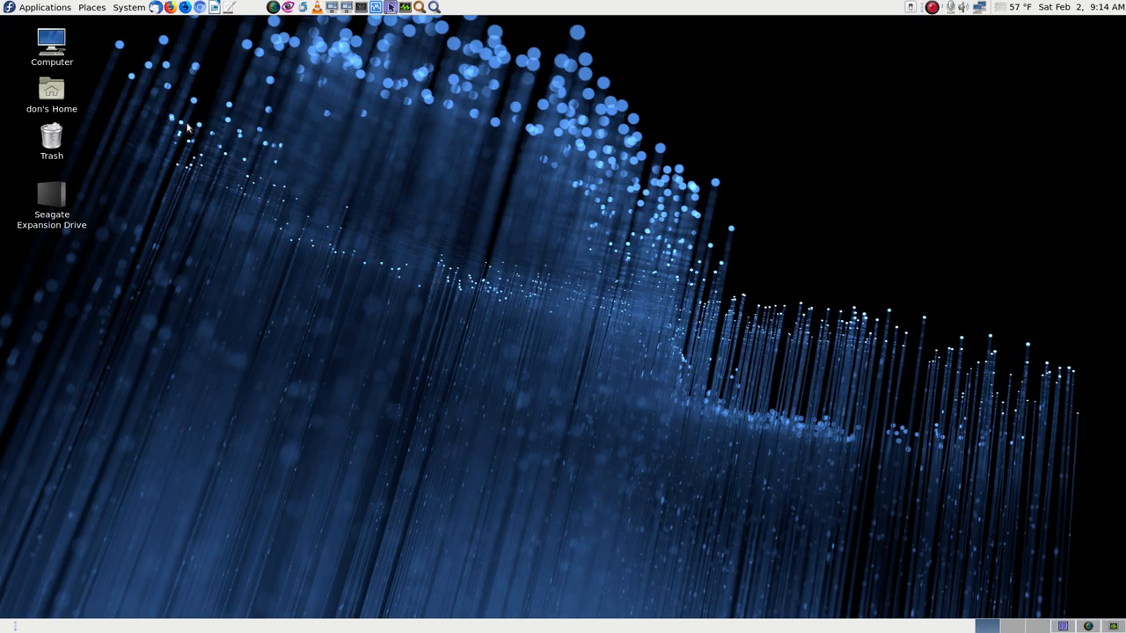
mouse_move(81, 49)
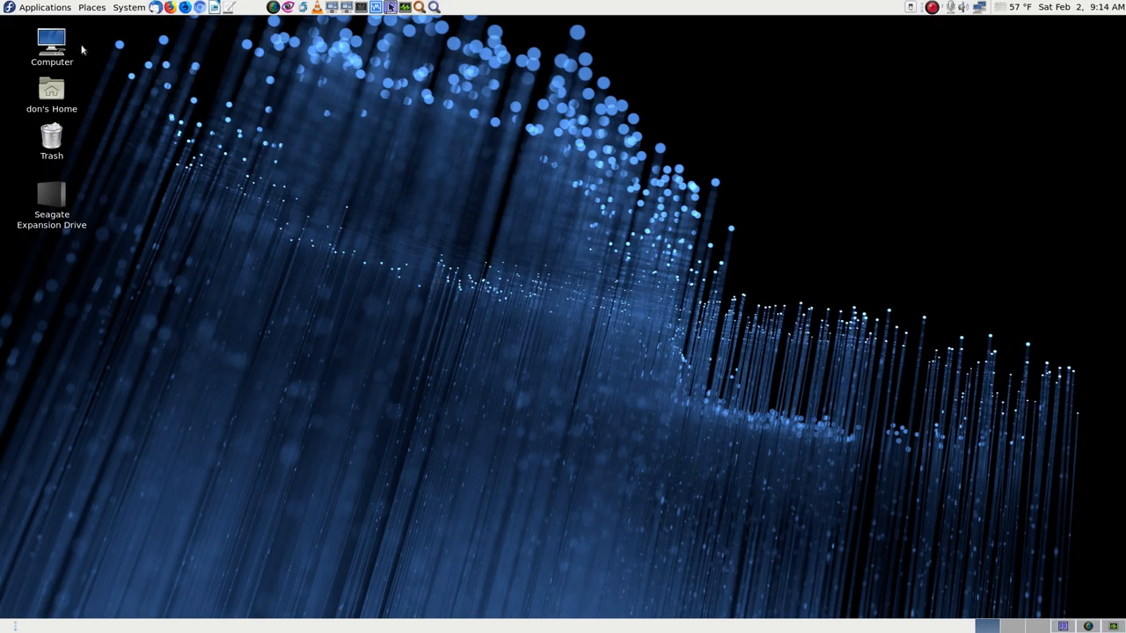
click(129, 7)
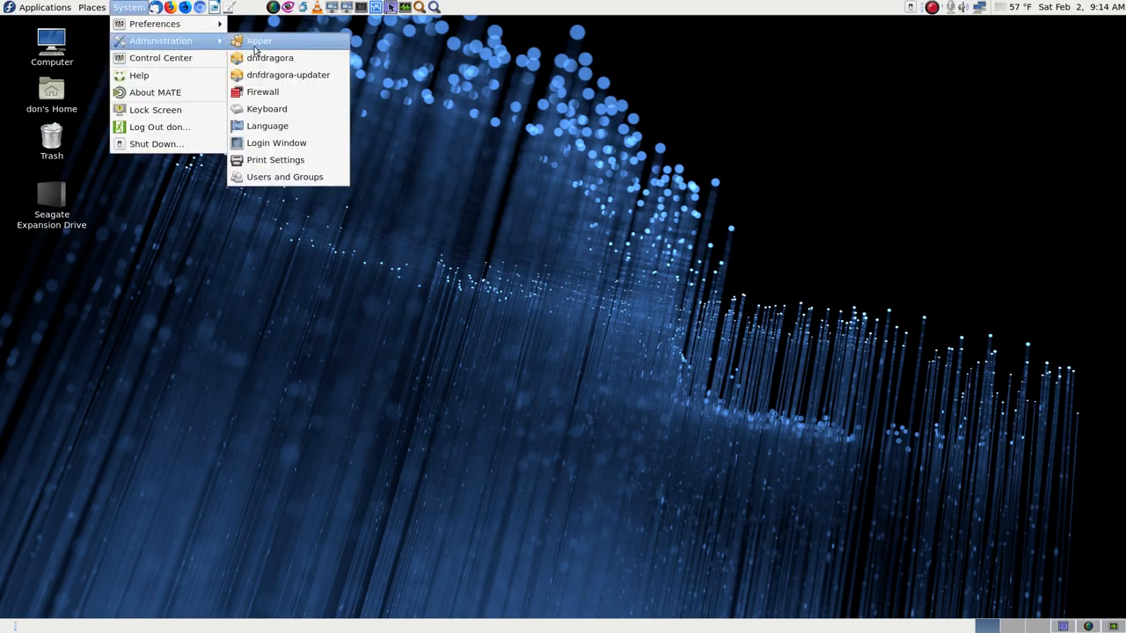
Relaunch dnfdragora and run an empty search to list all packages, starting with 0ad.
click(450, 468)
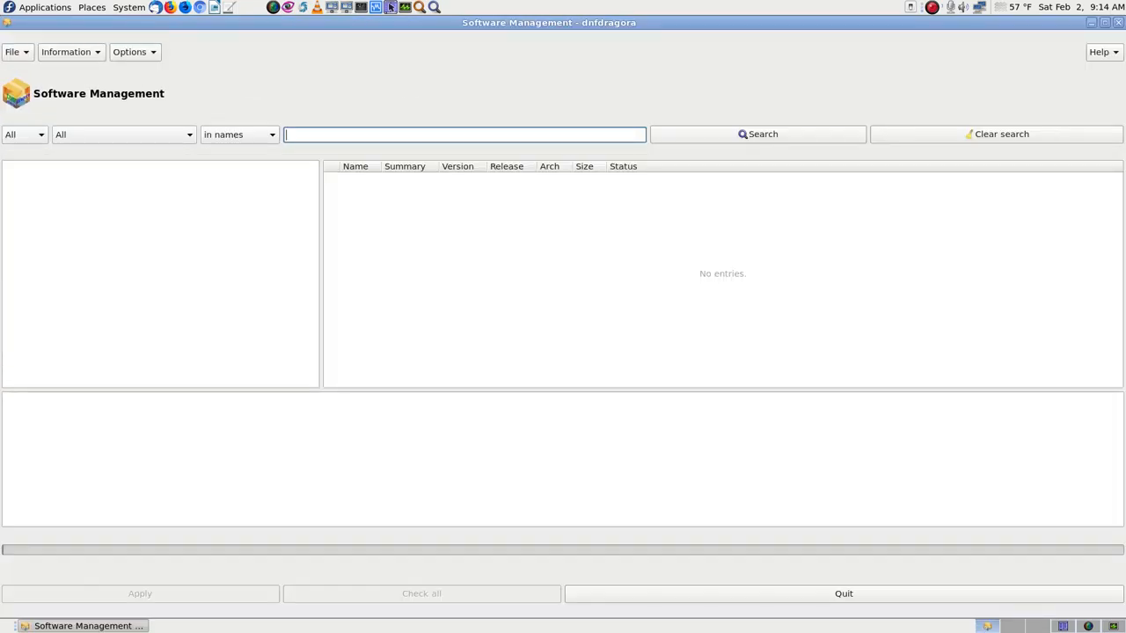
click(26, 168)
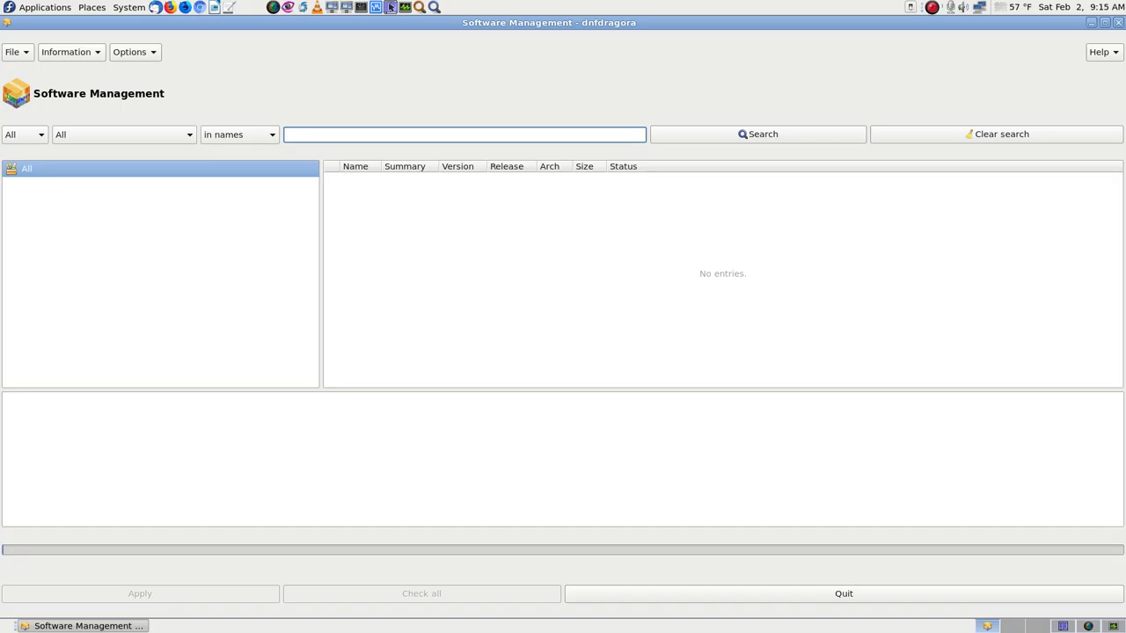
click(757, 133)
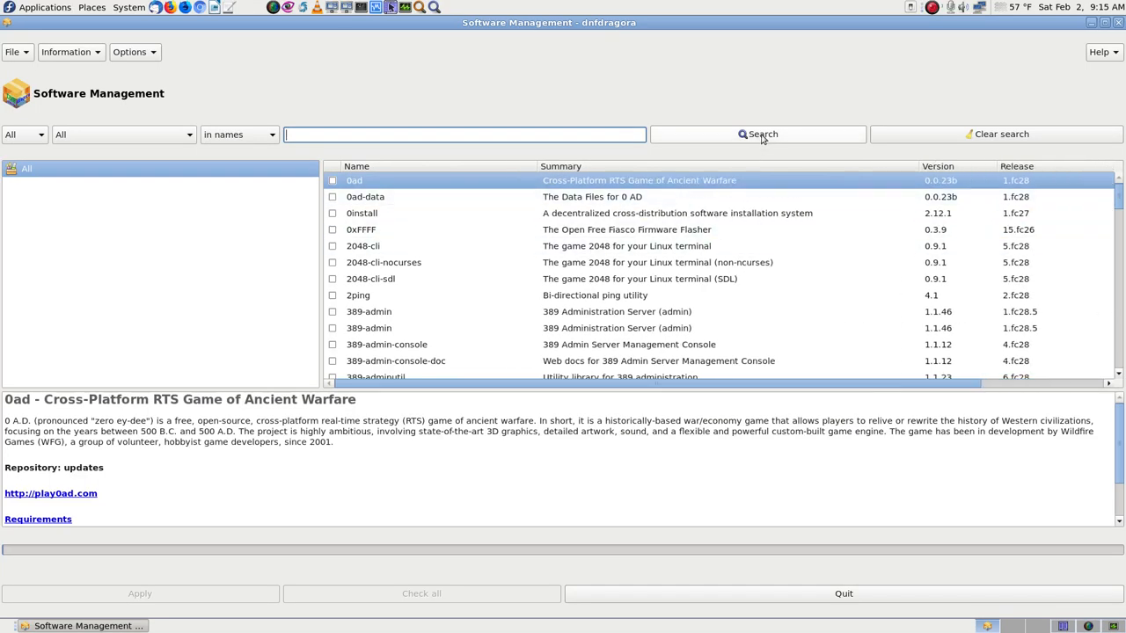
click(757, 133)
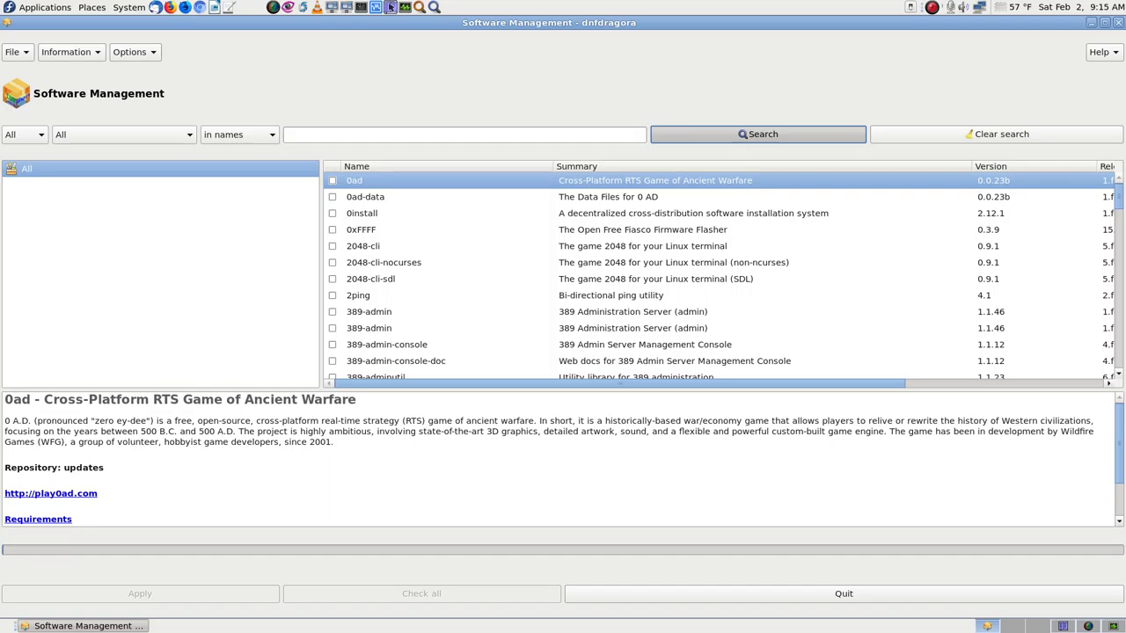
Search for 'obs', view obs-studio 21.1.1 from rpmfusion-free and tick it for installation.
click(465, 134)
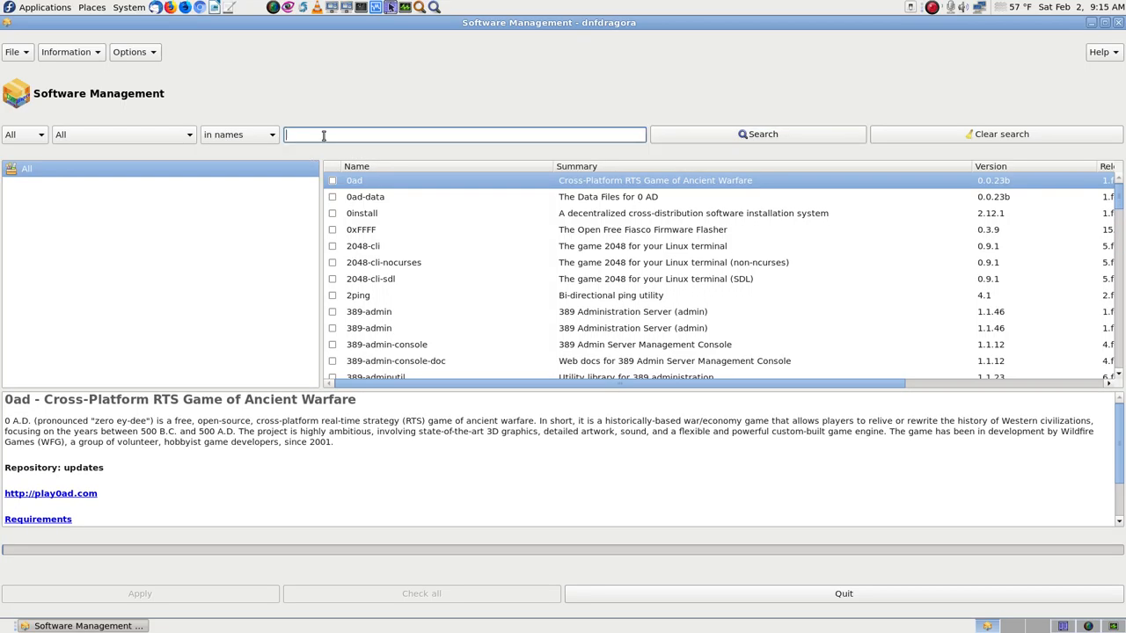
text(obs)
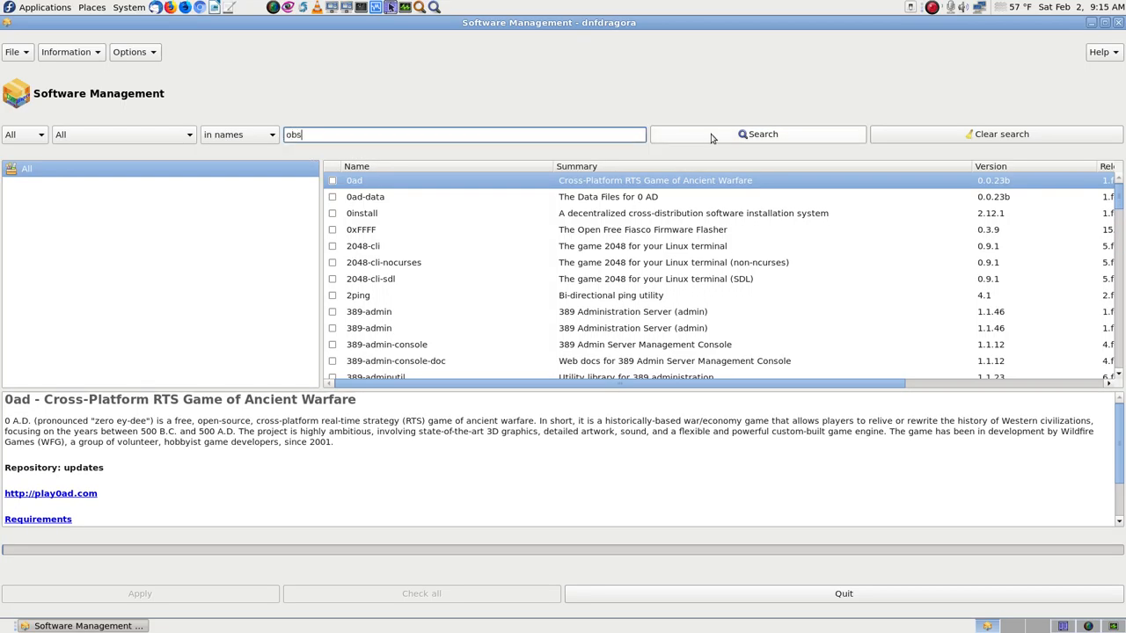
click(758, 133)
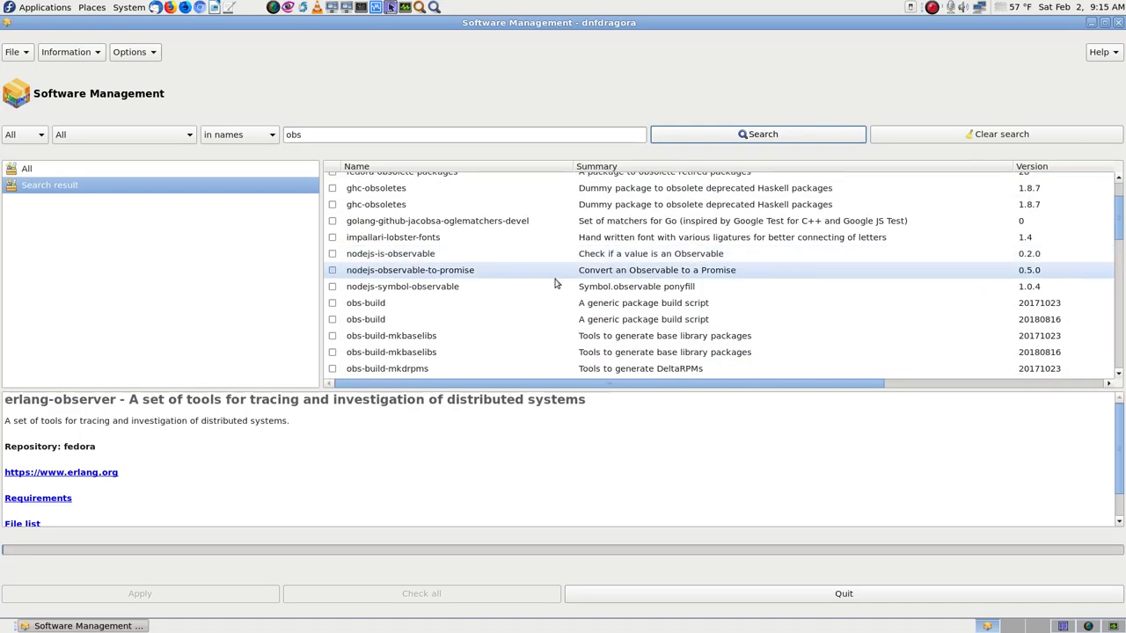
scroll(down, 3)
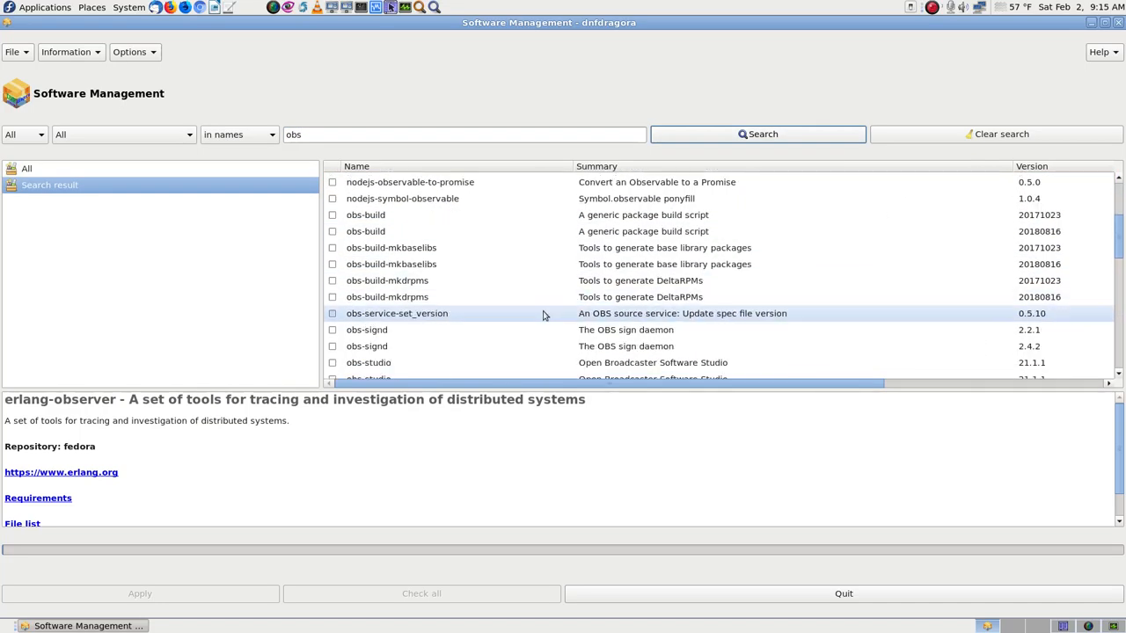
scroll(down, 3)
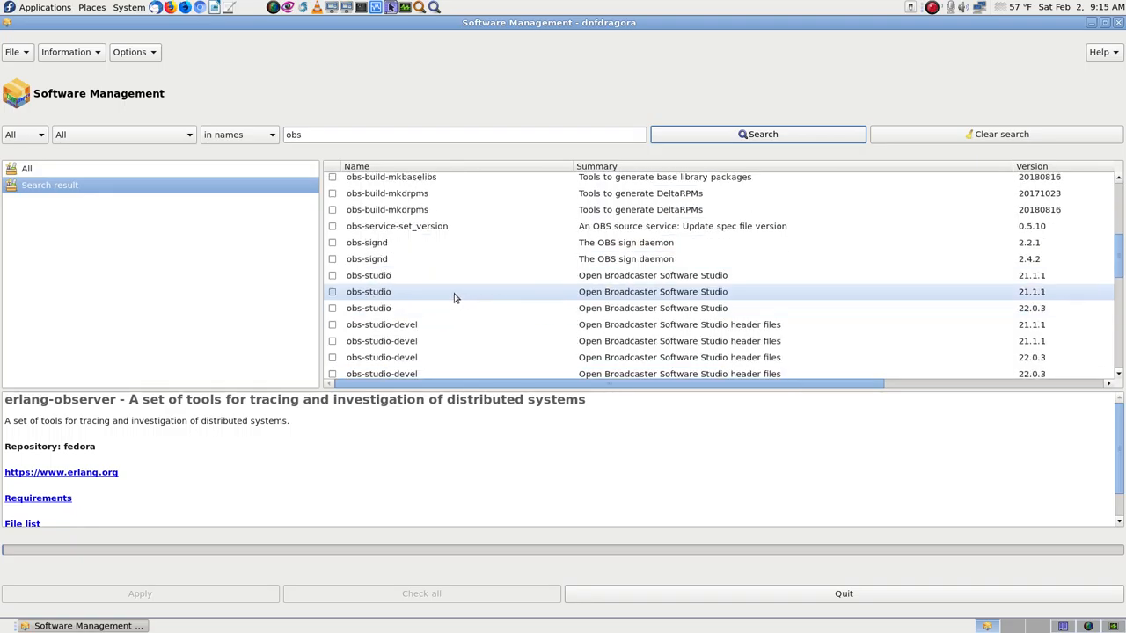
click(367, 275)
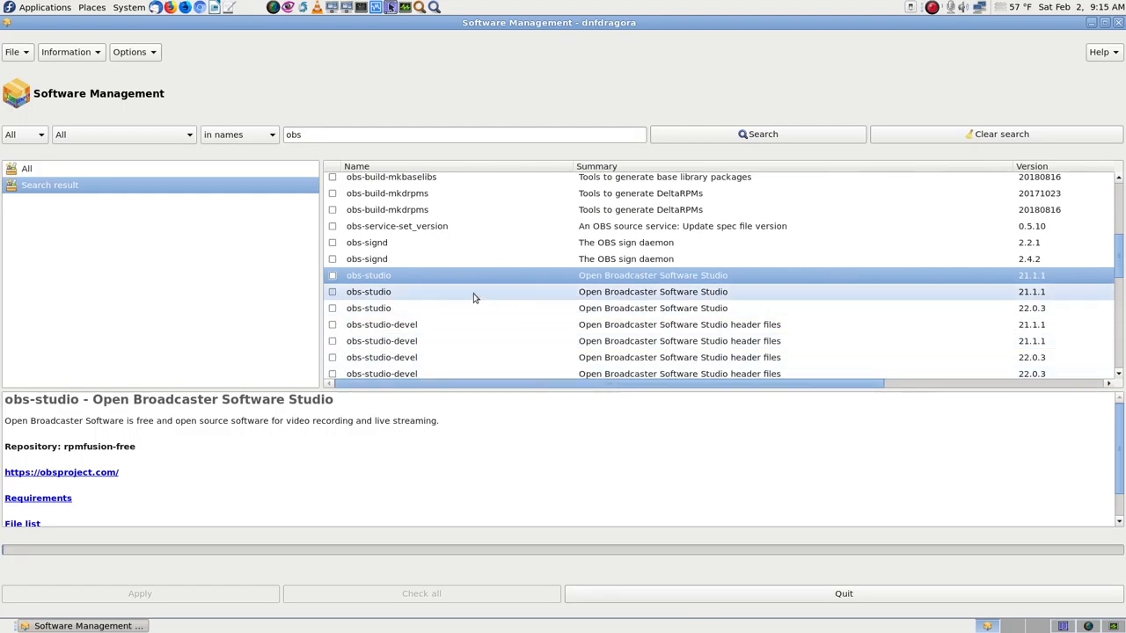
click(330, 274)
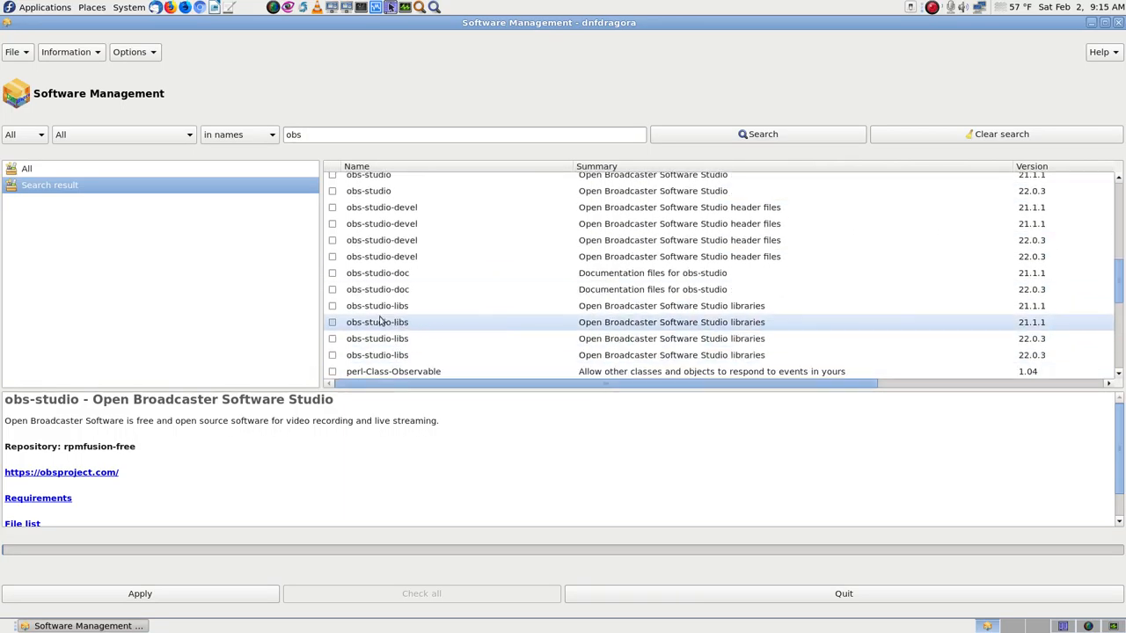
Compare obs-studio-libs and the i686/x86_64 builds, then mark the x86_64 OBS Studio 21.1.1.
click(376, 322)
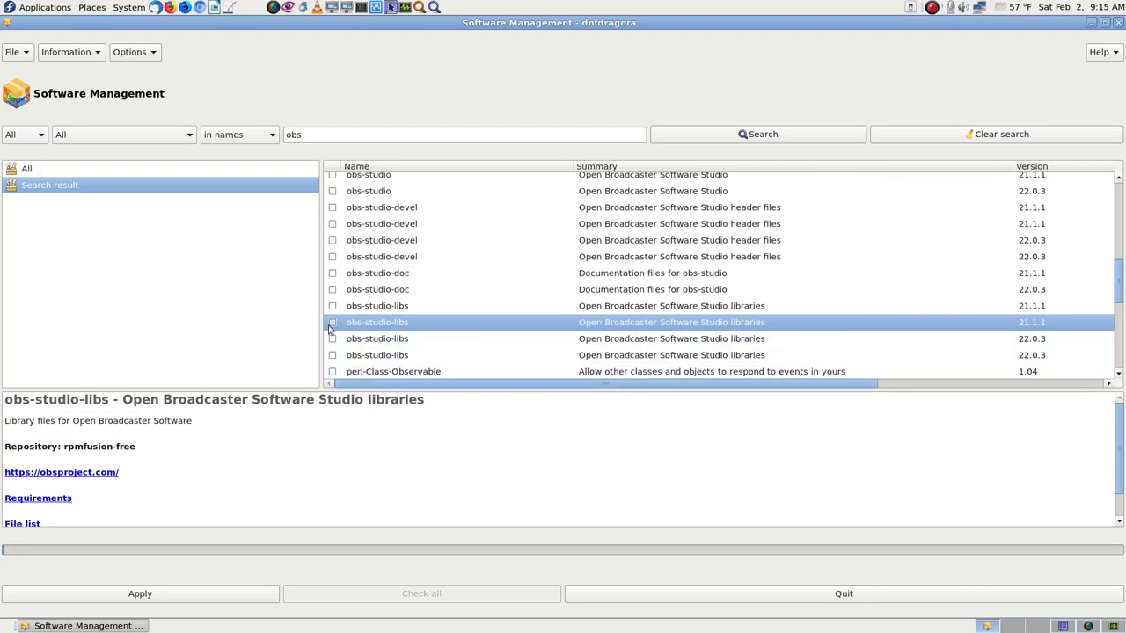
click(333, 322)
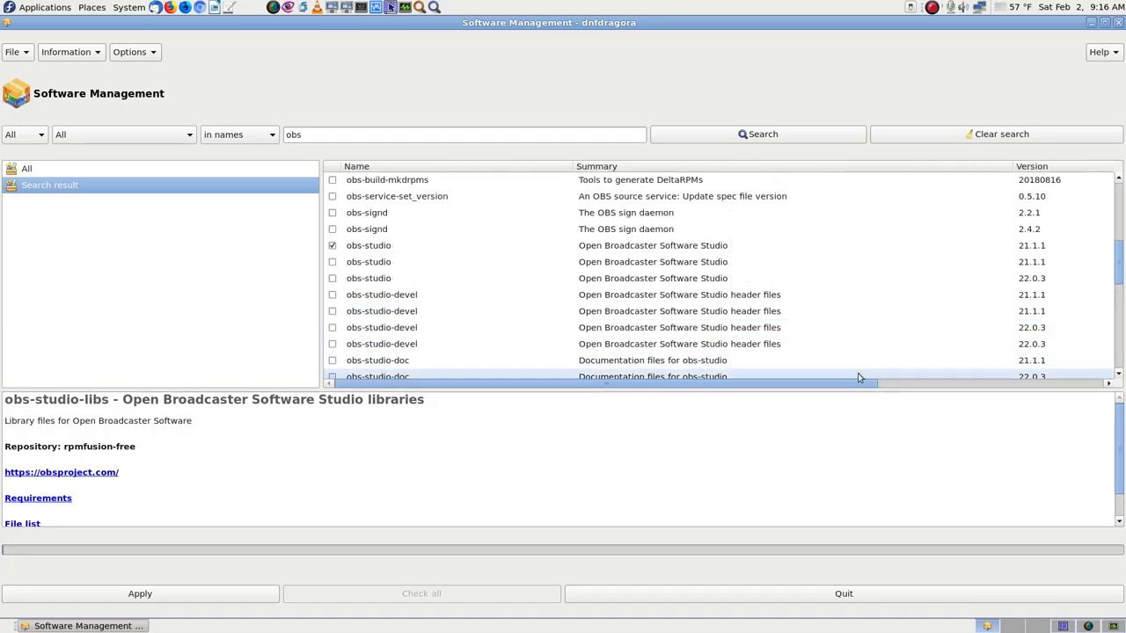
click(368, 247)
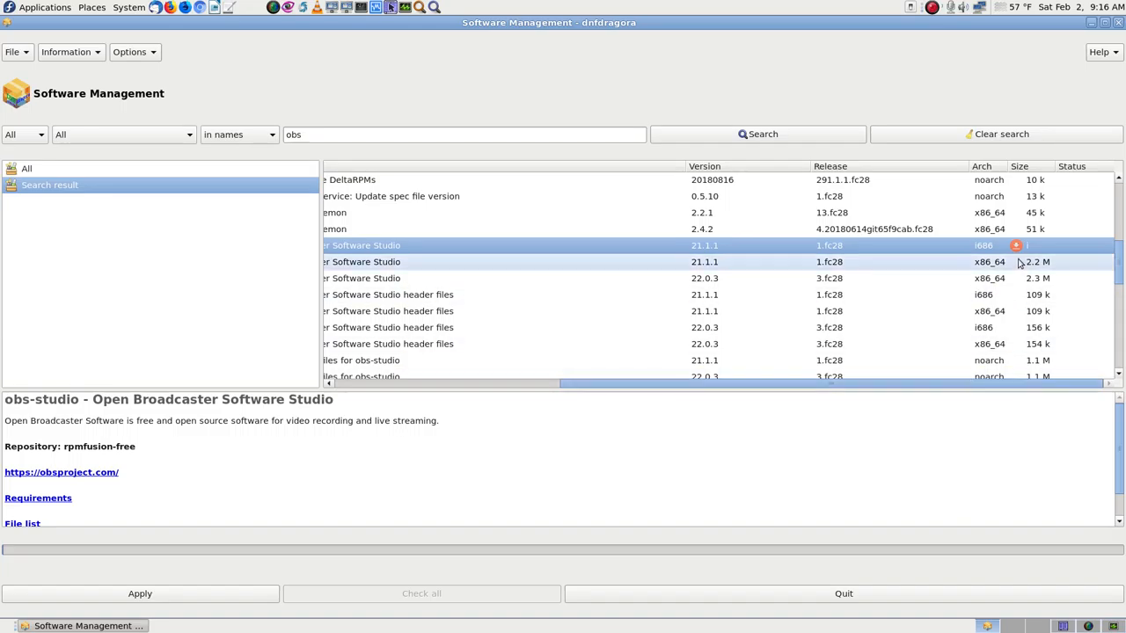
mouse_move(966, 254)
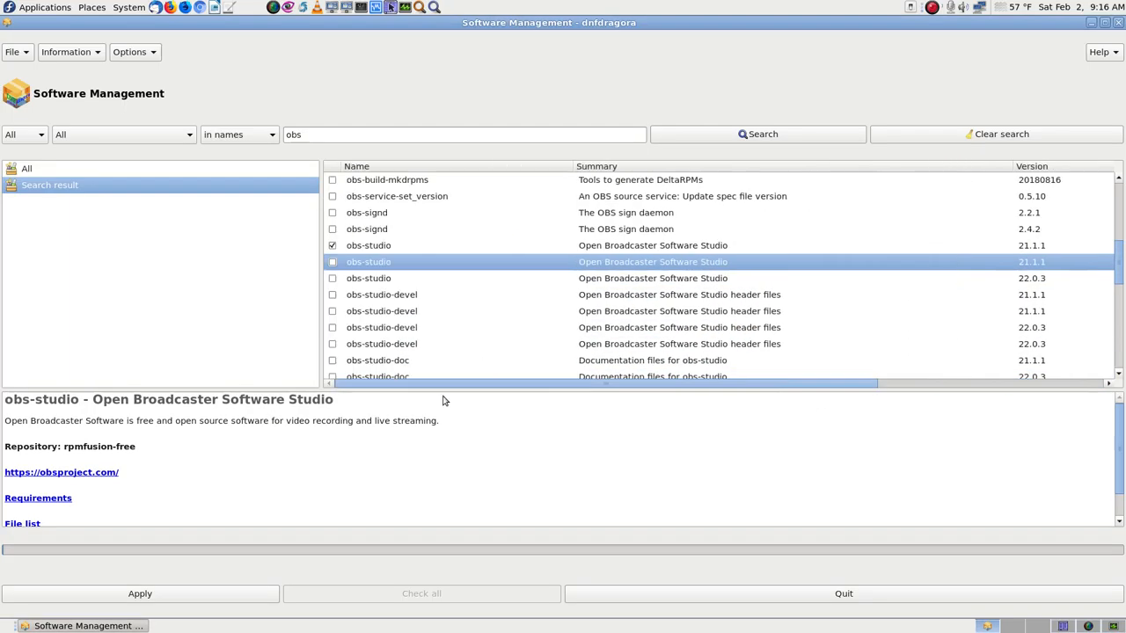
click(369, 244)
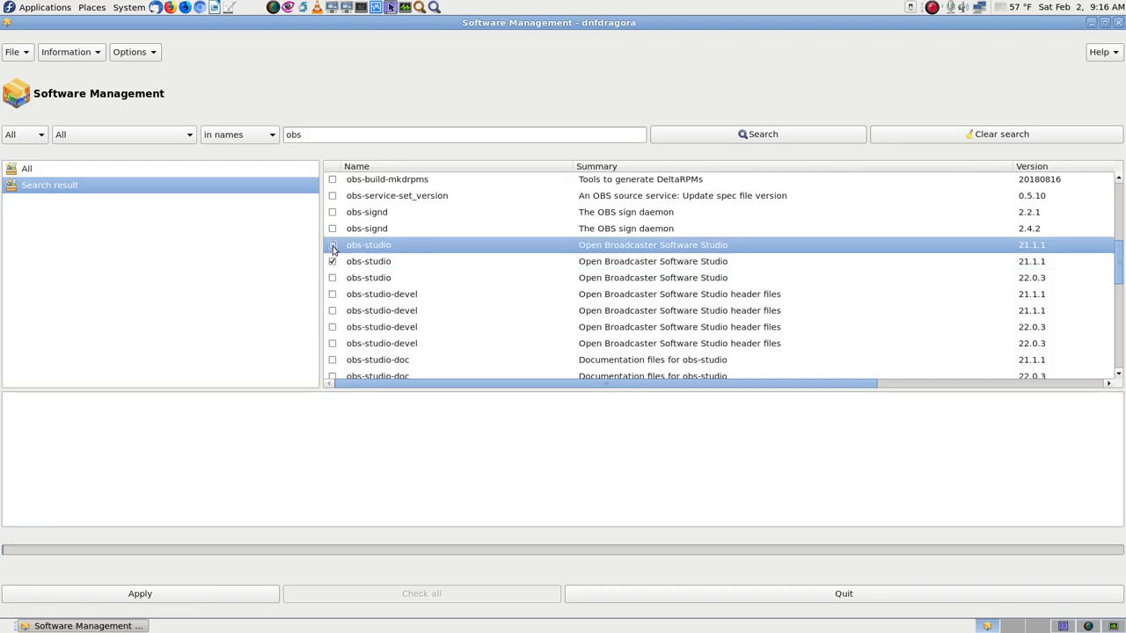
Unmark the i686 build so only the x86_64 OBS Studio 21.1.1 stays marked for installation.
click(368, 260)
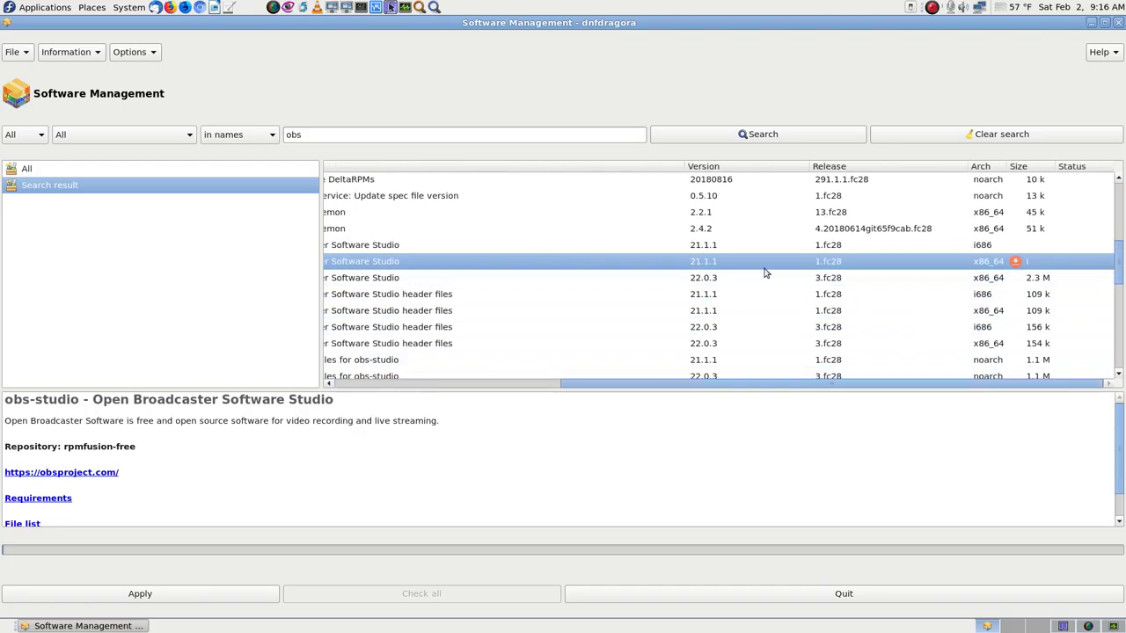
mouse_move(957, 267)
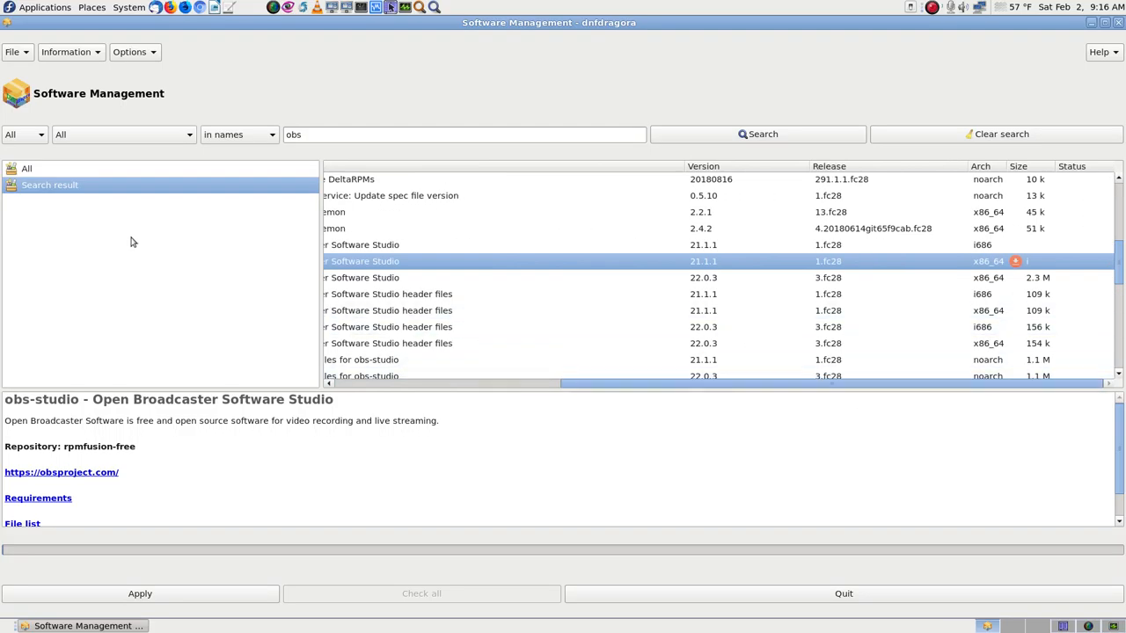
mouse_move(320, 268)
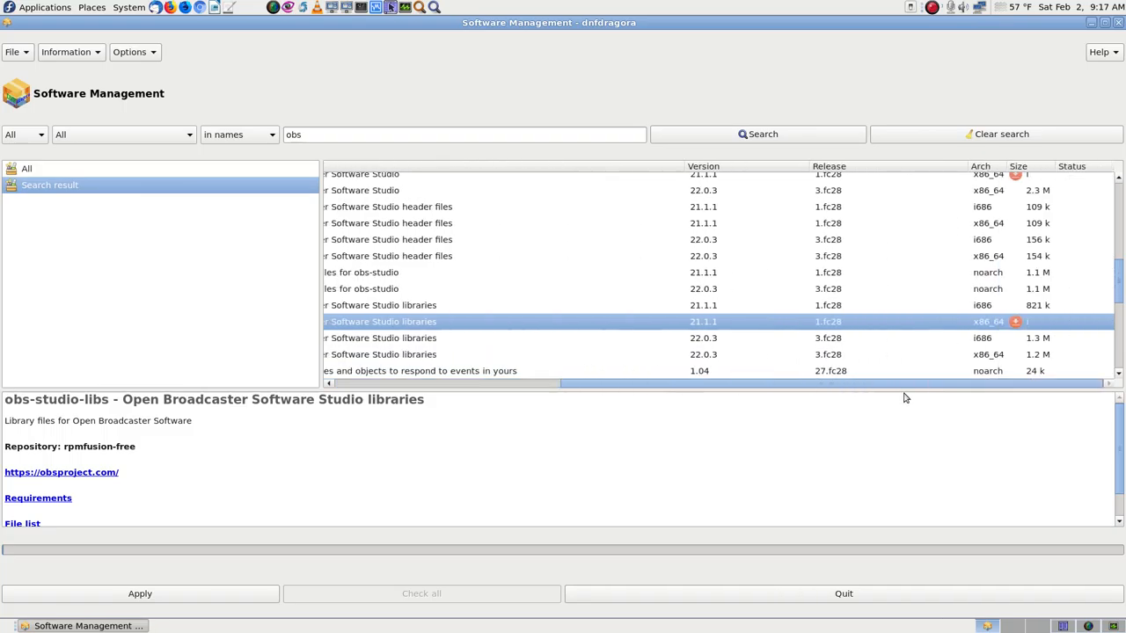
mouse_move(901, 398)
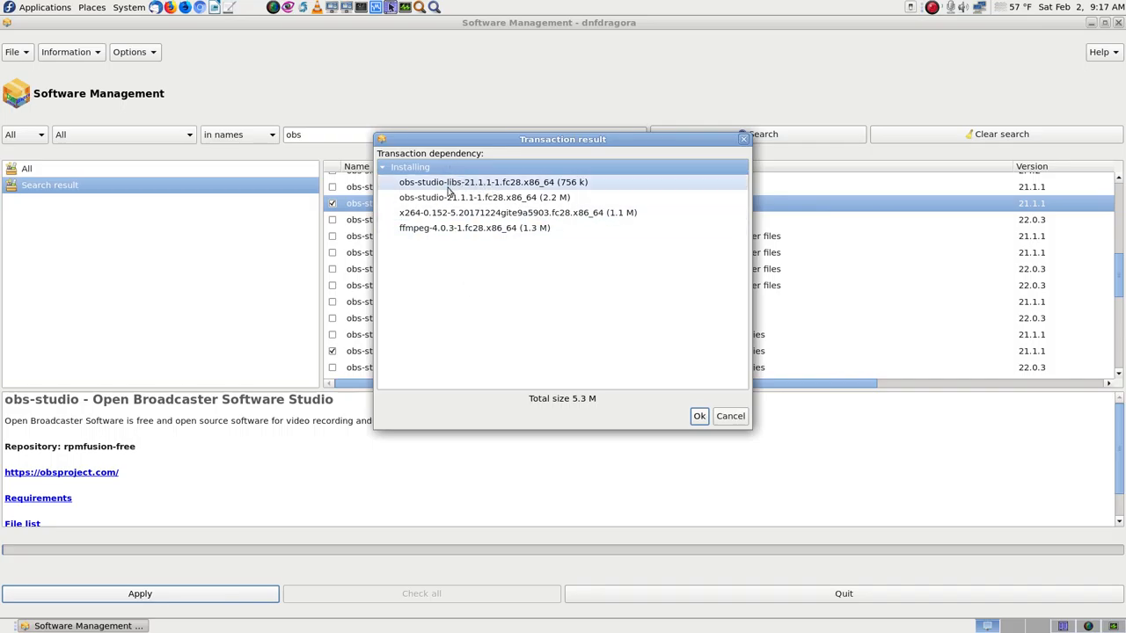
mouse_move(500, 194)
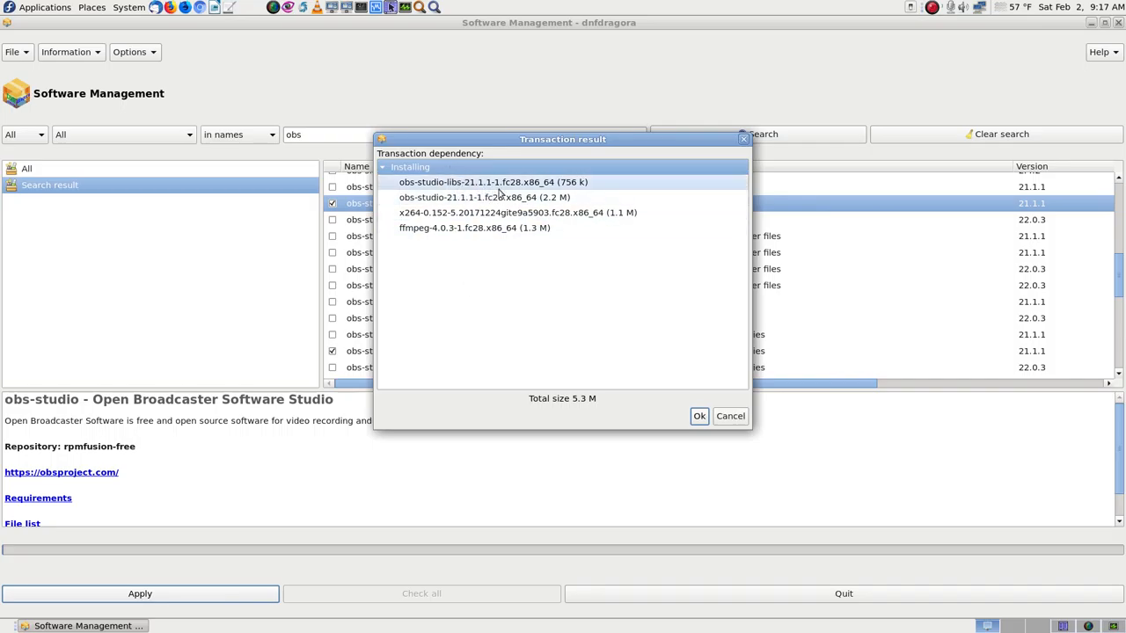
Confirm the transaction for obs-studio, obs-studio-libs, x264 and ffmpeg, and authenticate as root.
click(517, 211)
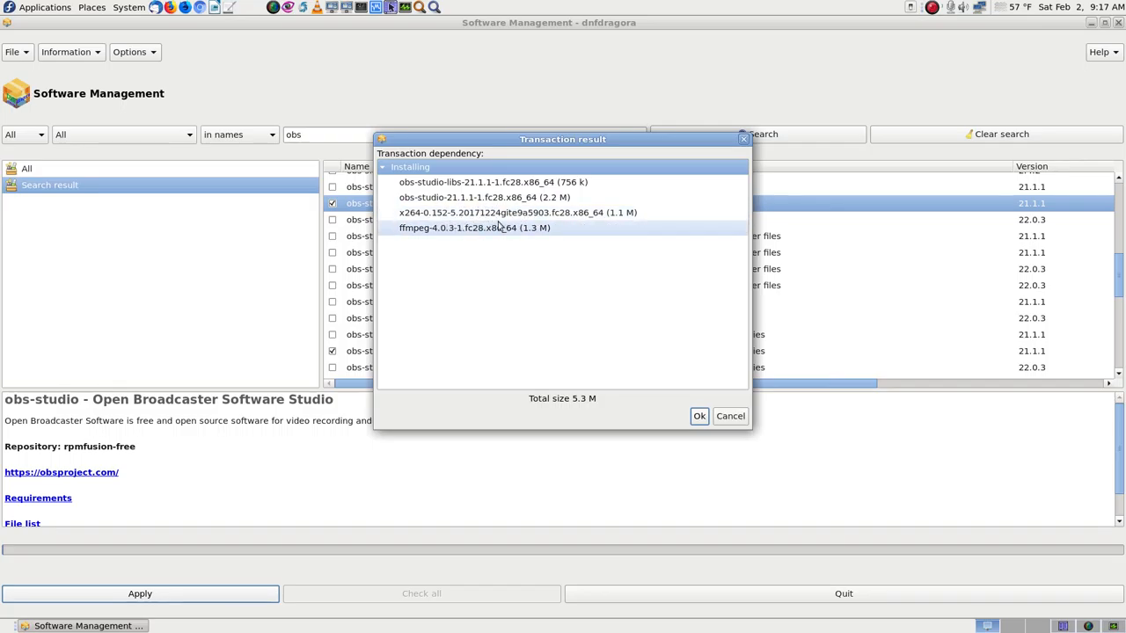
mouse_move(441, 239)
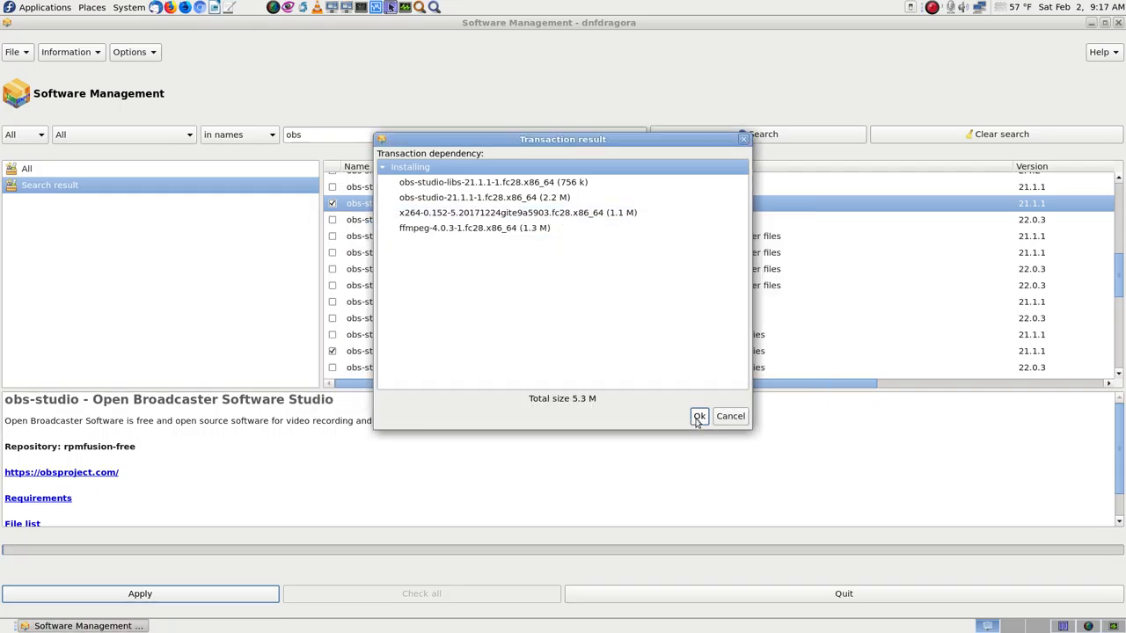
click(700, 415)
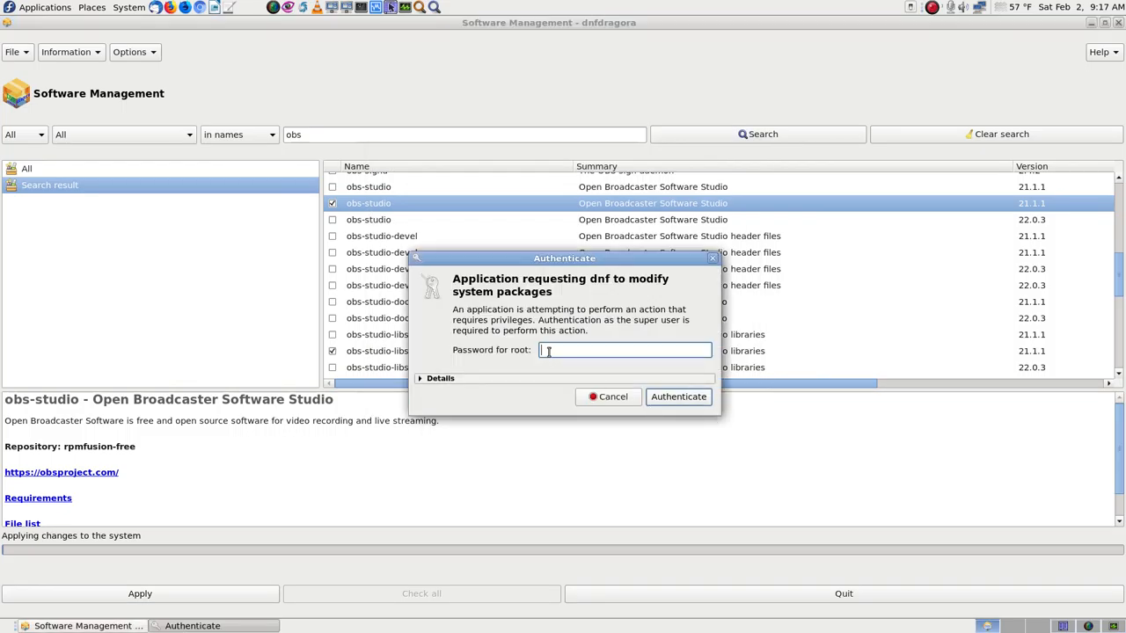
text(password)
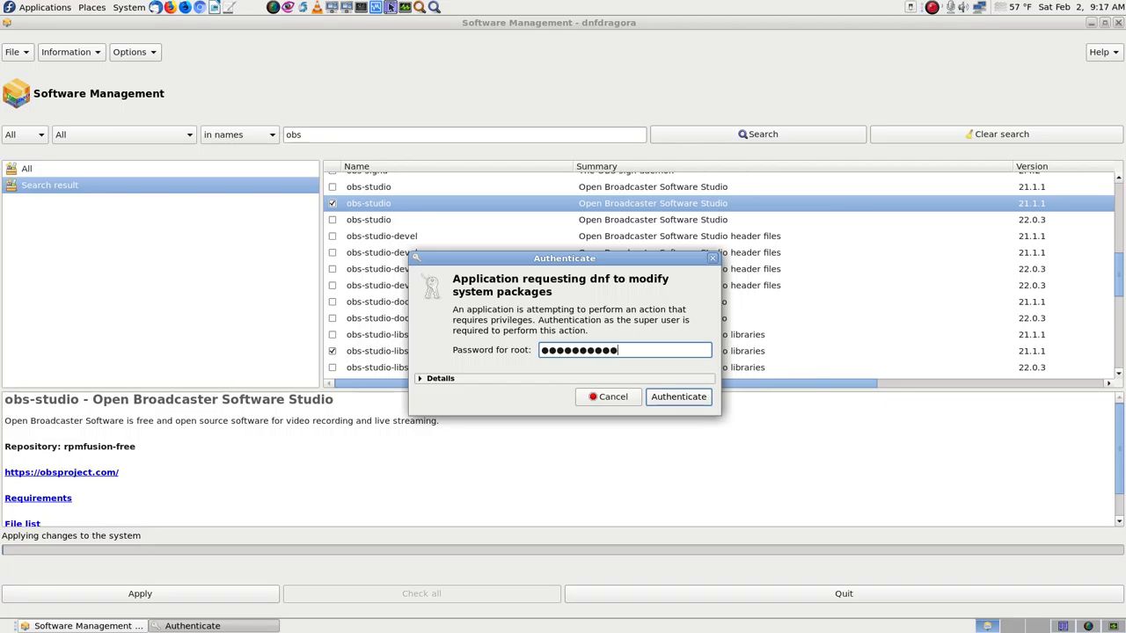
text(•••)
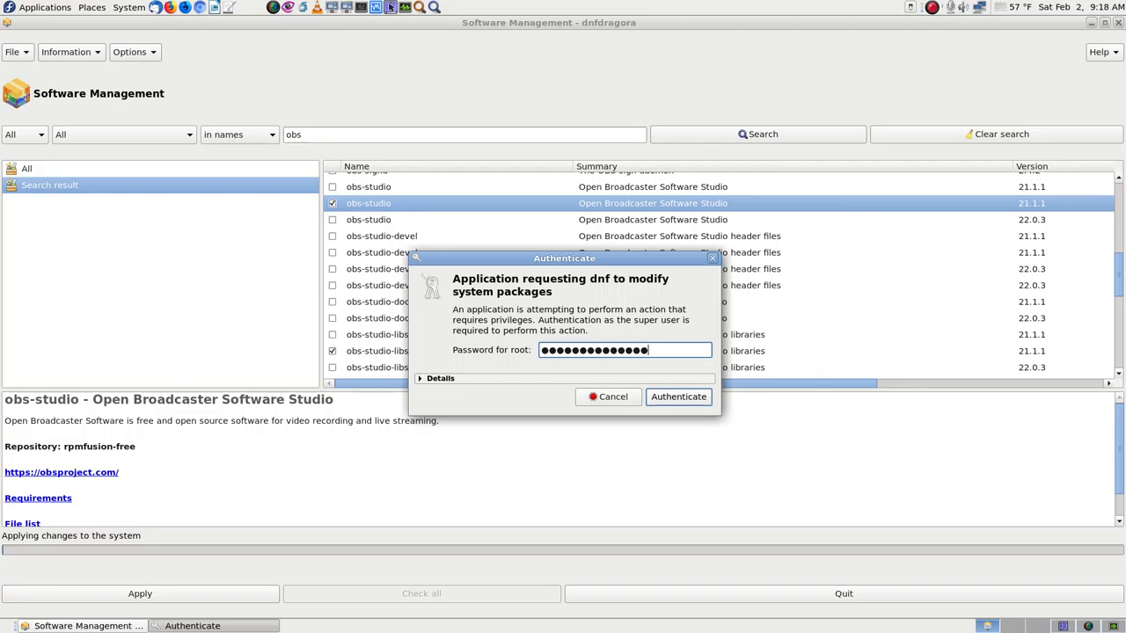
click(679, 397)
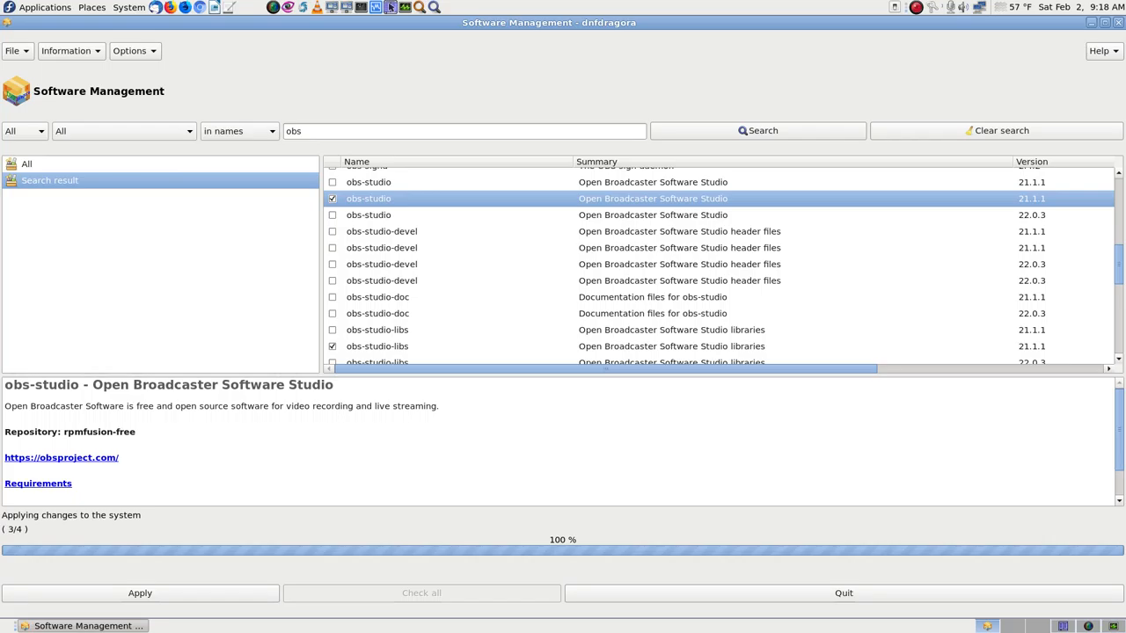
mouse_move(547, 622)
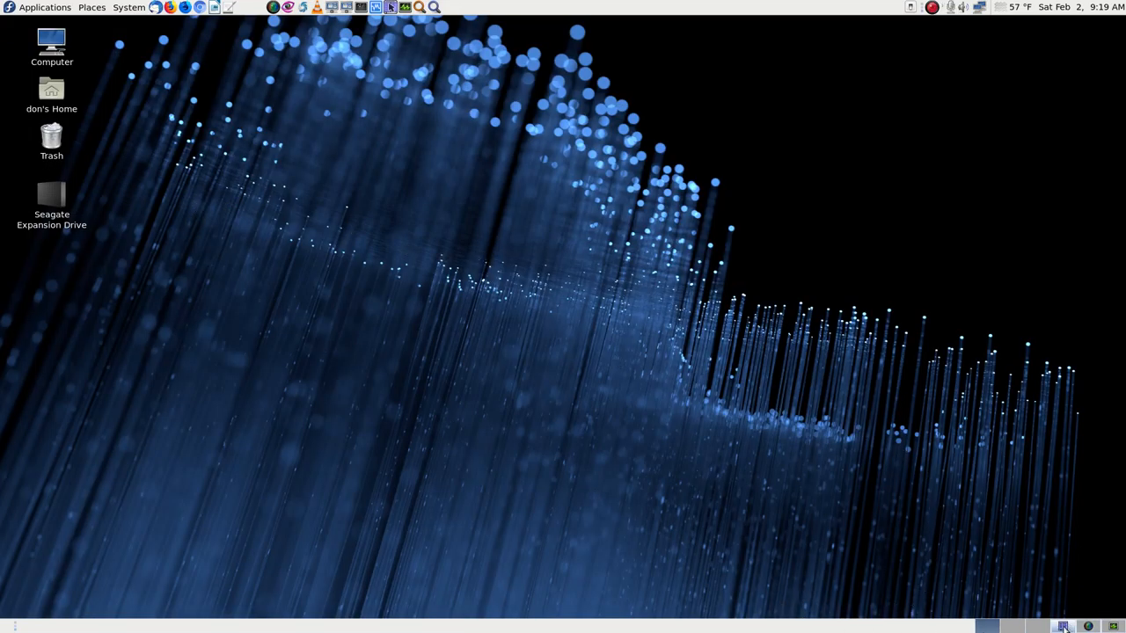
Launch OBS Studio from Applications > Sound & Video, bringing up its license agreement.
click(391, 7)
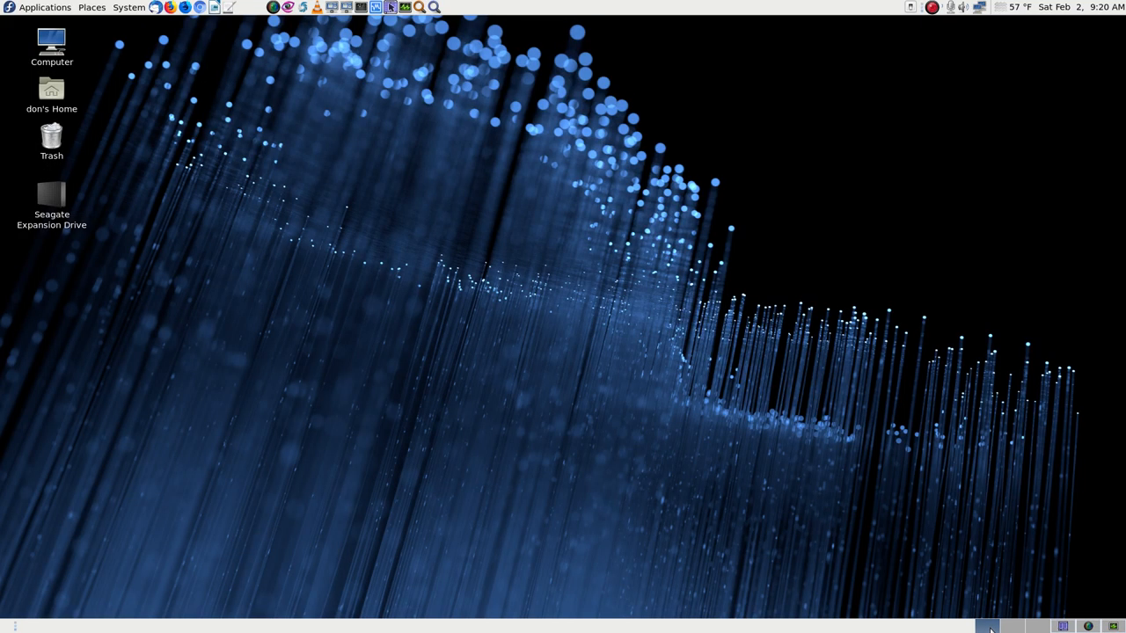
click(44, 7)
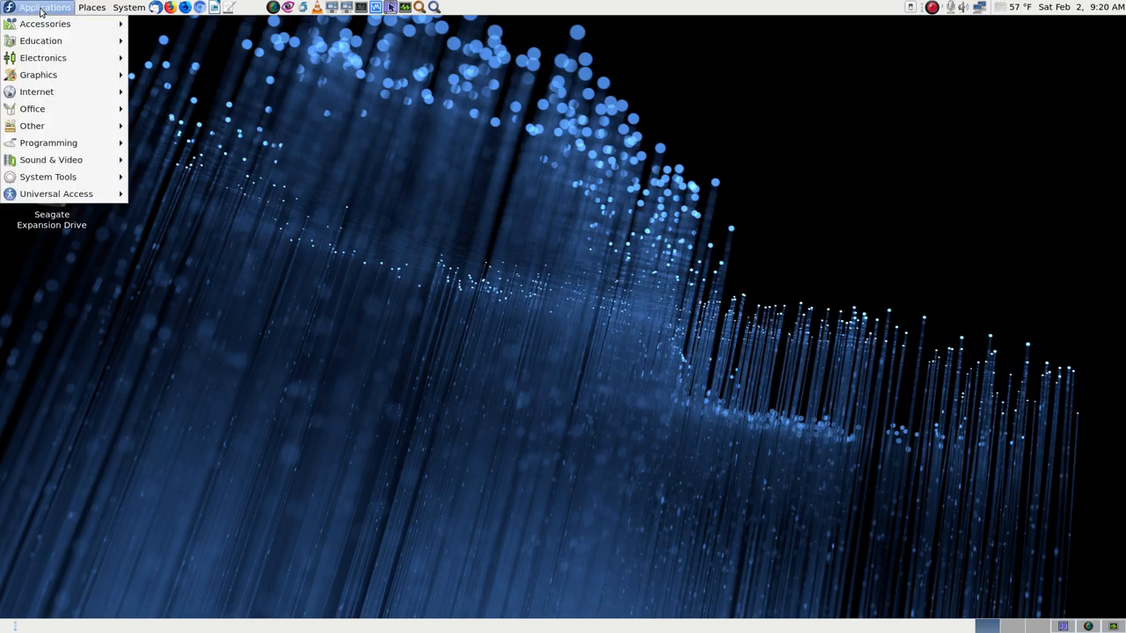
mouse_move(38, 74)
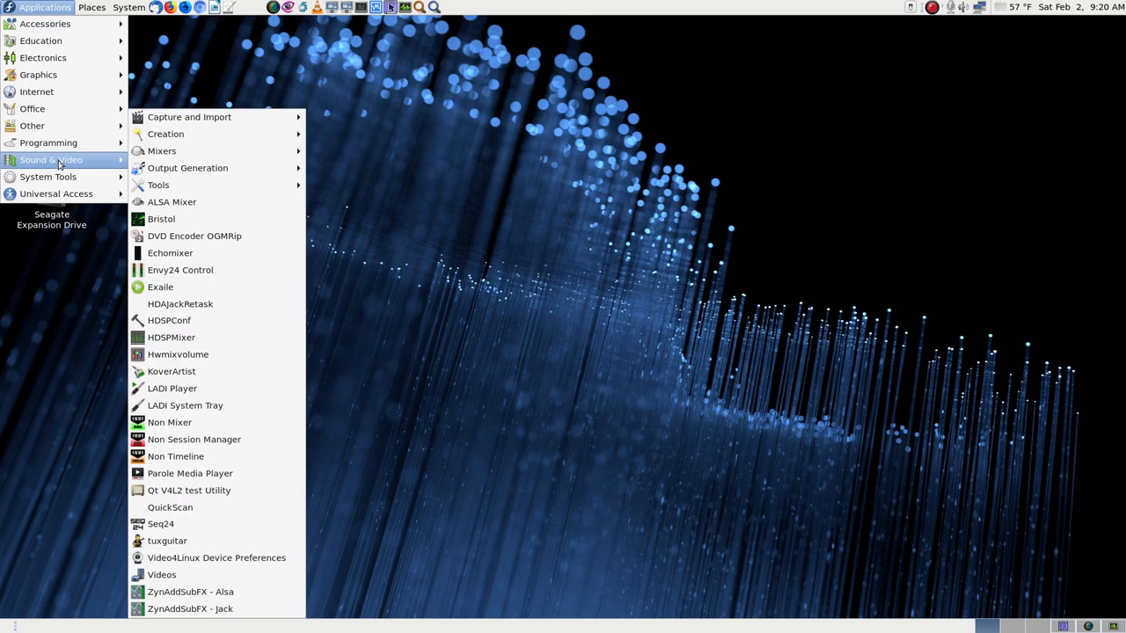
mouse_move(190, 116)
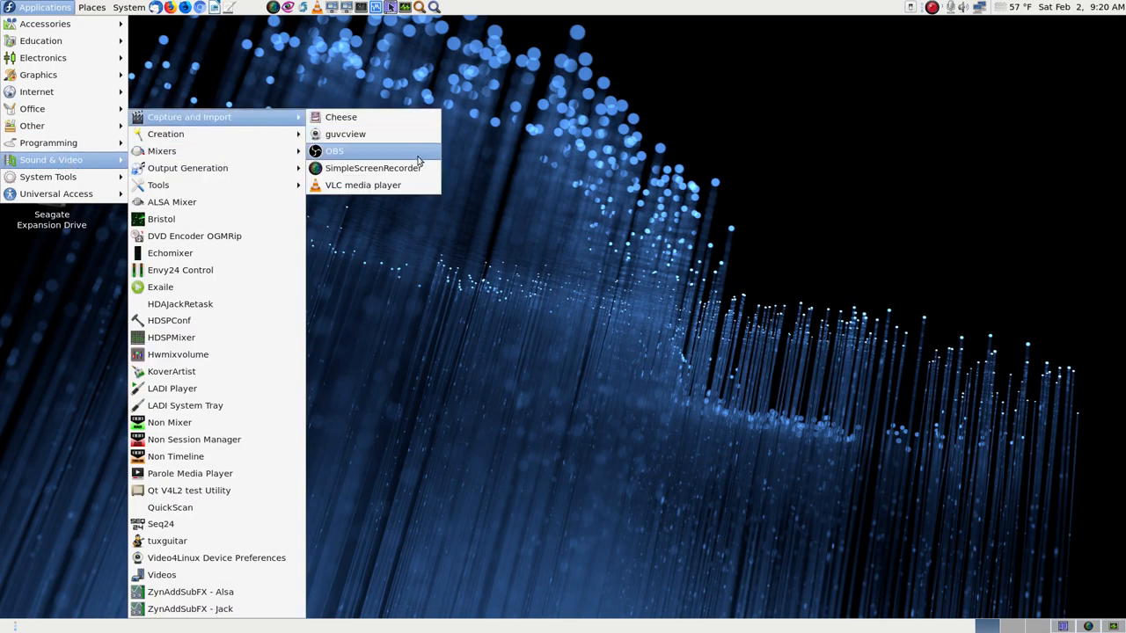
click(334, 152)
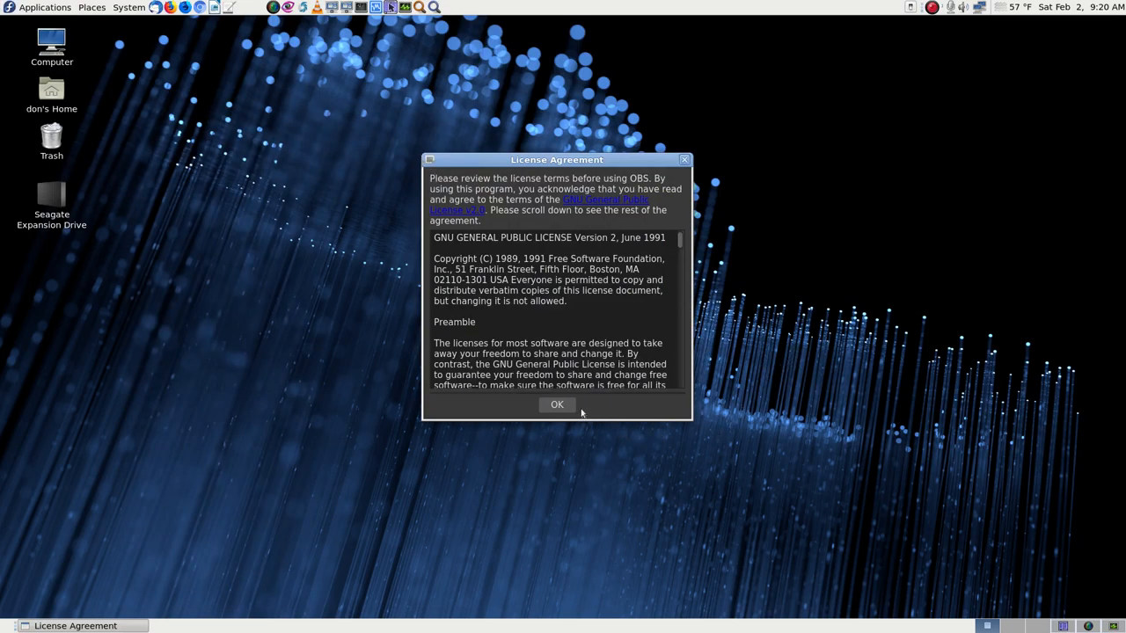
Accept the OBS license and start the auto-configuration wizard with streaming as main use.
click(556, 405)
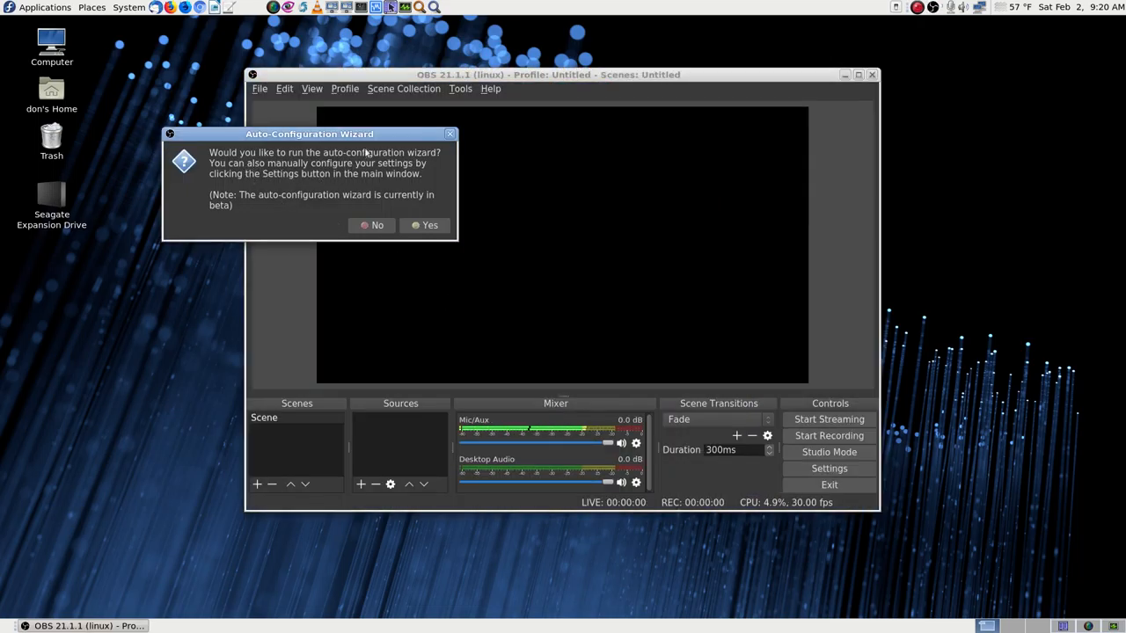
click(376, 225)
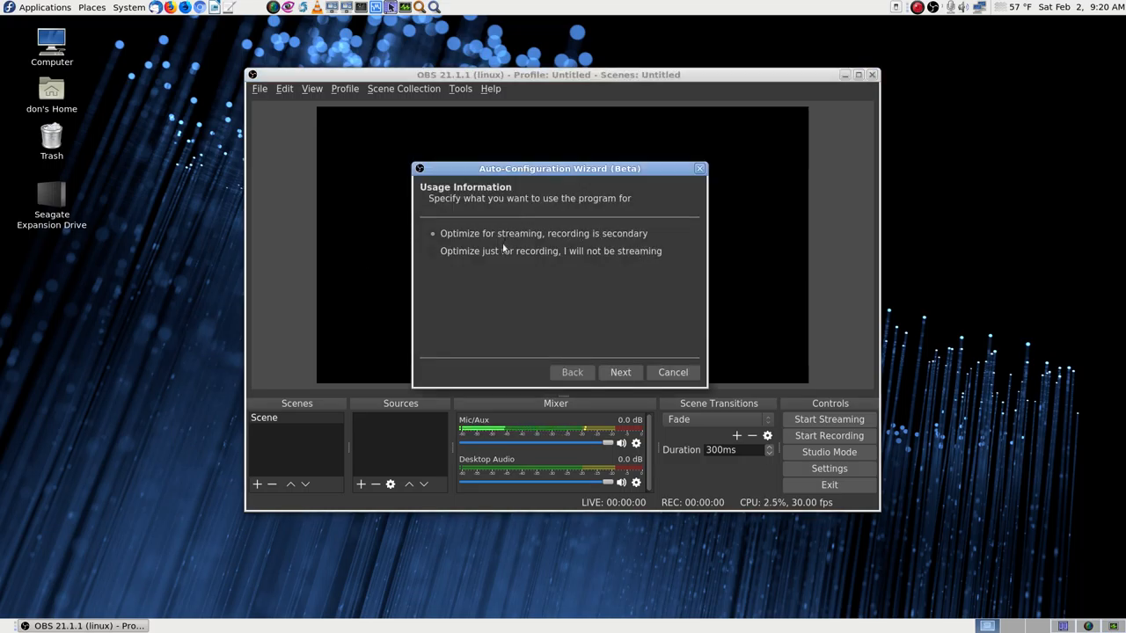
click(619, 373)
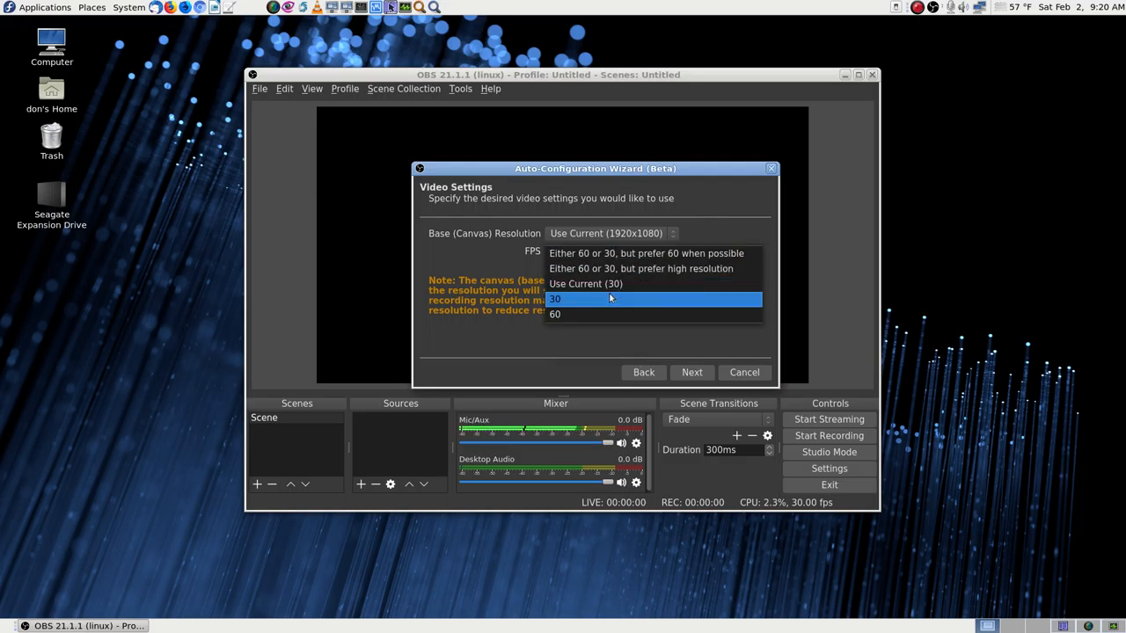
Set the wizard's FPS to 30 and choose YouTube / YouTube Gaming as the streaming service.
click(556, 299)
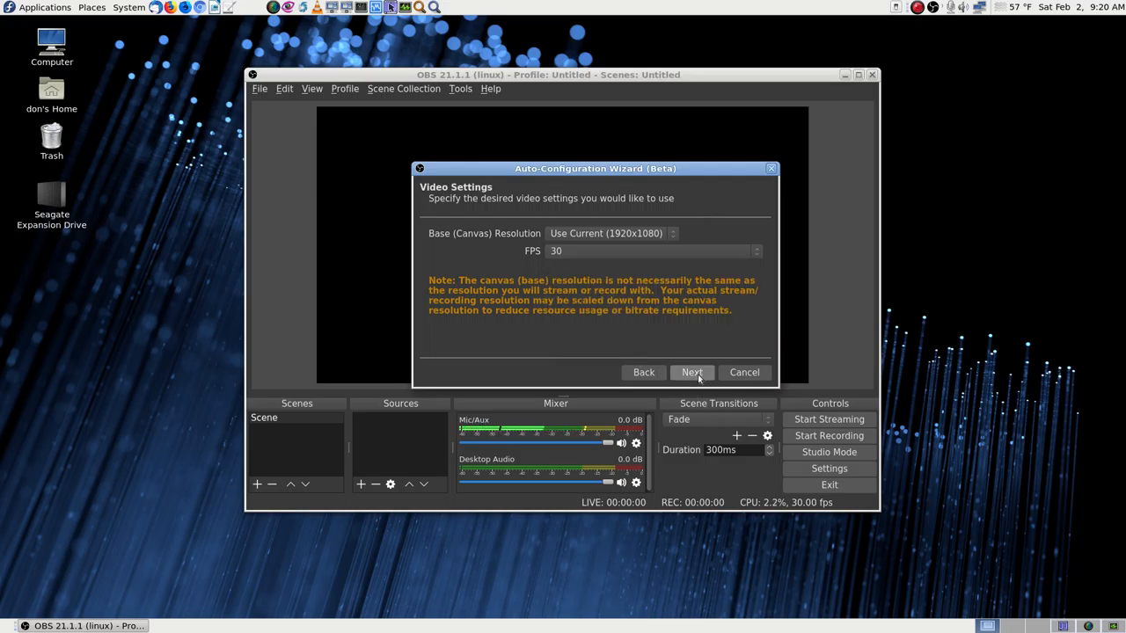
click(693, 373)
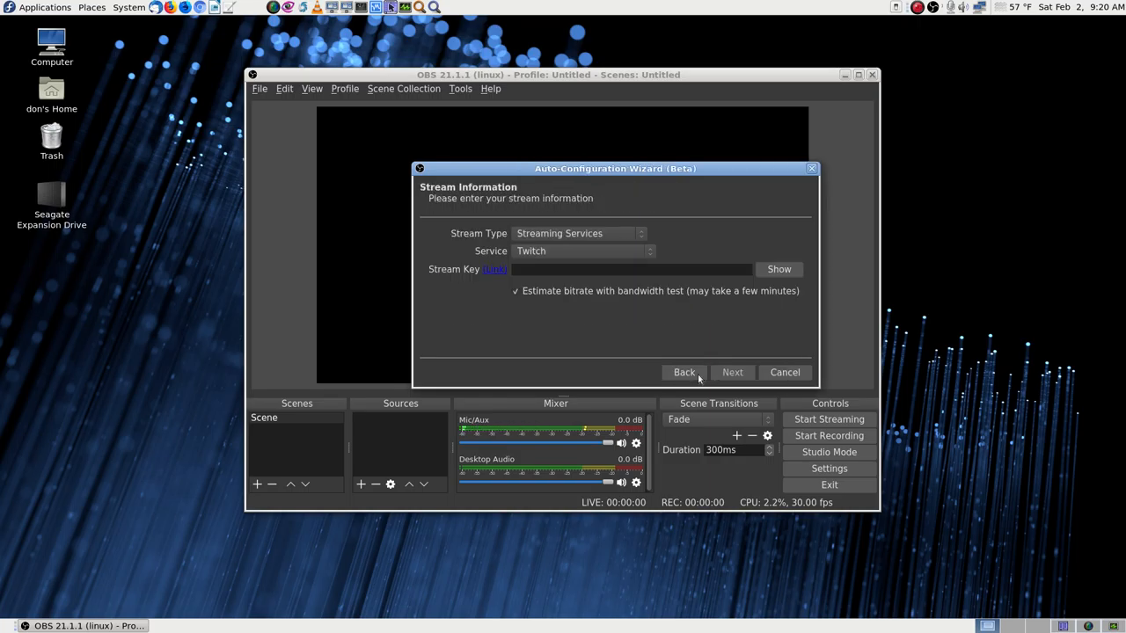
click(584, 250)
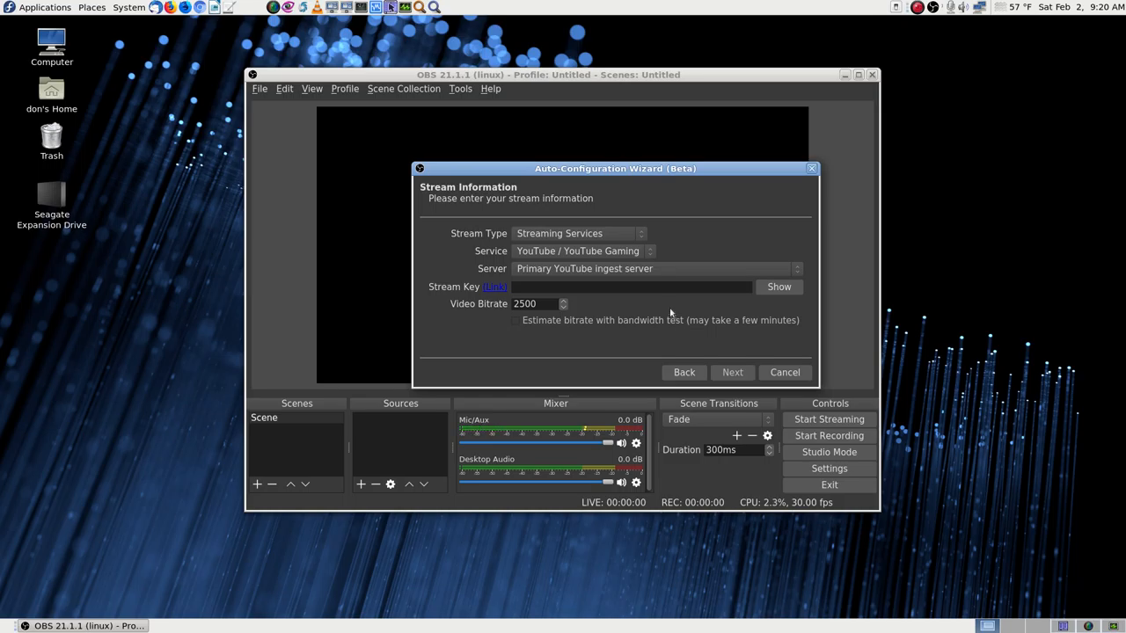
mouse_move(662, 315)
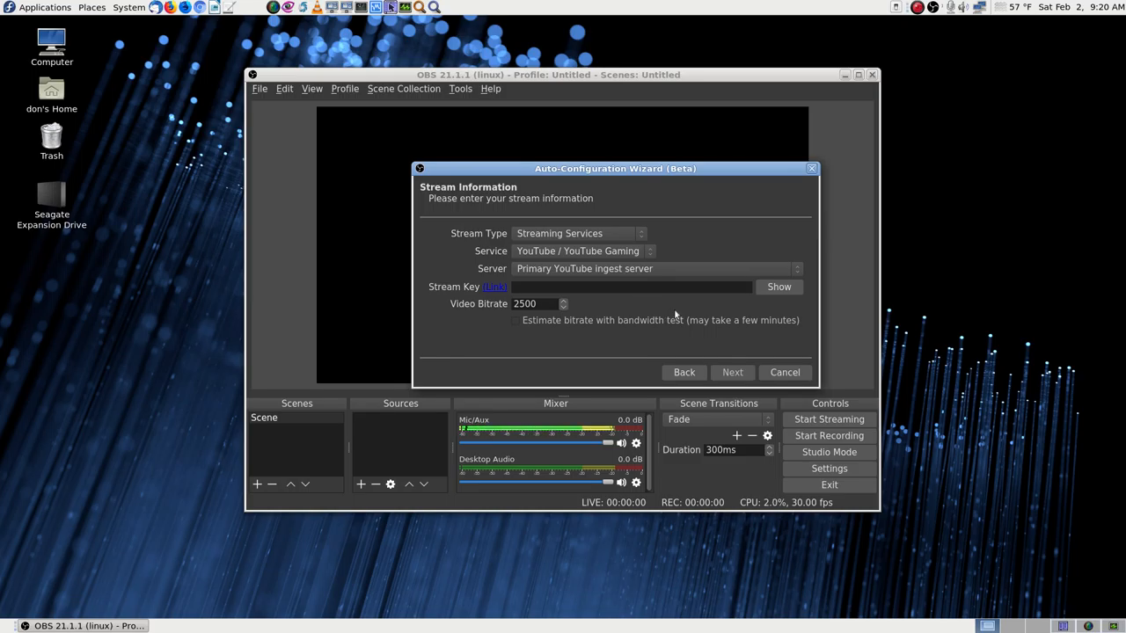
mouse_move(678, 197)
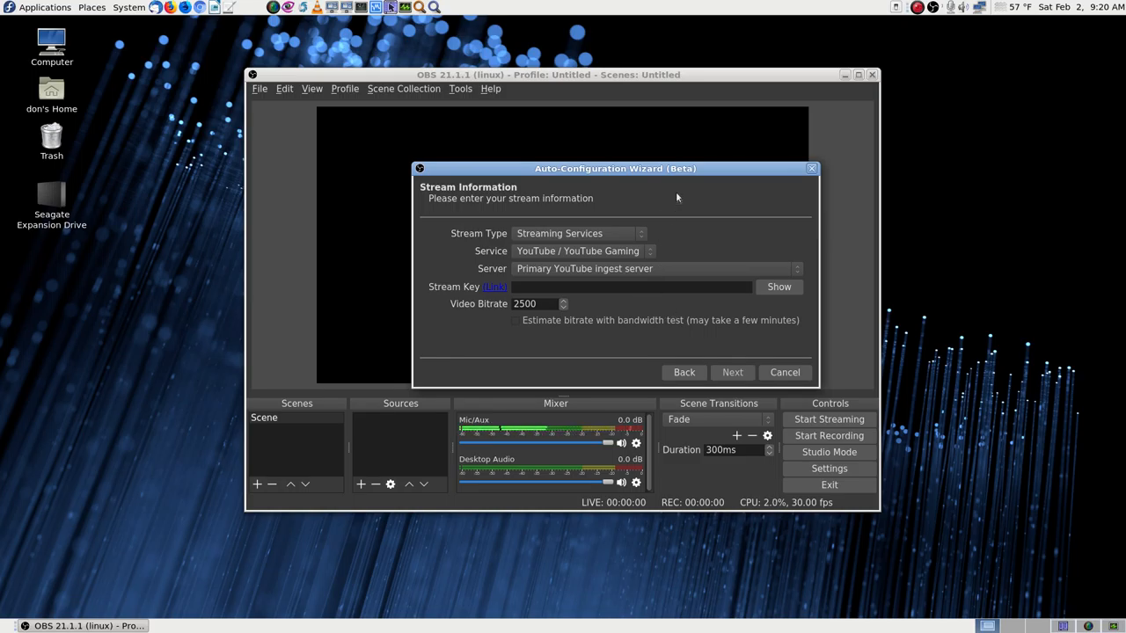
drag(616, 169, 549, 142)
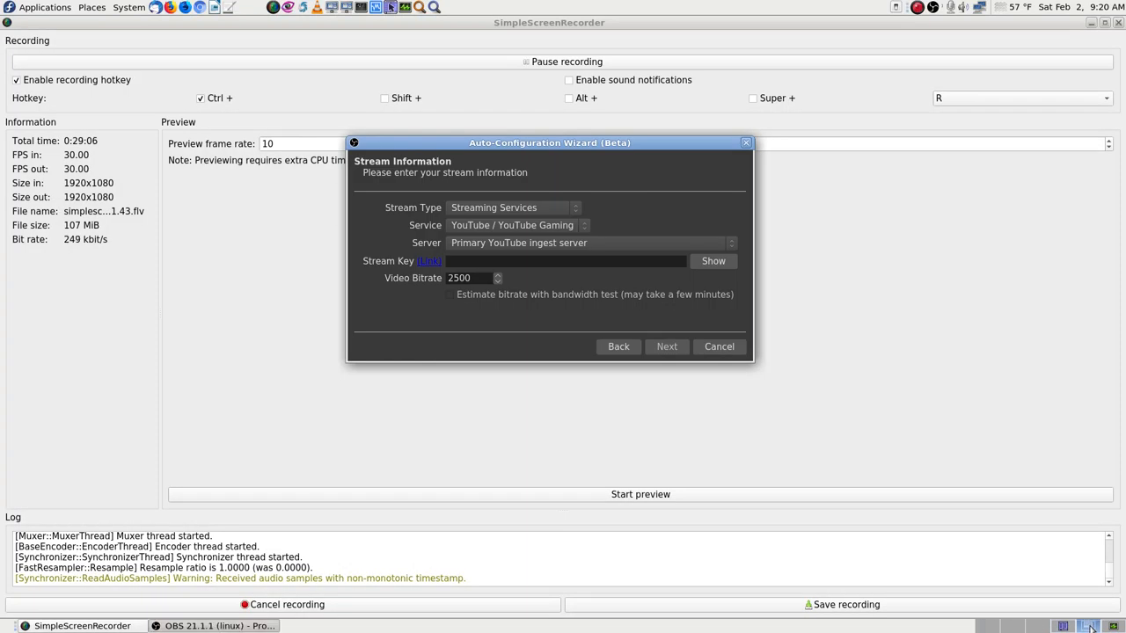
mouse_move(700, 486)
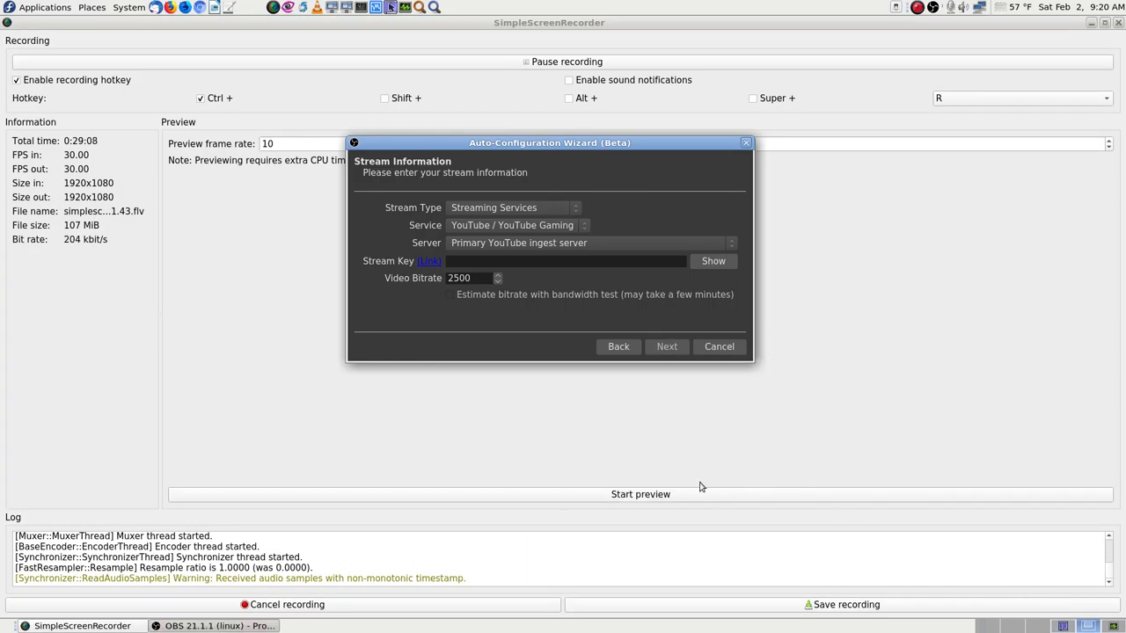
click(718, 345)
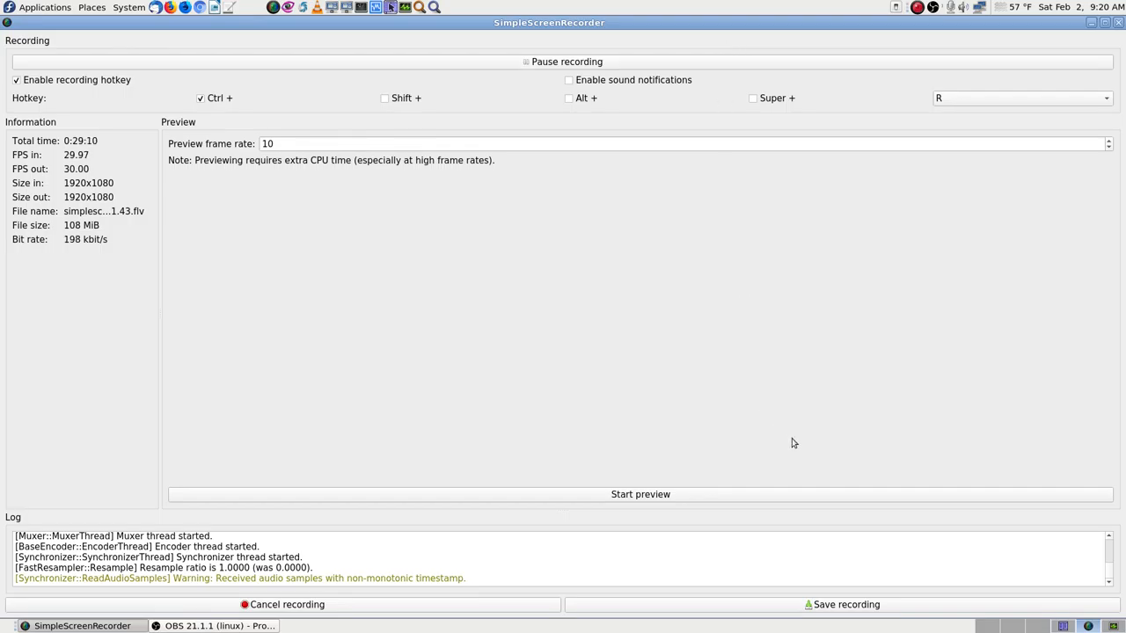